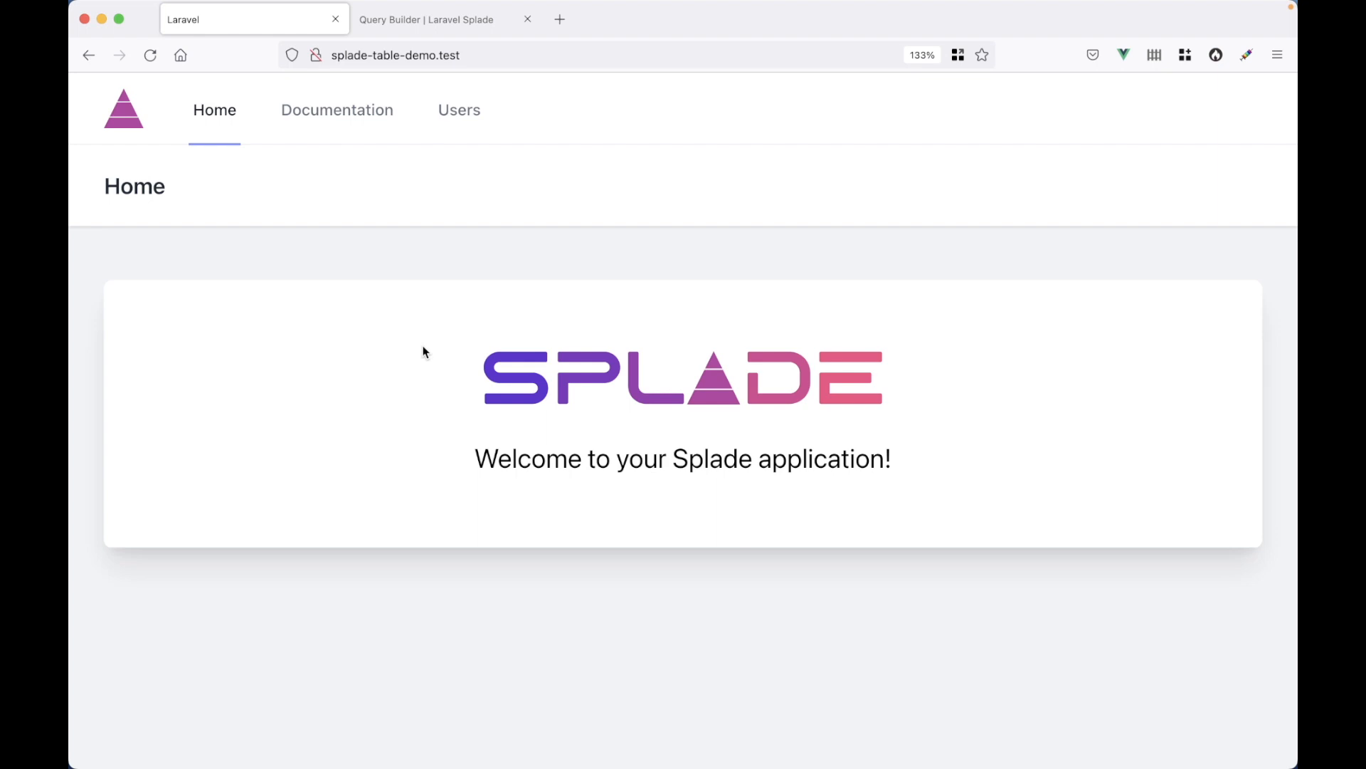
mouse_move(458, 109)
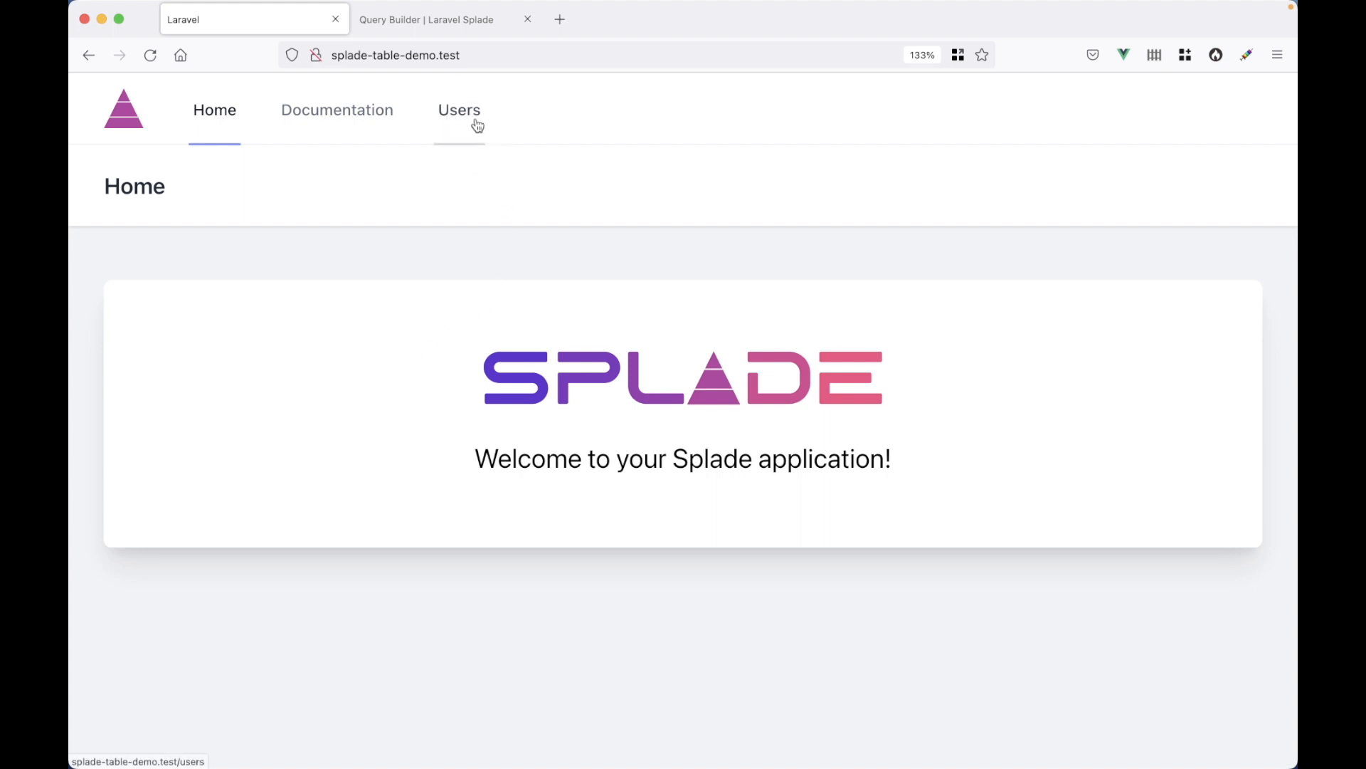
Open the Users page from the Splade demo site's navigation.
click(459, 109)
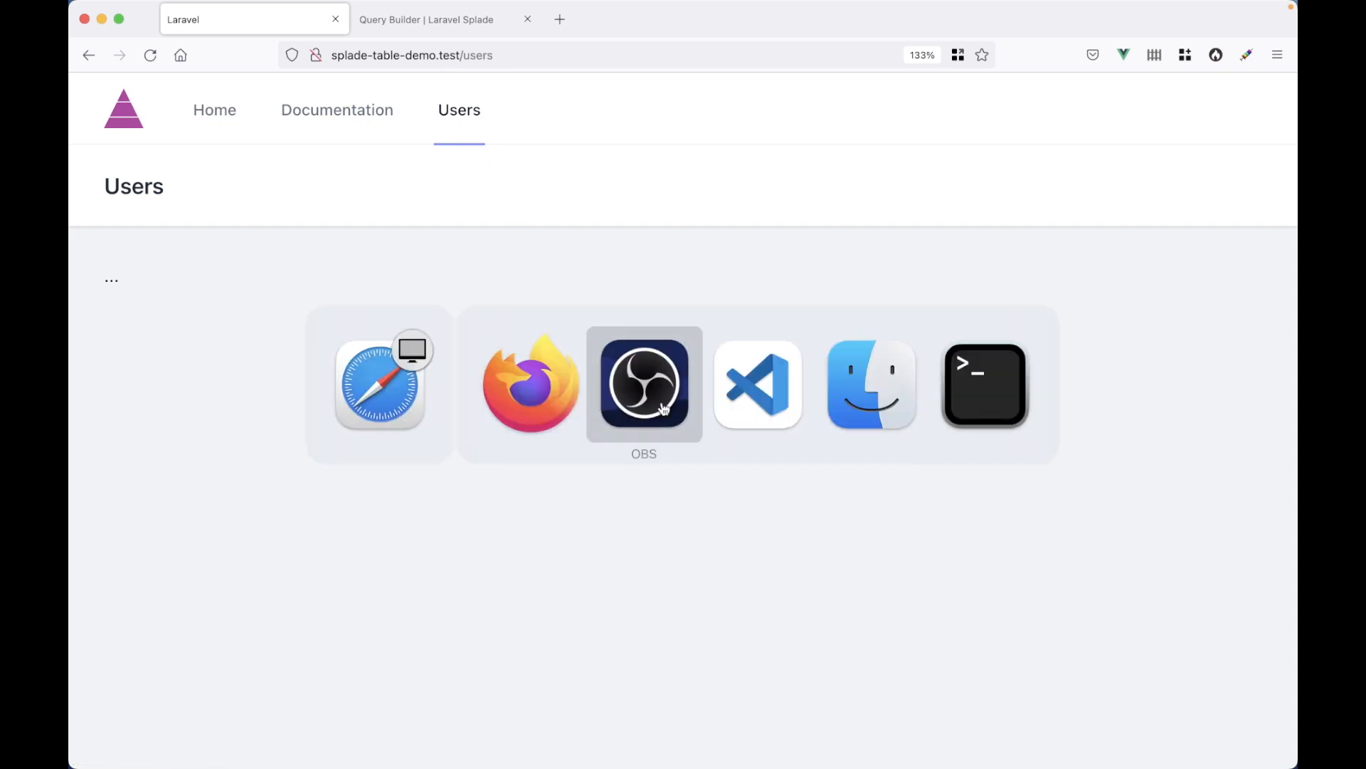
Inspect index.blade.php, then add a blank line inside UserController's __invoke method.
click(757, 383)
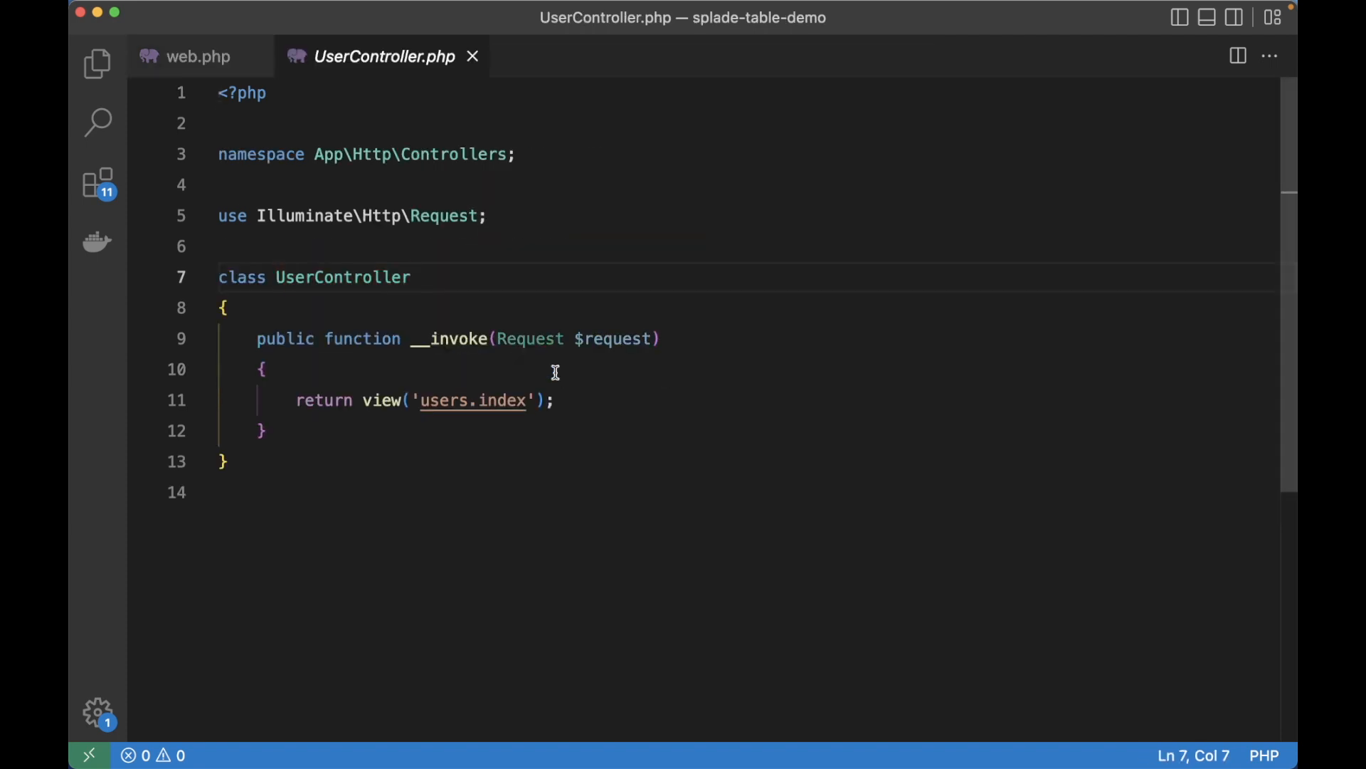
mouse_move(529, 365)
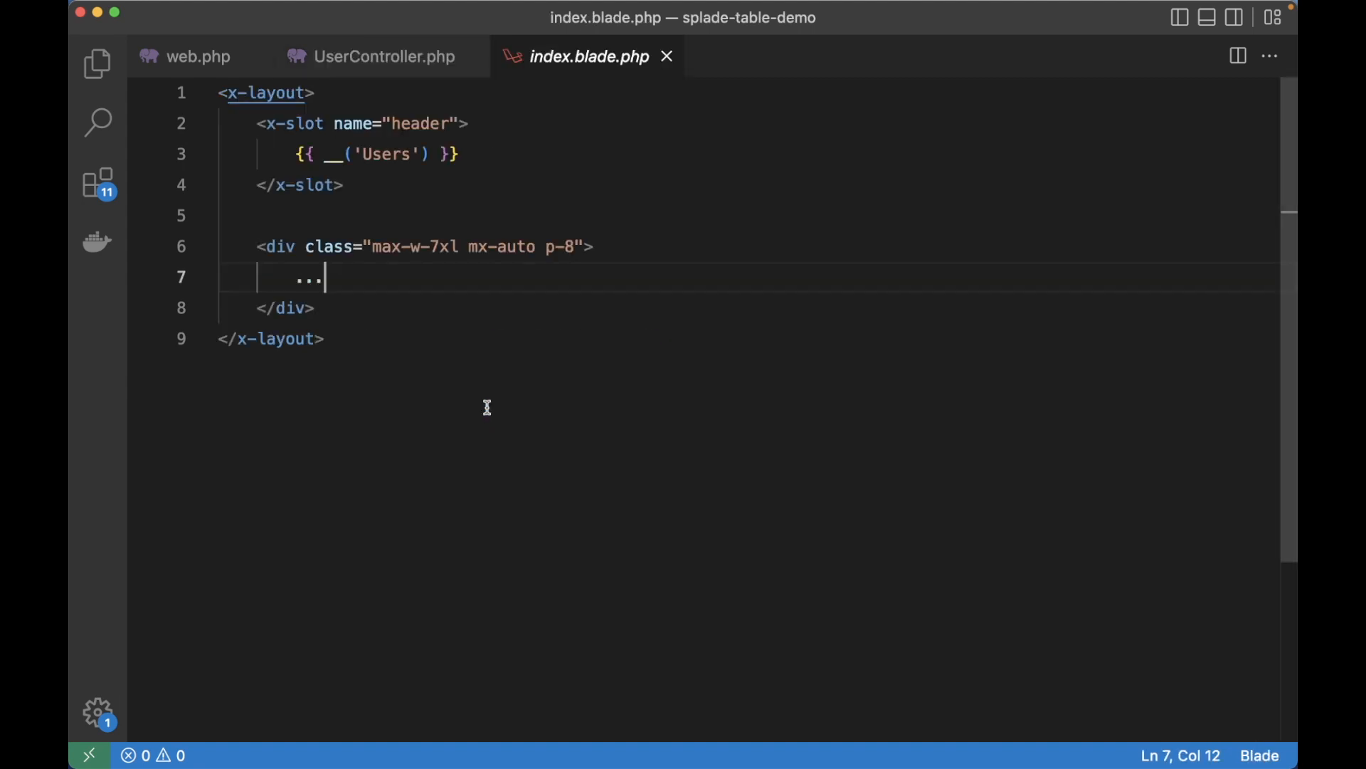
mouse_move(327, 279)
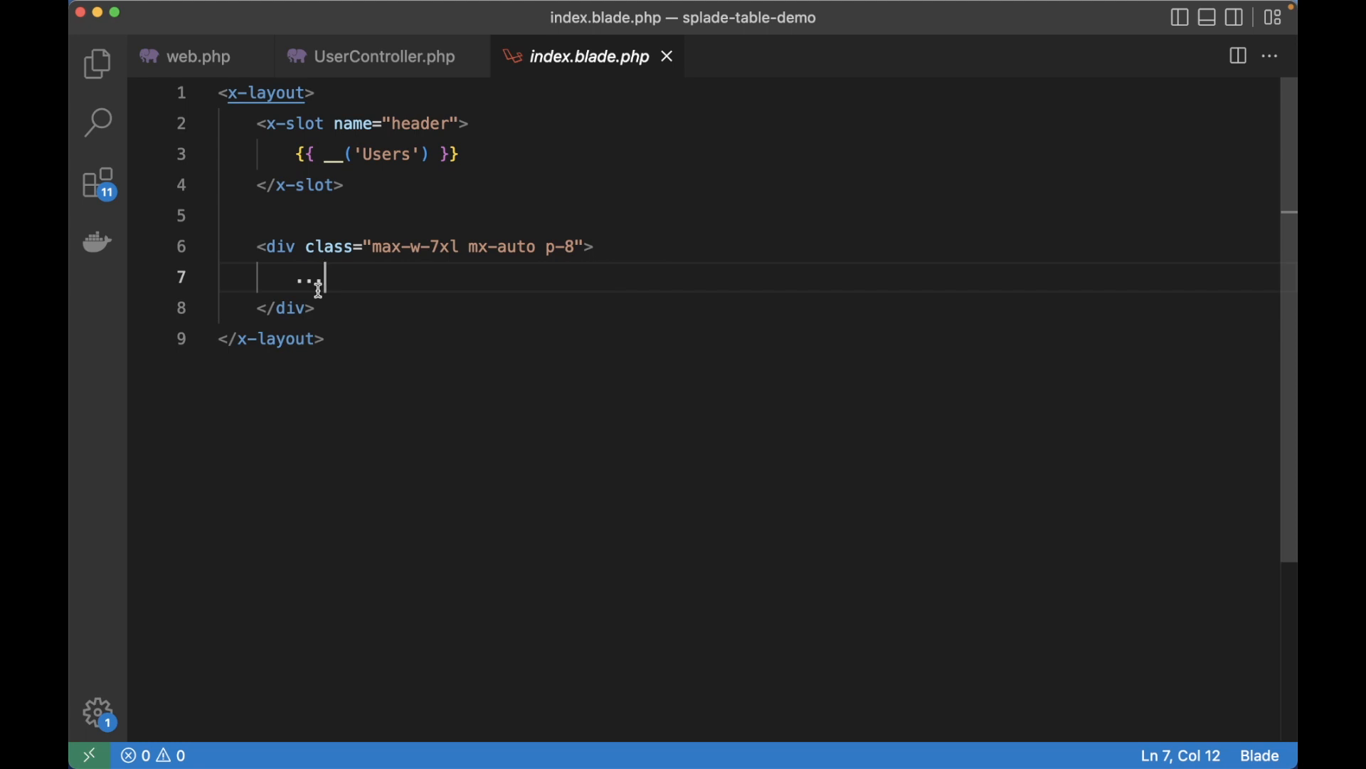
click(384, 56)
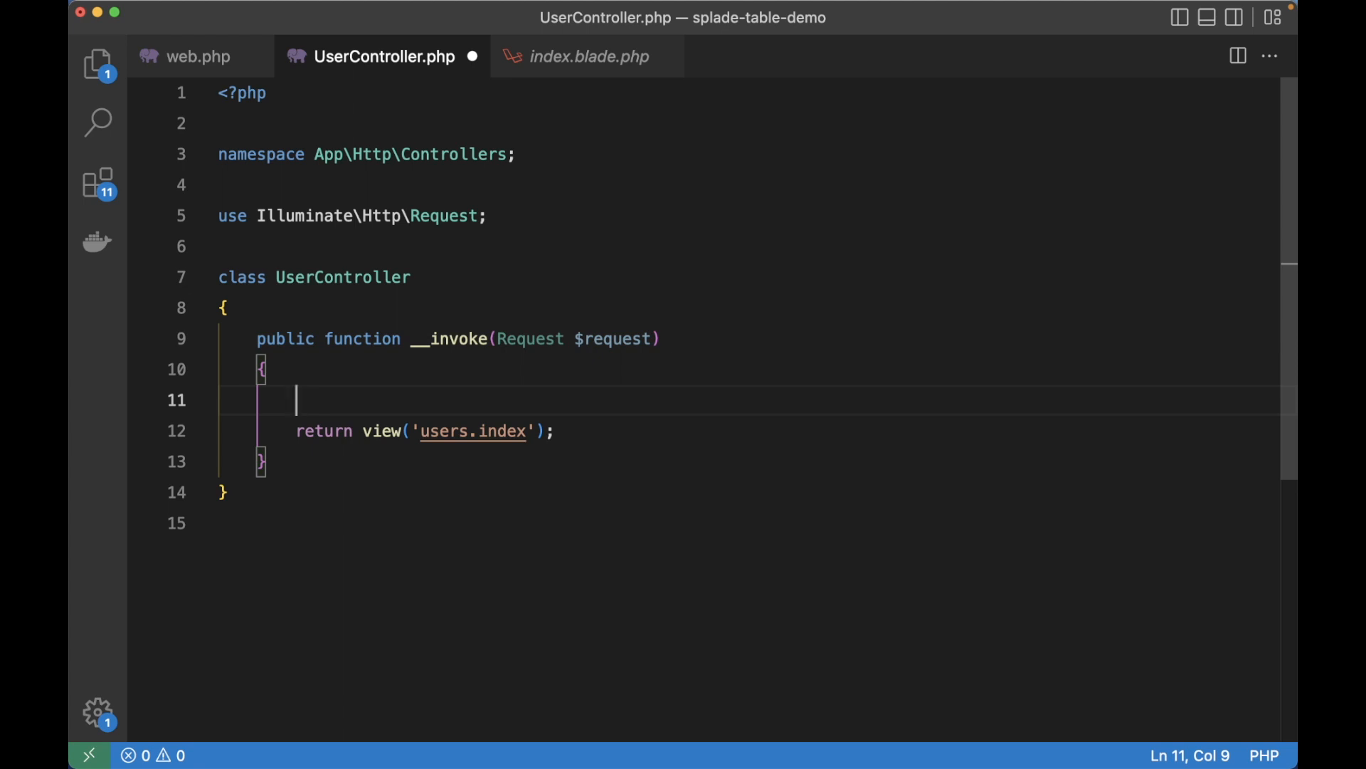
Fetch users with User::get() and return a SpladeTable with name, email and language_code columns.
text($users = User::get()
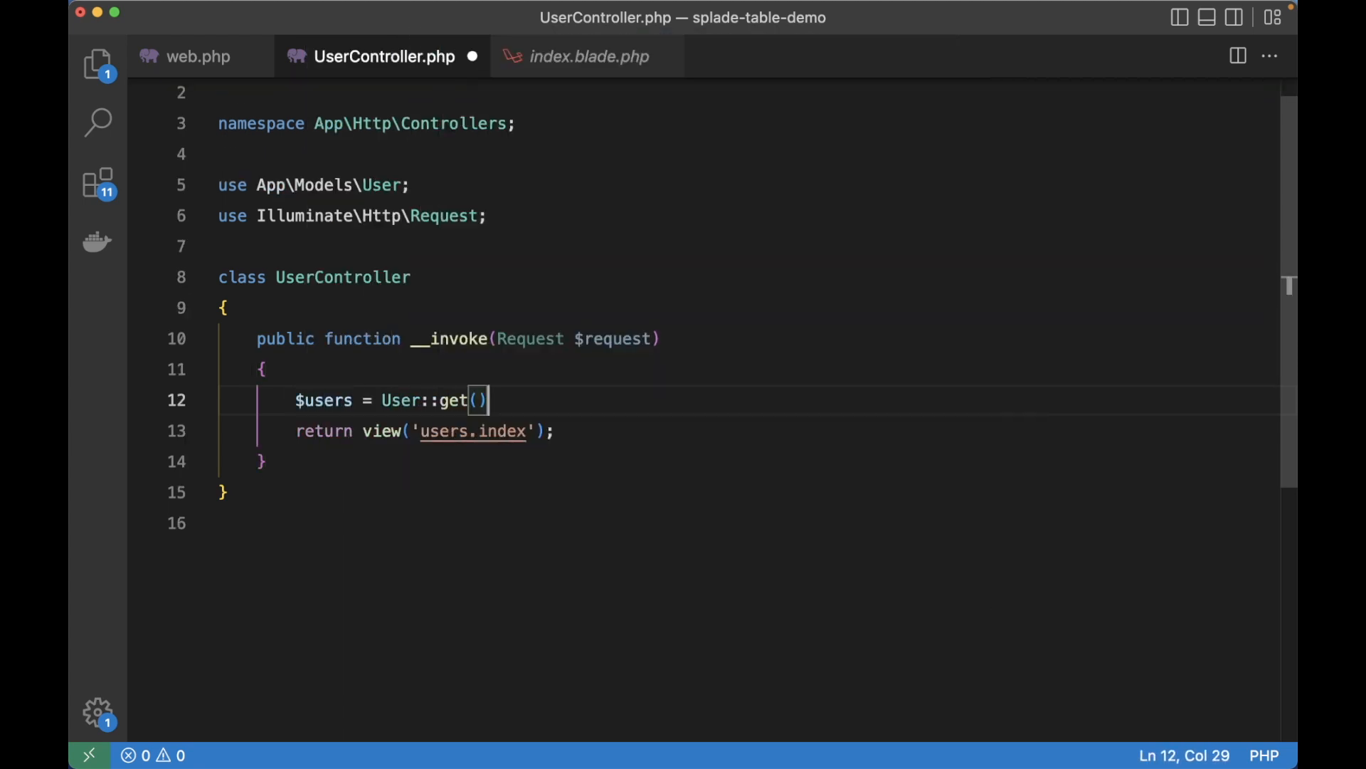
text(->dd();)
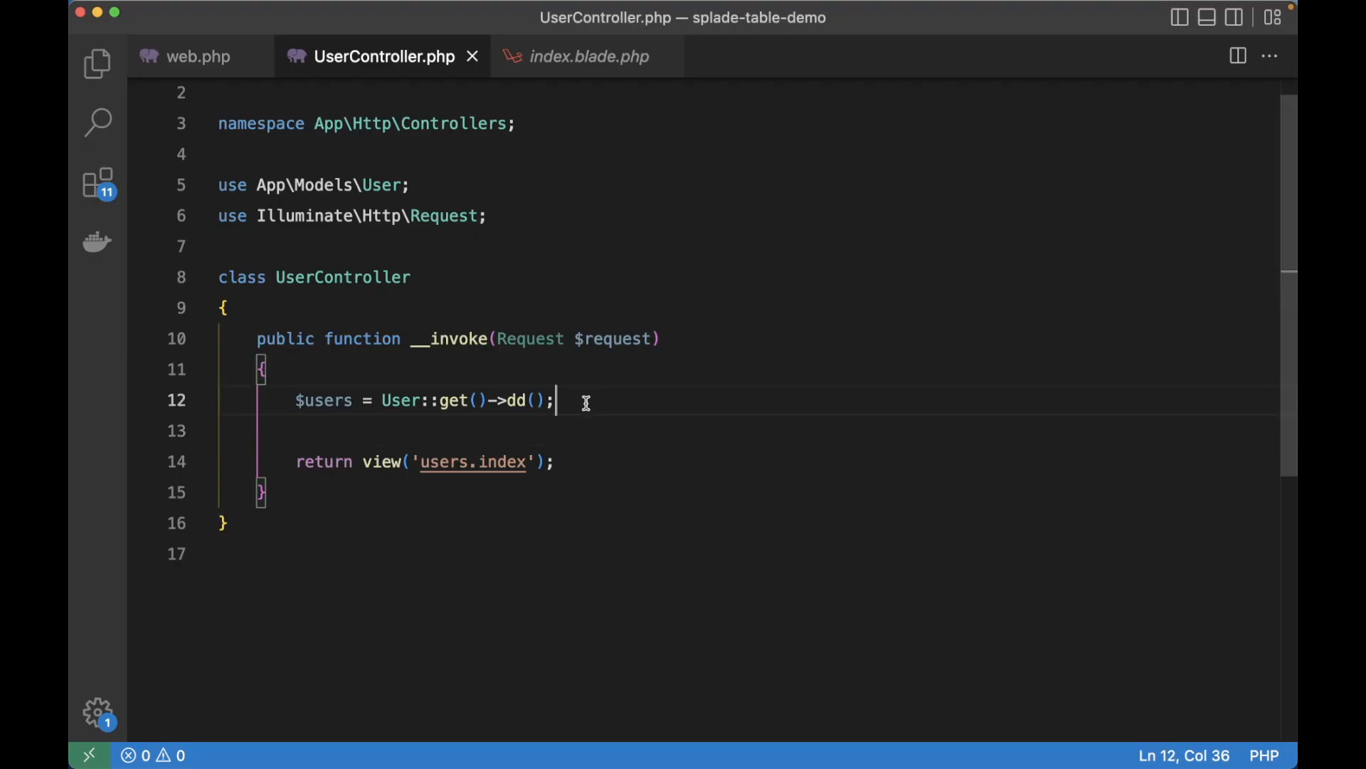
key(backspace)
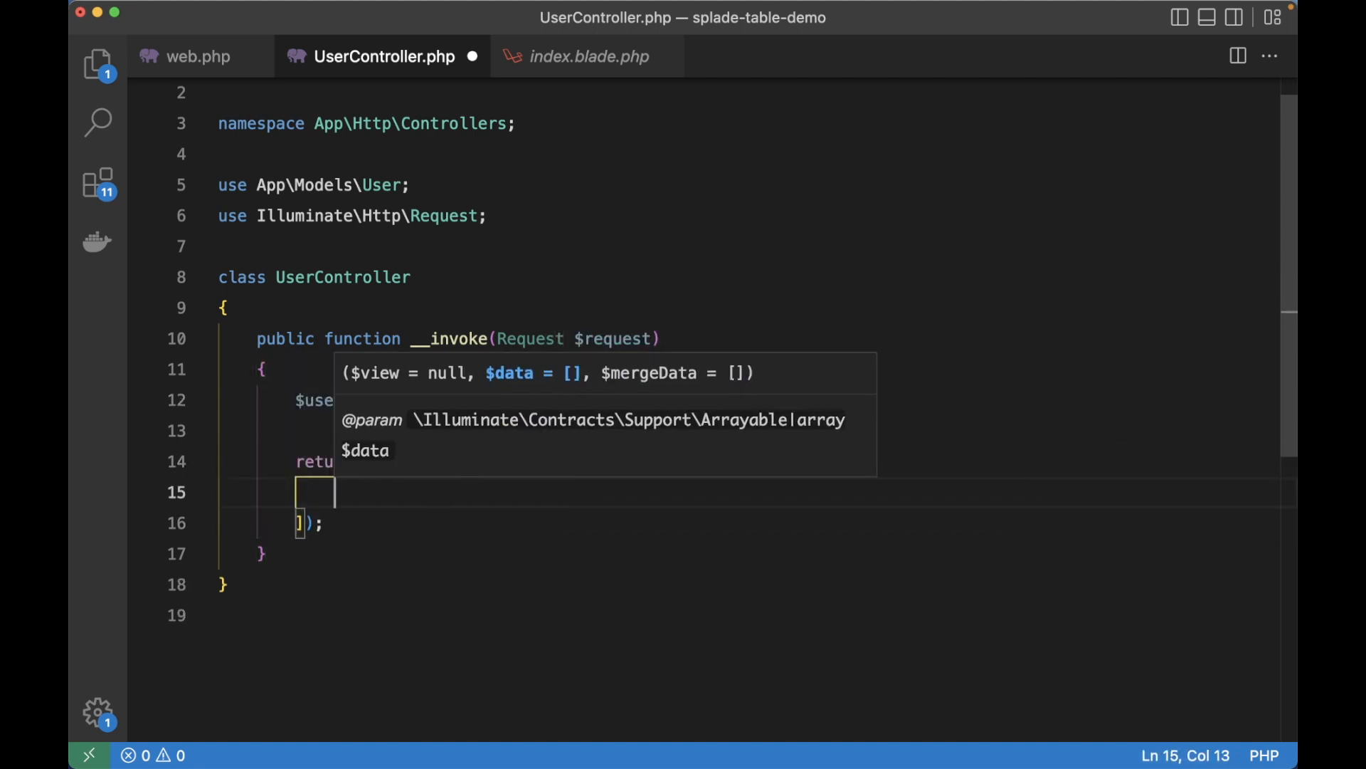
text('users' =>)
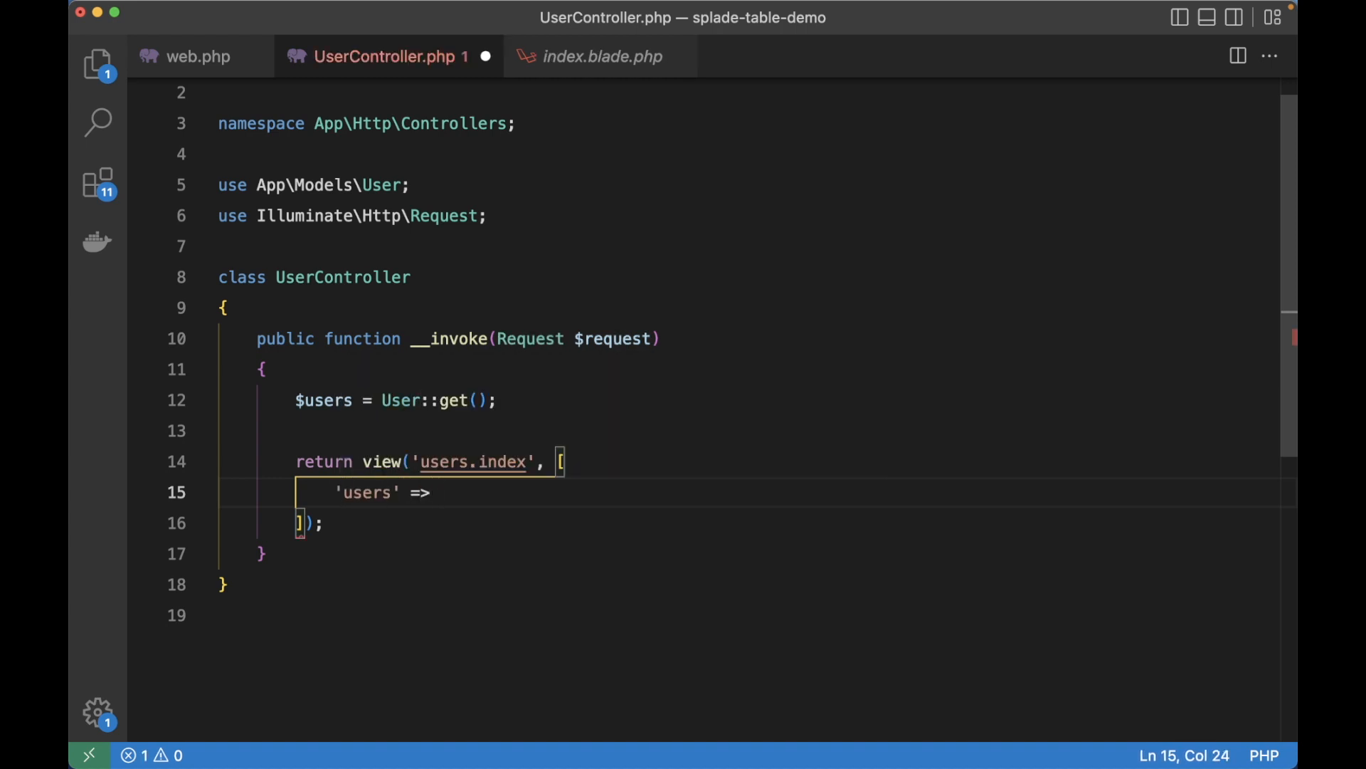
text(SpladeTable::for)
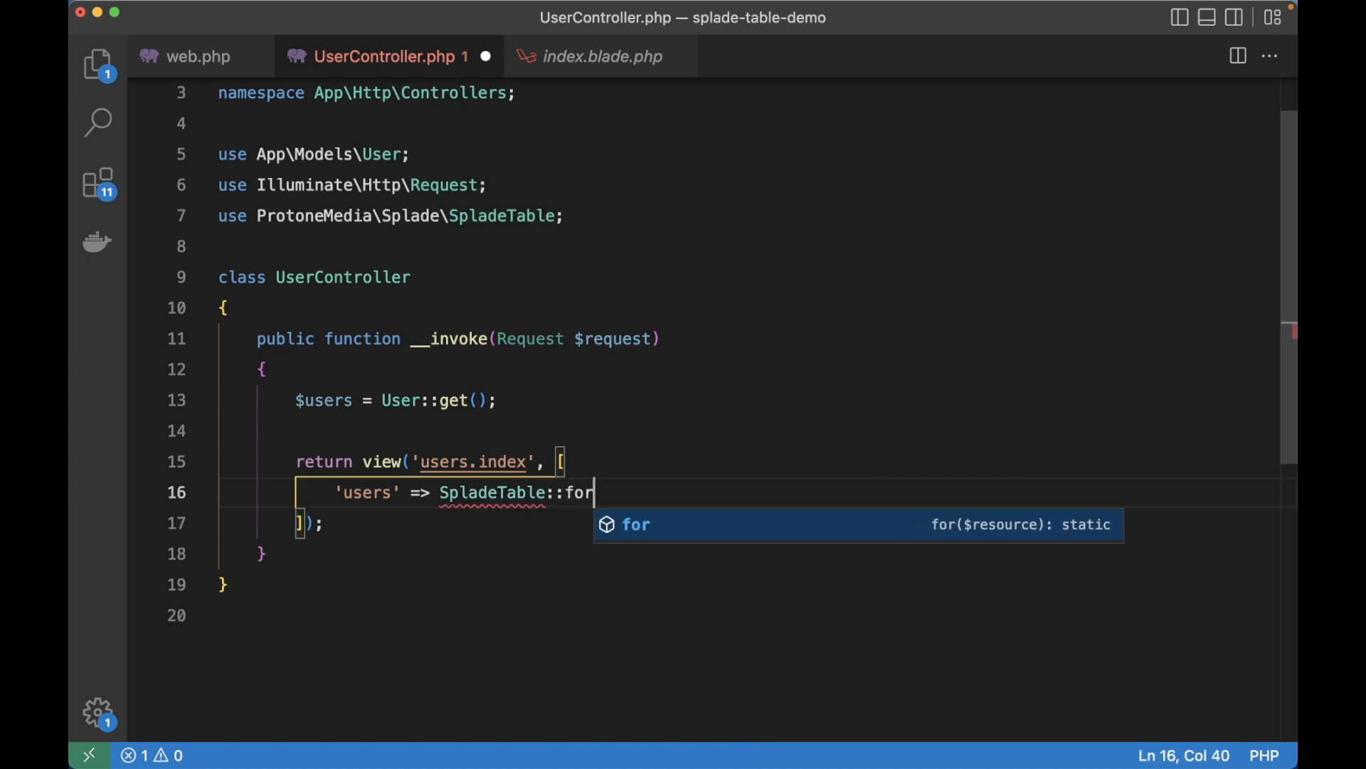
key(Enter)
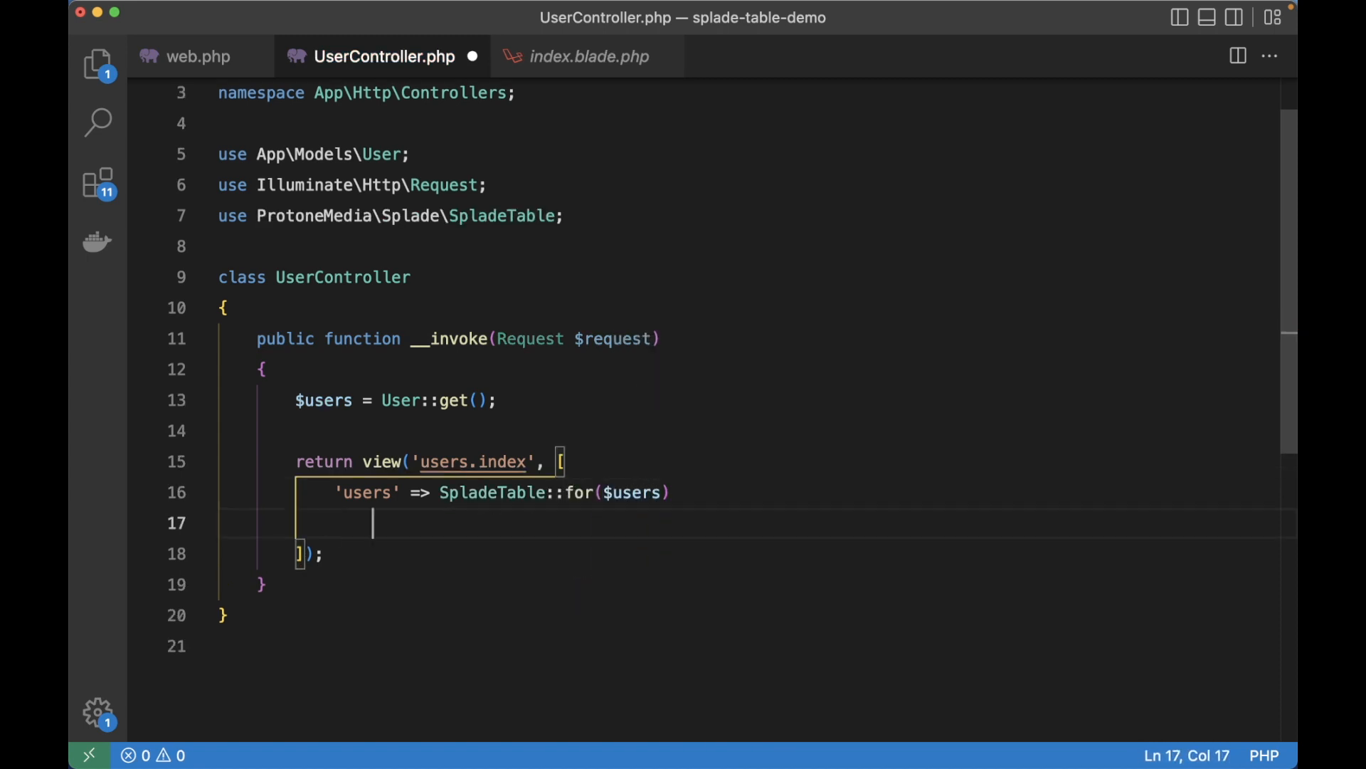
text(->column('name)
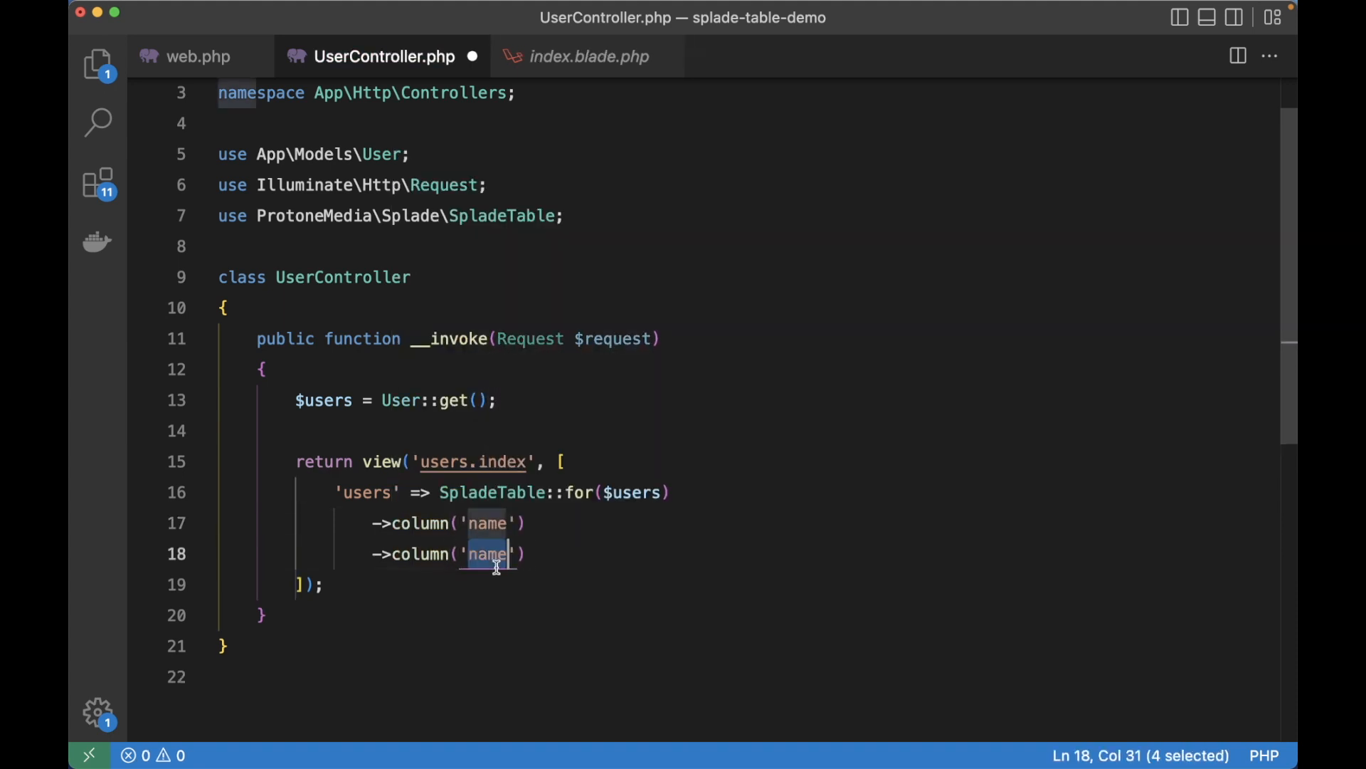
text(email)
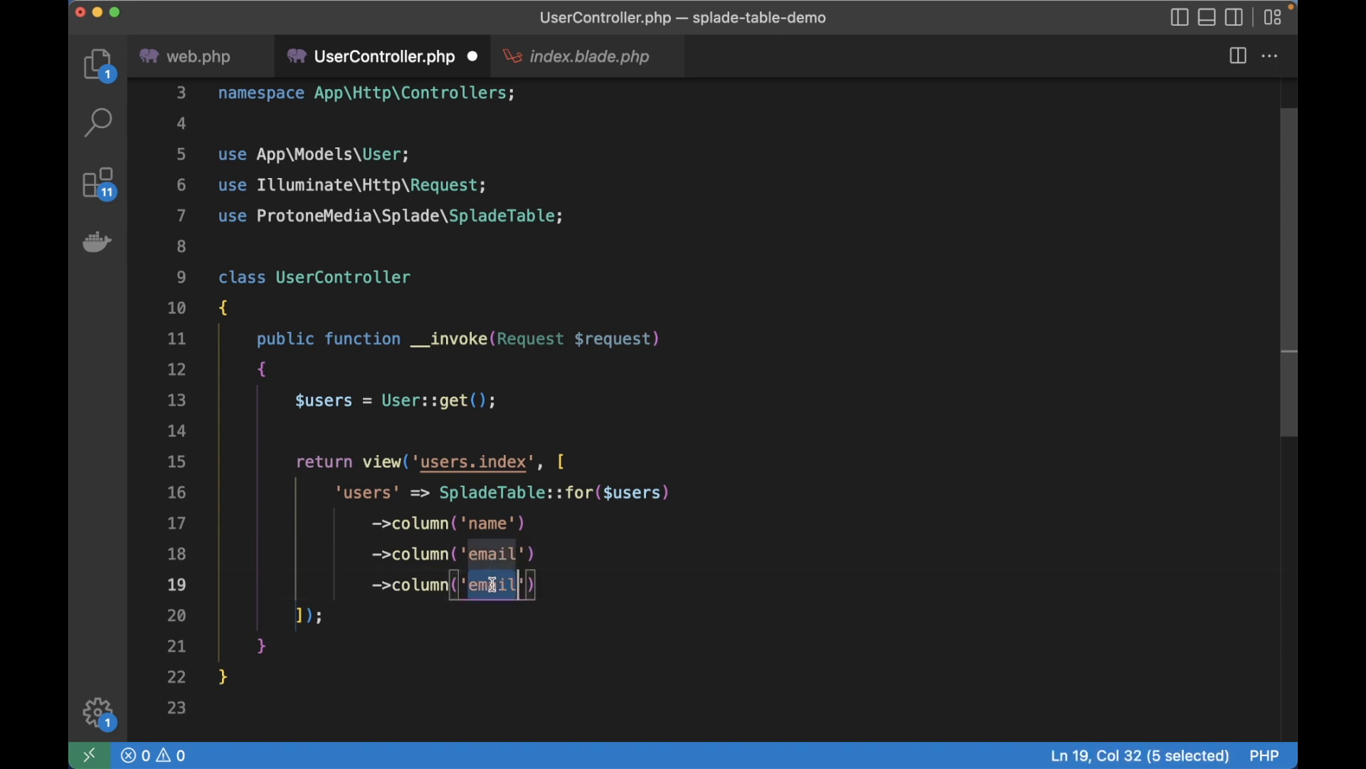
text(language_code)
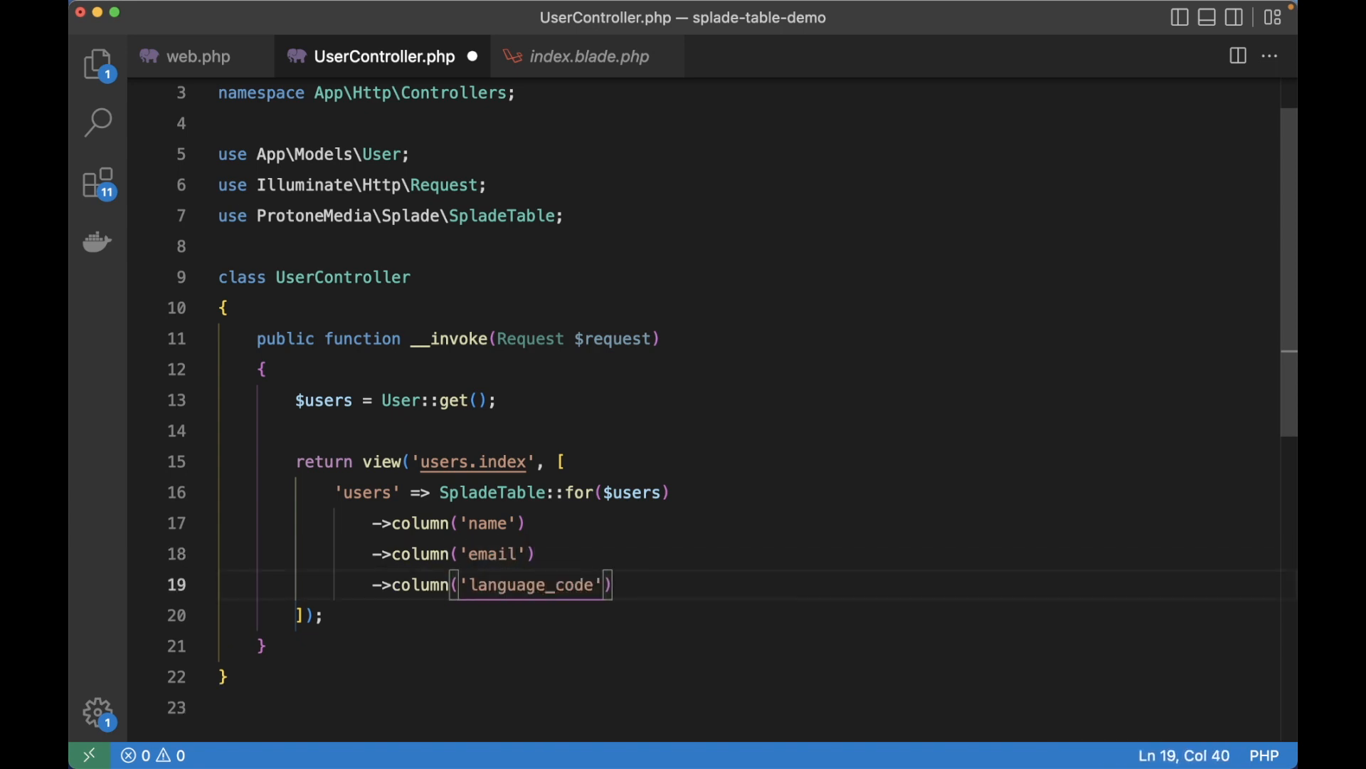
text(,)
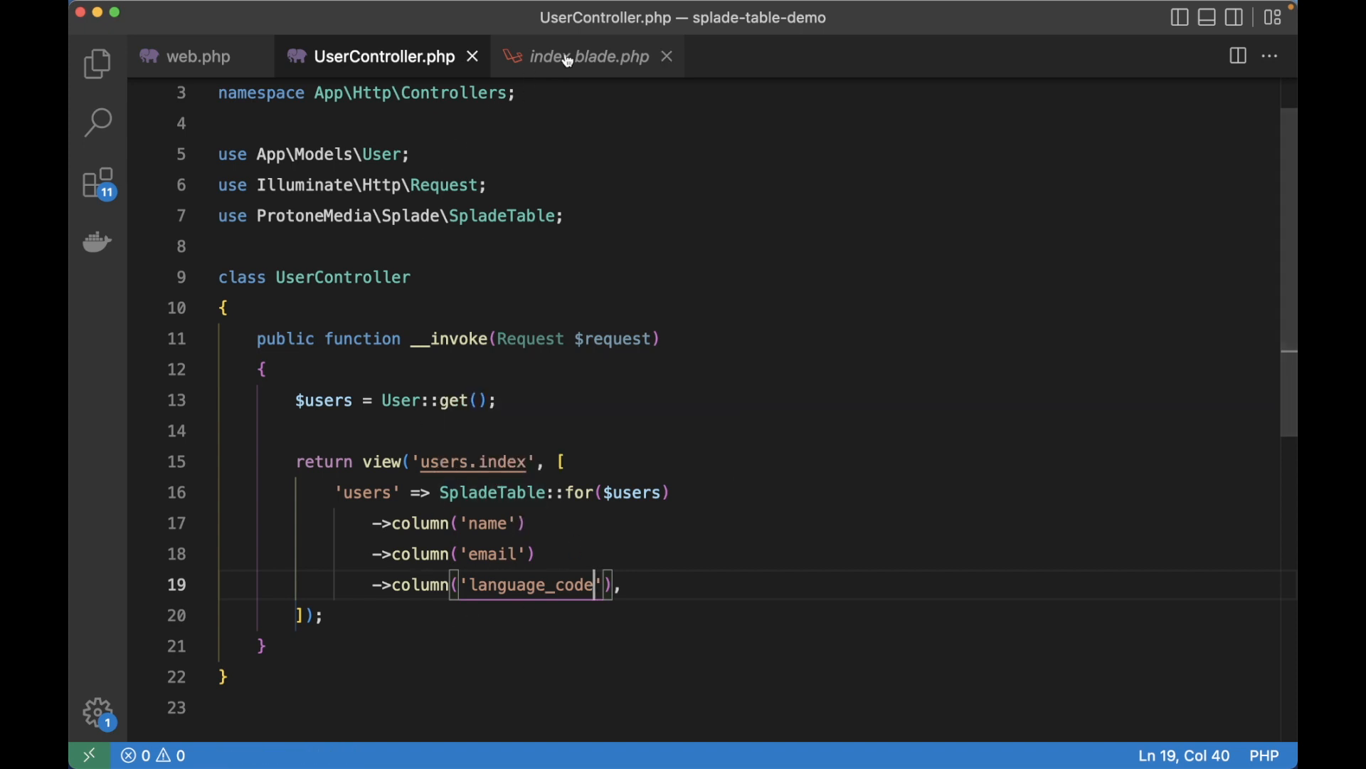
Replace the placeholder in index.blade.php with <x-splade-table :for="$users" />.
click(589, 56)
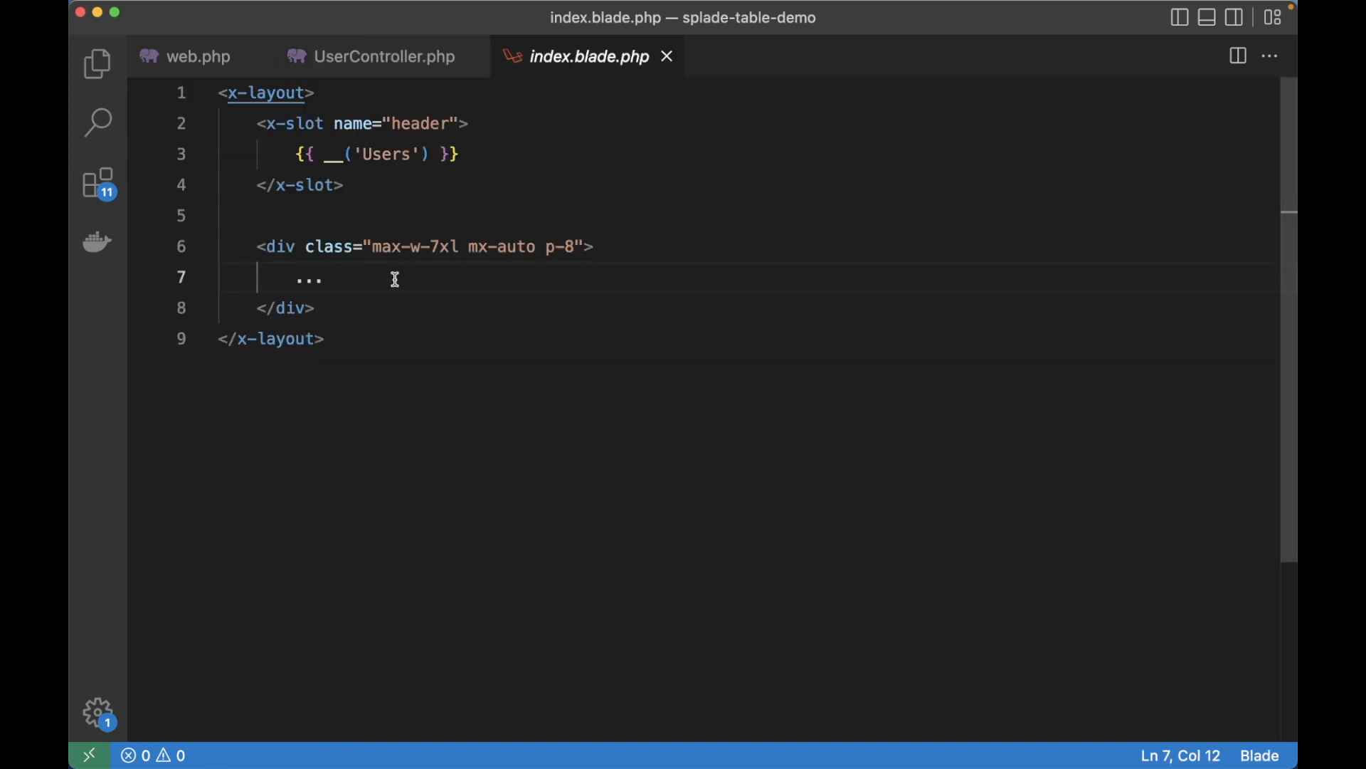
text(<)
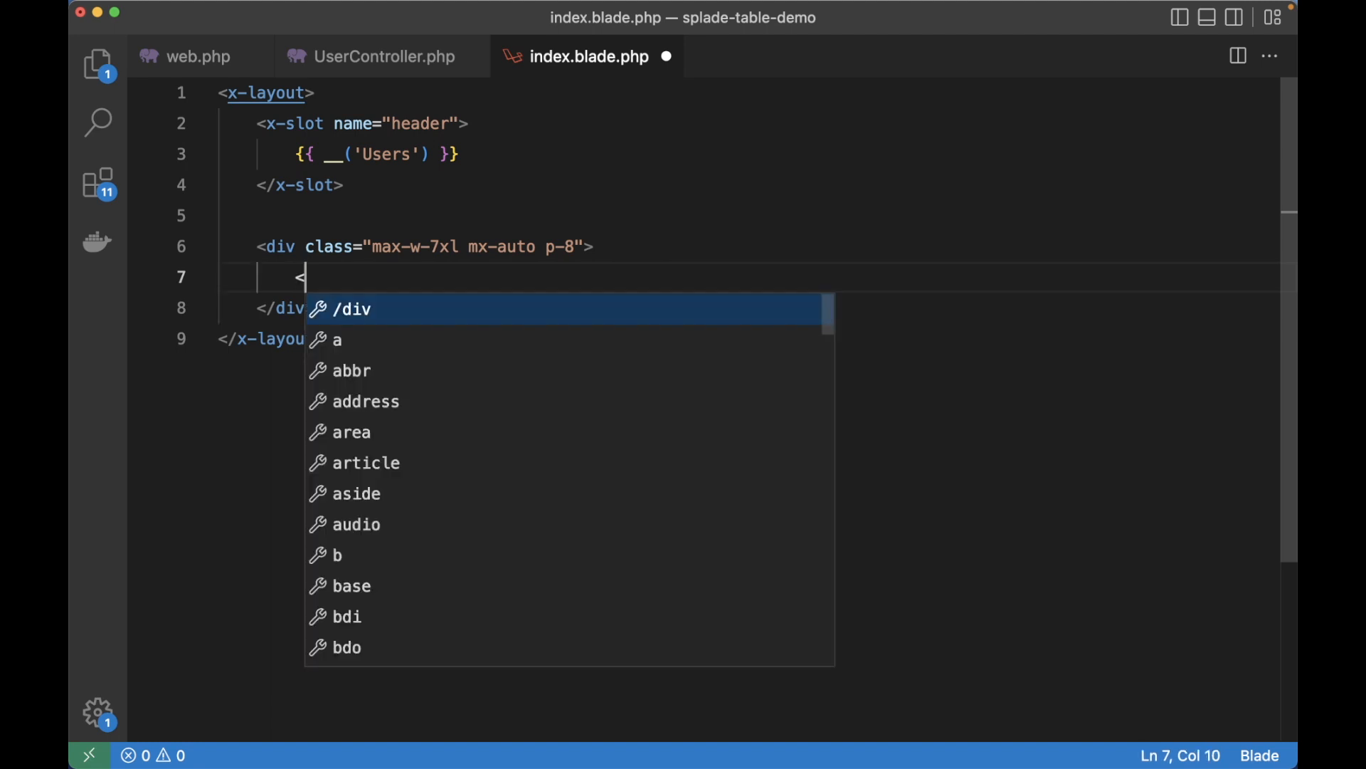
text(x-splade-ta)
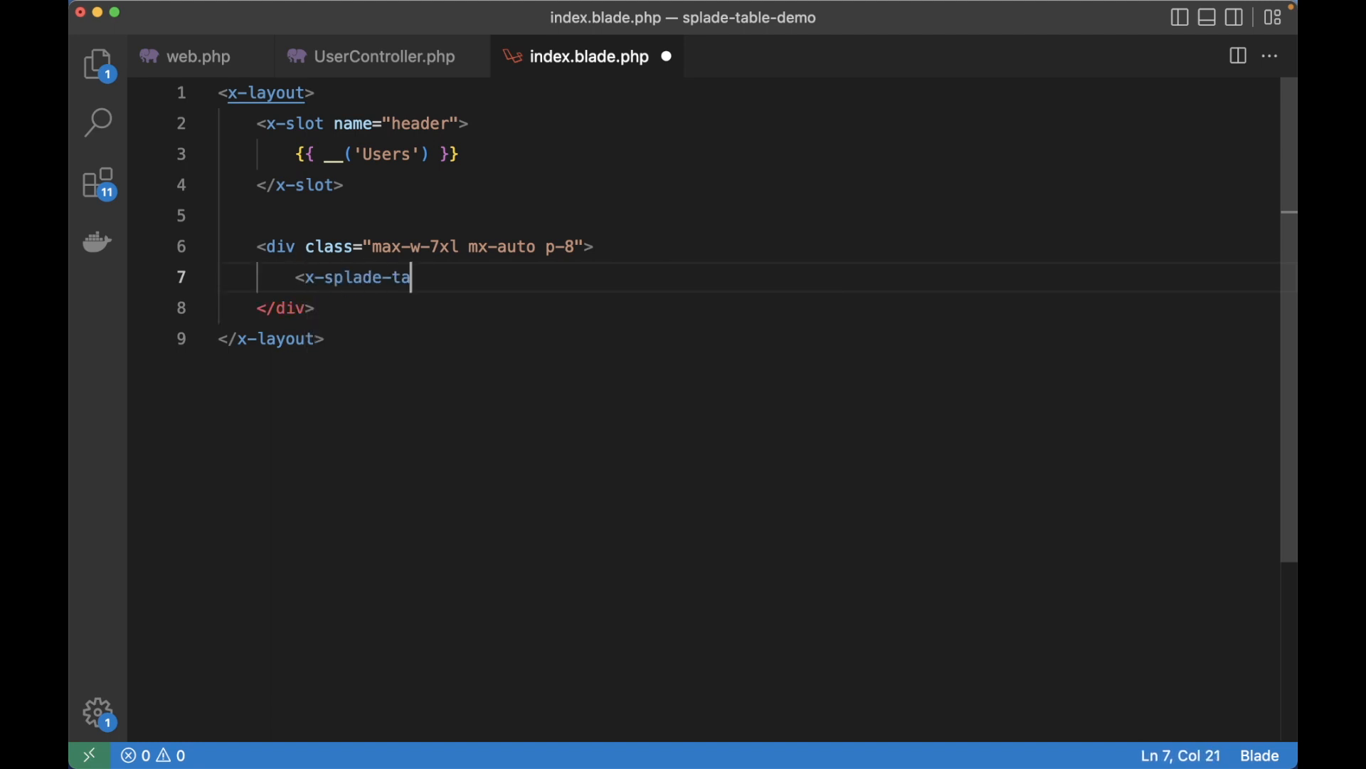
text(ble :for=)
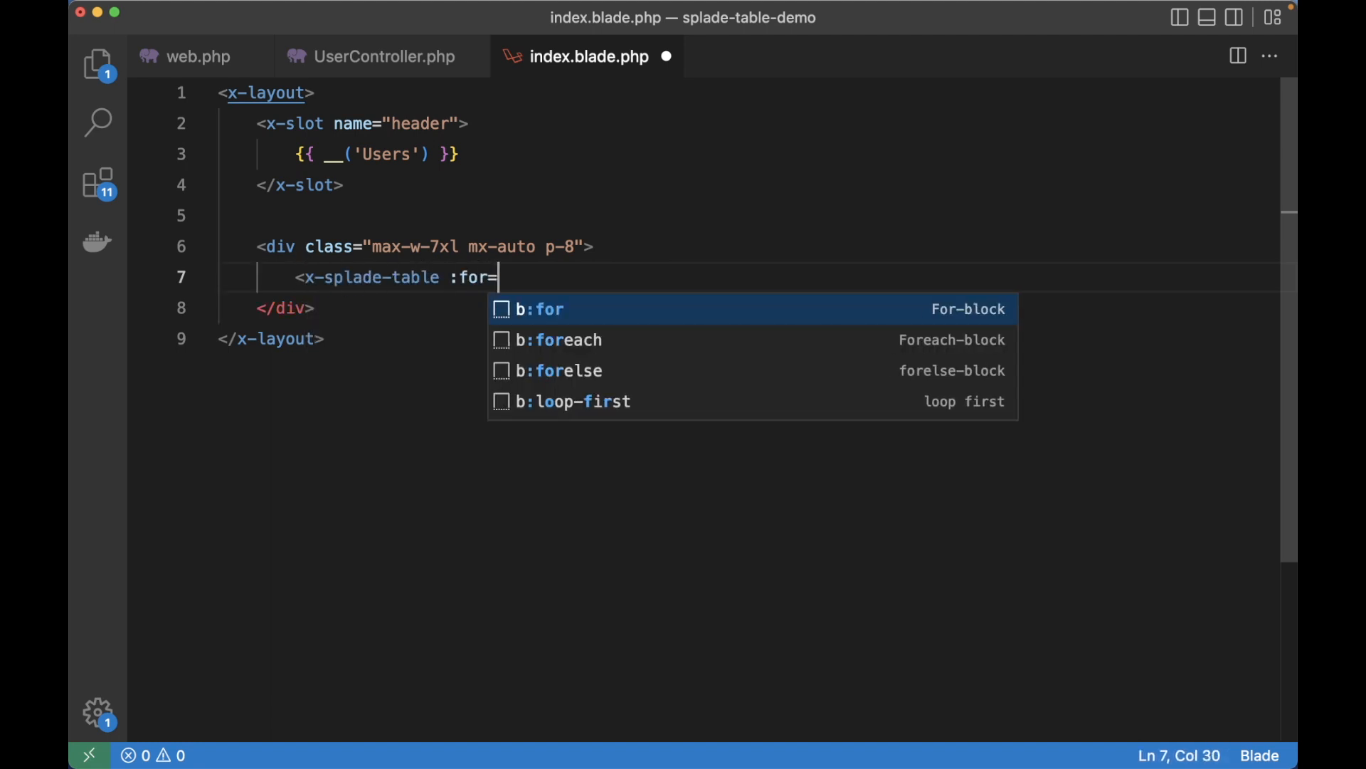
text("$users")
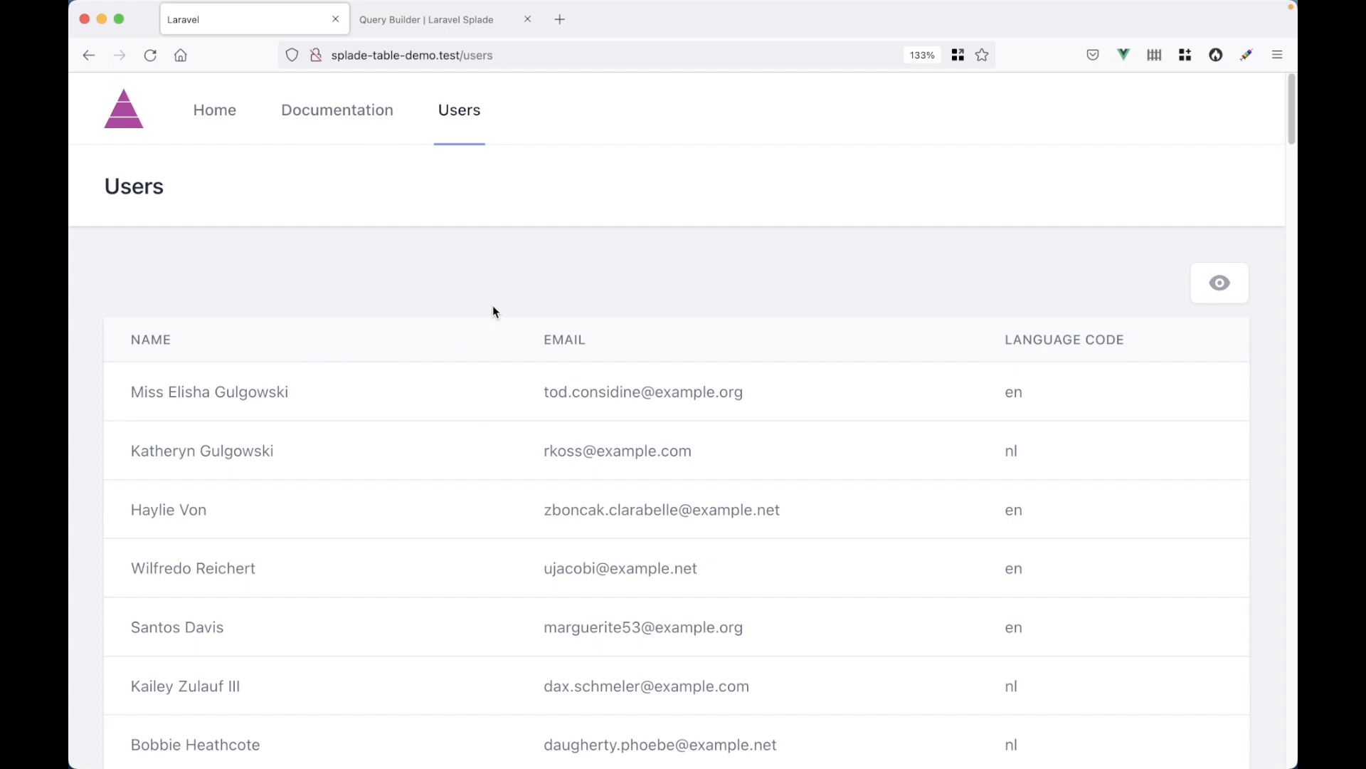
mouse_move(381, 331)
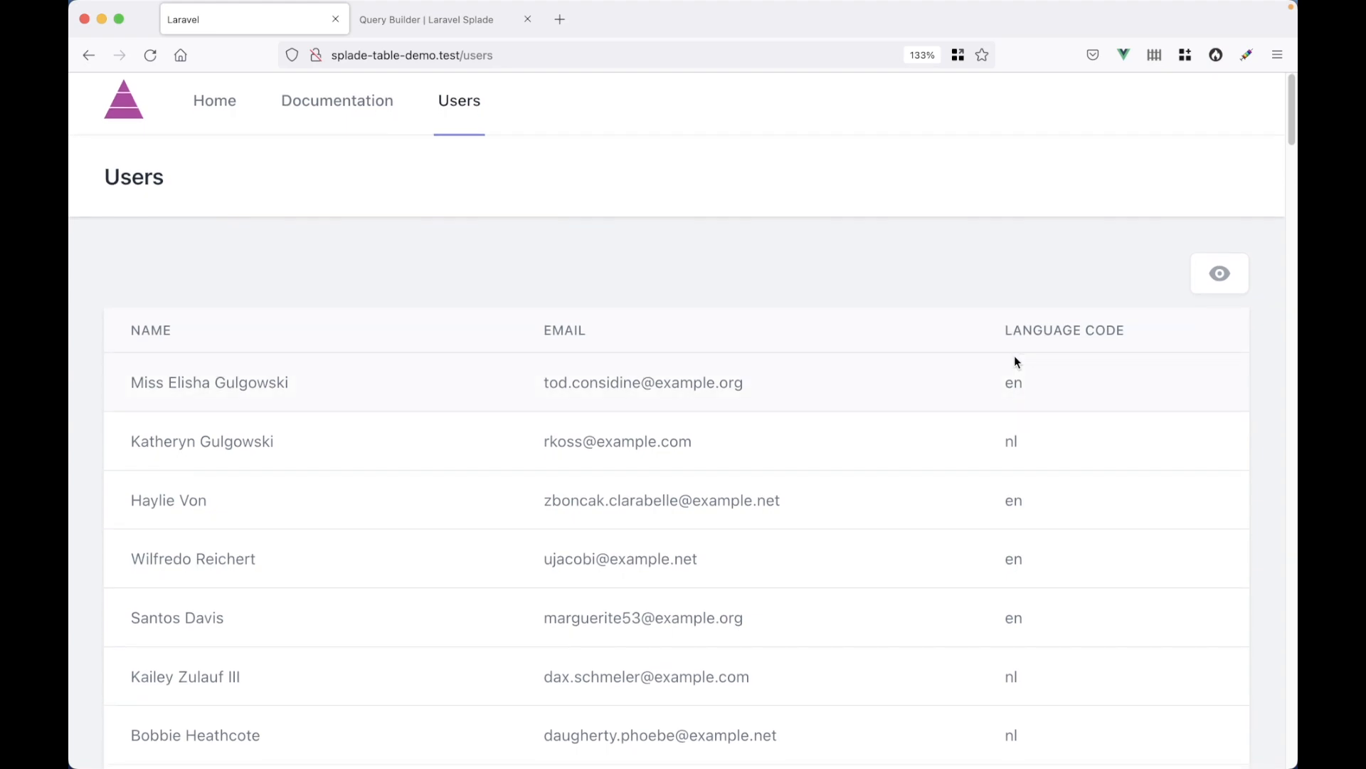
Scroll through the full users table, then swap User::get() for paginate in UserController.
scroll(down, 3)
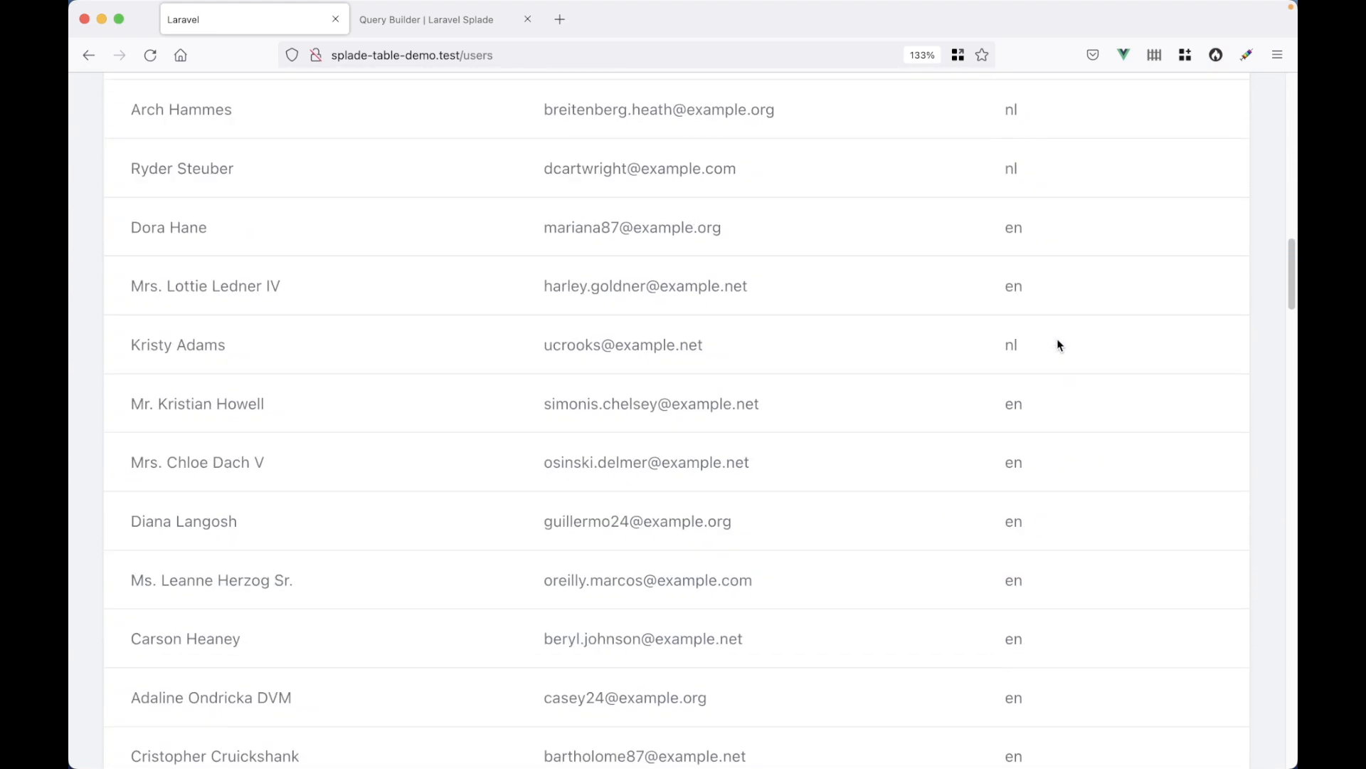
scroll(down, 3)
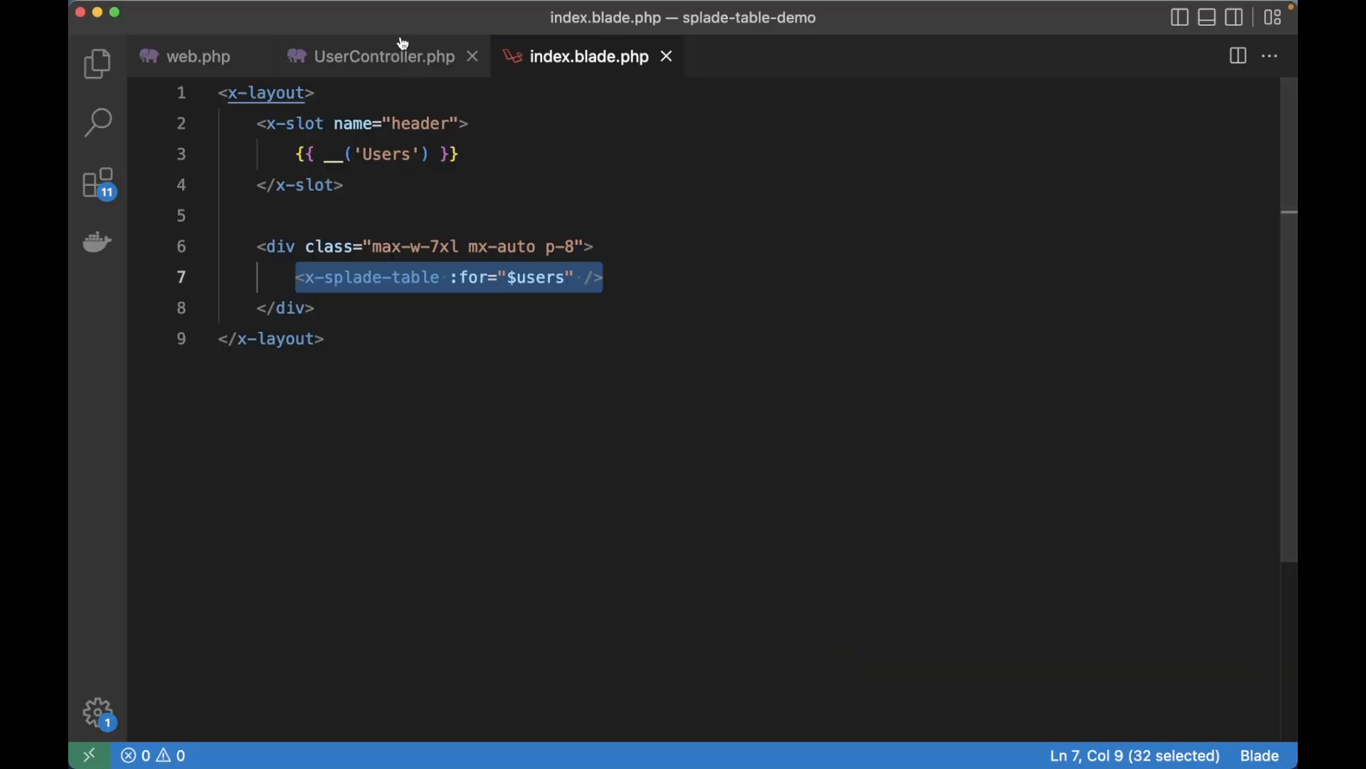
click(384, 56)
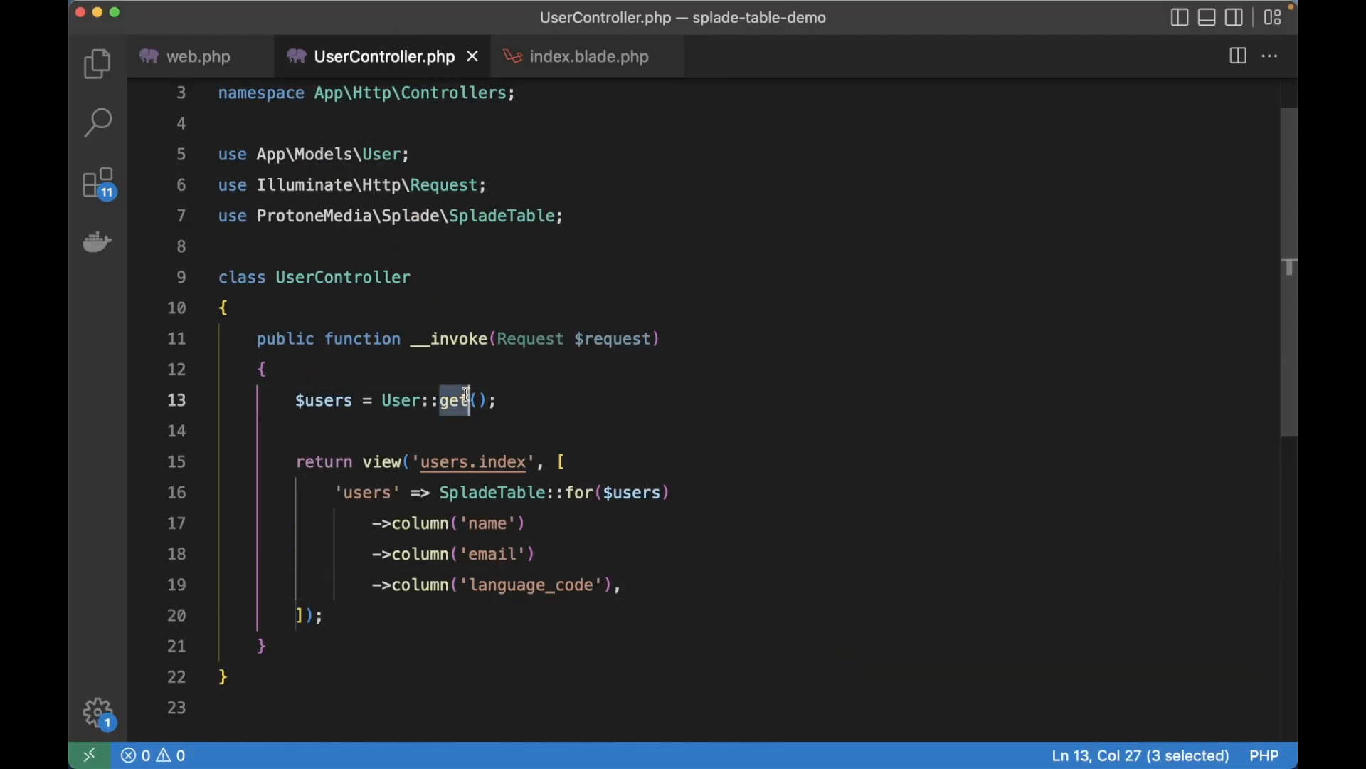
text(paginate)
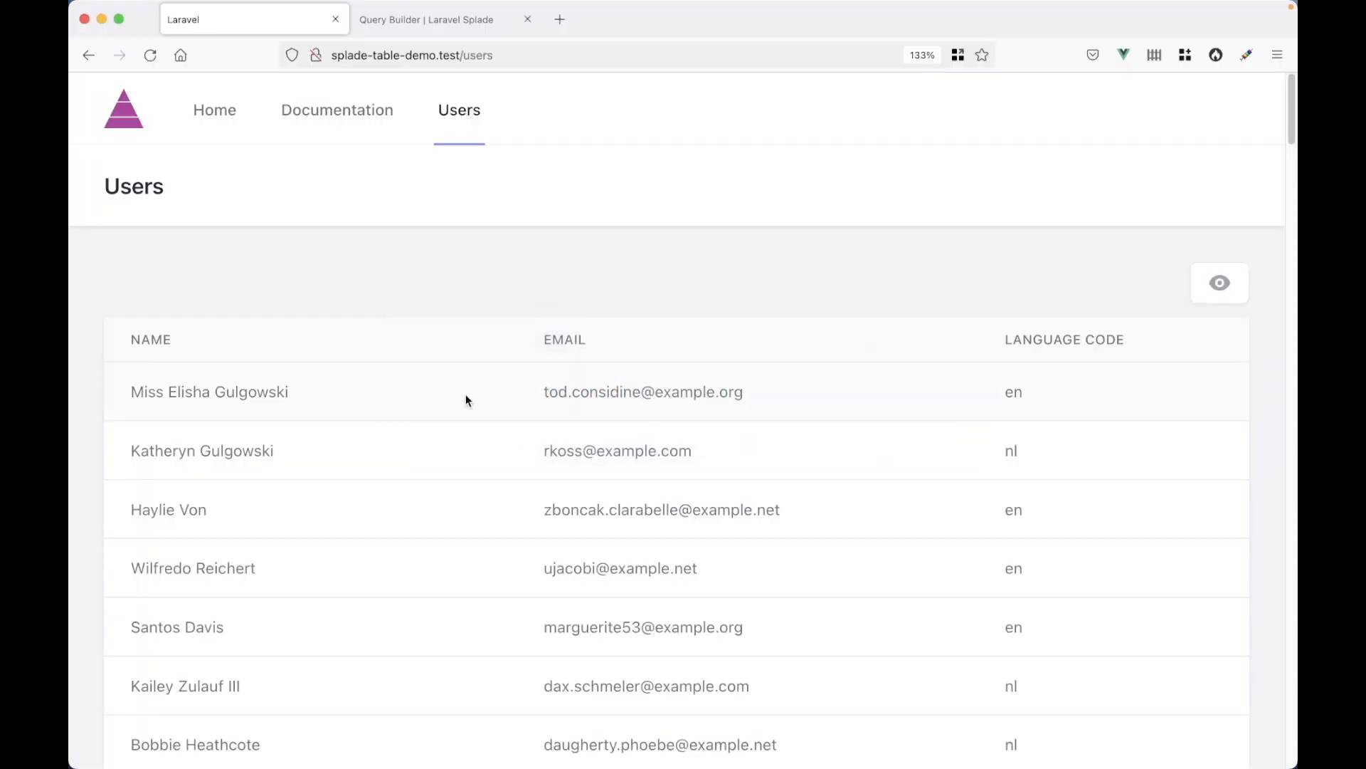
Reload the paginated Users table, go to page 2, then Reset back to page 1.
click(151, 55)
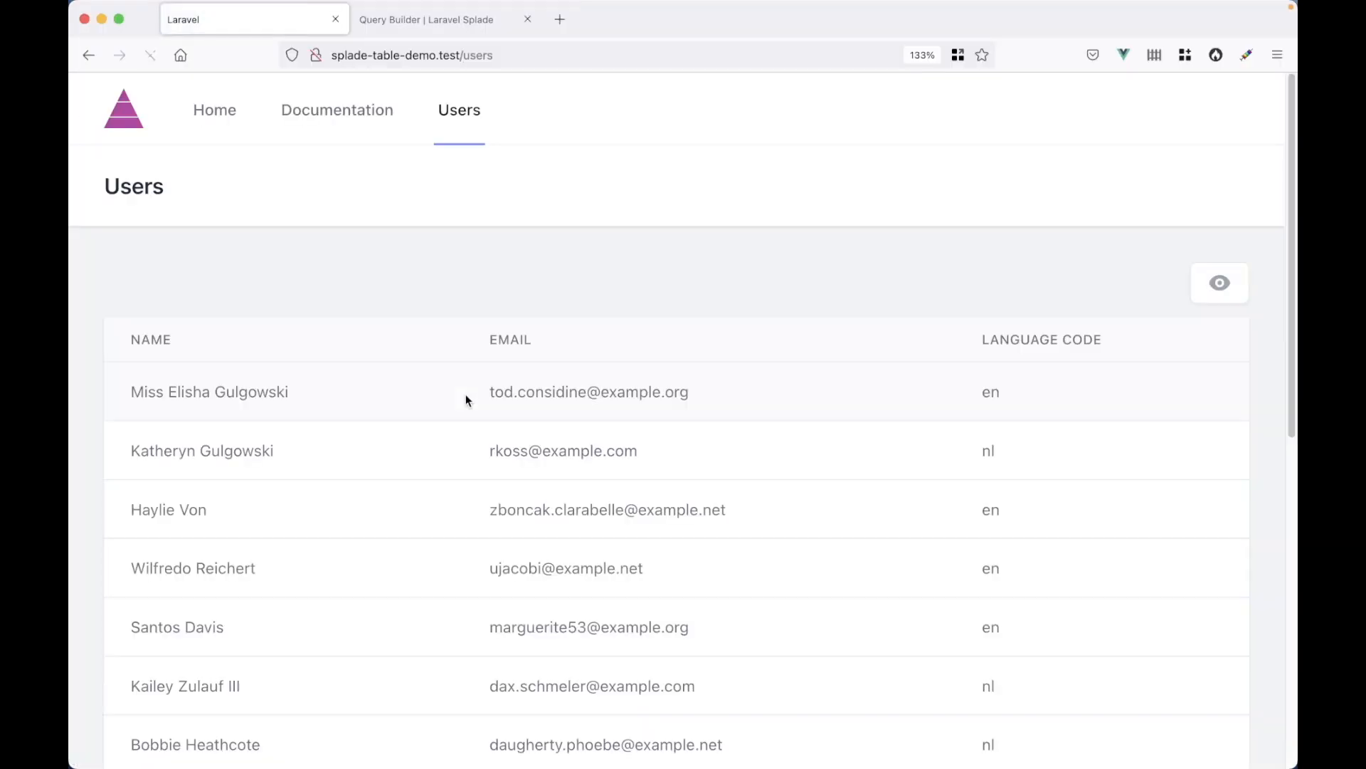
scroll(down, 3)
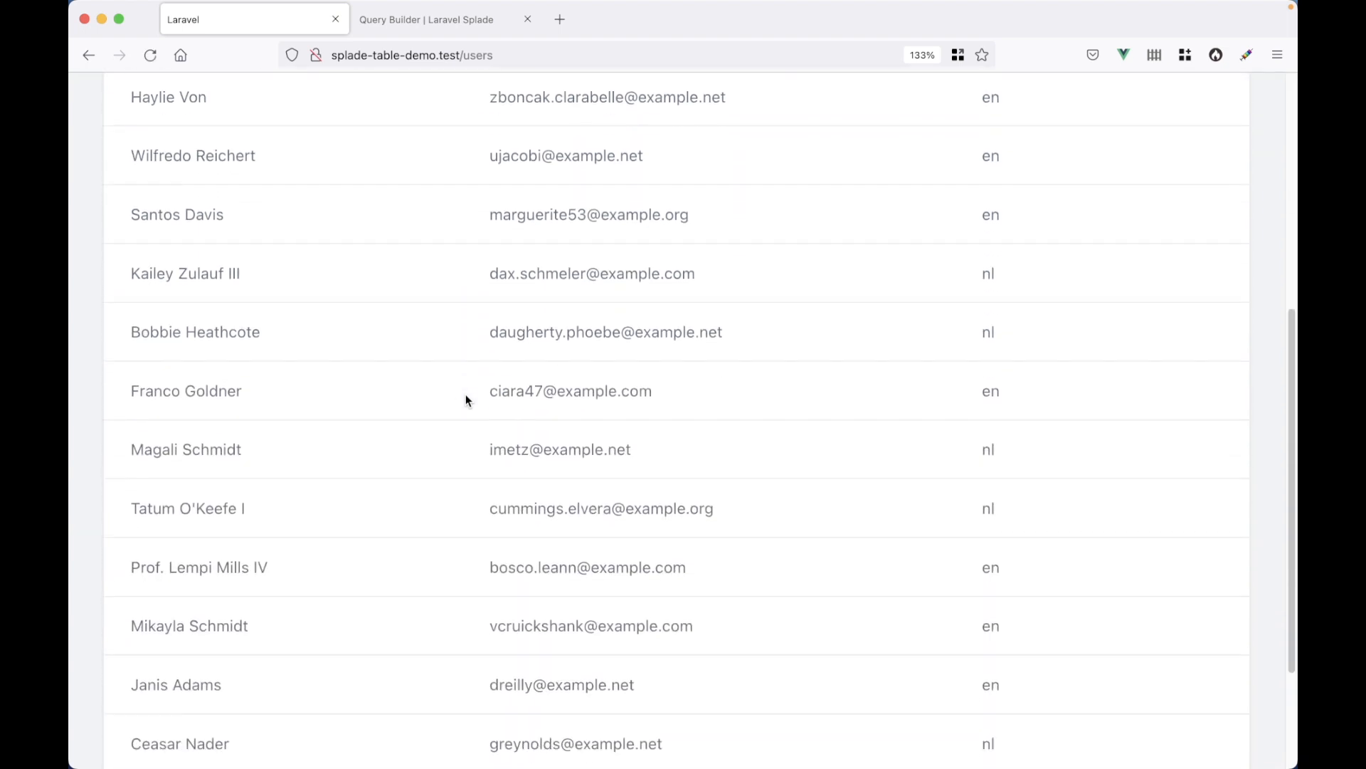
scroll(down, 3)
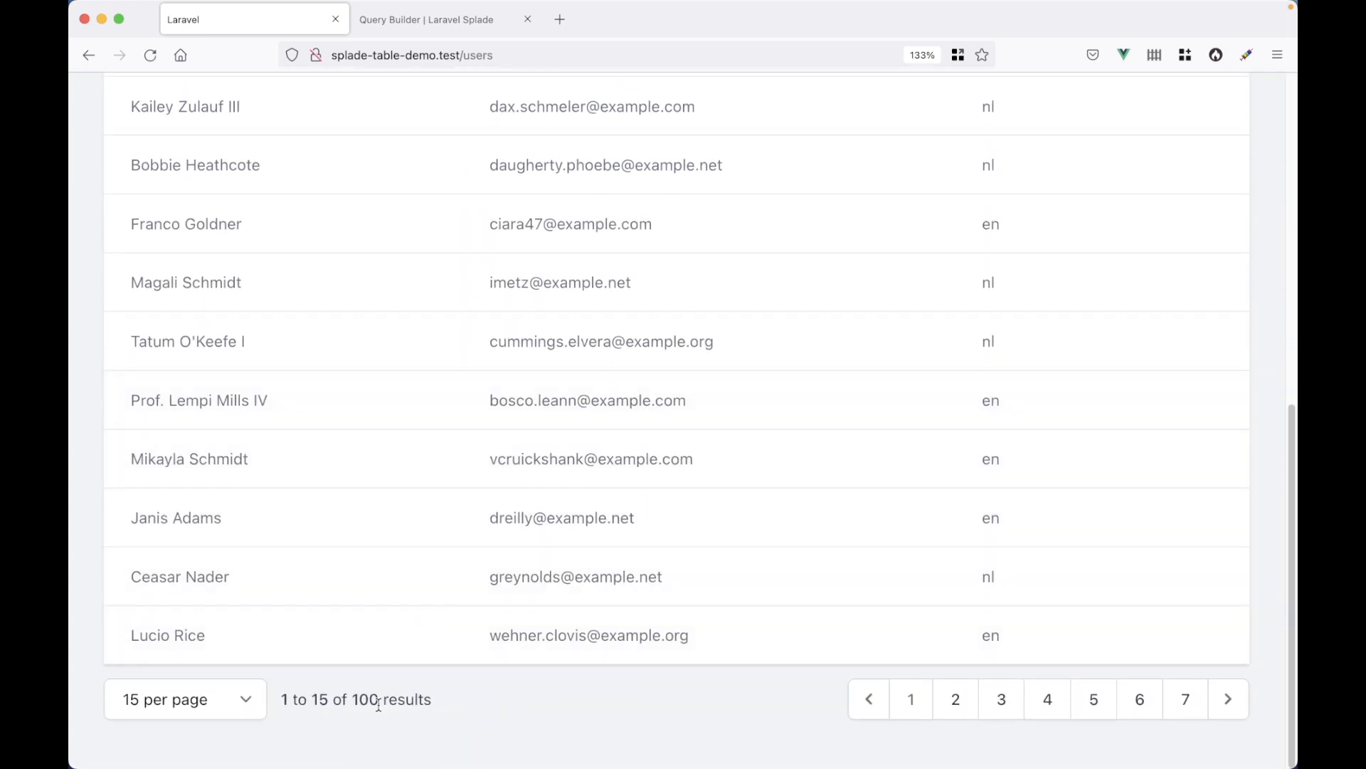
click(185, 699)
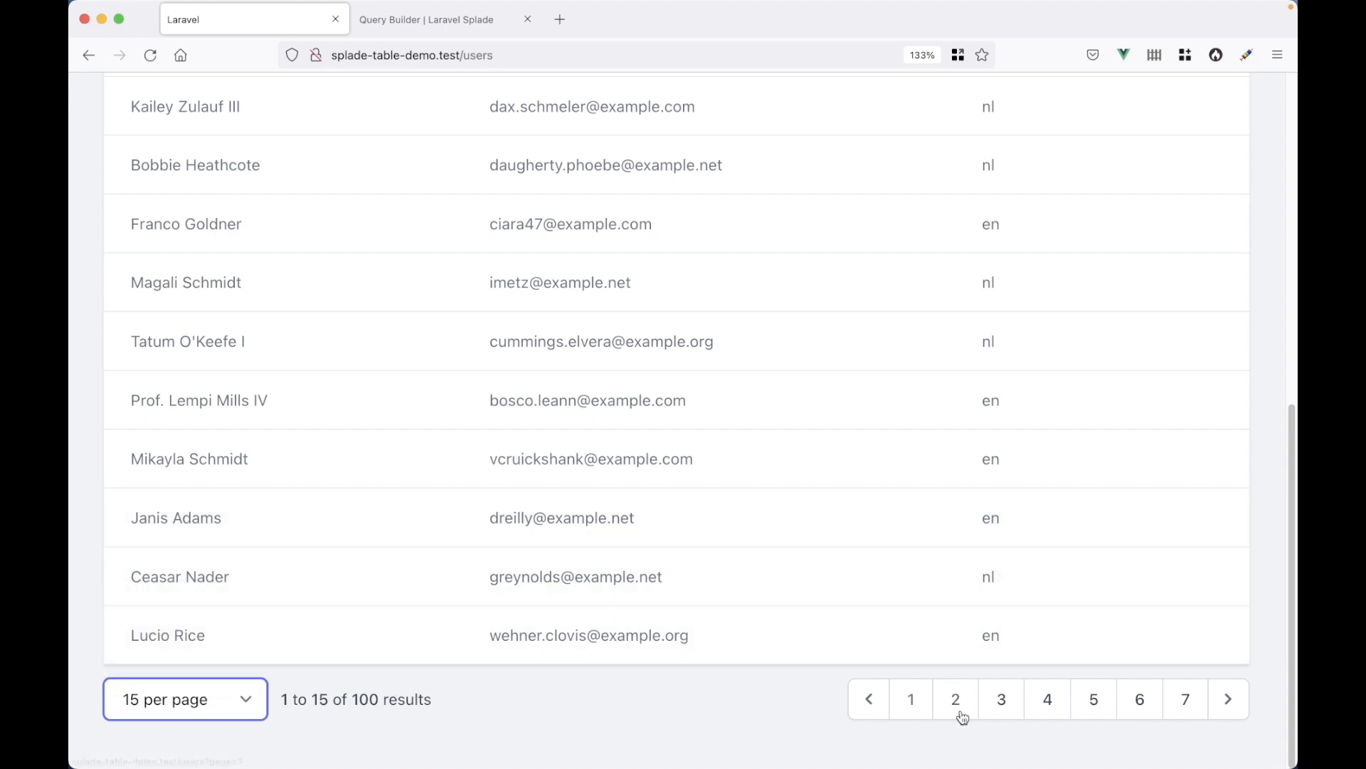
click(955, 699)
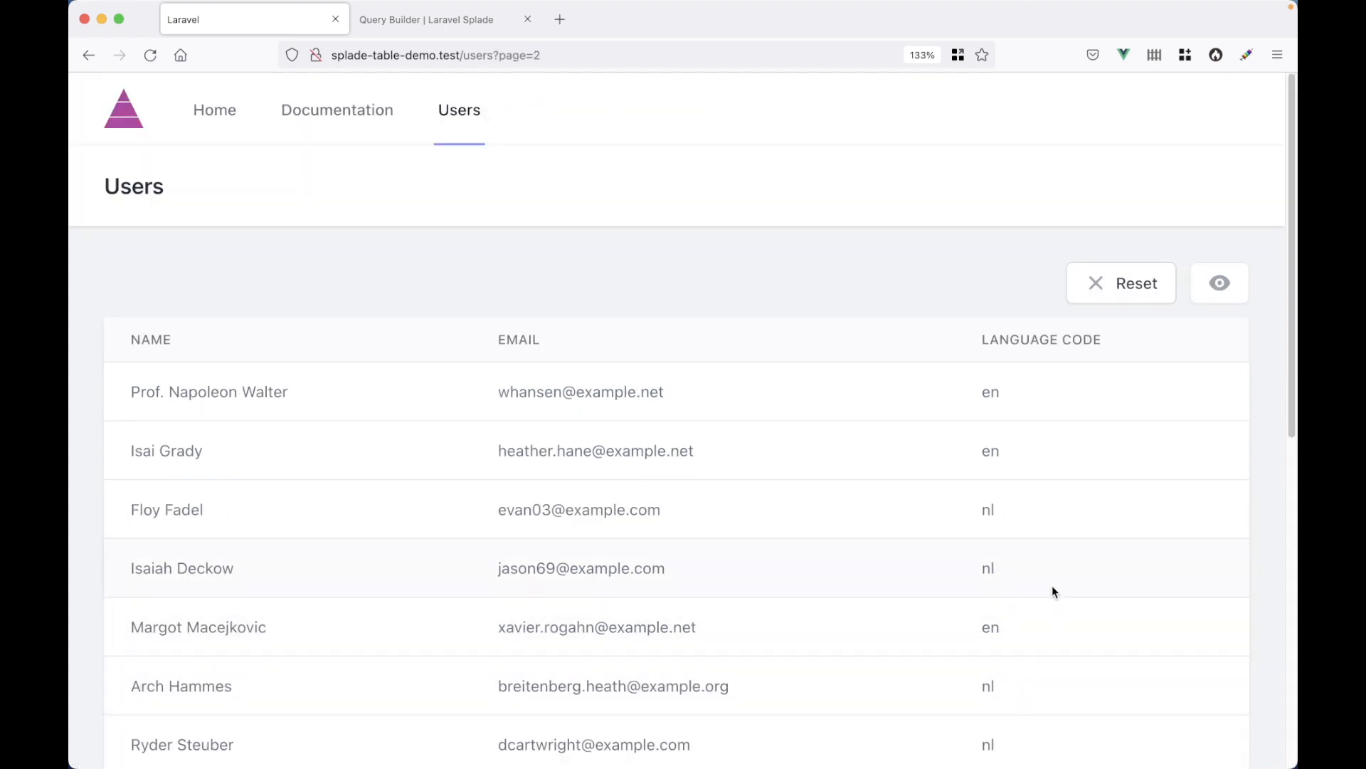
scroll(down, 3)
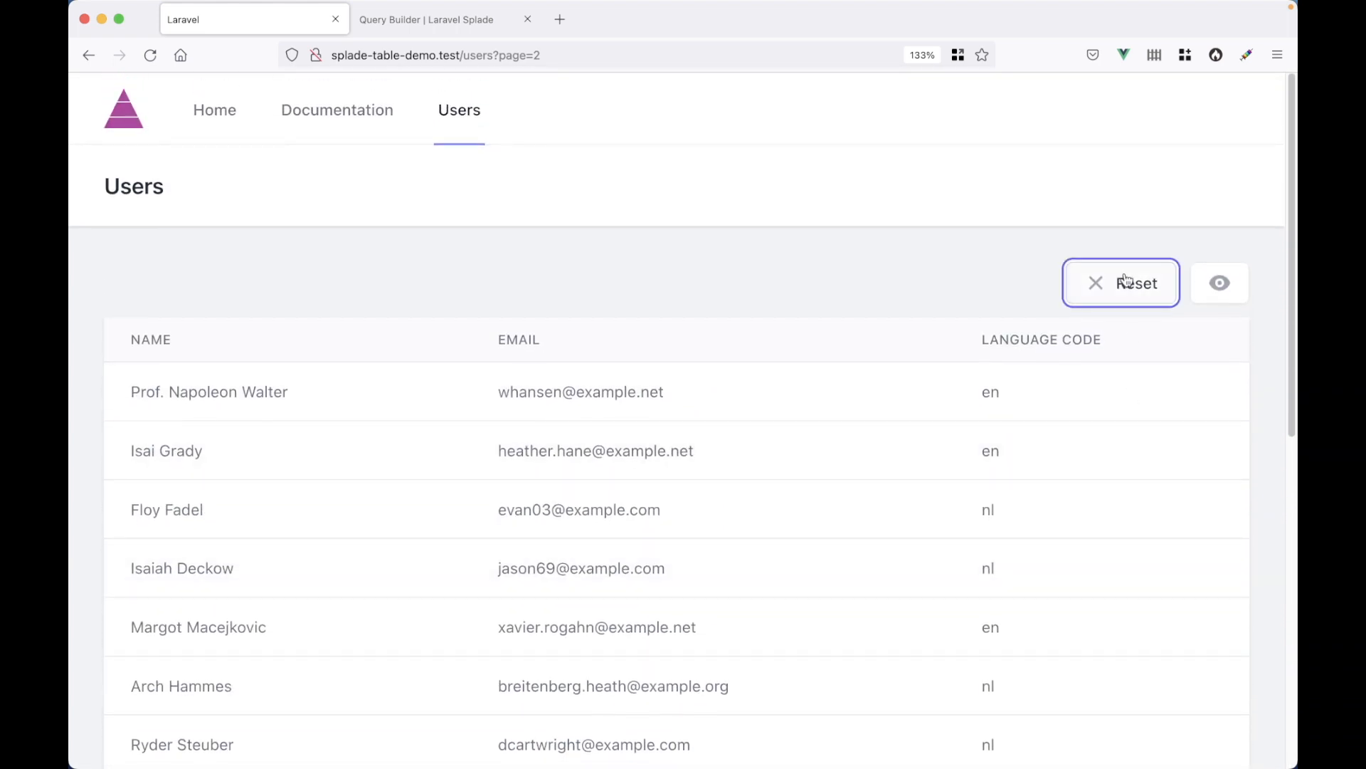
click(1136, 282)
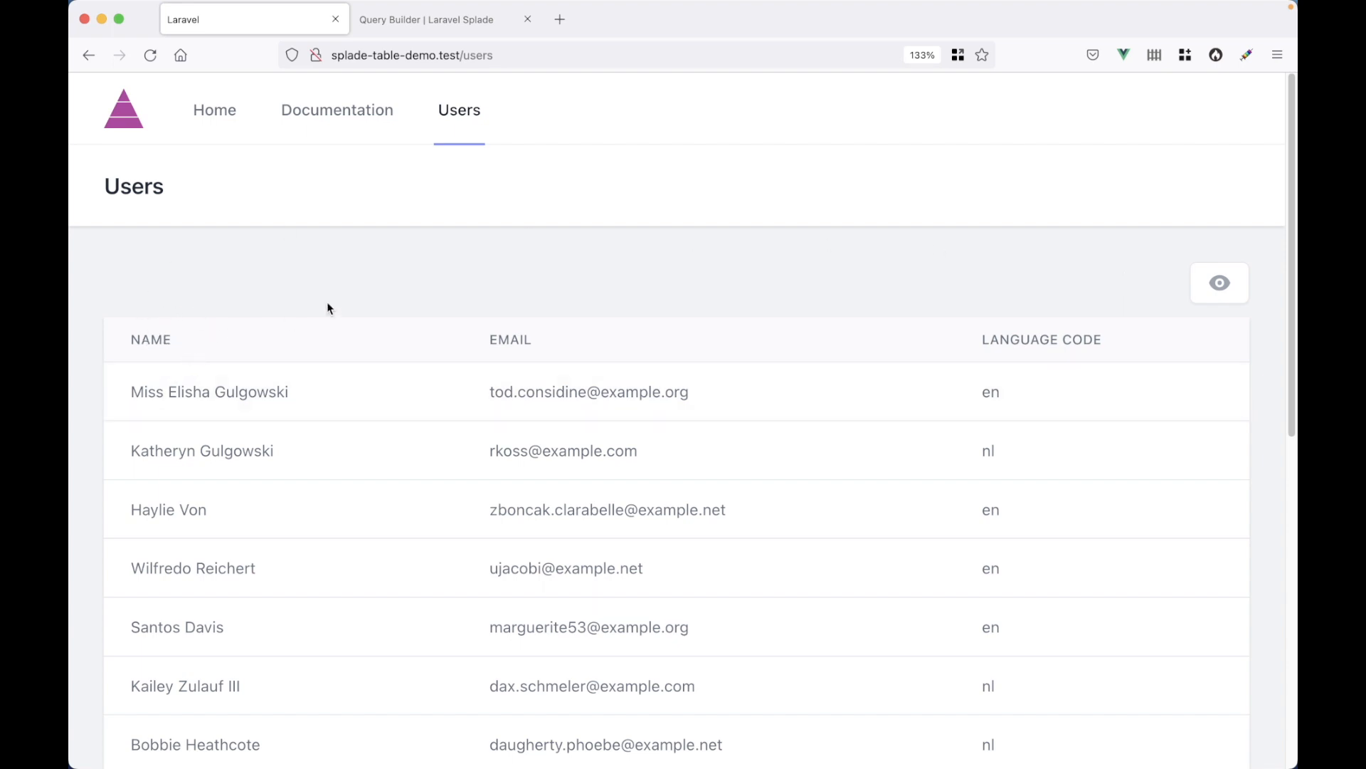
mouse_move(427, 314)
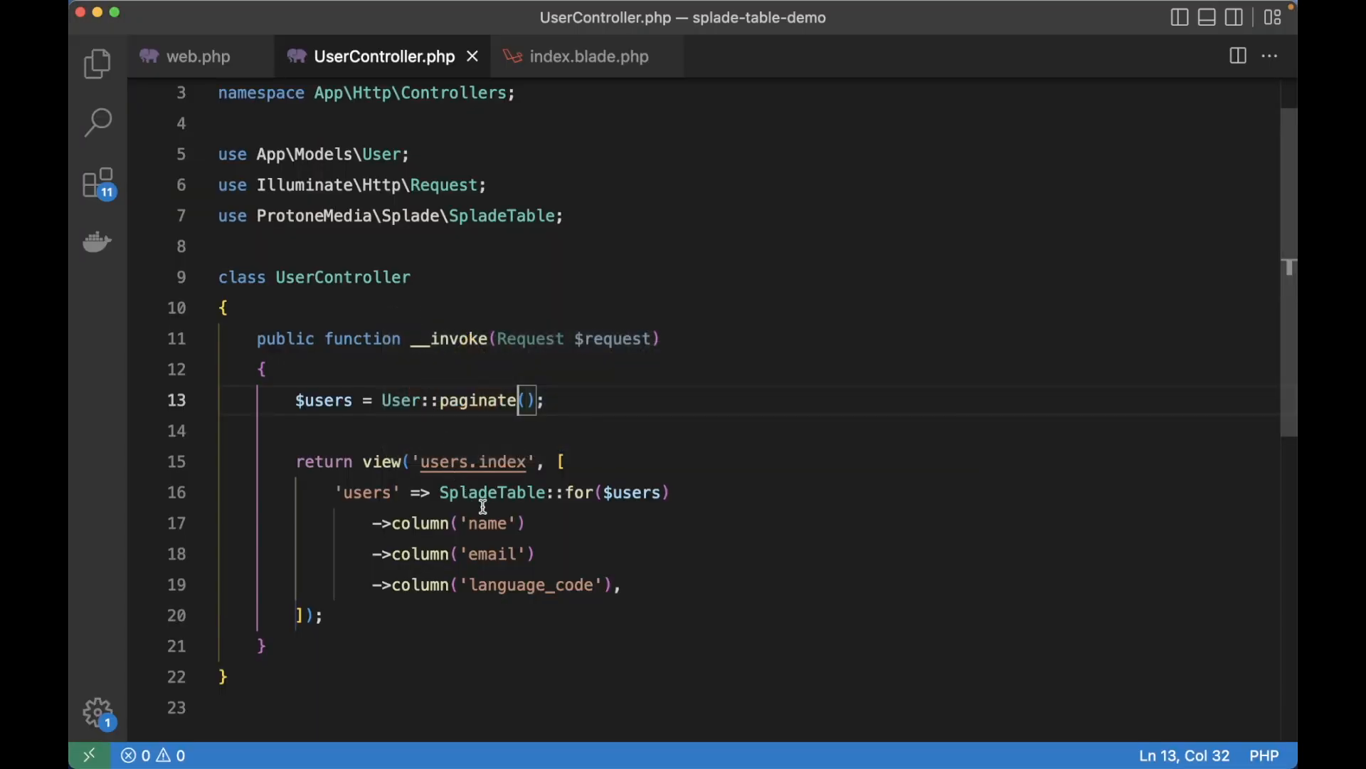
Add sortable: true to the name and email column definitions.
click(505, 523)
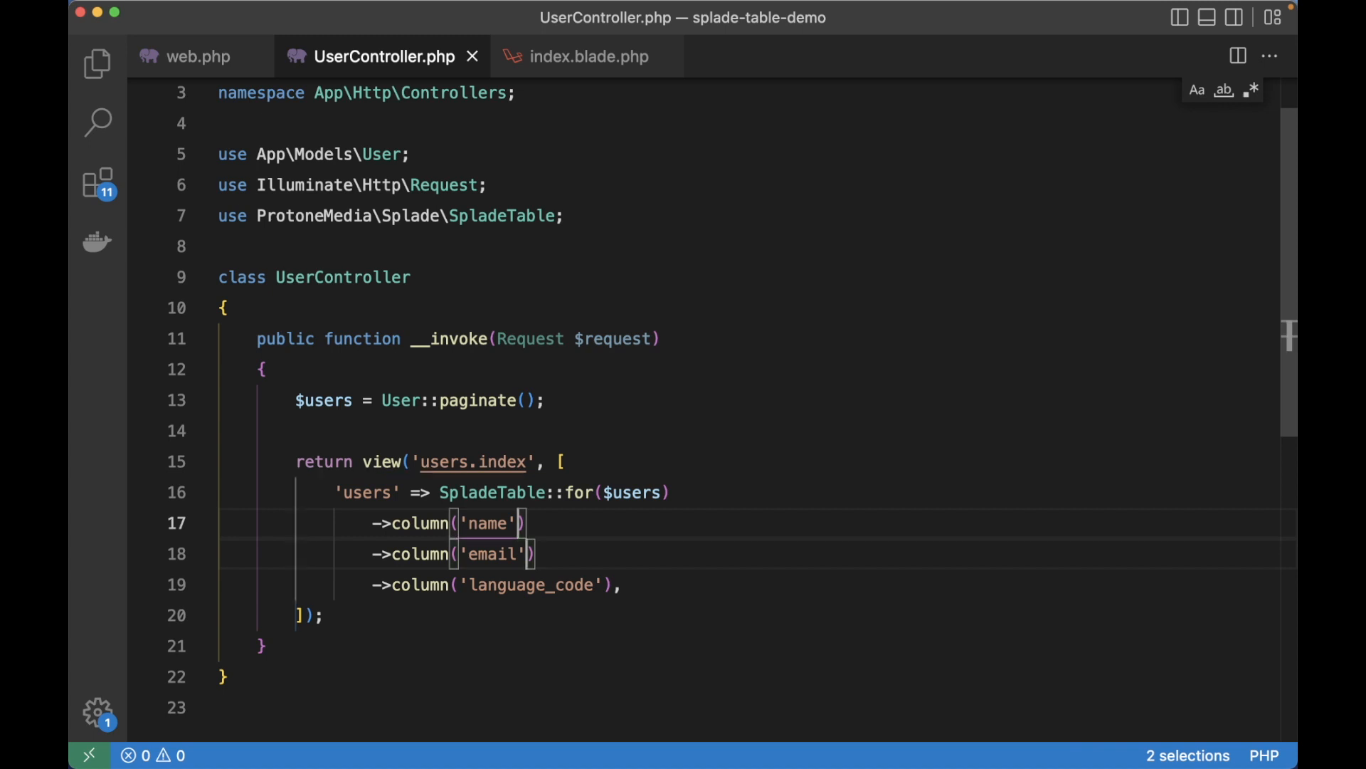
text(, sorta)
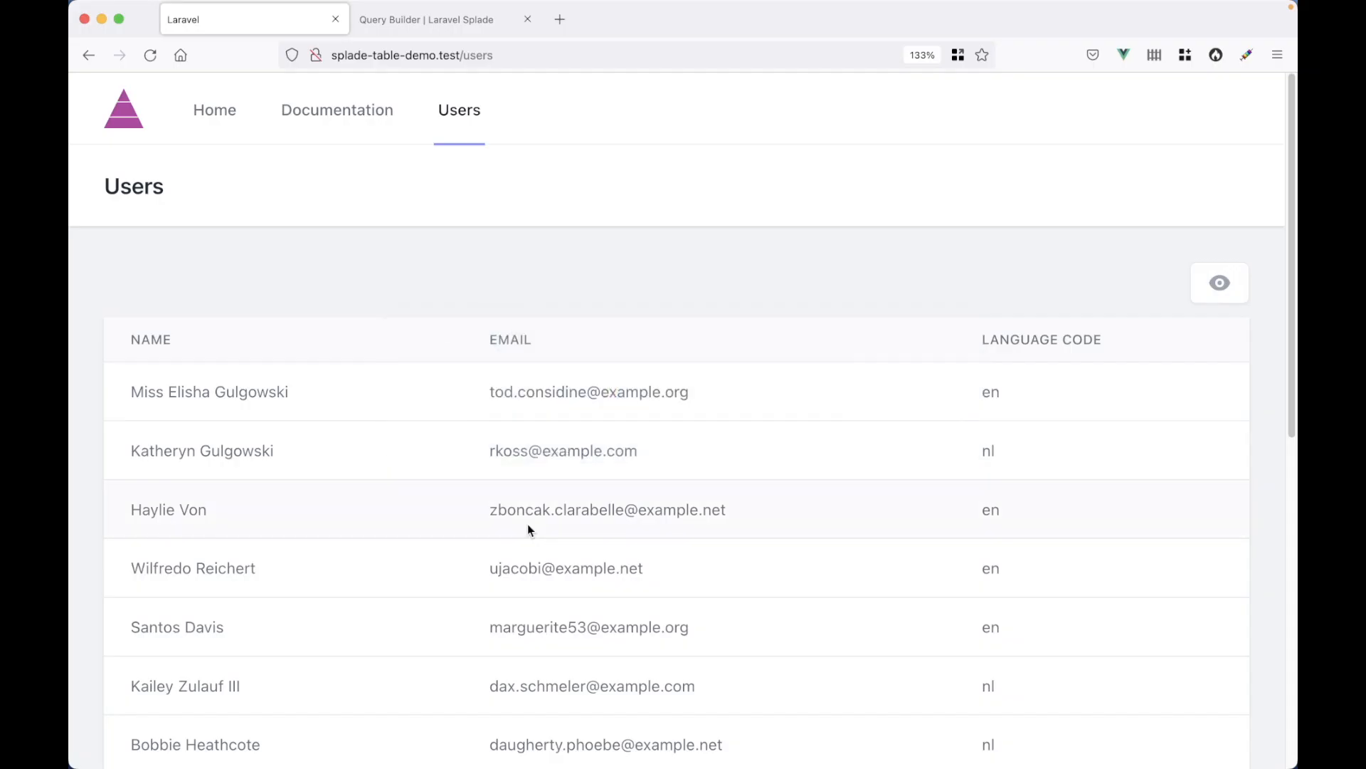
mouse_move(251, 342)
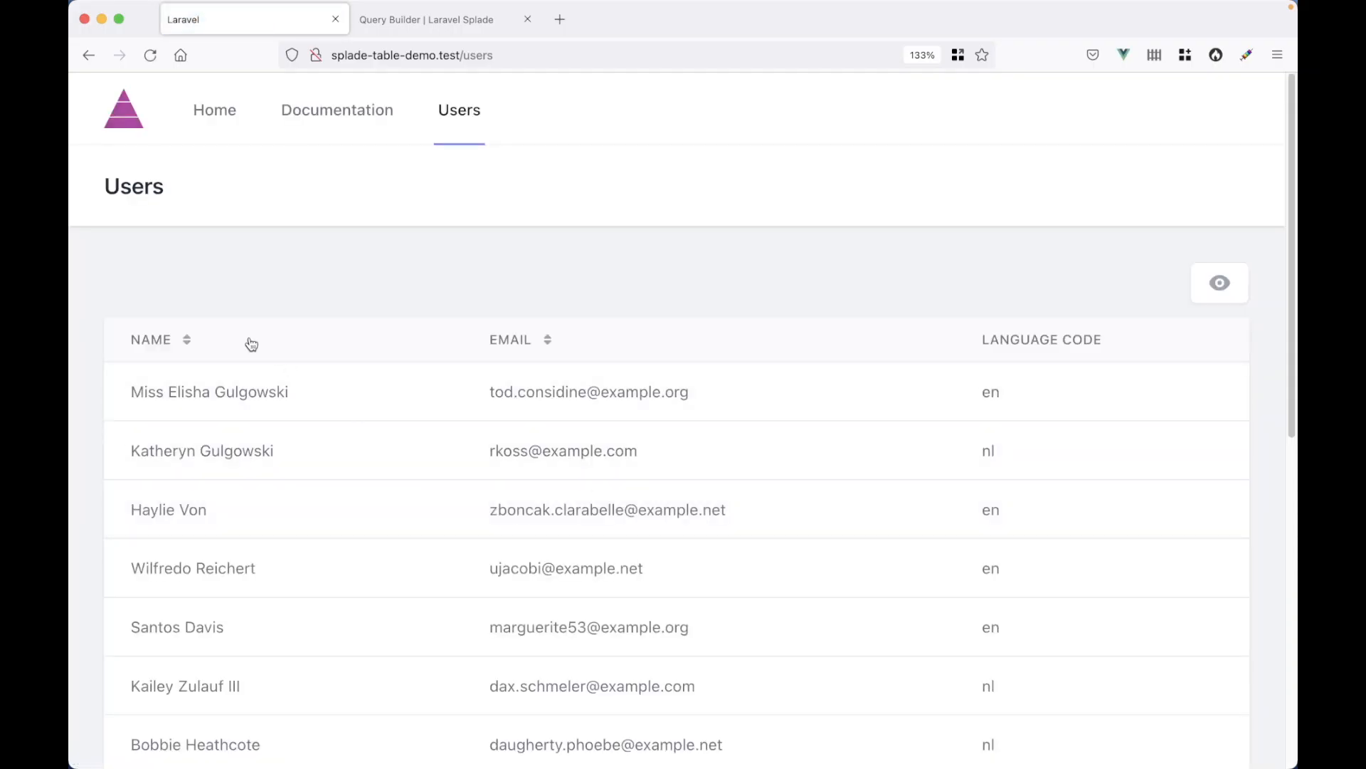
mouse_move(566, 345)
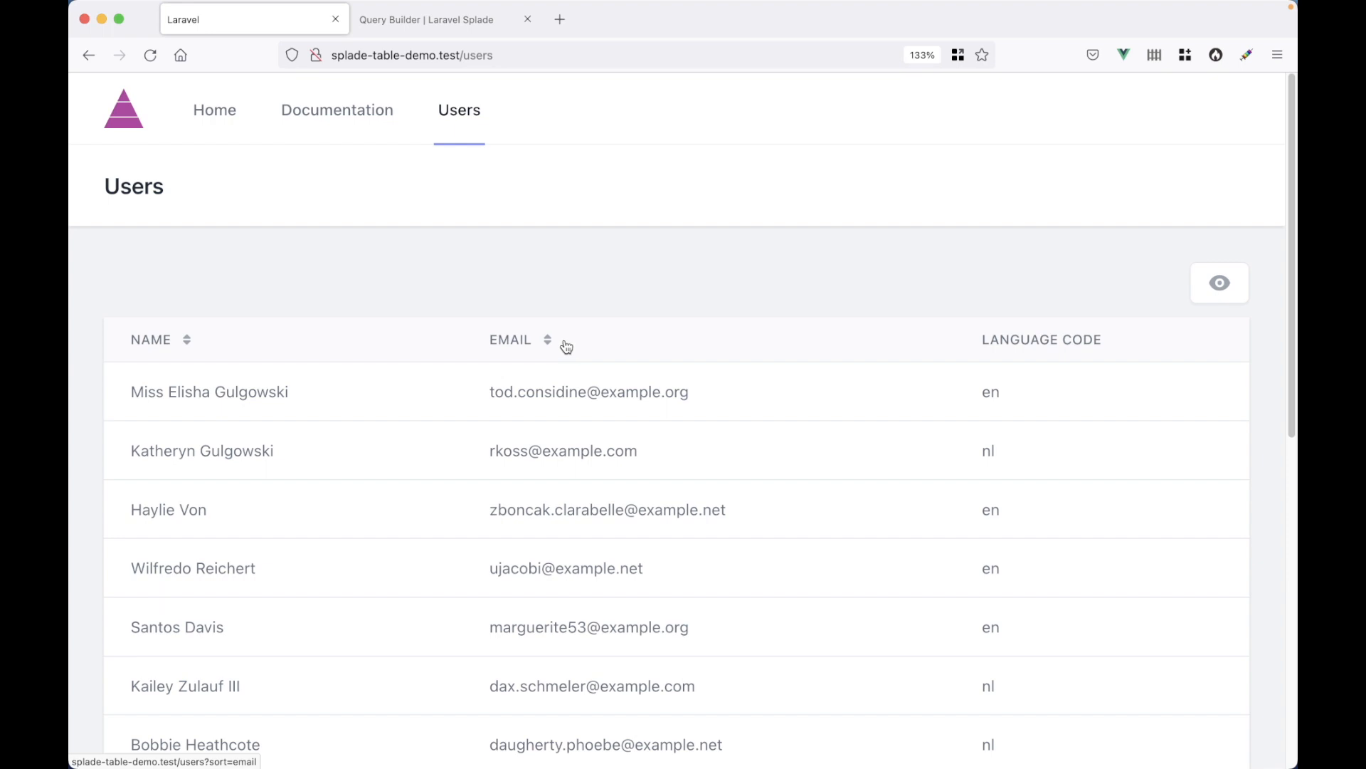
Sort the users table by NAME, then by EMAIL ascending and descending.
click(151, 339)
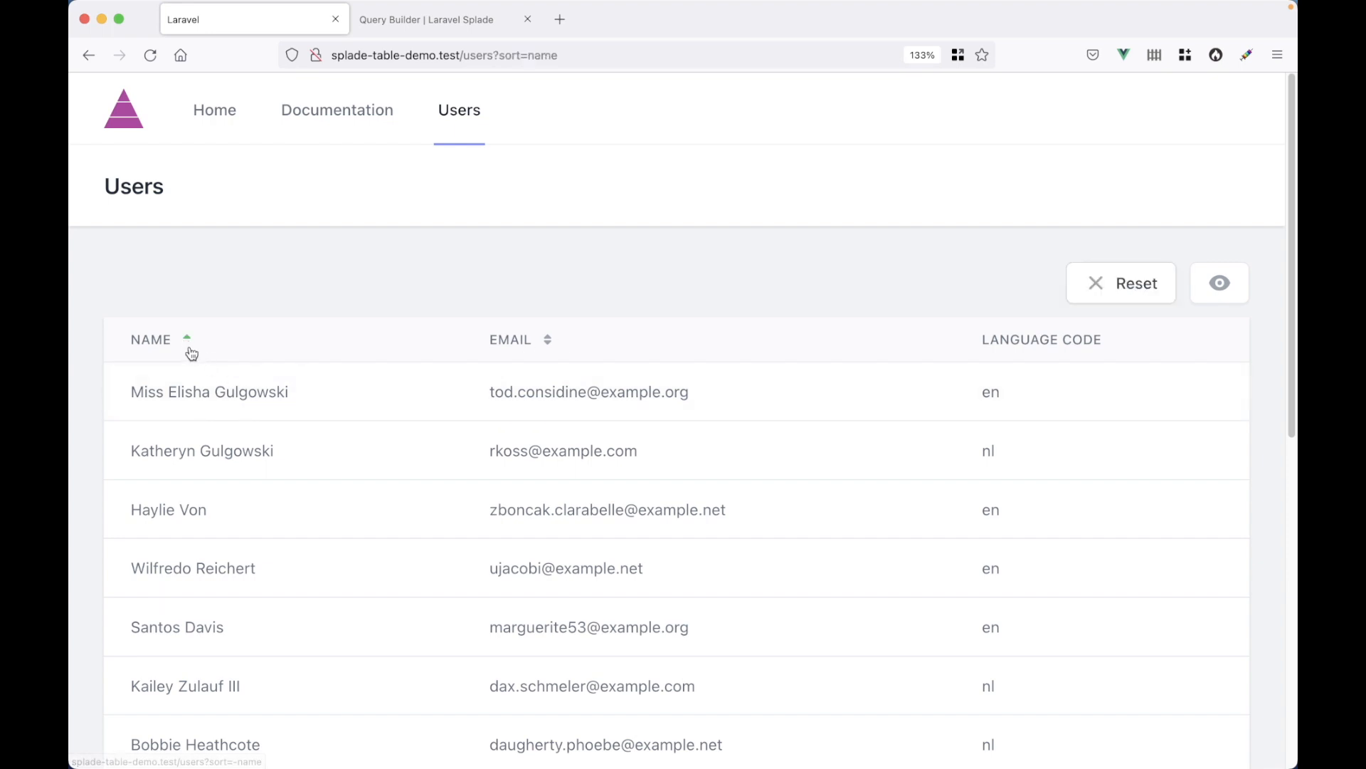
click(511, 339)
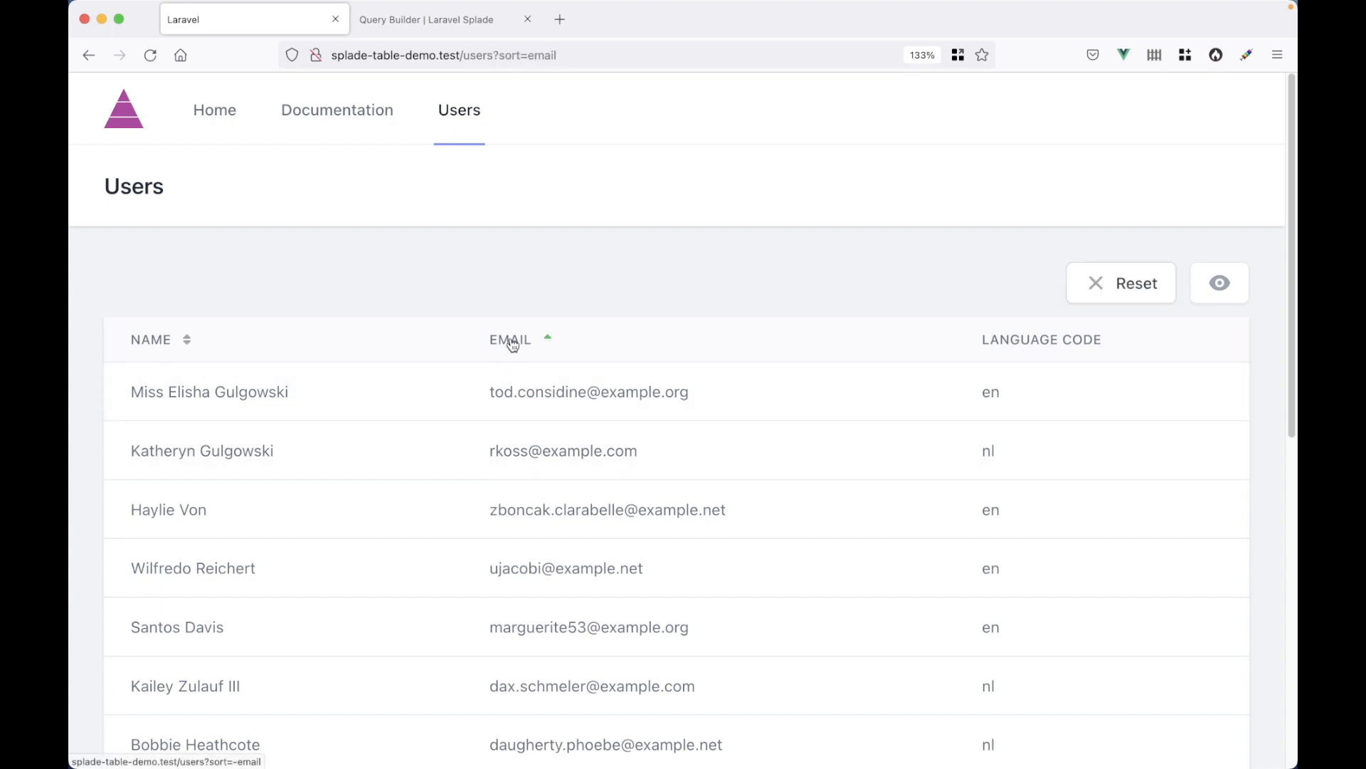
click(509, 339)
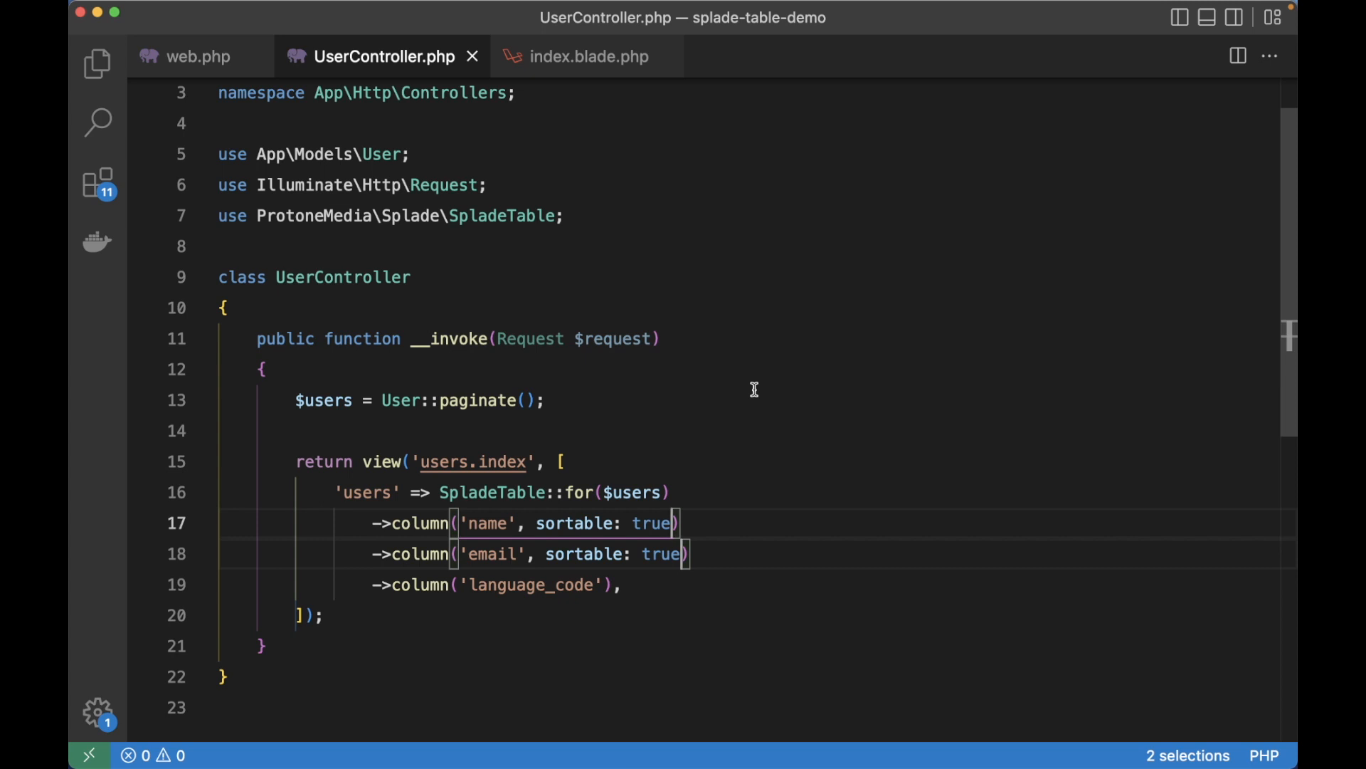
Run composer require spatie/laravel-query-builder in a terminal.
key(cmd+tab)
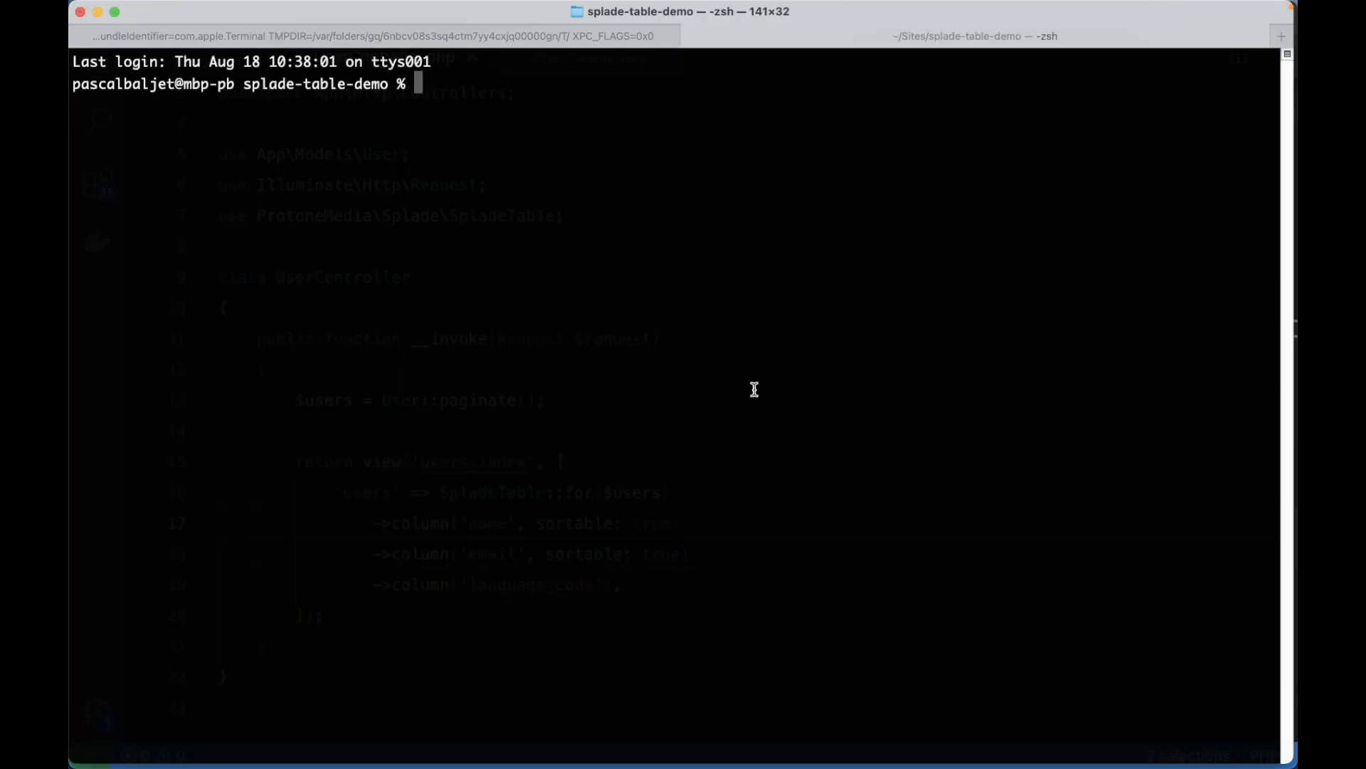
text(composer require)
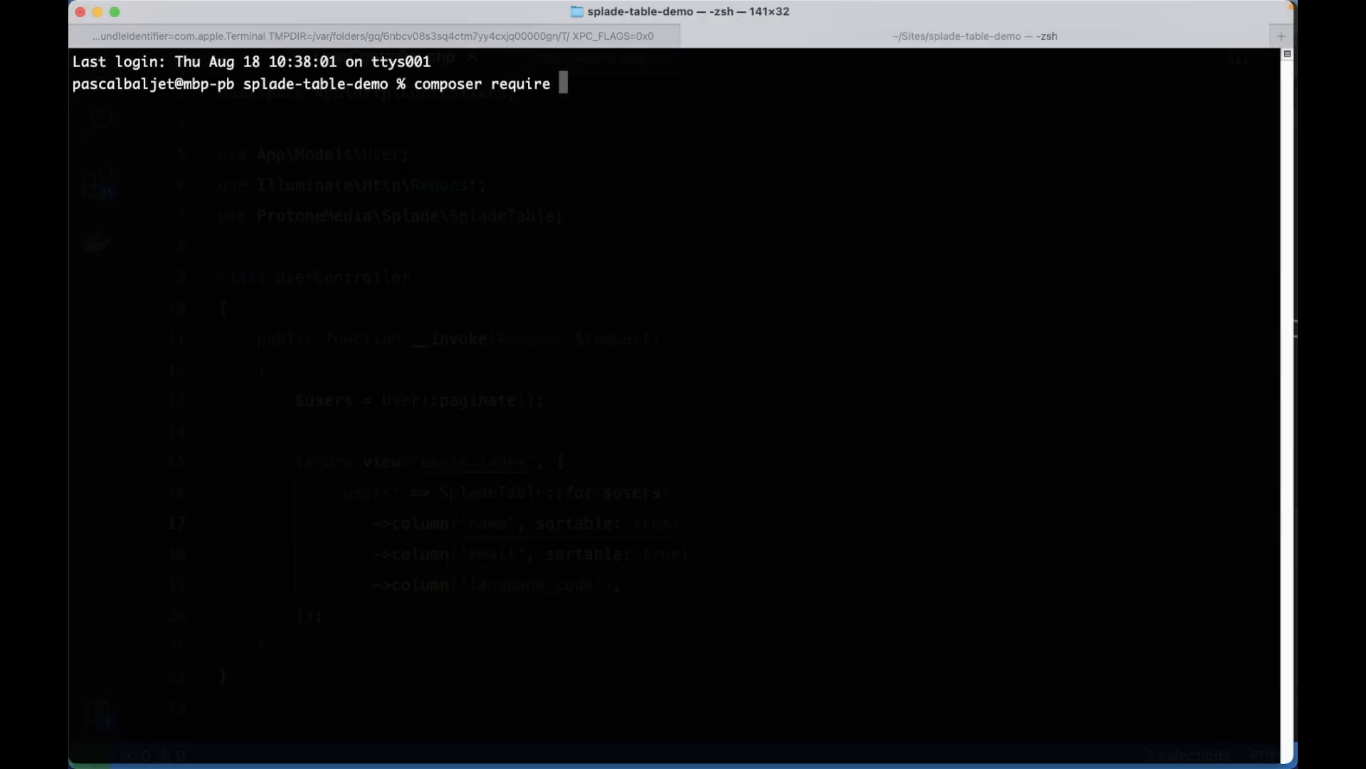
text(spatie/laravel-)
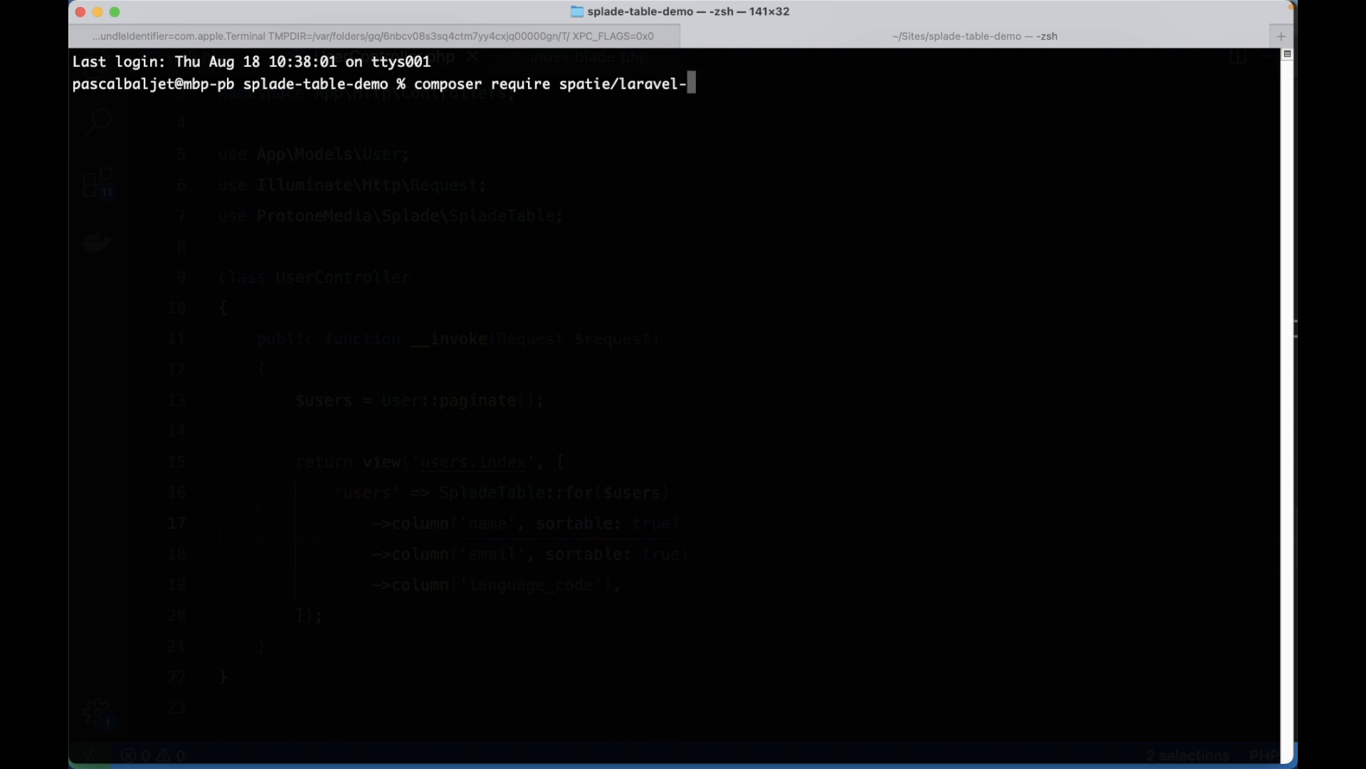
text(query-builder)
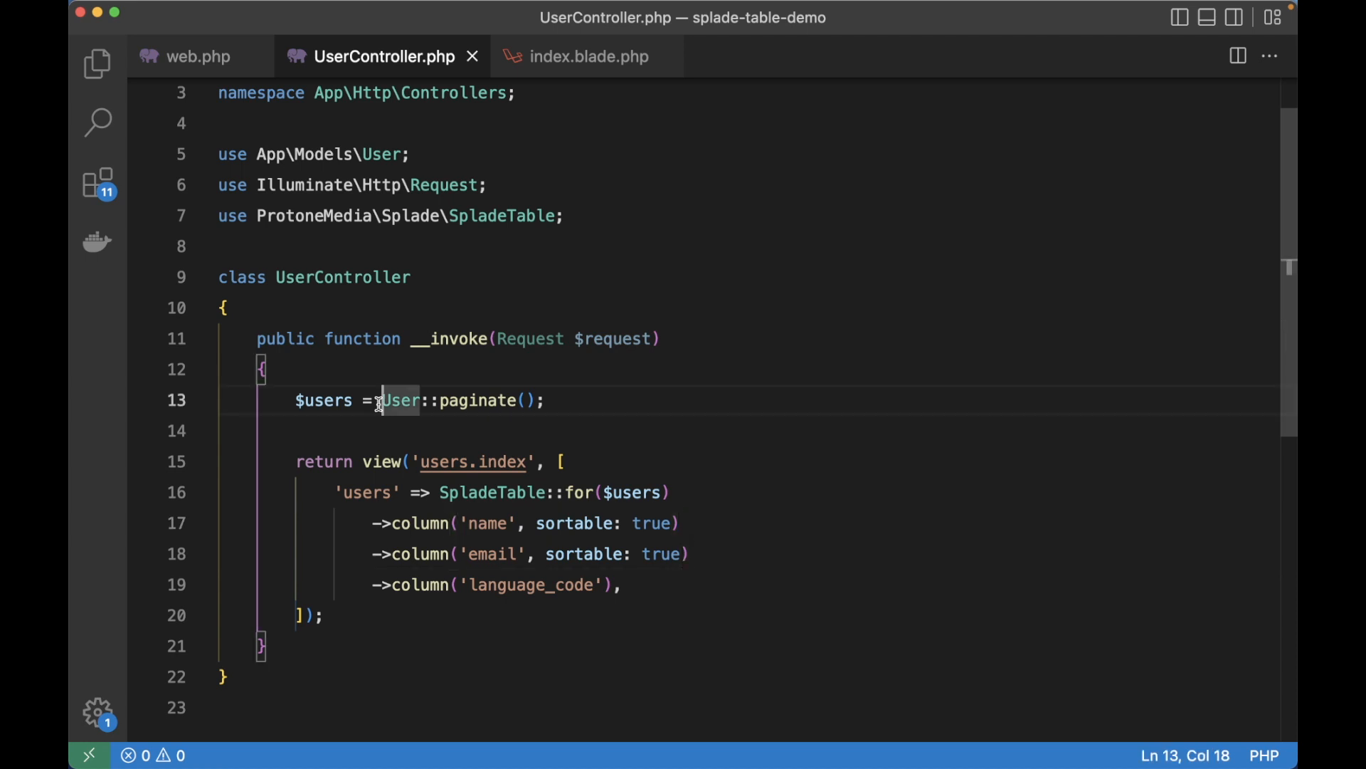
Use QueryBuilder::for(User::class) with defaultSort('name') and allowedSorts name and email.
text(QueryBuilder::for()
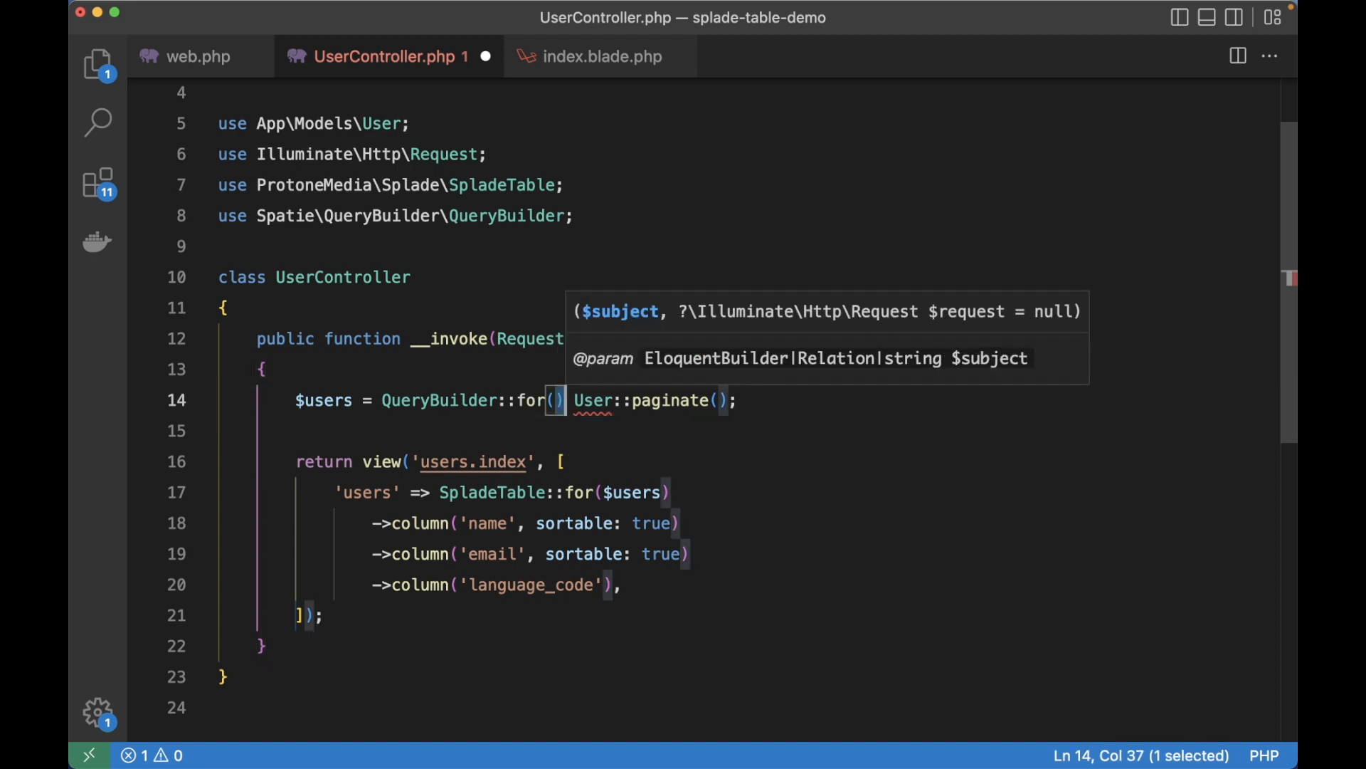
text(User:)
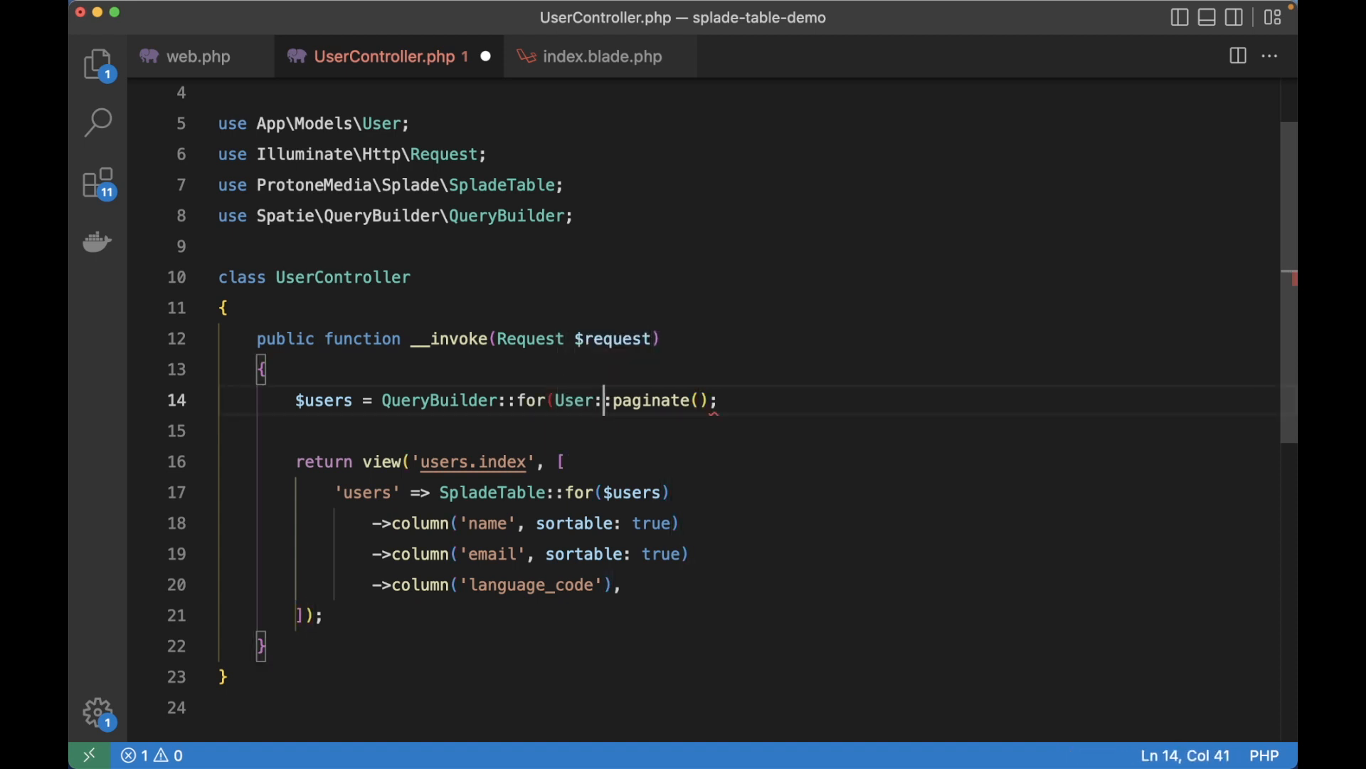
text(:class))
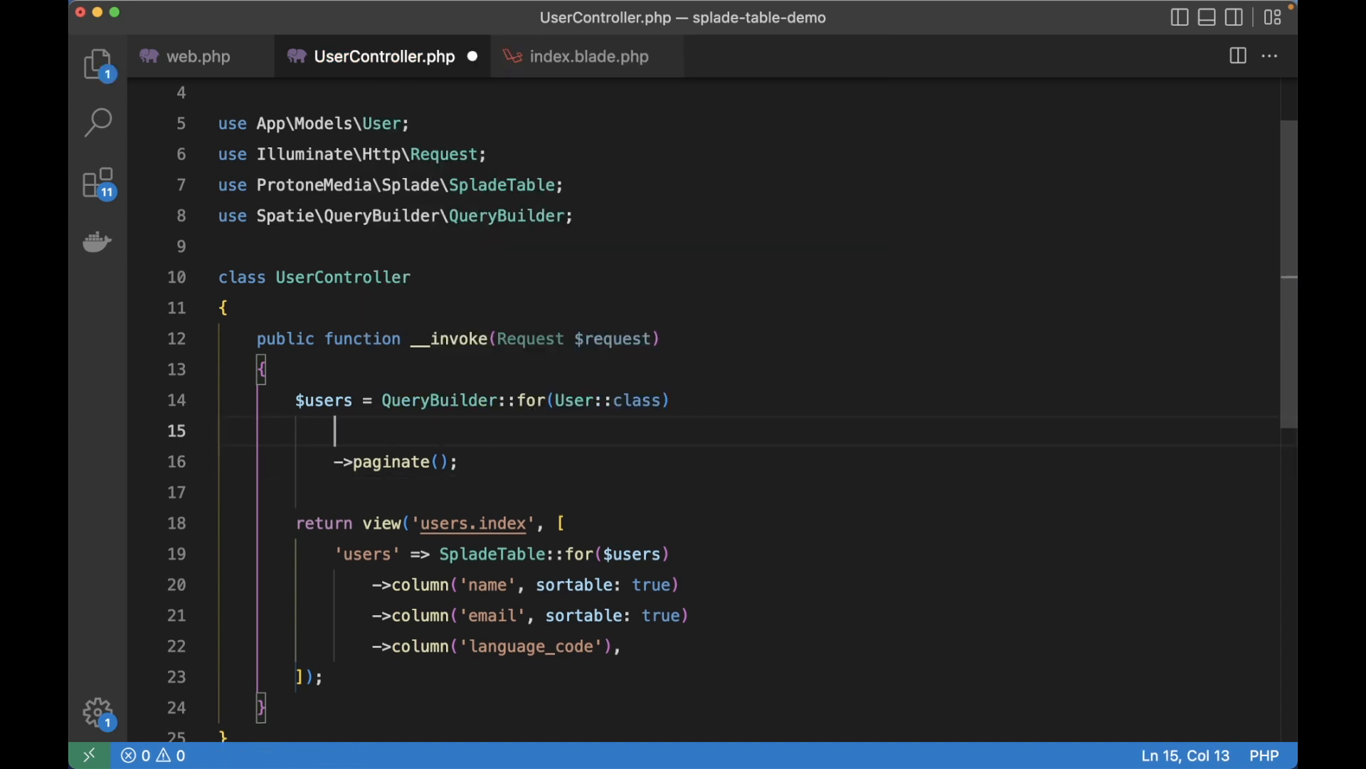
text(->defaultSort('name'))
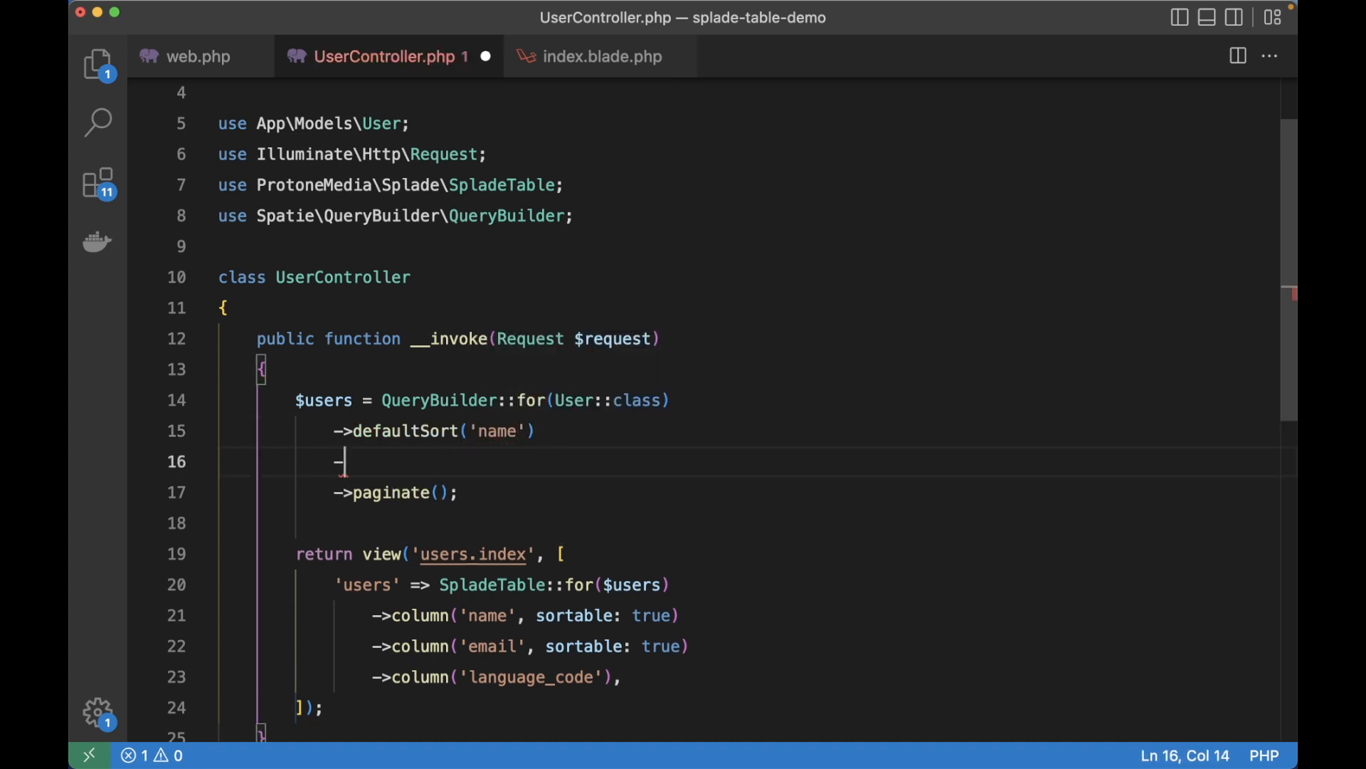
text(allowedSorts(['name)
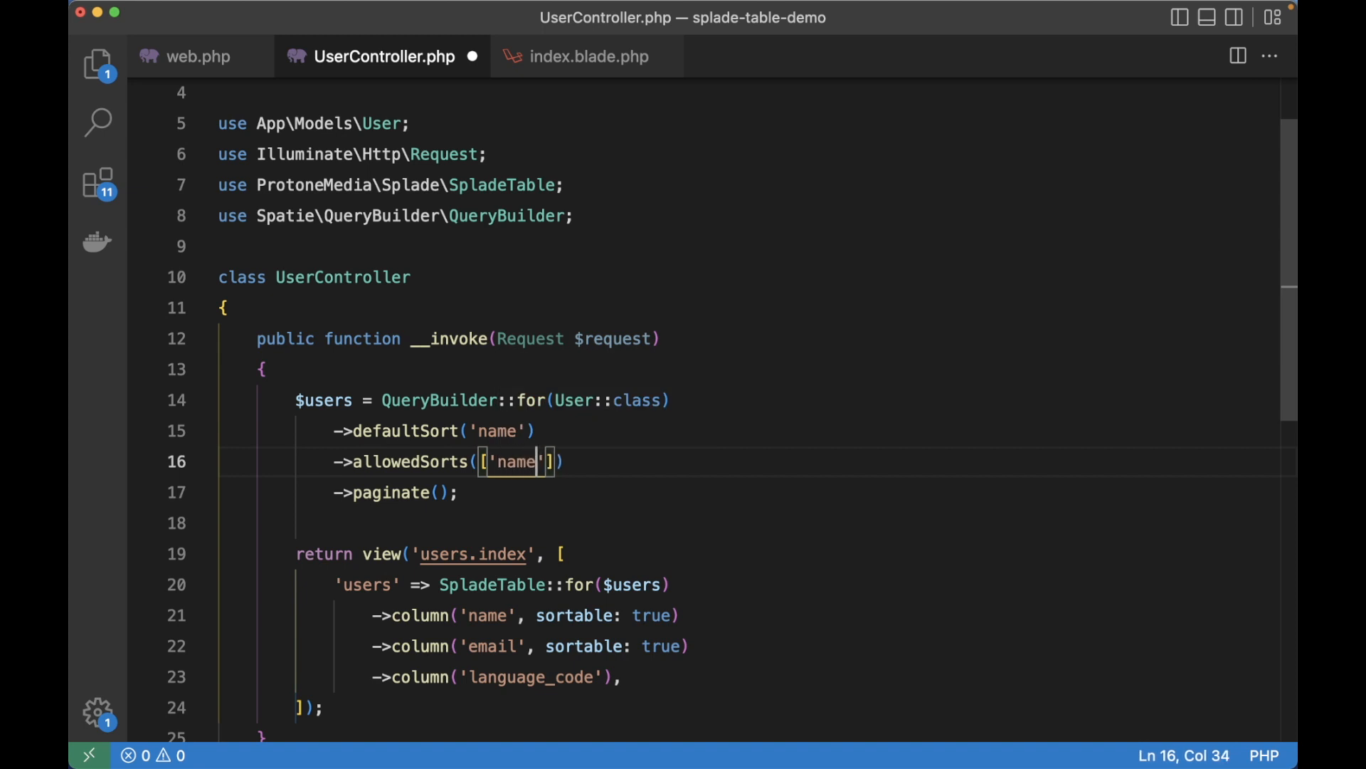
text(, 'email')
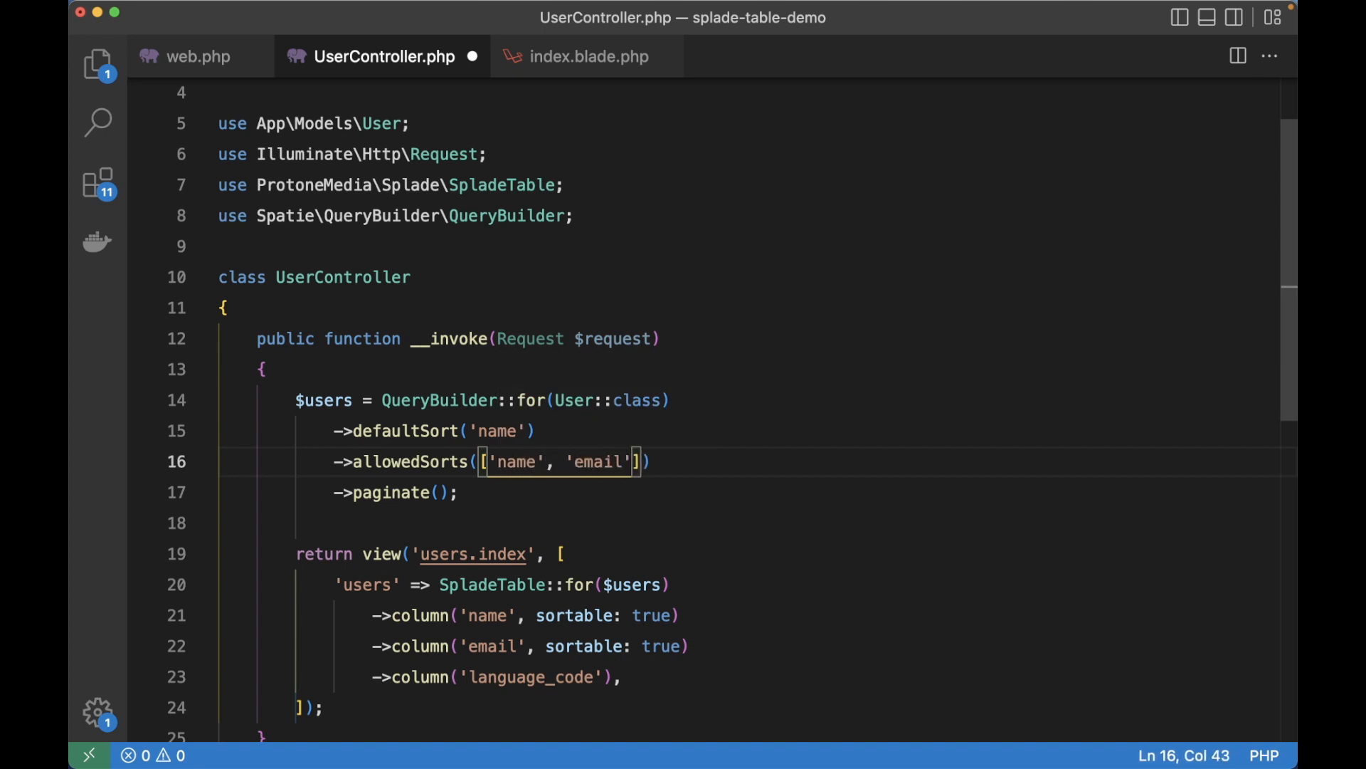
click(671, 585)
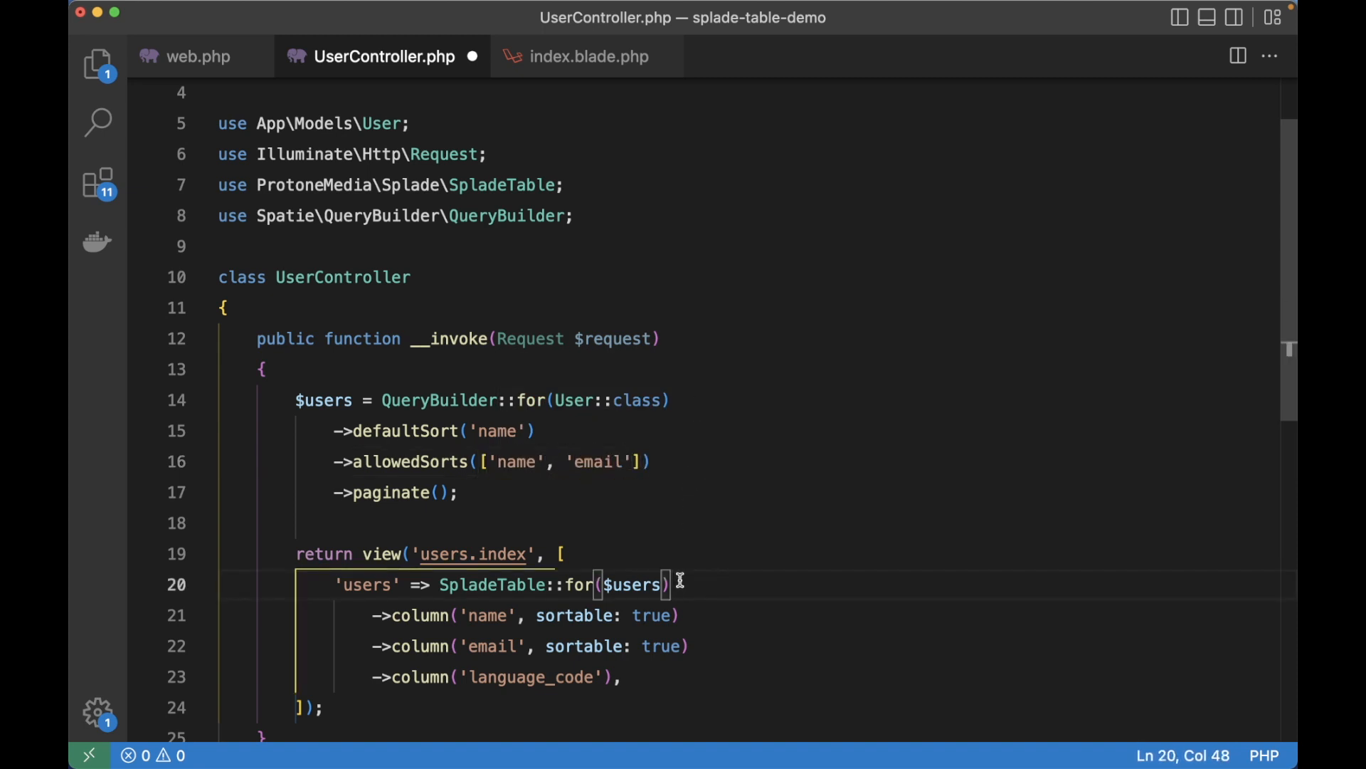
text(->default)
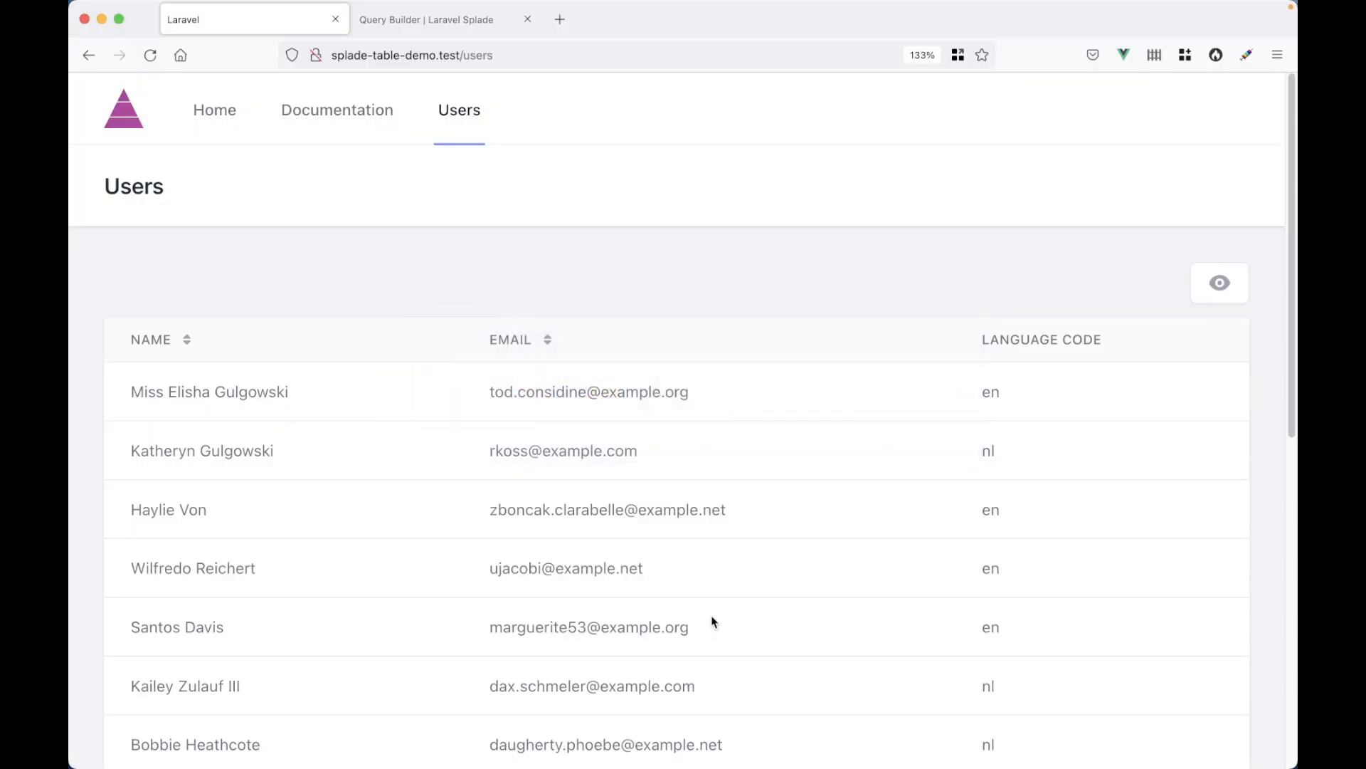
Reload the Users page, sort by name and email, and check ordering on page 2.
click(150, 338)
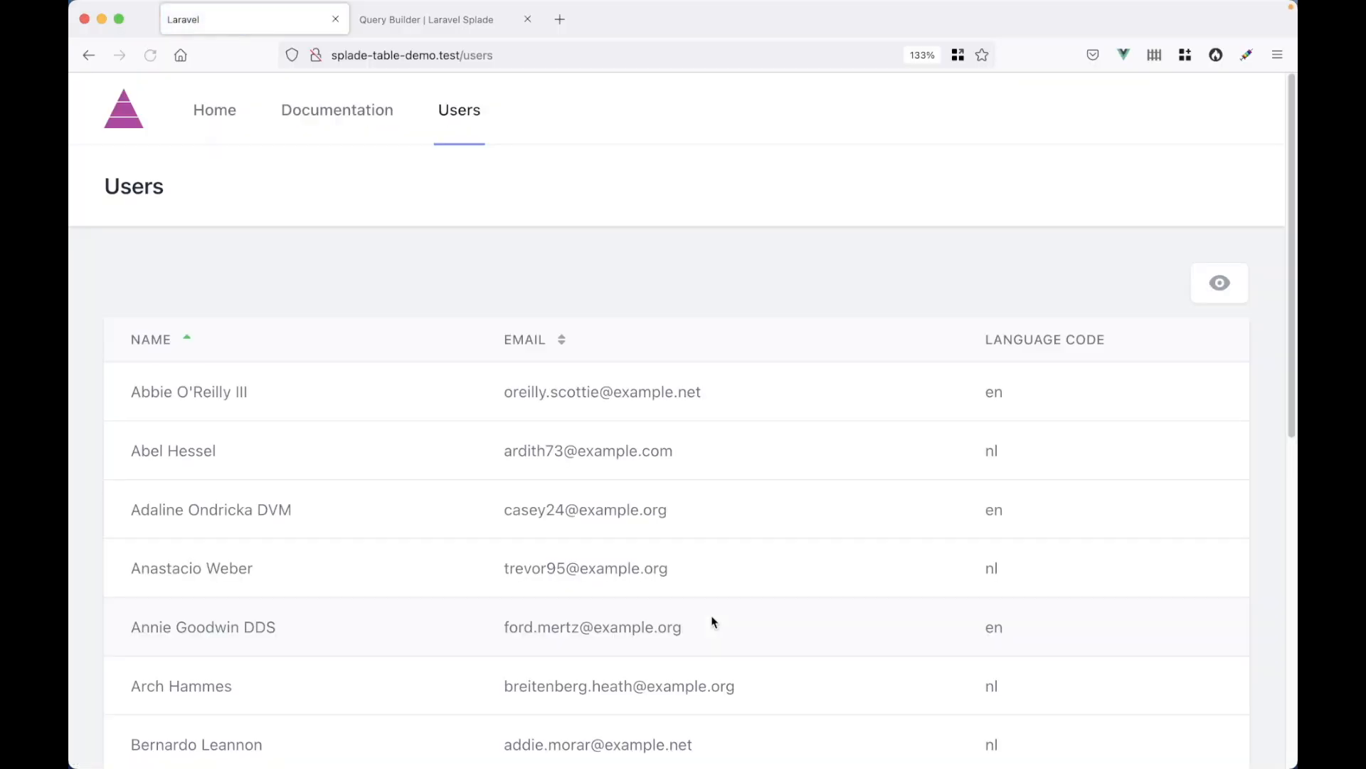
scroll(down, 3)
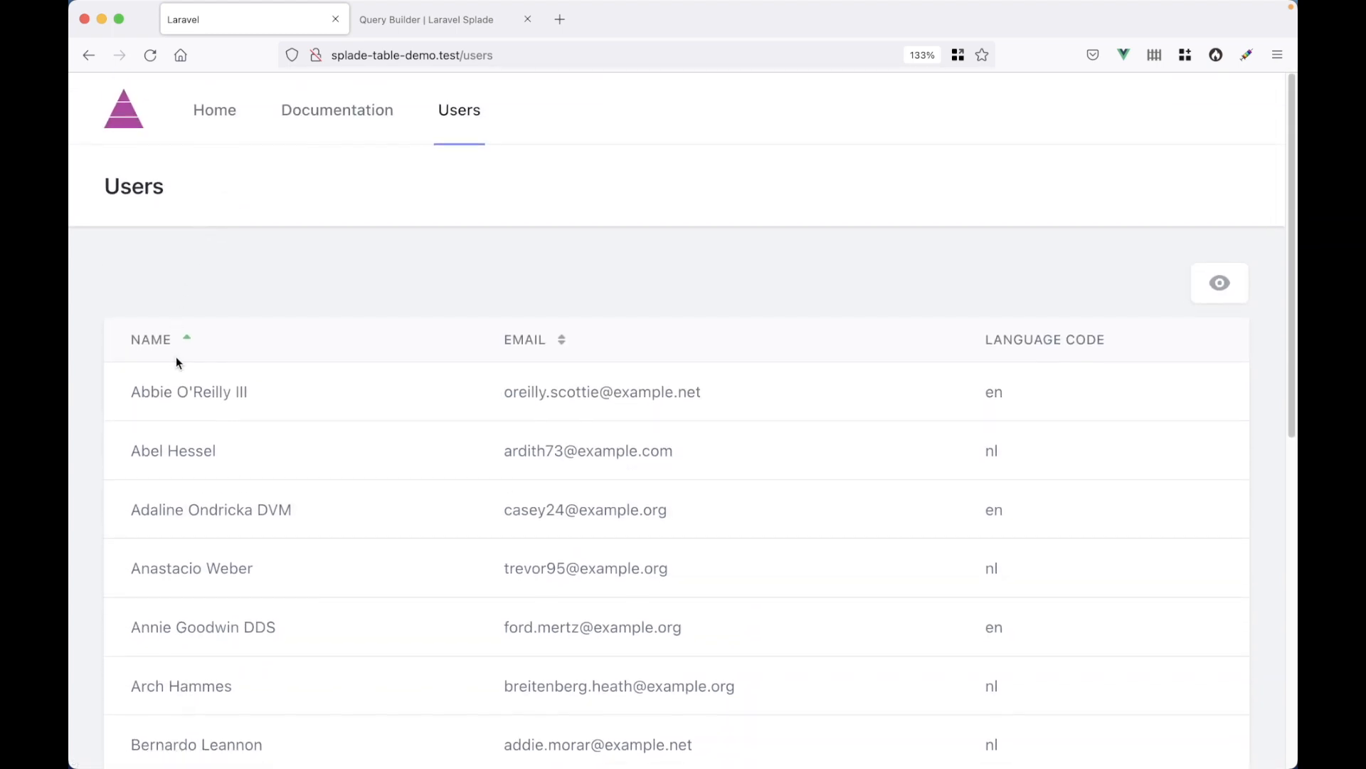
click(150, 339)
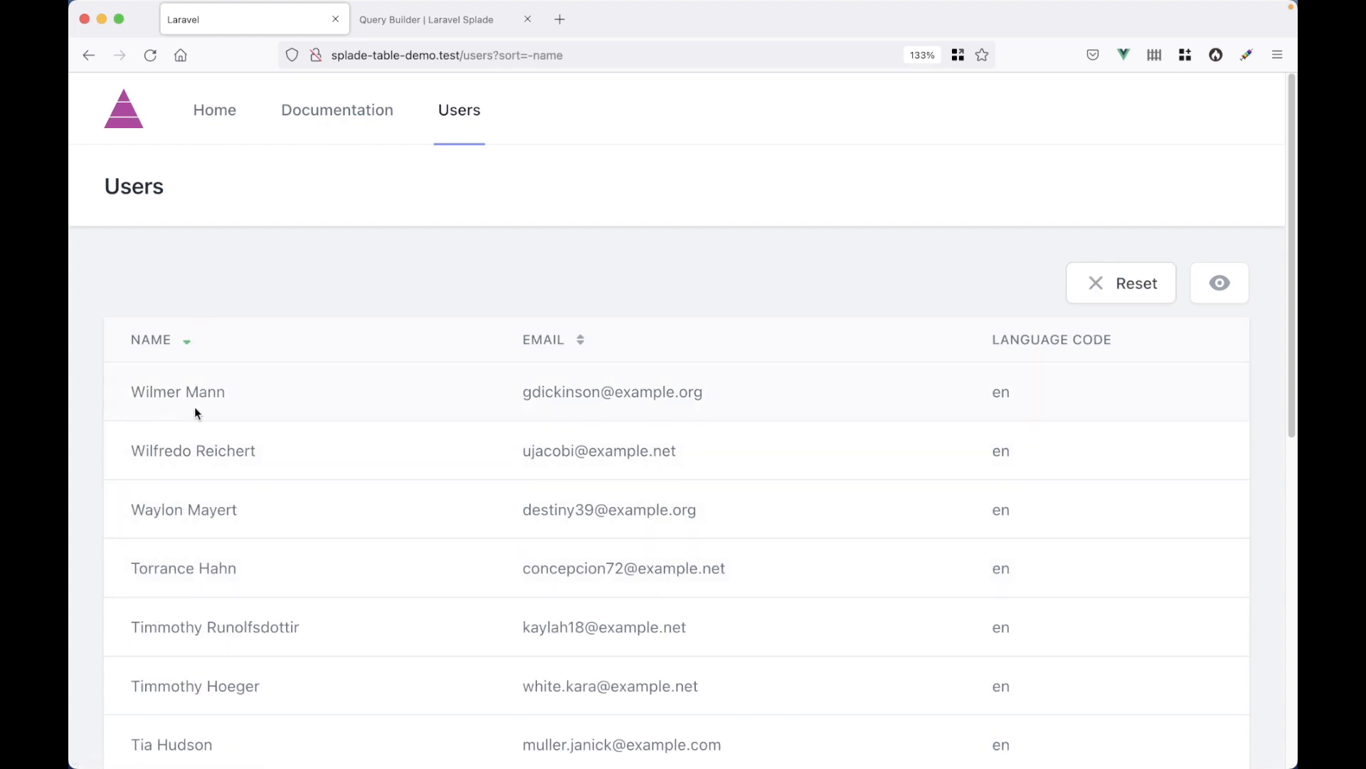
click(543, 339)
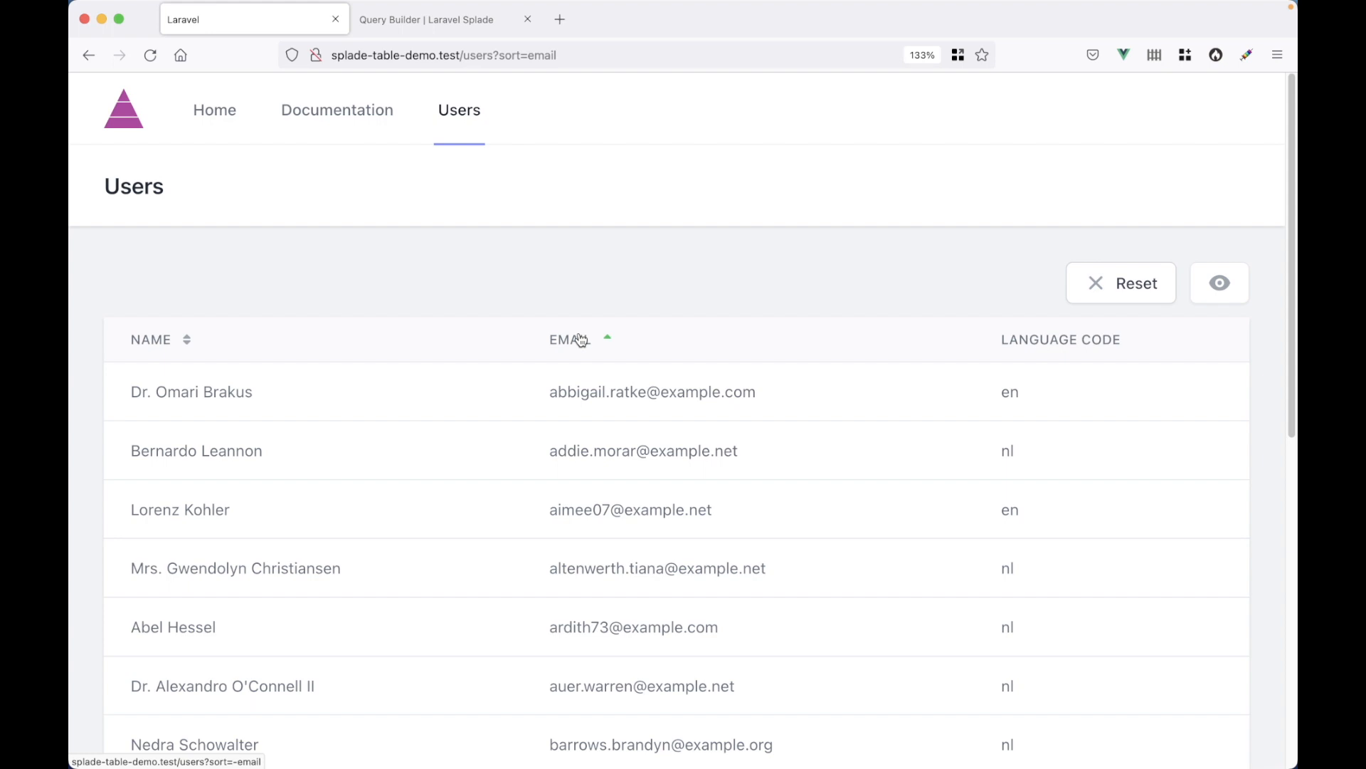
mouse_move(567, 360)
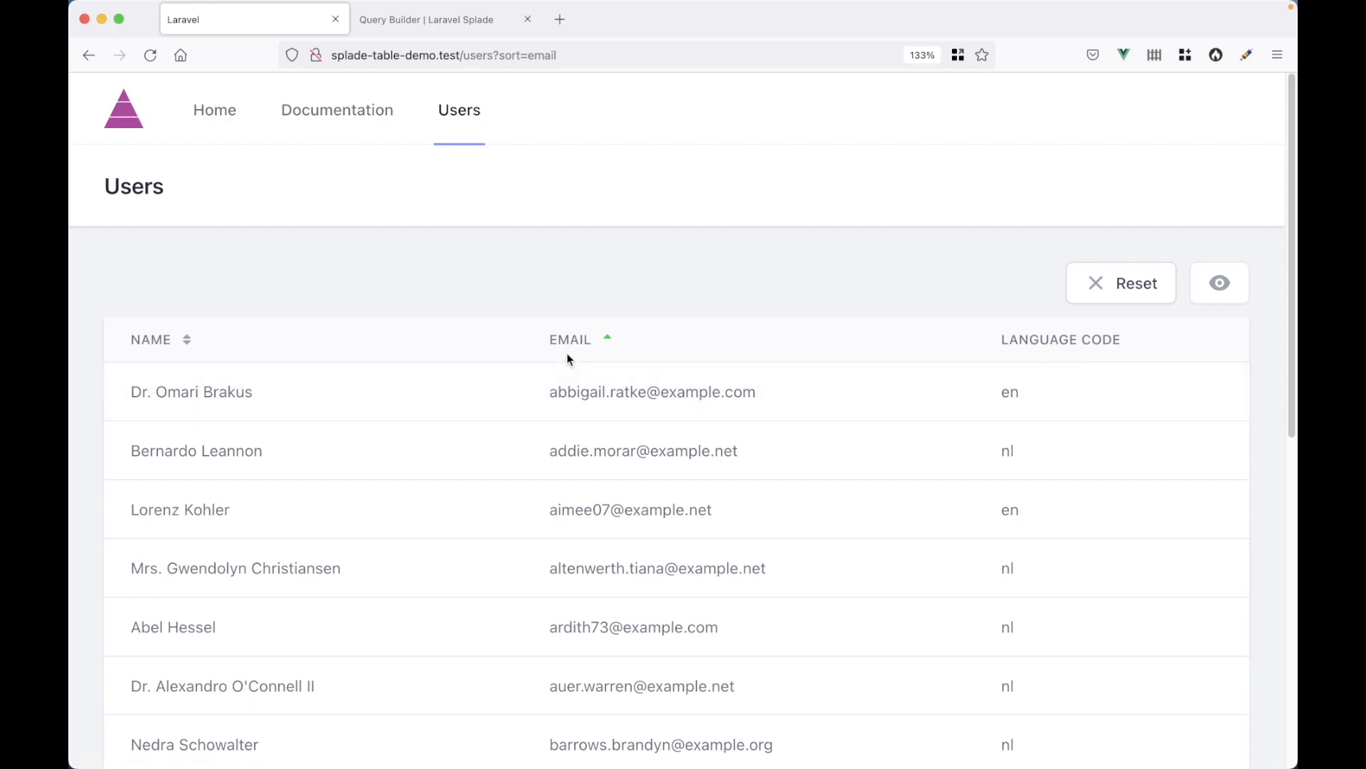
scroll(down, 3)
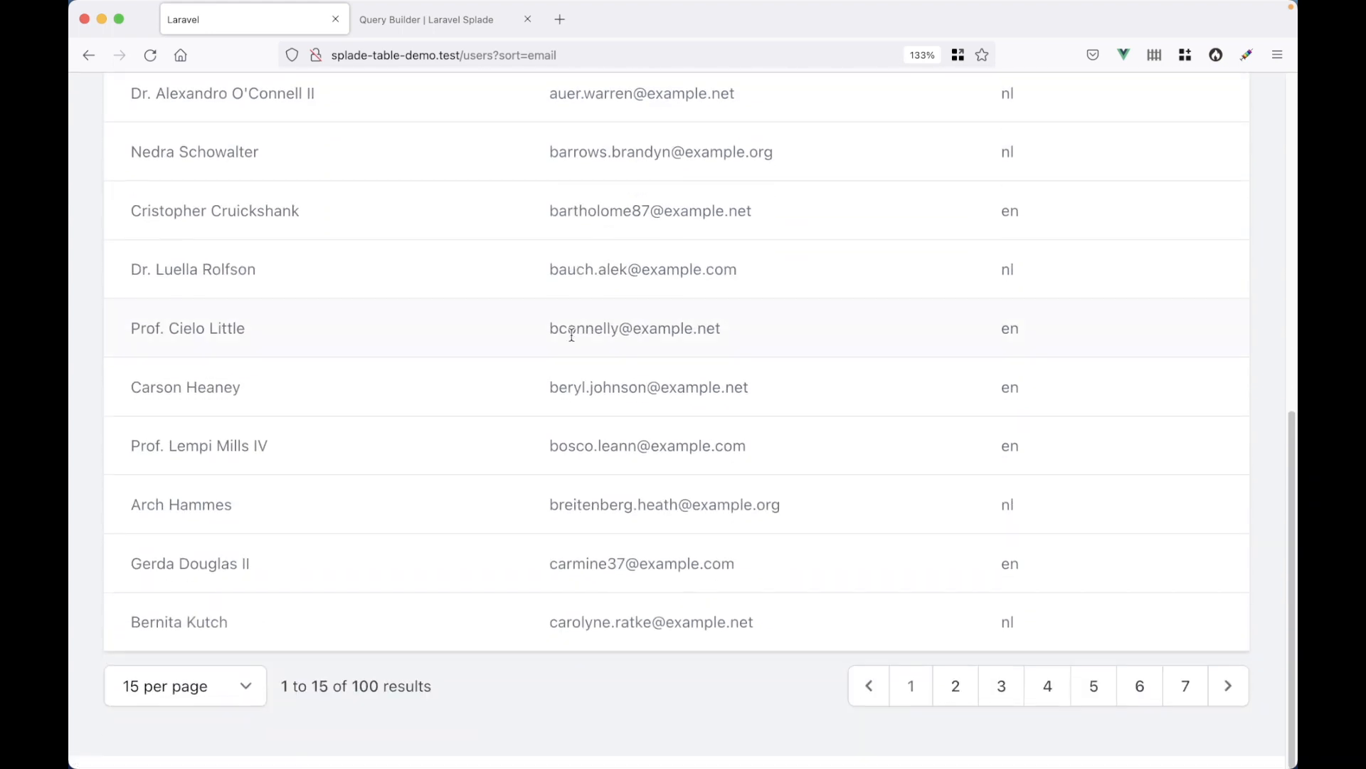
click(955, 686)
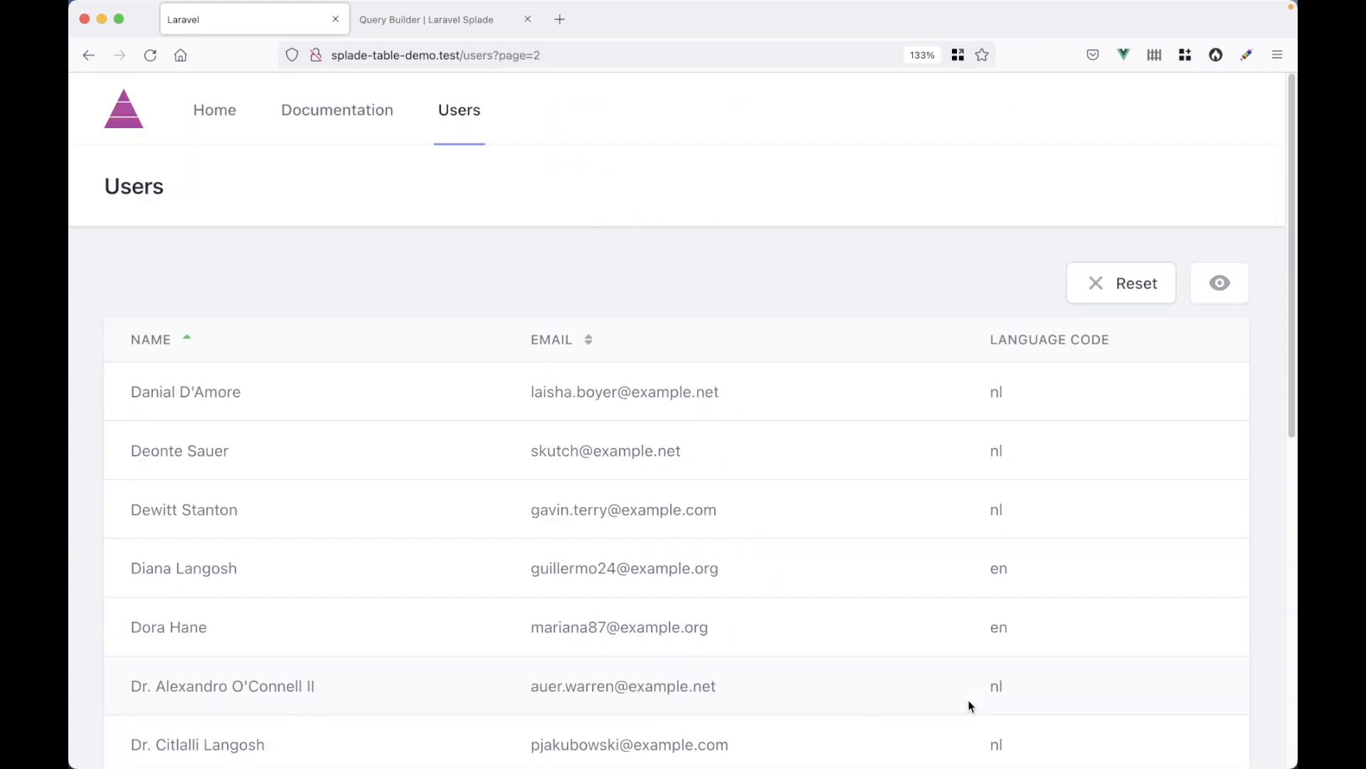
mouse_move(446, 298)
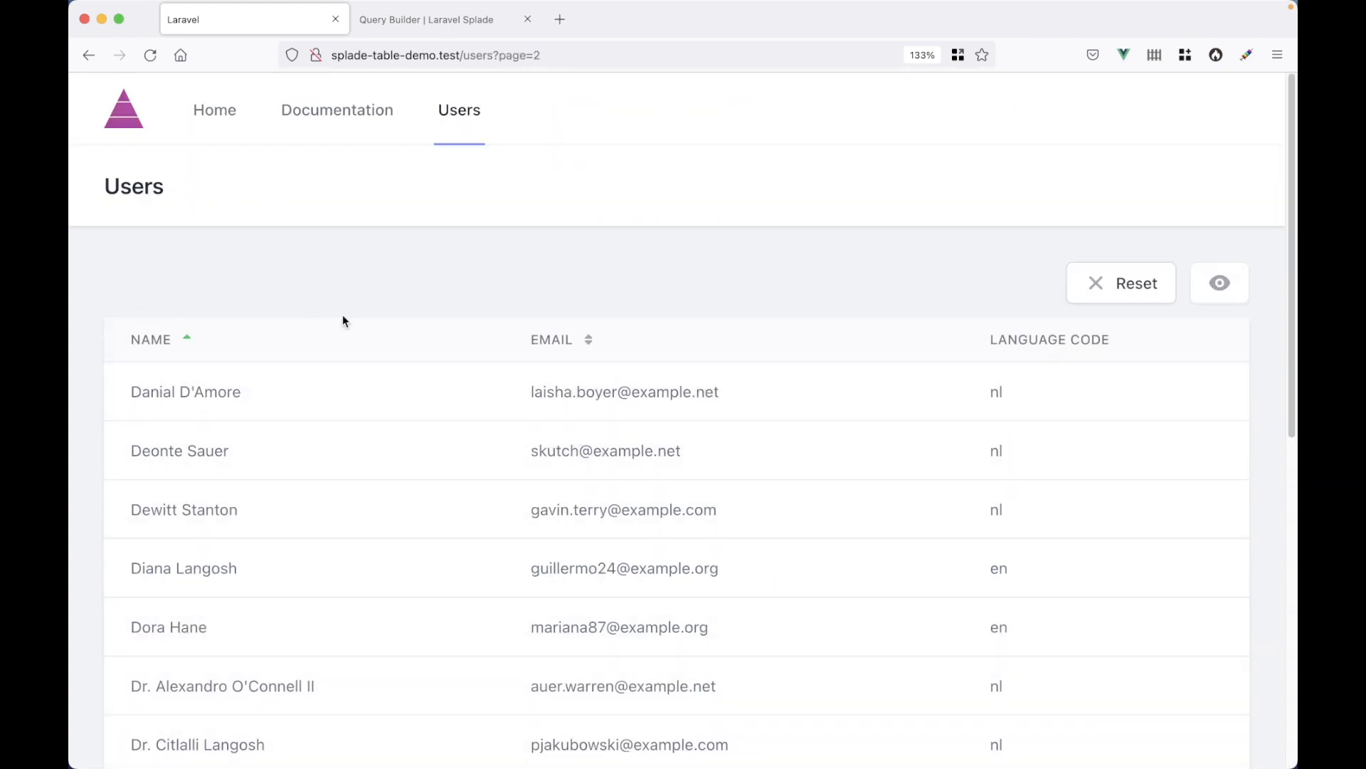
key(cmd+tab)
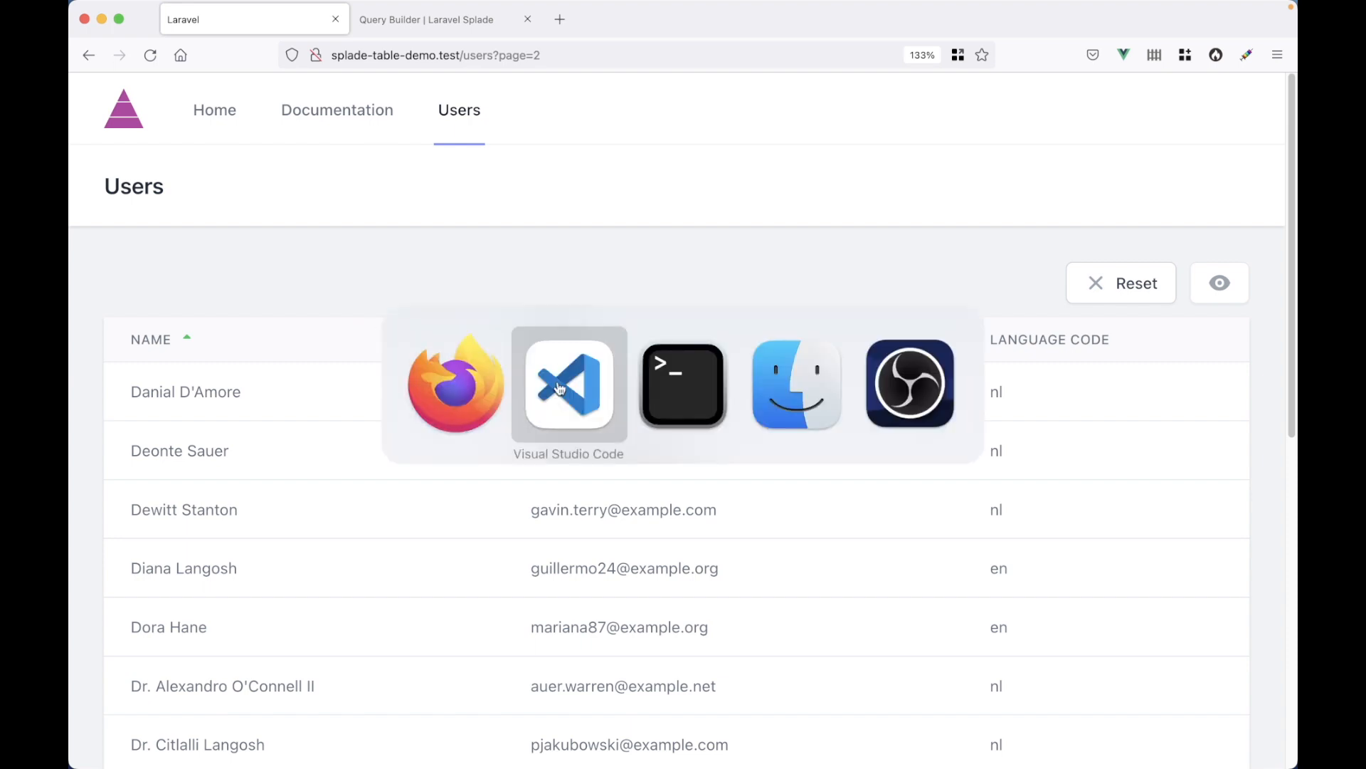
Chain withQueryString() after paginate() in UserController.
click(567, 384)
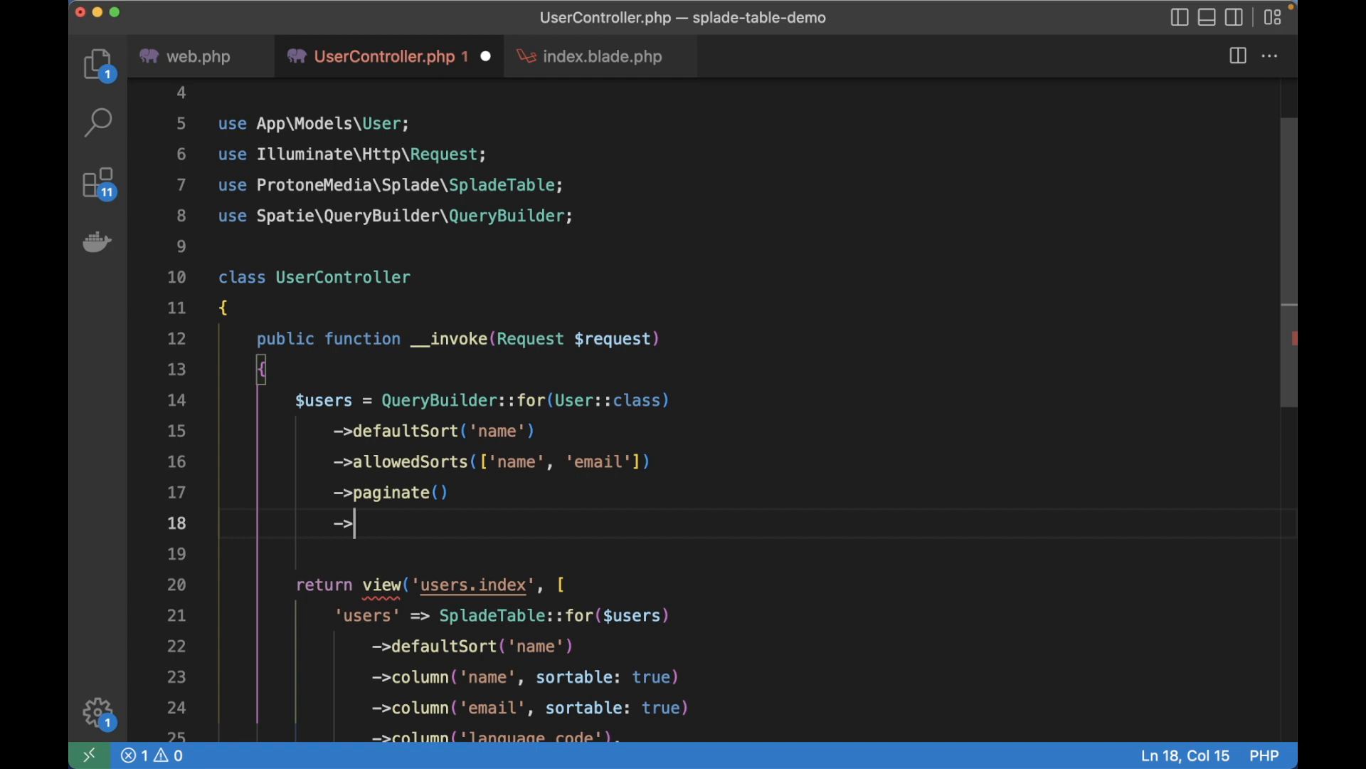
text(withQueryString();)
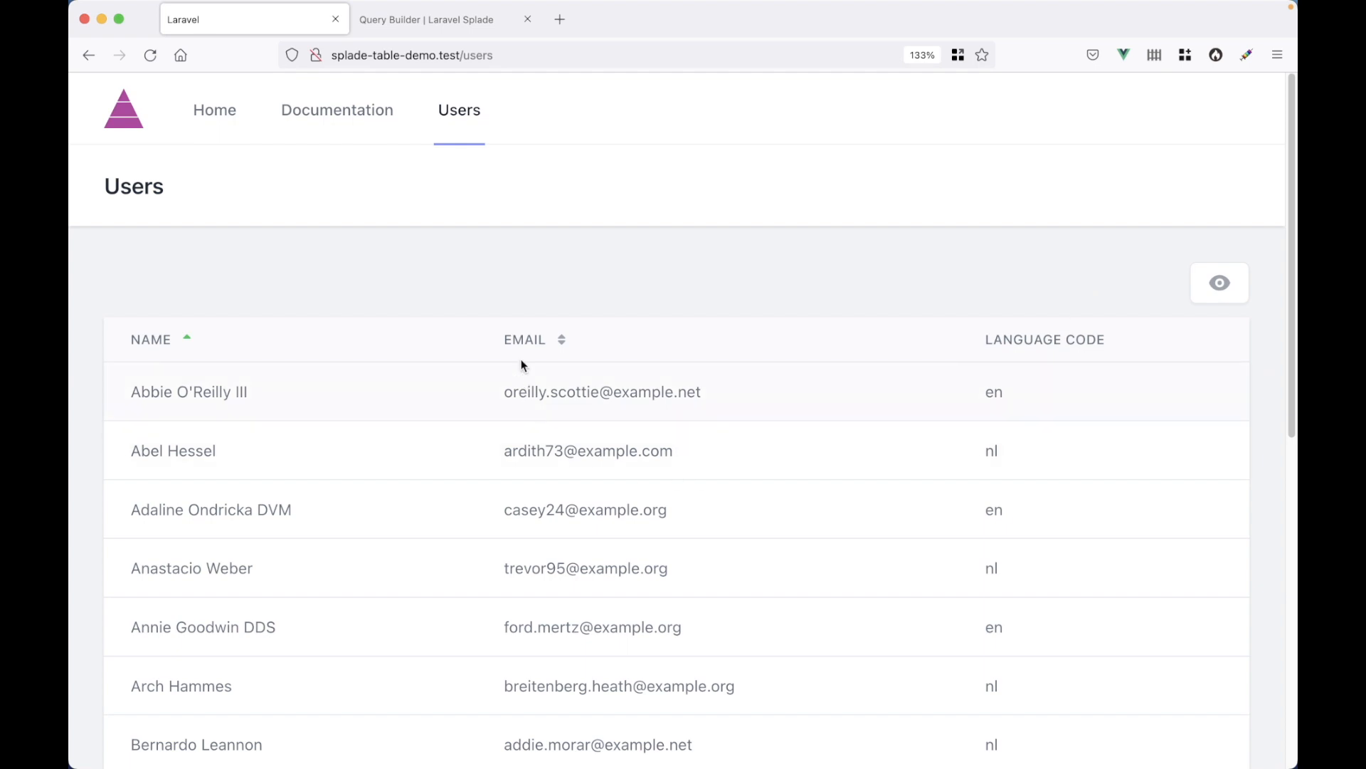
Sort the Users table by email and confirm the sort persists on page 2.
click(524, 338)
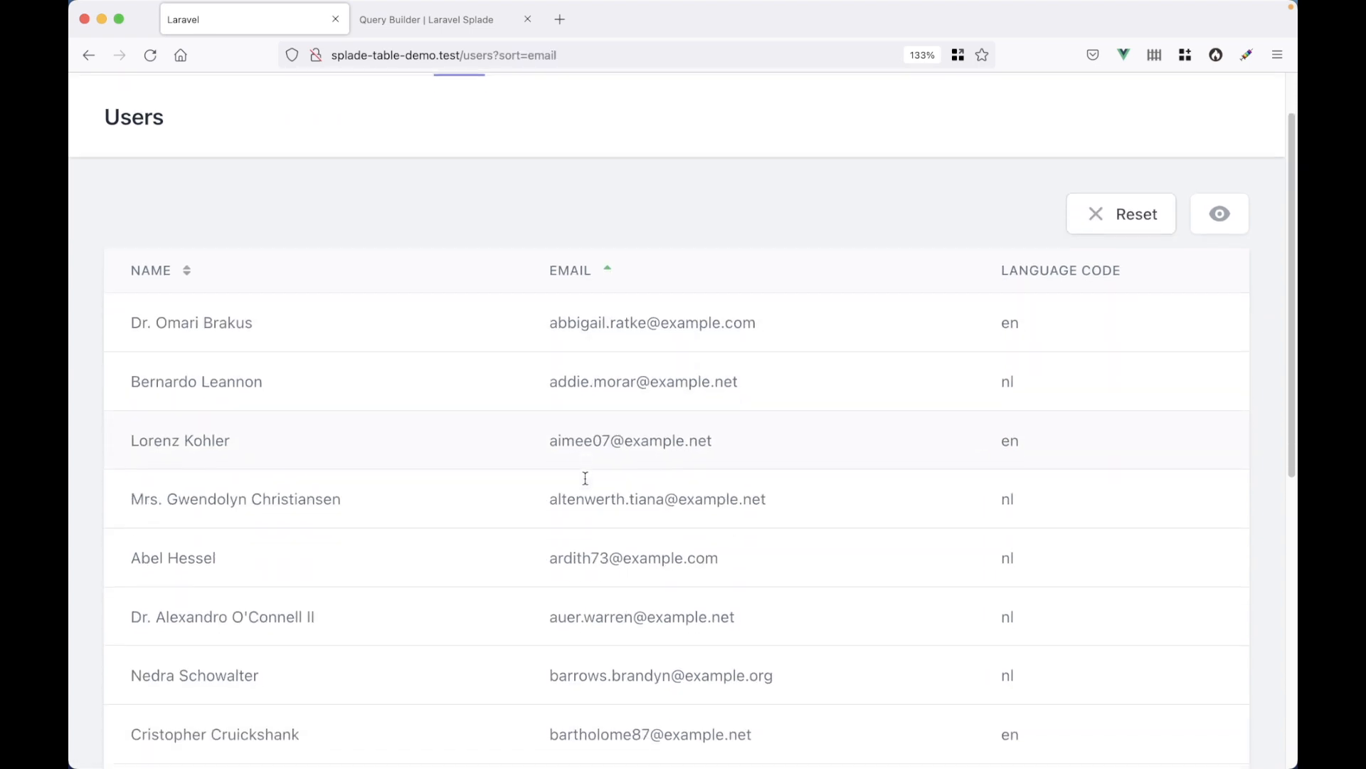
scroll(down, 3)
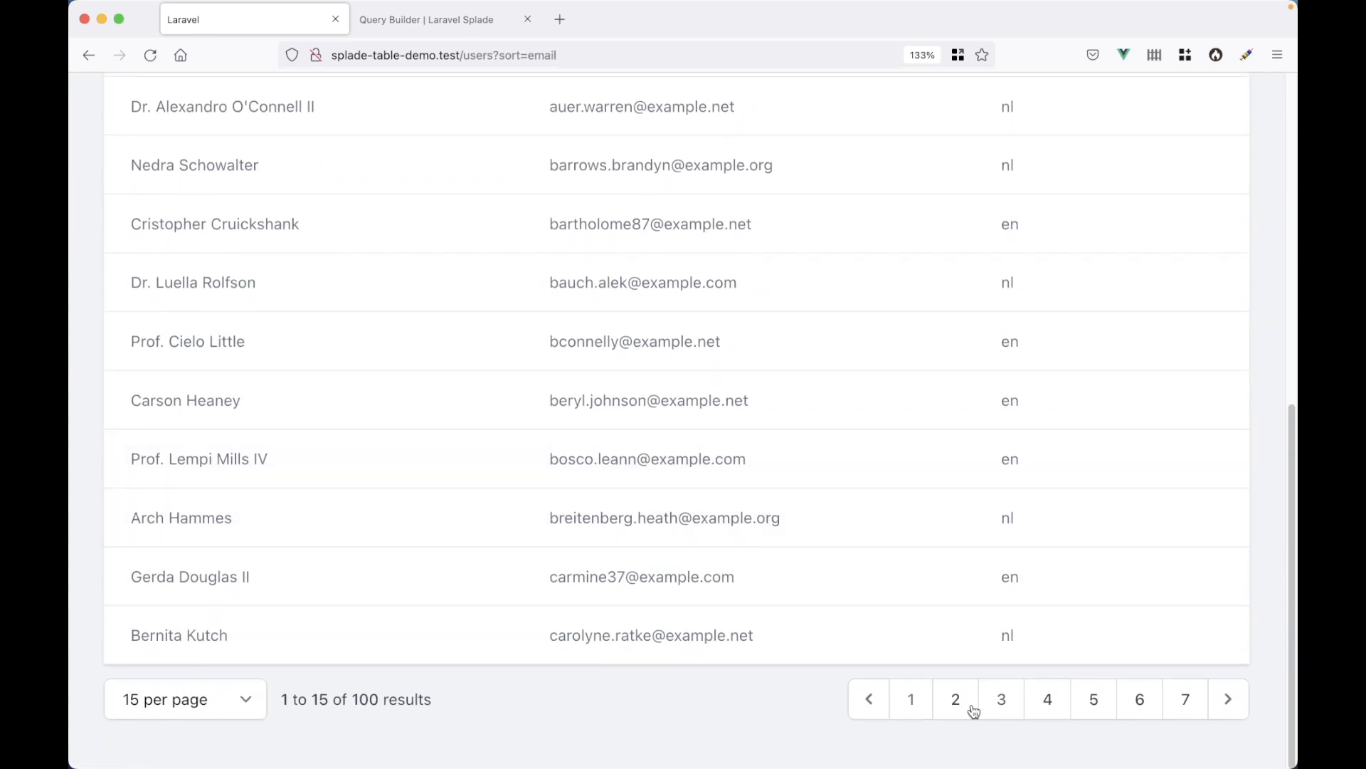
click(955, 699)
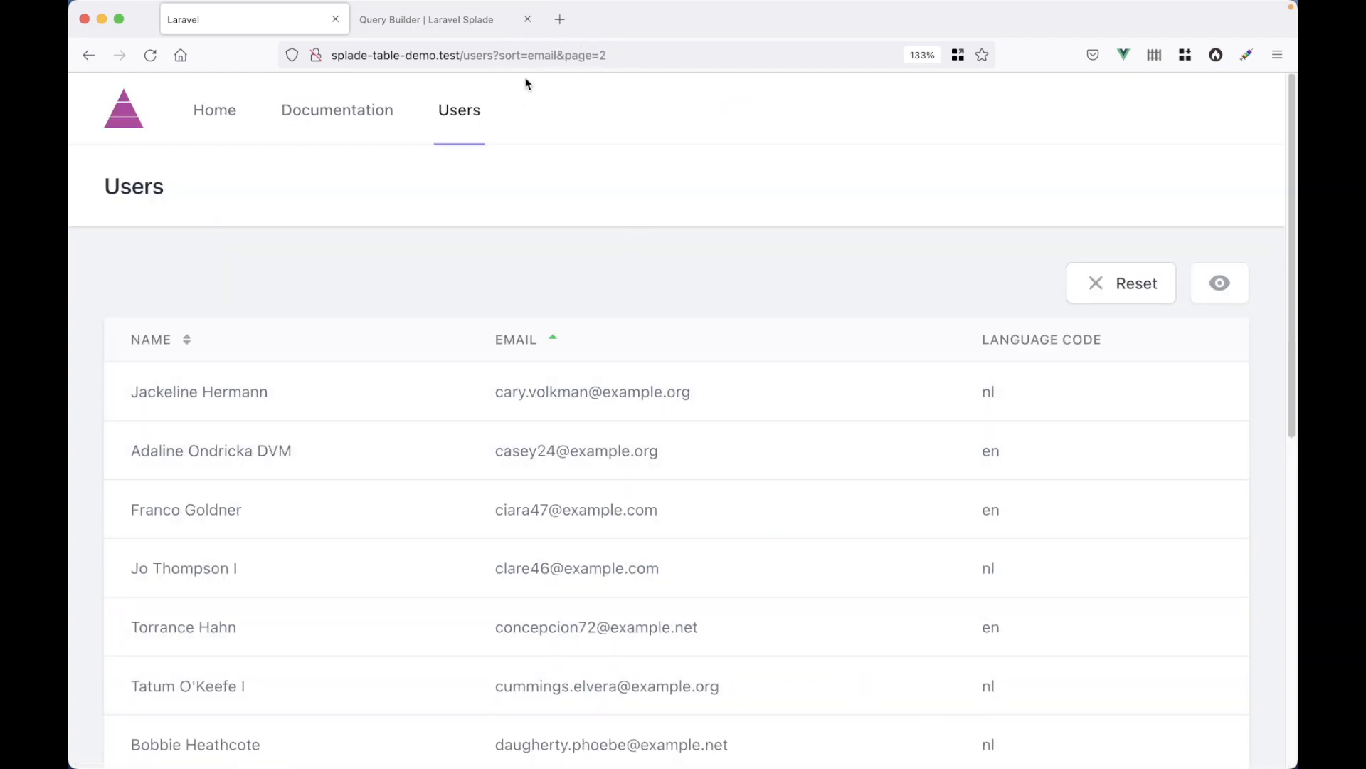
scroll(down, 3)
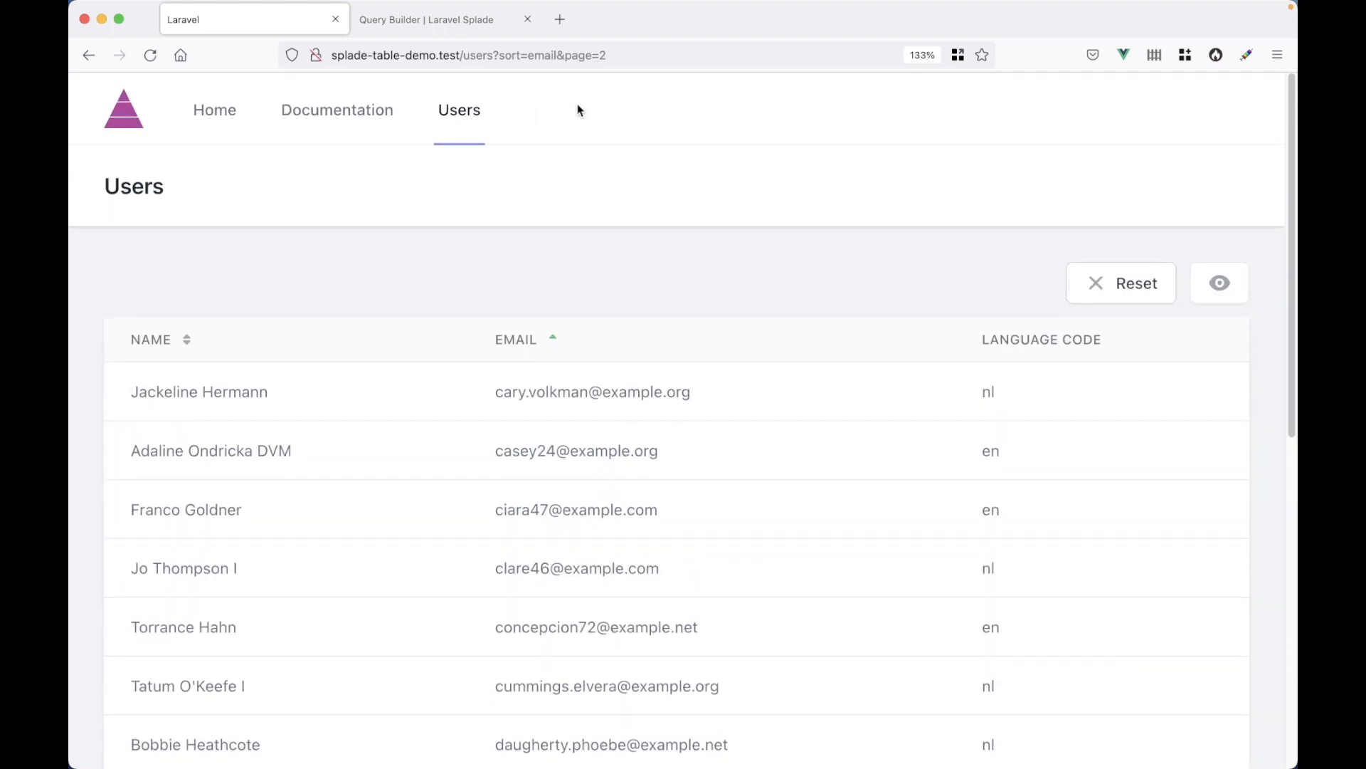
click(1121, 282)
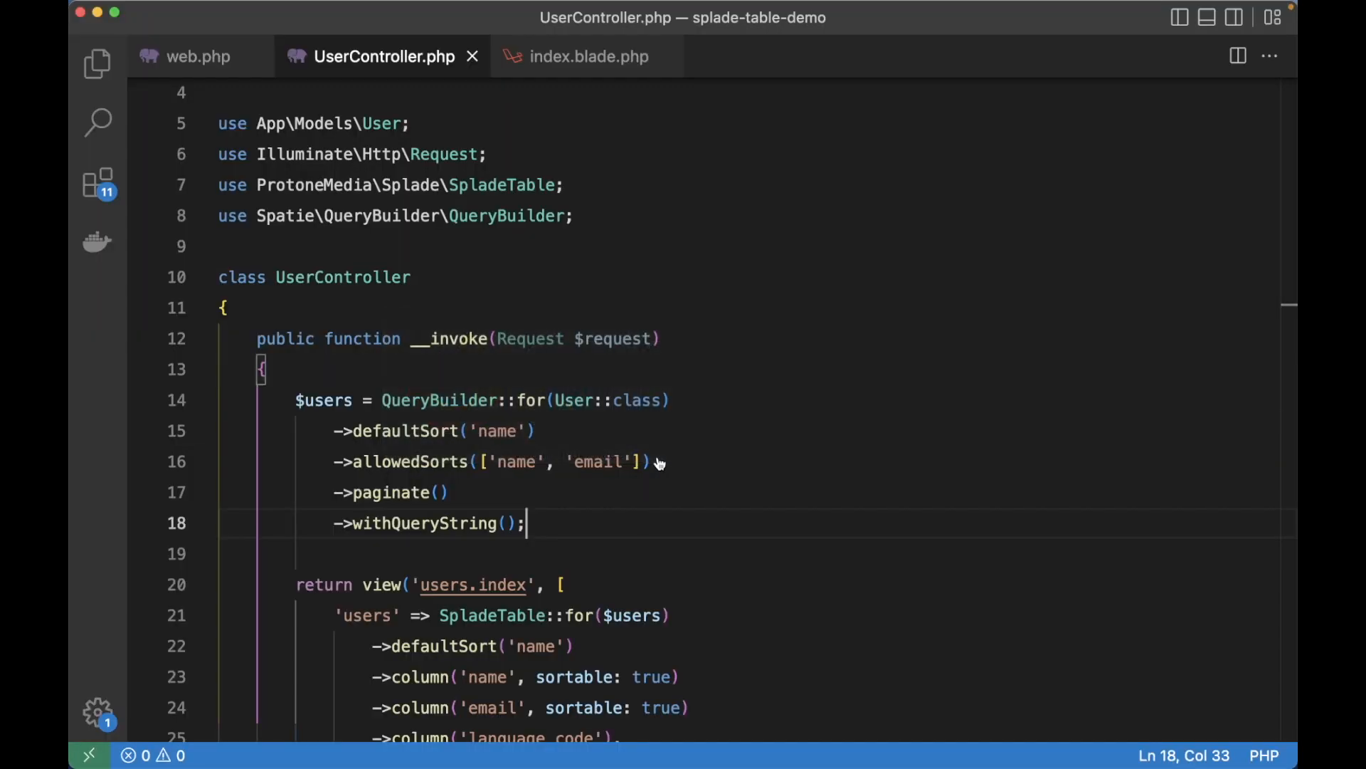
Add allowedFilters for name and email, and mark both columns searchable: true.
scroll(down, 3)
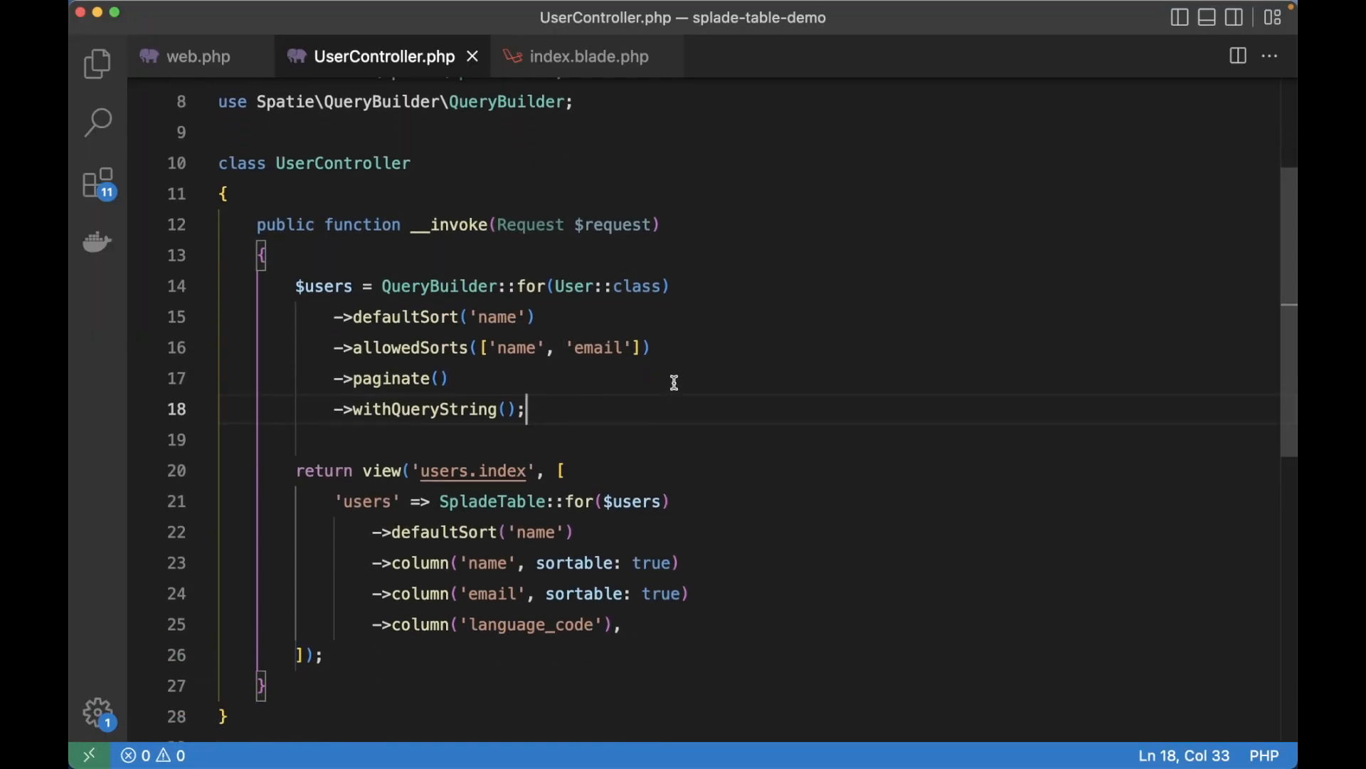
text(->allowedFilters(['name', 'email)
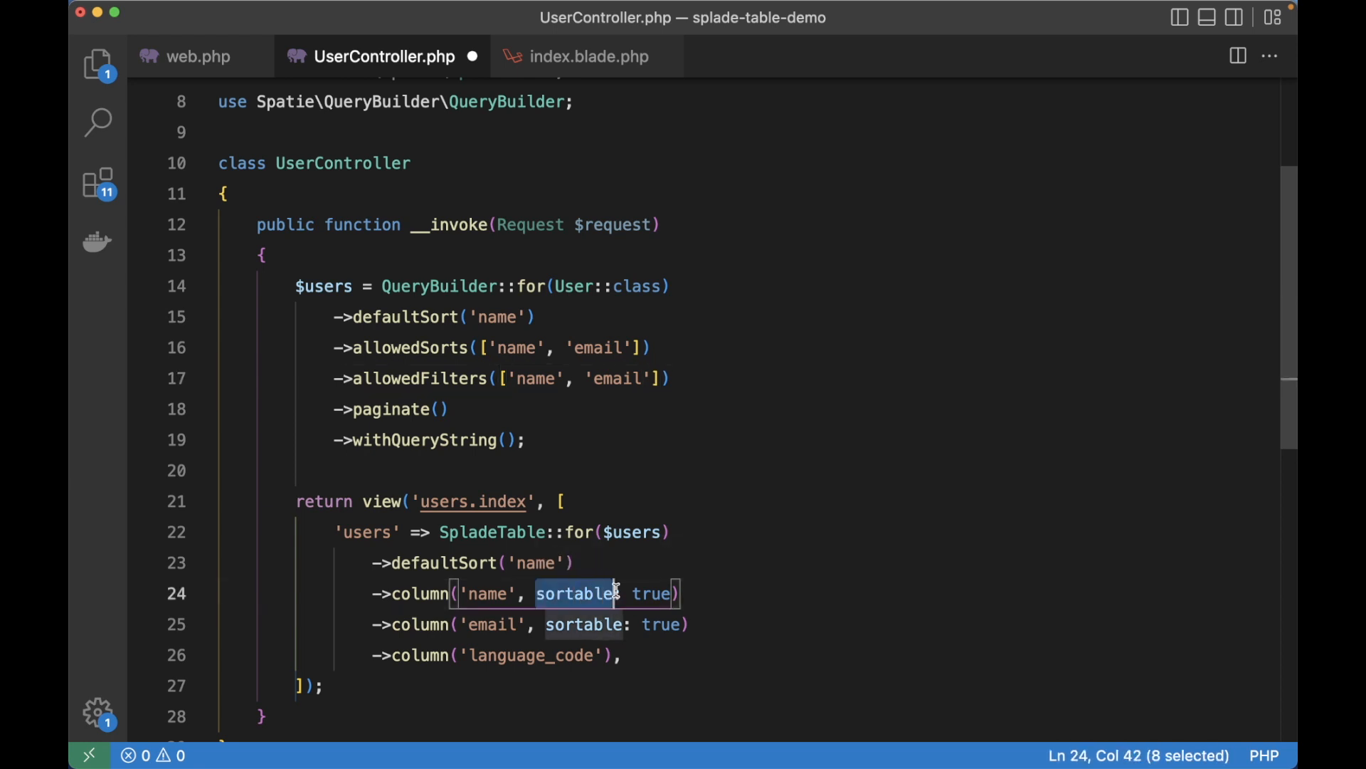
text(, sea)
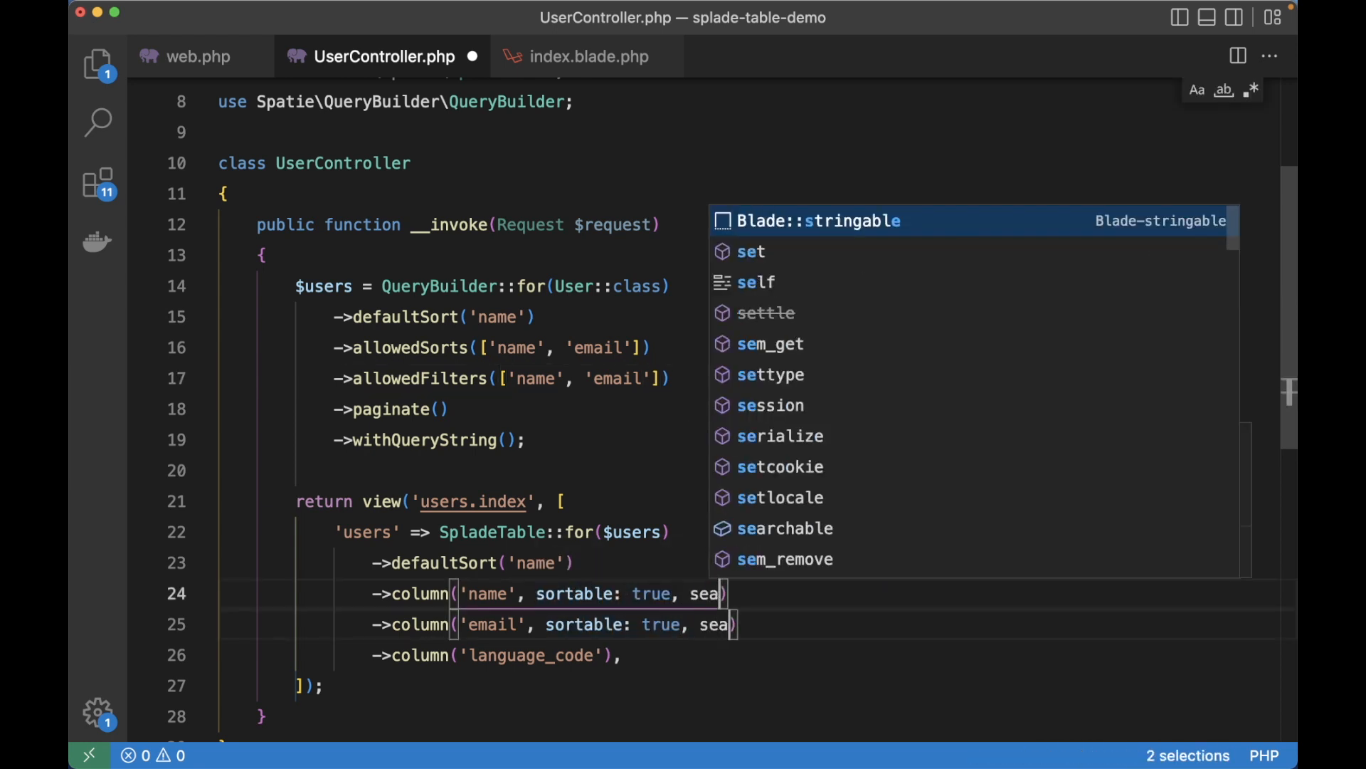
text(rchable: true)
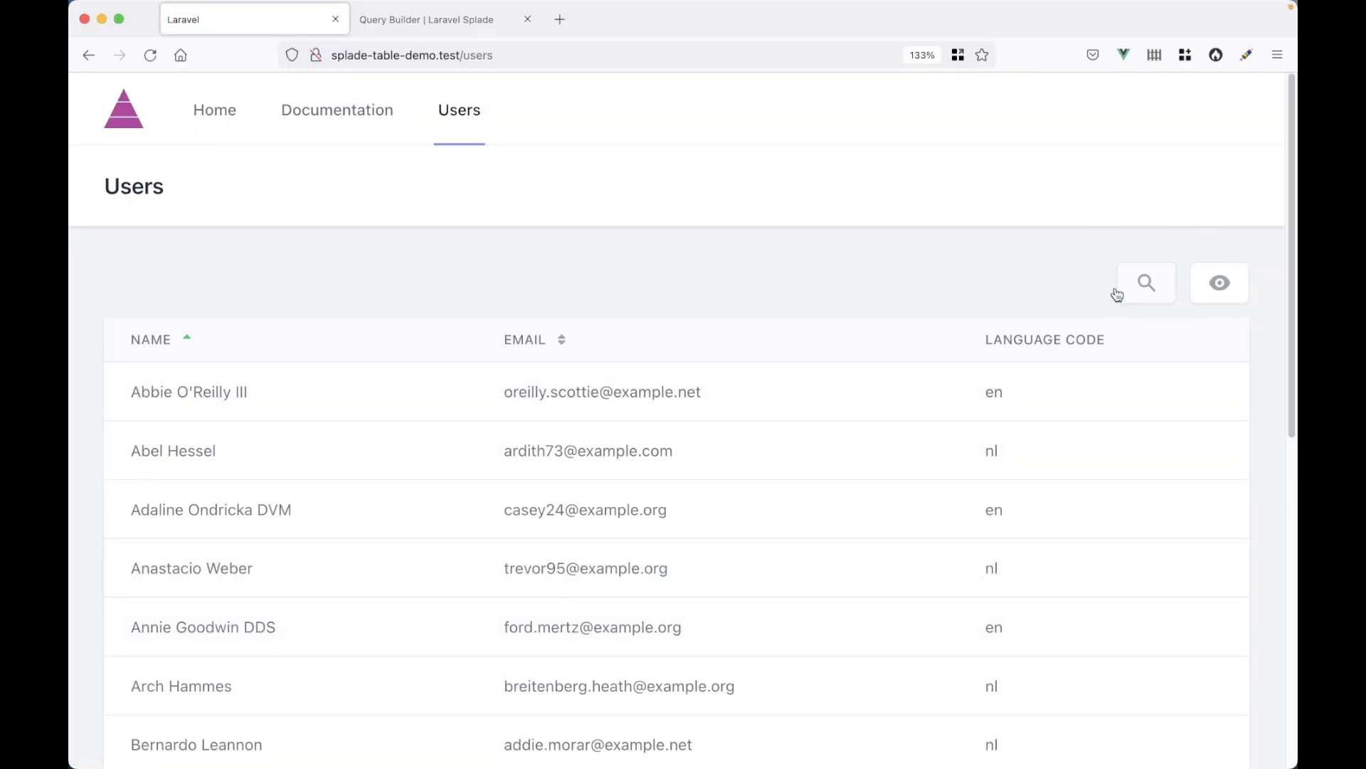
Search the Name column for 'weber'.
click(1145, 283)
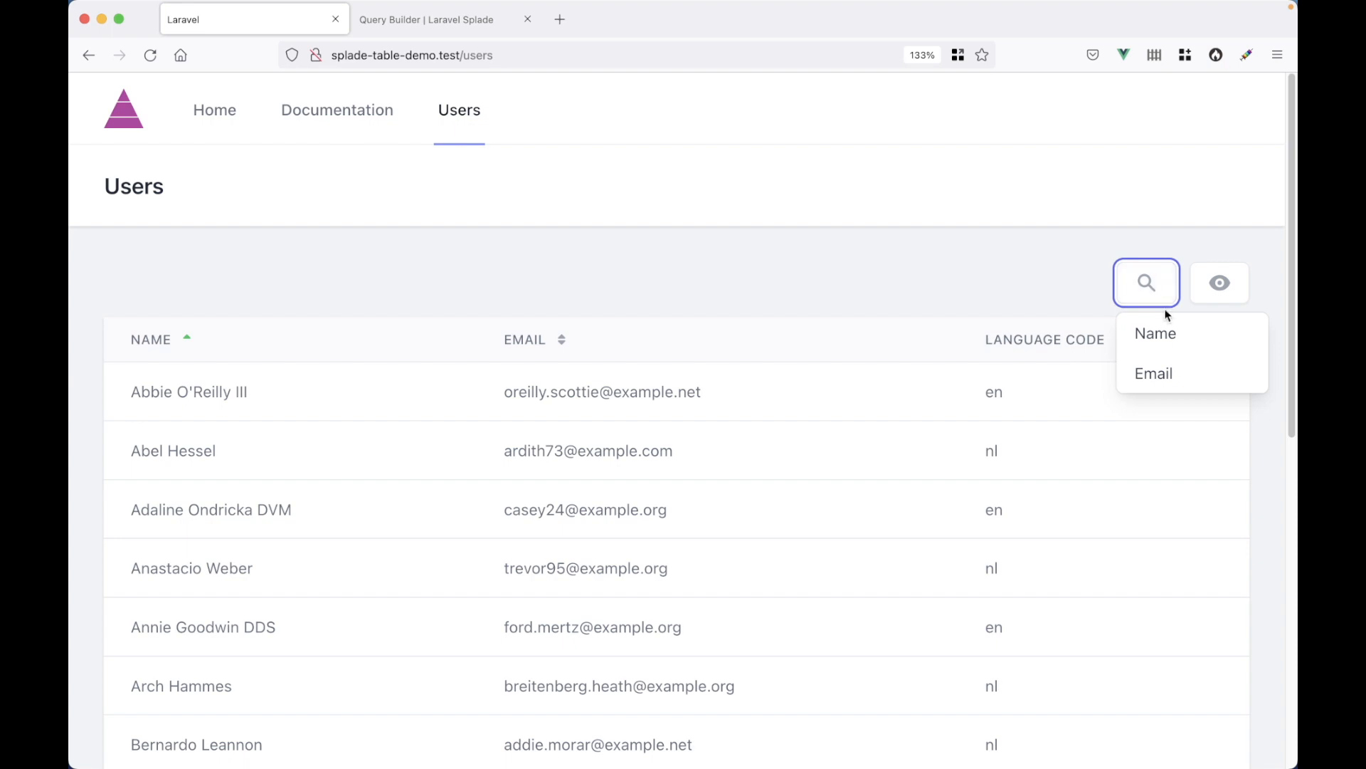
click(1154, 333)
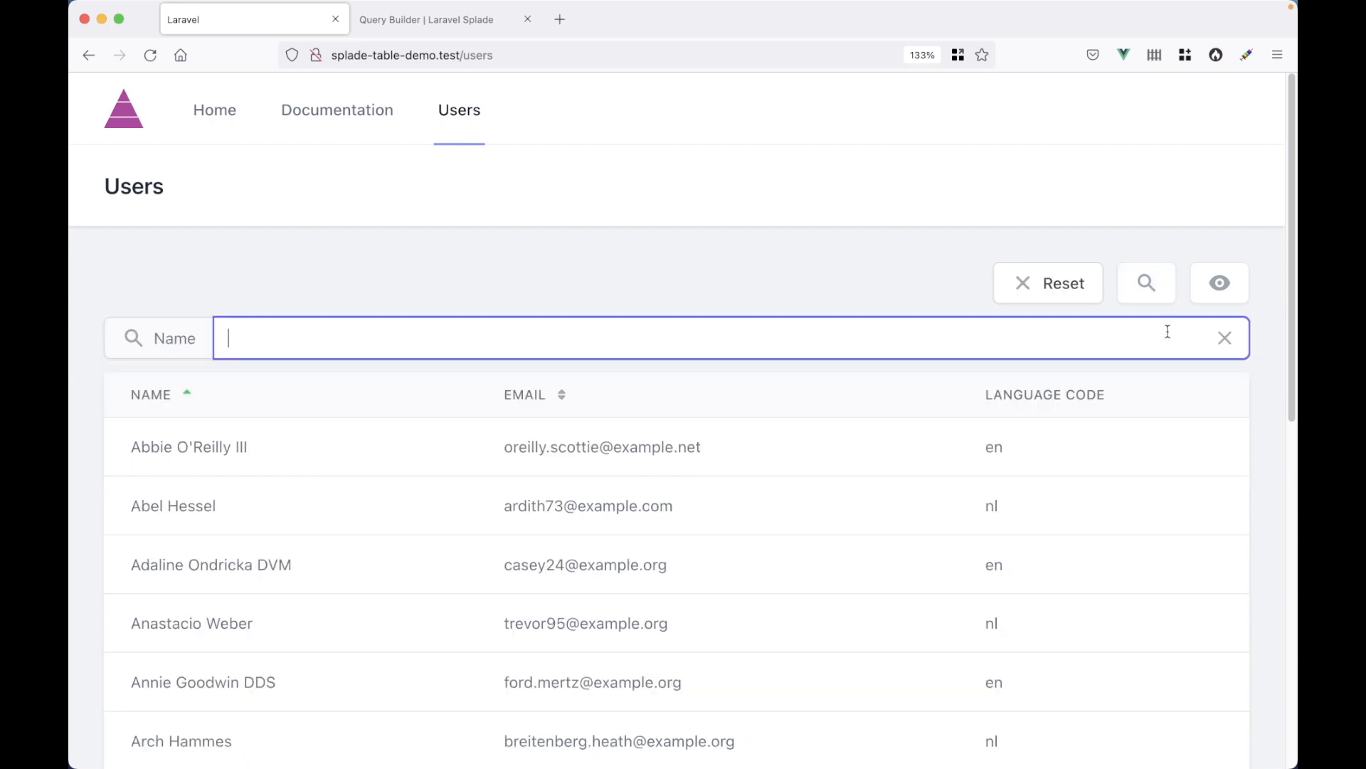
mouse_move(270, 616)
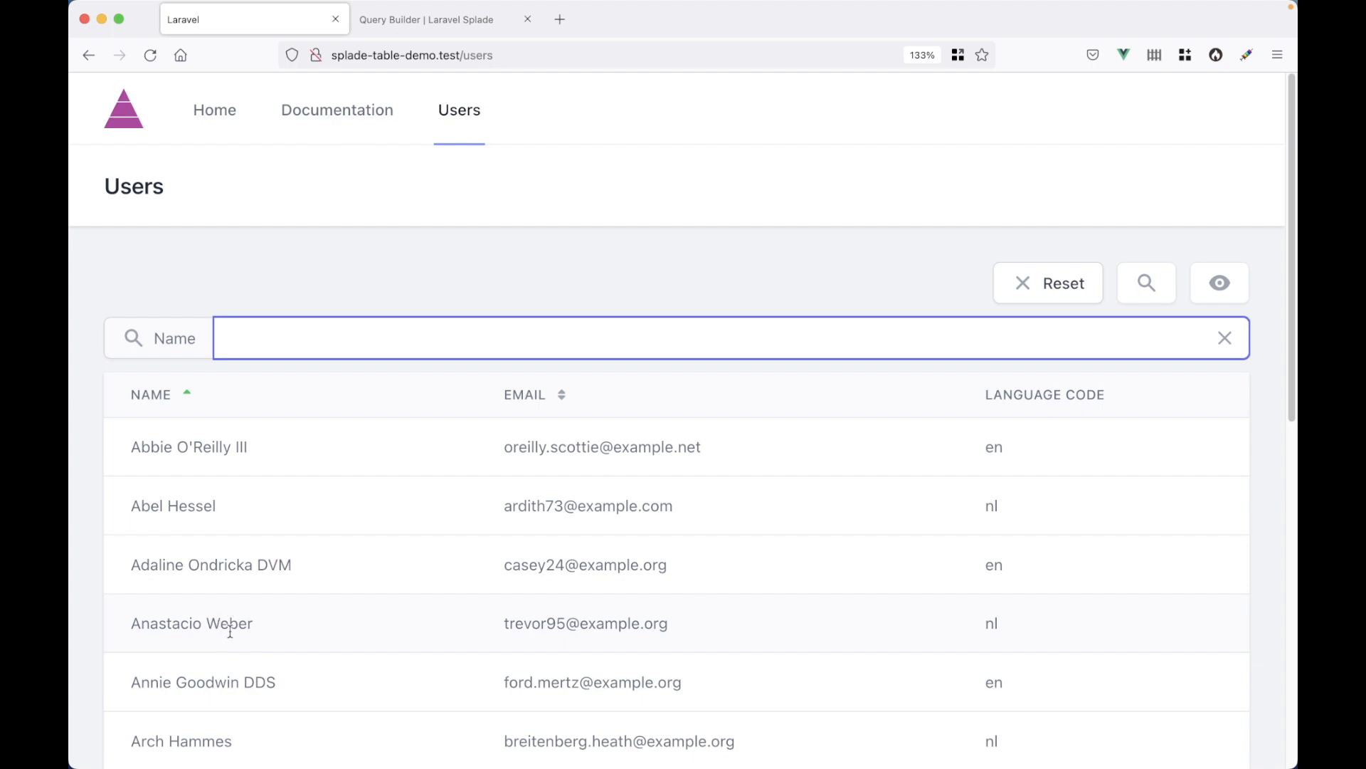
text(weber)
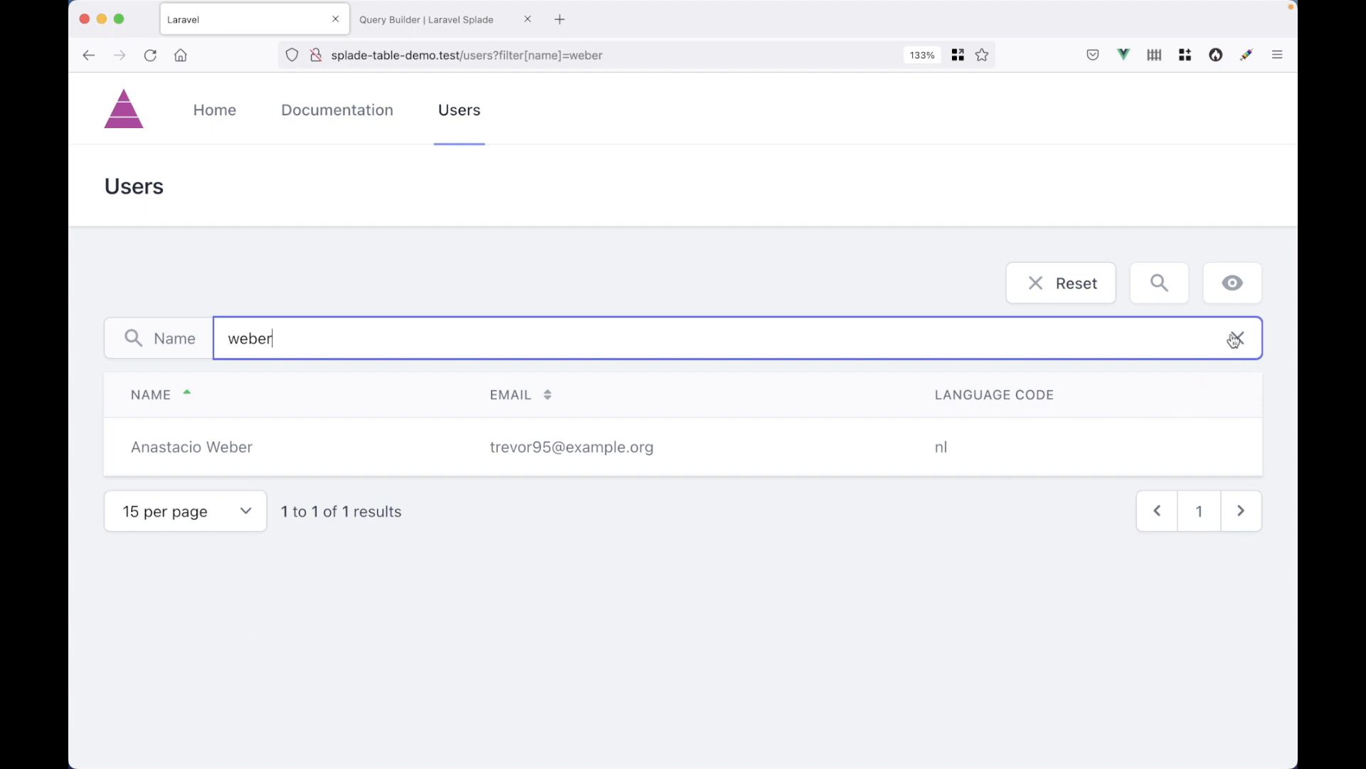
Clear the name search and search the Email column for 'ford' instead.
click(1159, 283)
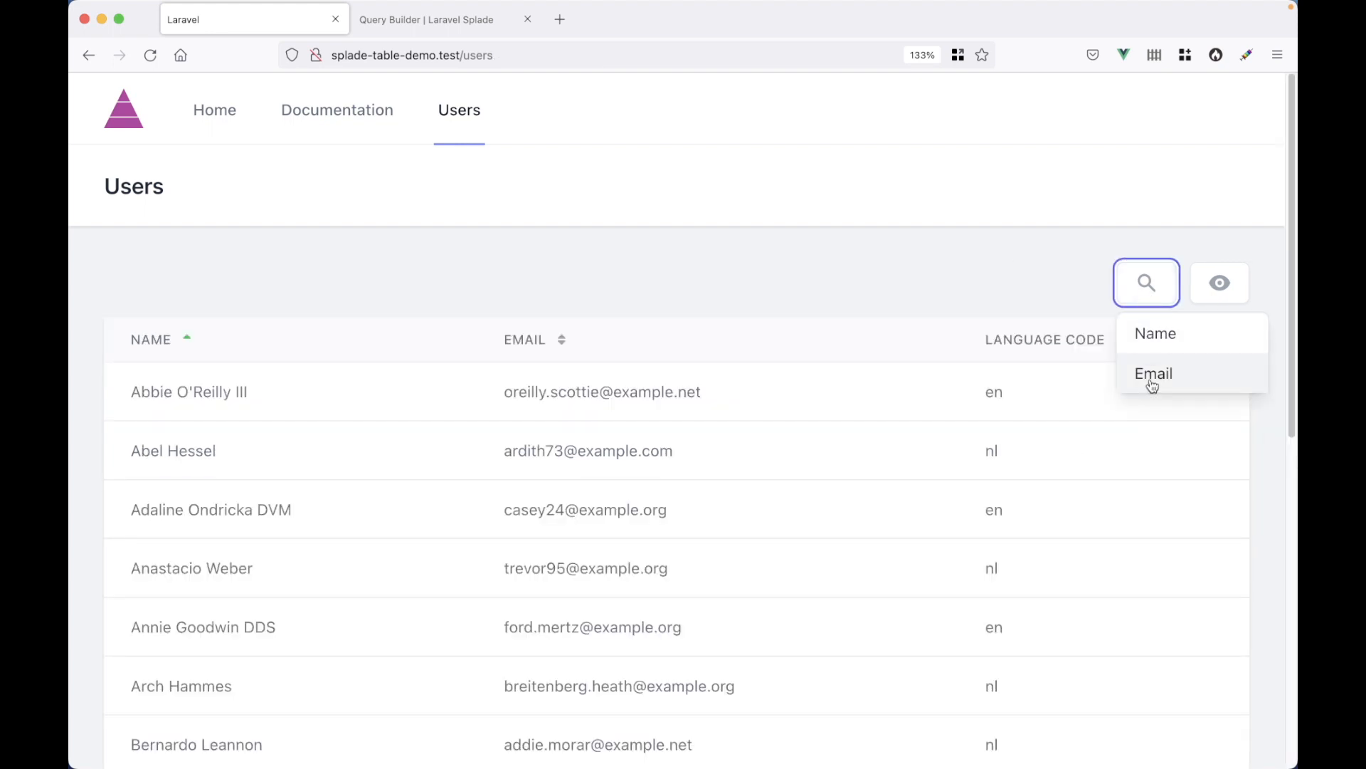
click(1153, 373)
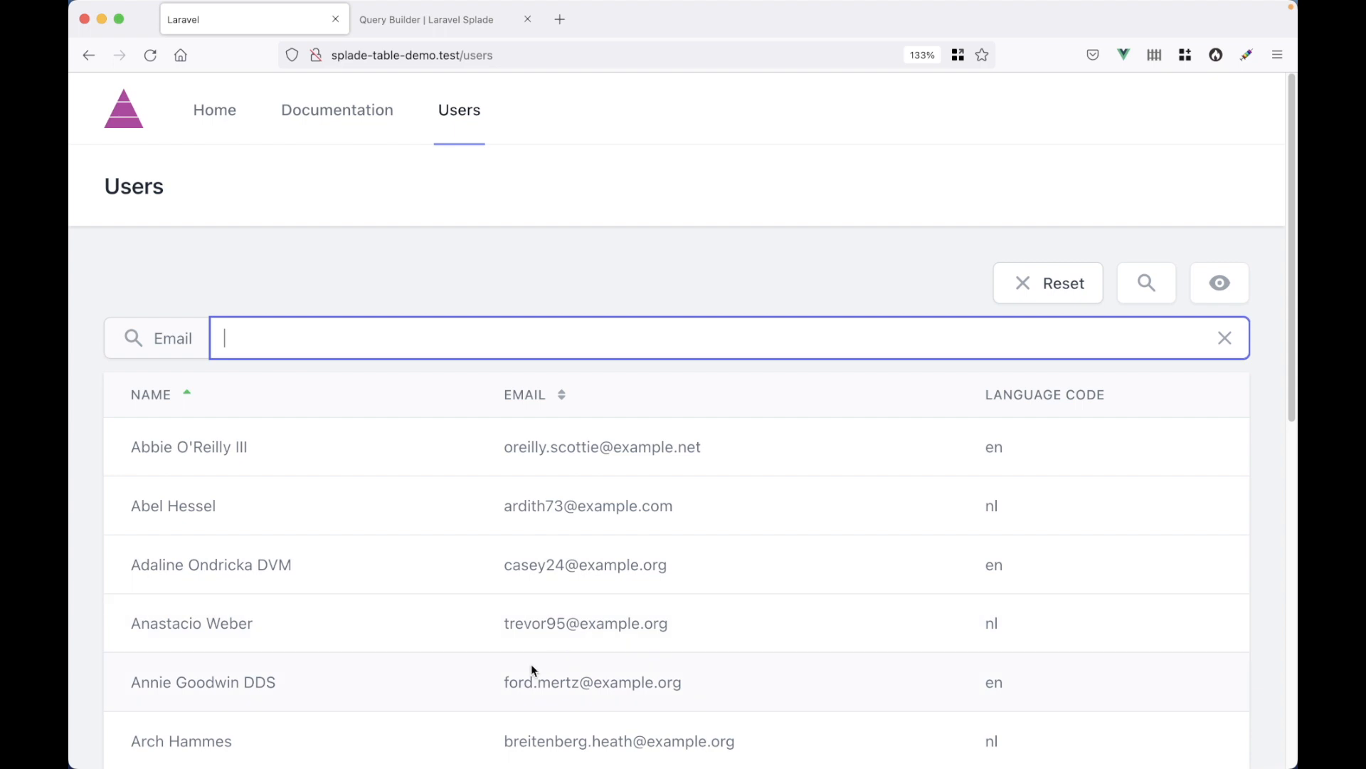
text(ford)
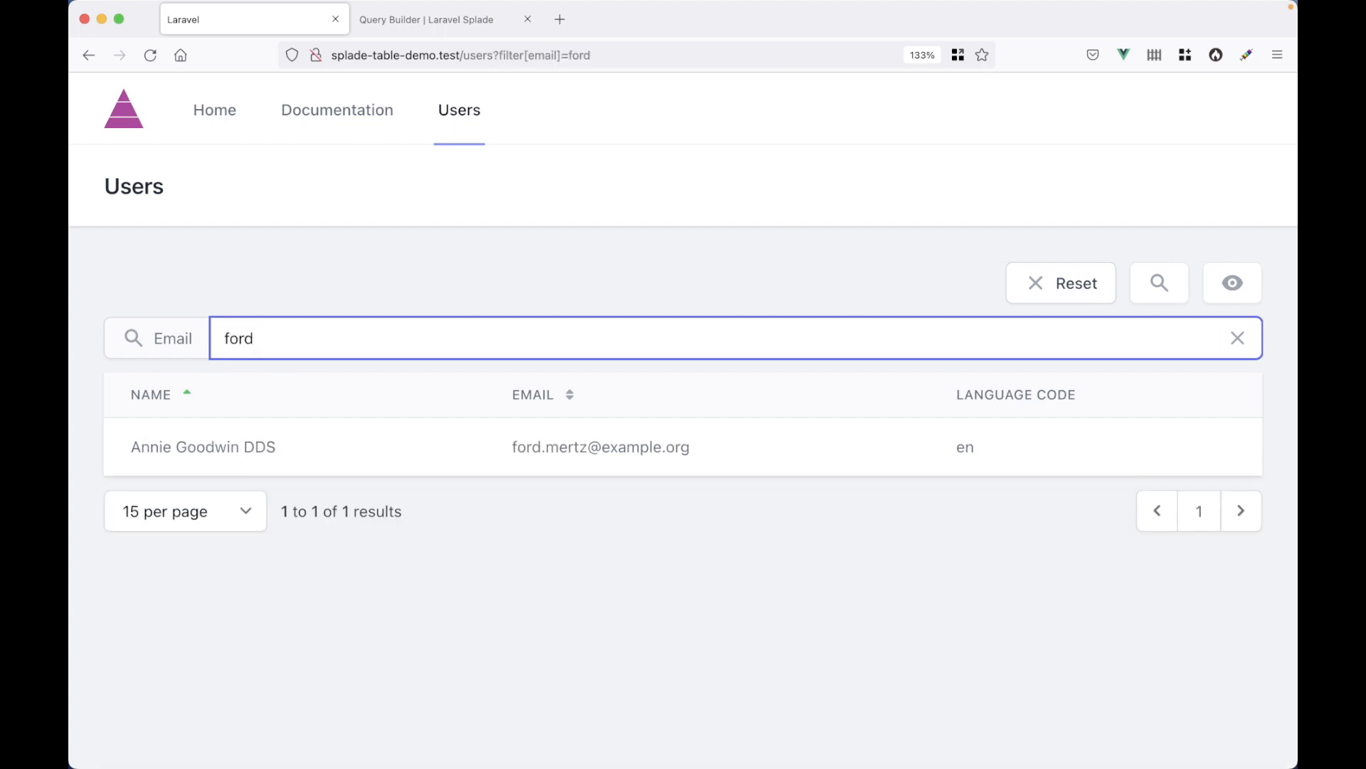
Reset the 'ford' email search to show all users again.
click(1060, 283)
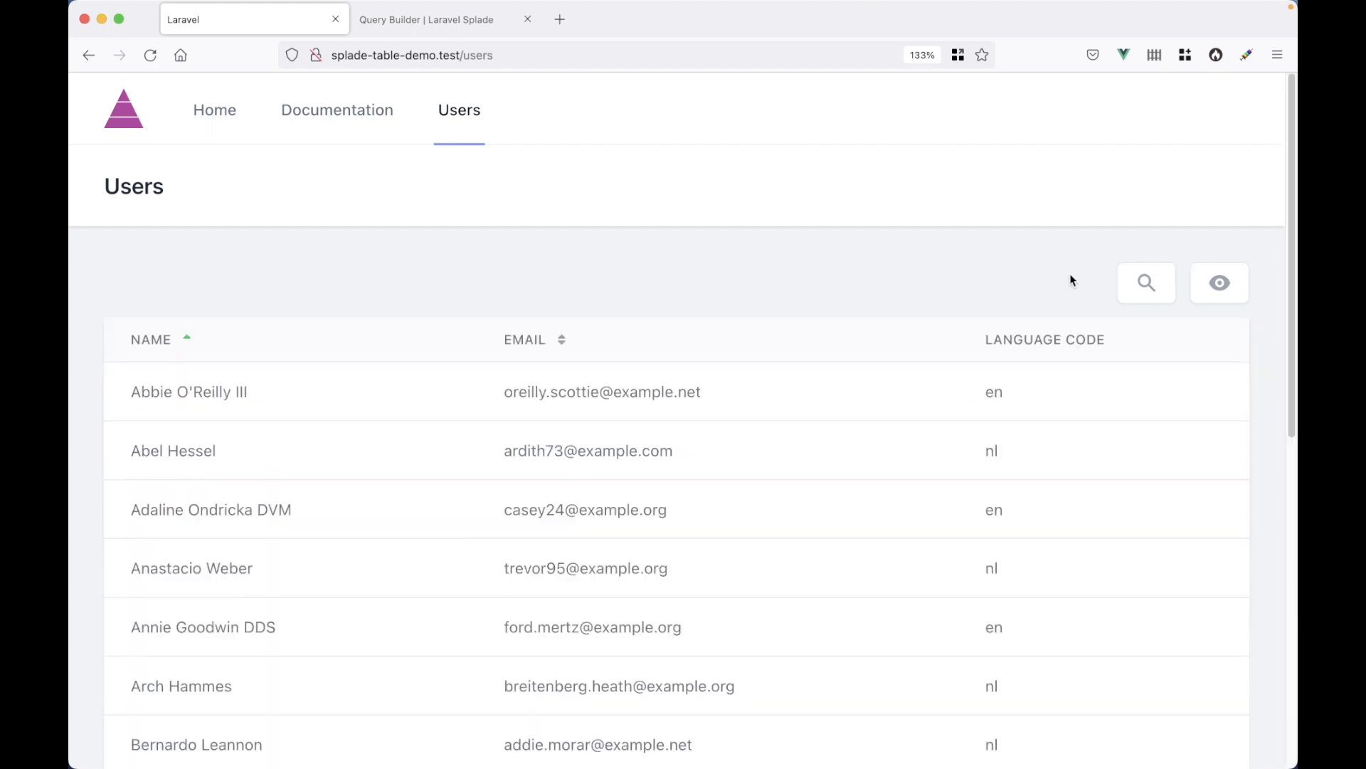
mouse_move(997, 257)
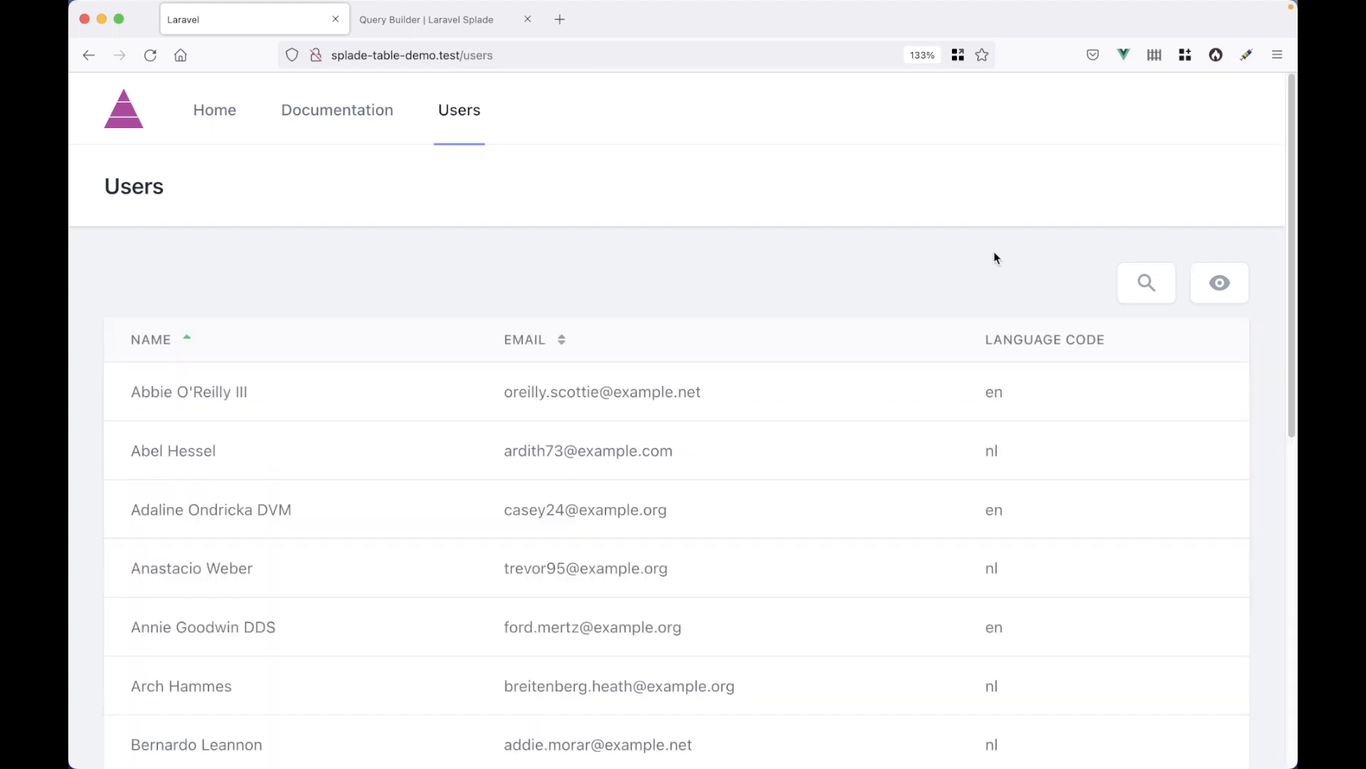
mouse_move(522, 320)
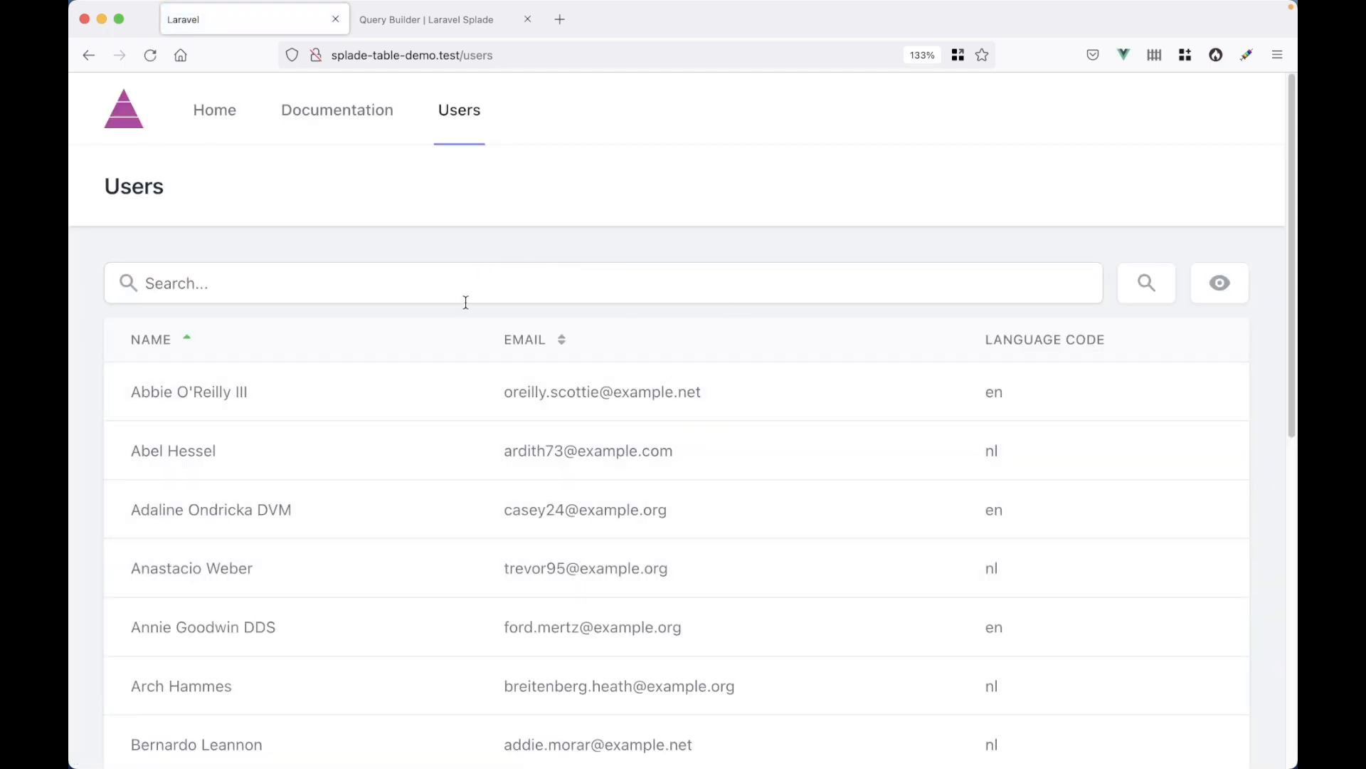
mouse_move(269, 269)
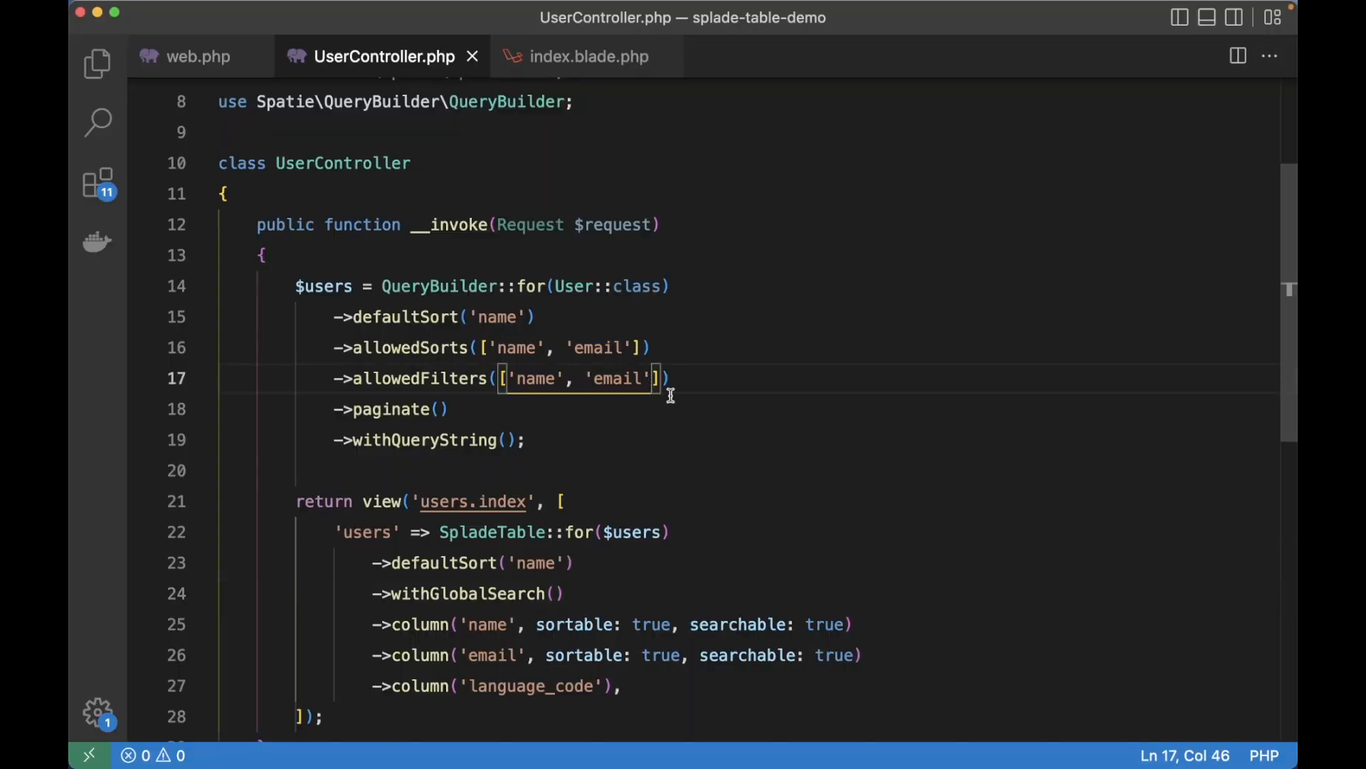
Start adding $globalSearch to allowedFilters, then pull up the Splade Query Builder docs.
text(, $glo)
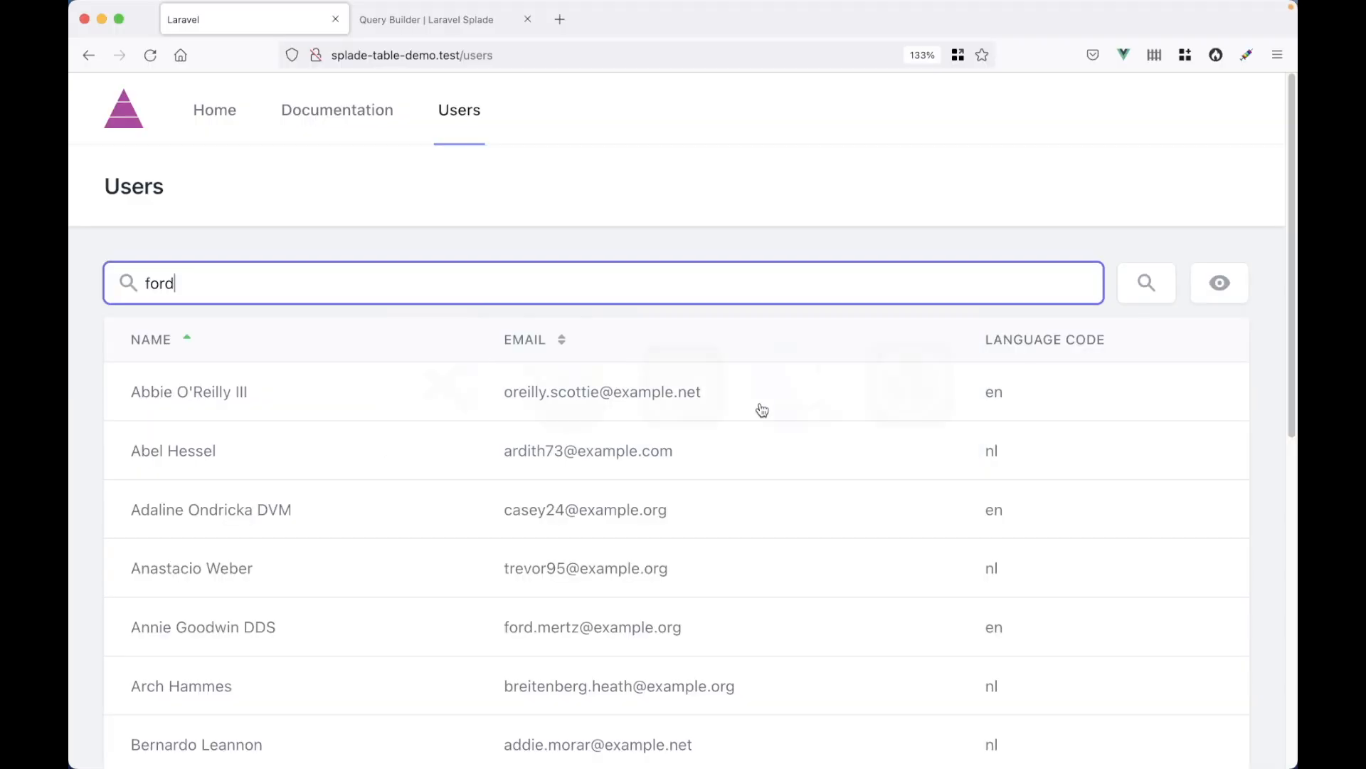
click(427, 19)
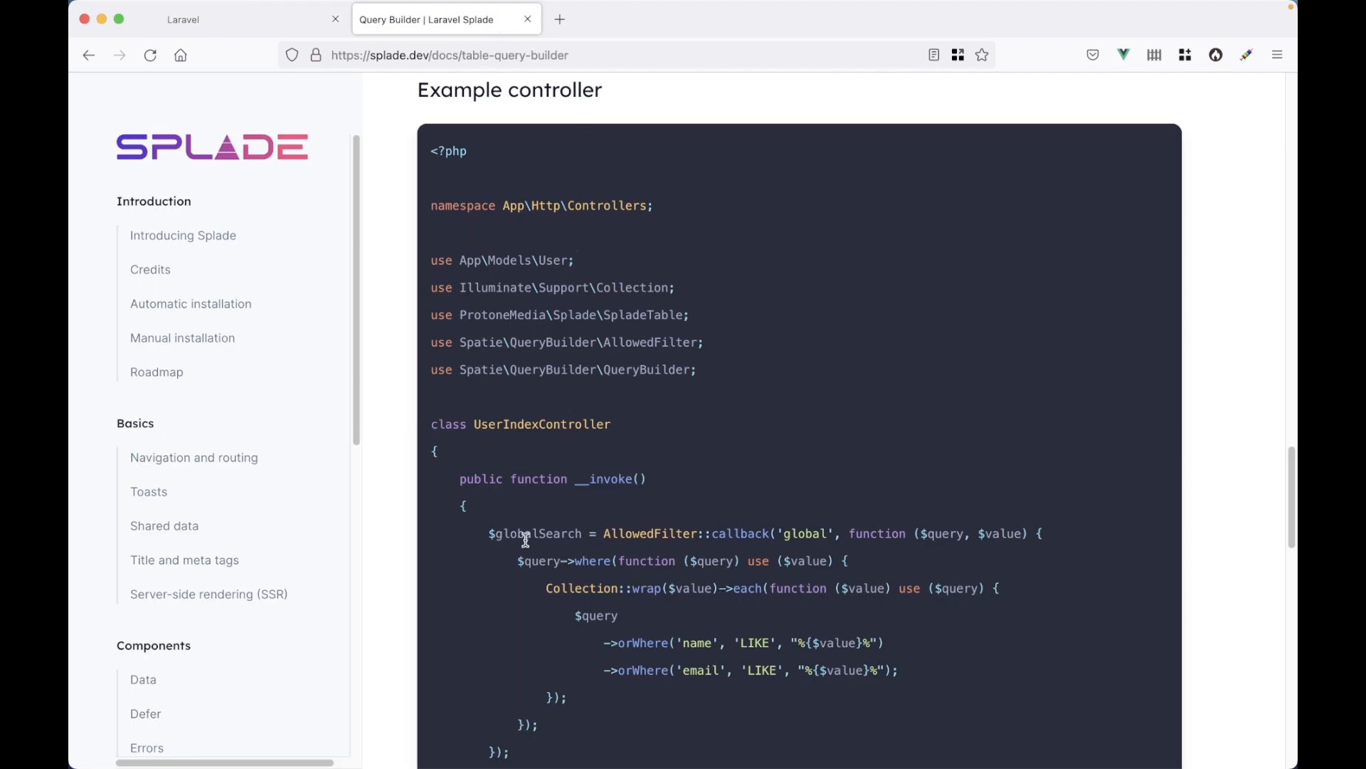
Select the $globalSearch AllowedFilter::callback example code in Splade's docs.
drag(488, 532, 509, 752)
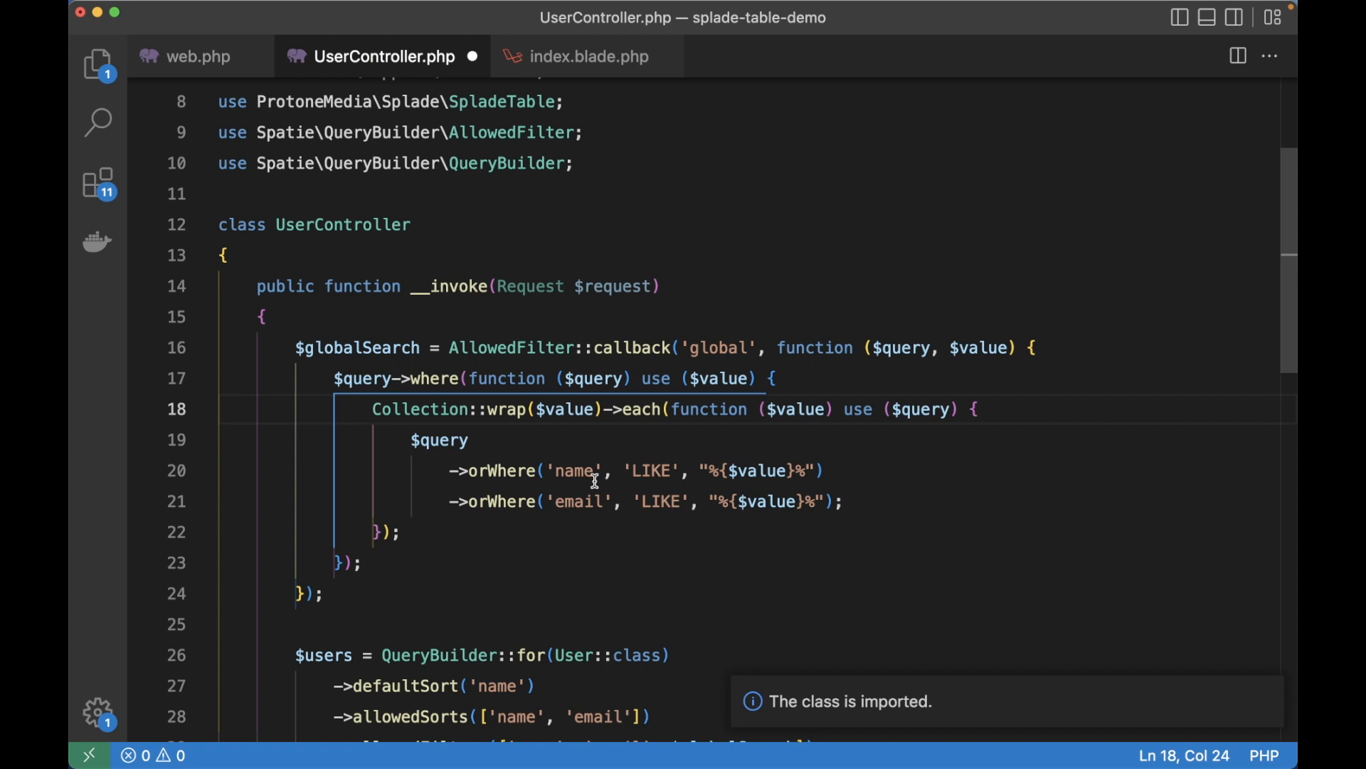
mouse_move(540, 459)
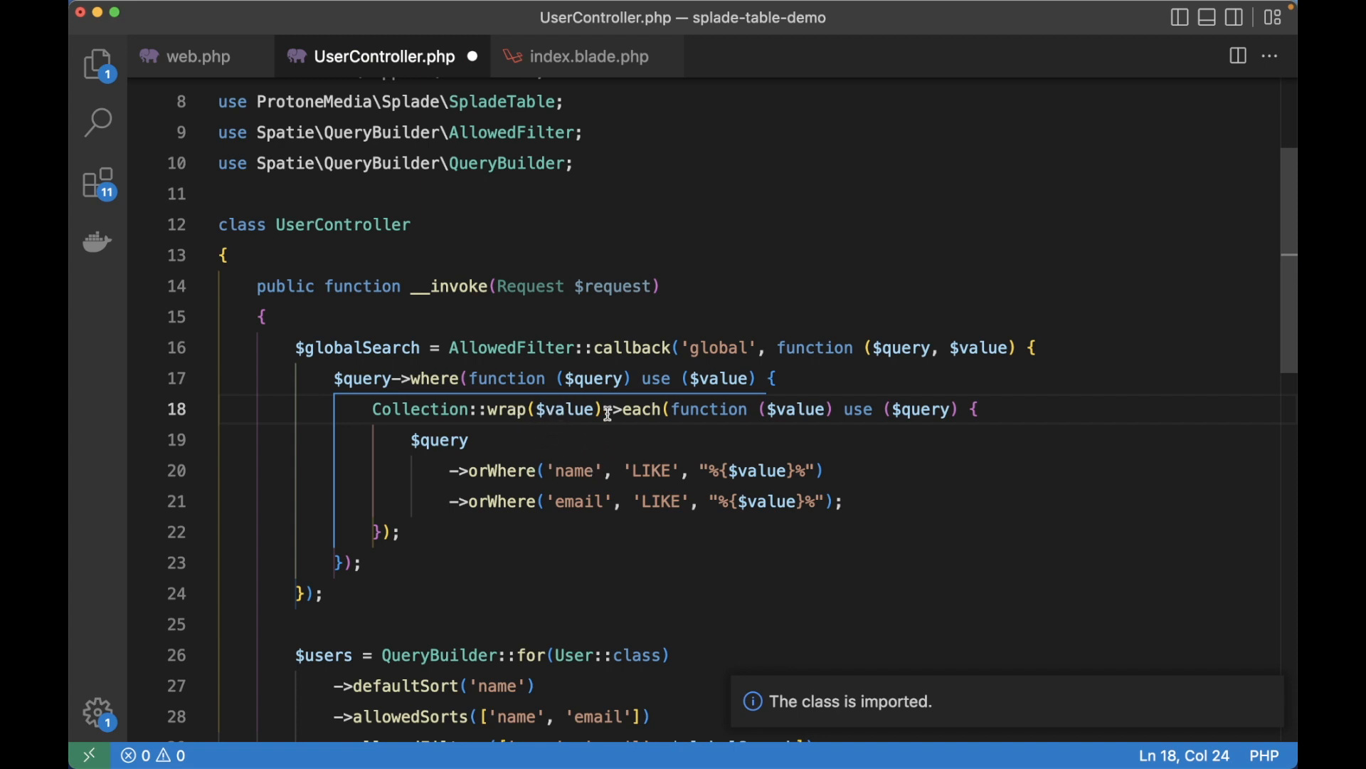
mouse_move(529, 461)
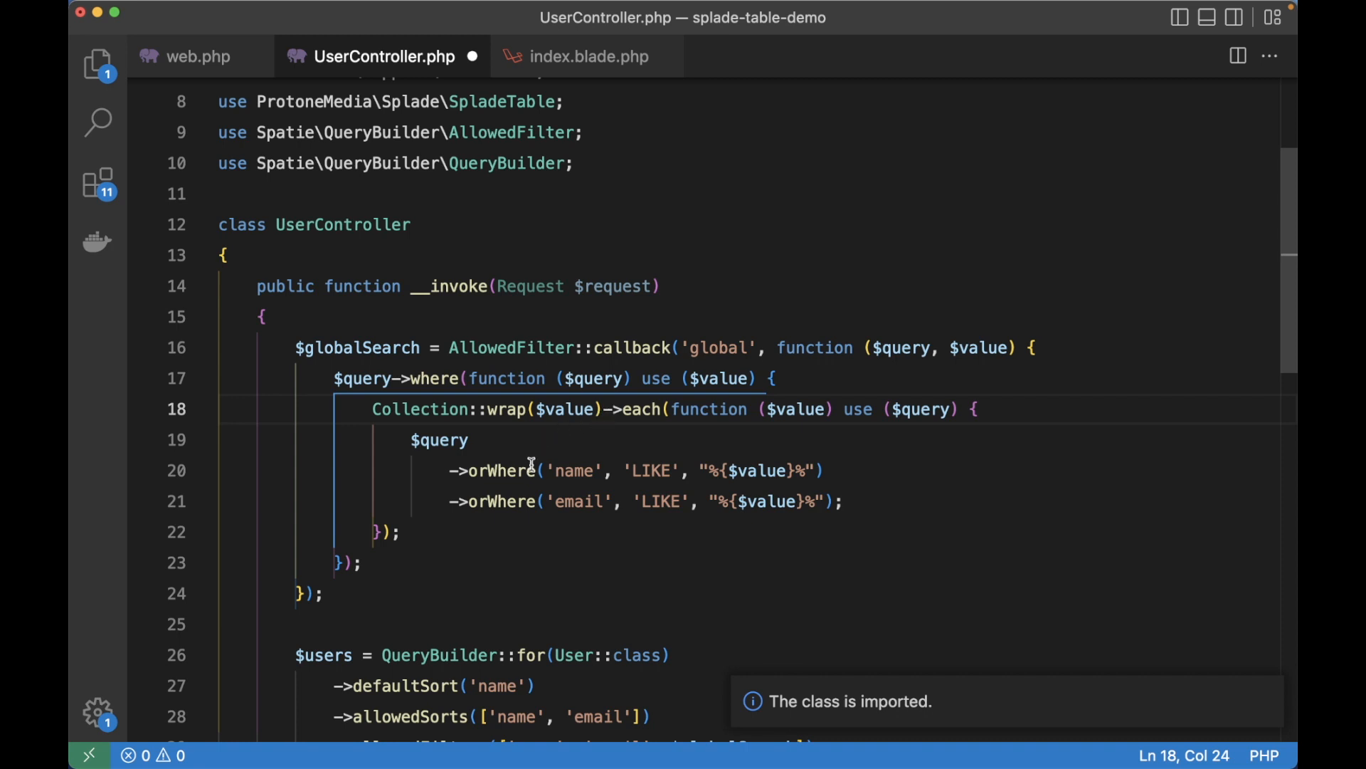
mouse_move(558, 501)
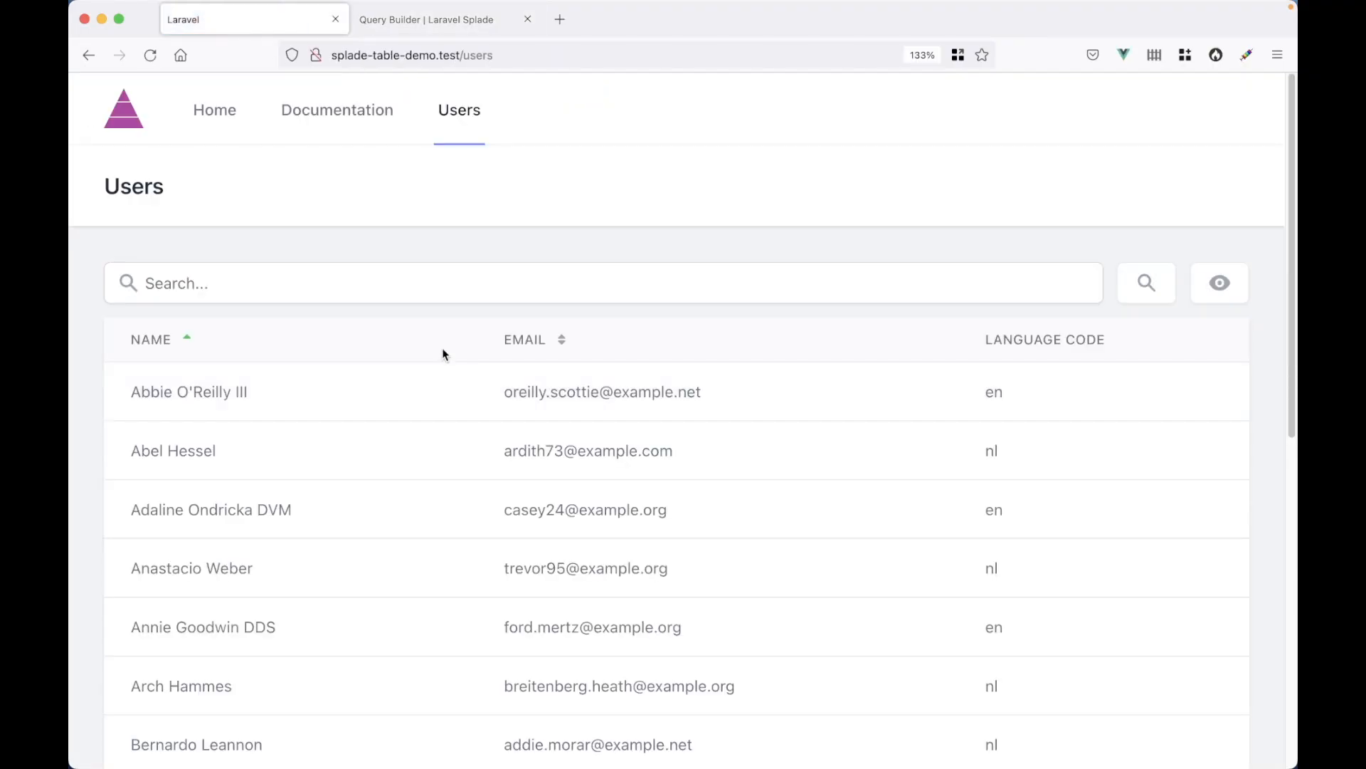
Globally search users for 'ford', review the two matches, then reset.
text(ford)
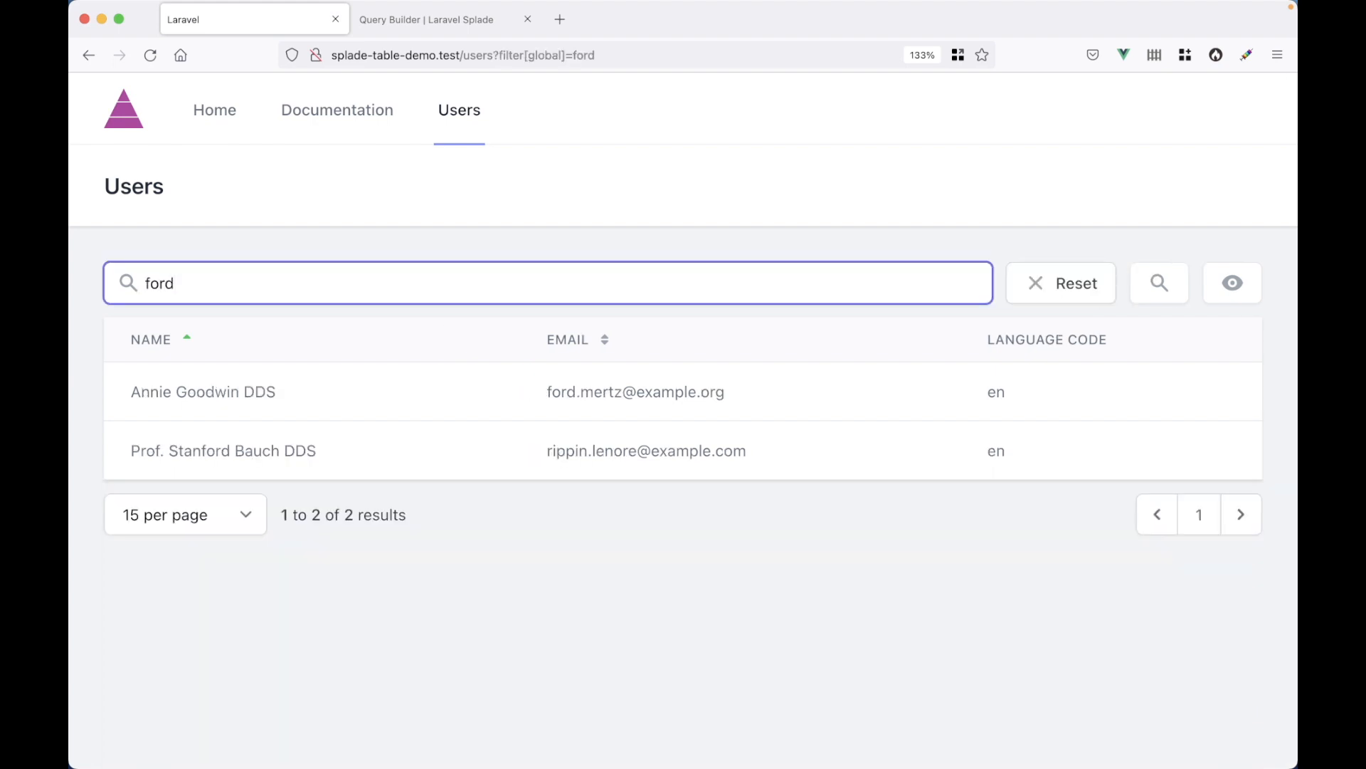
mouse_move(547, 380)
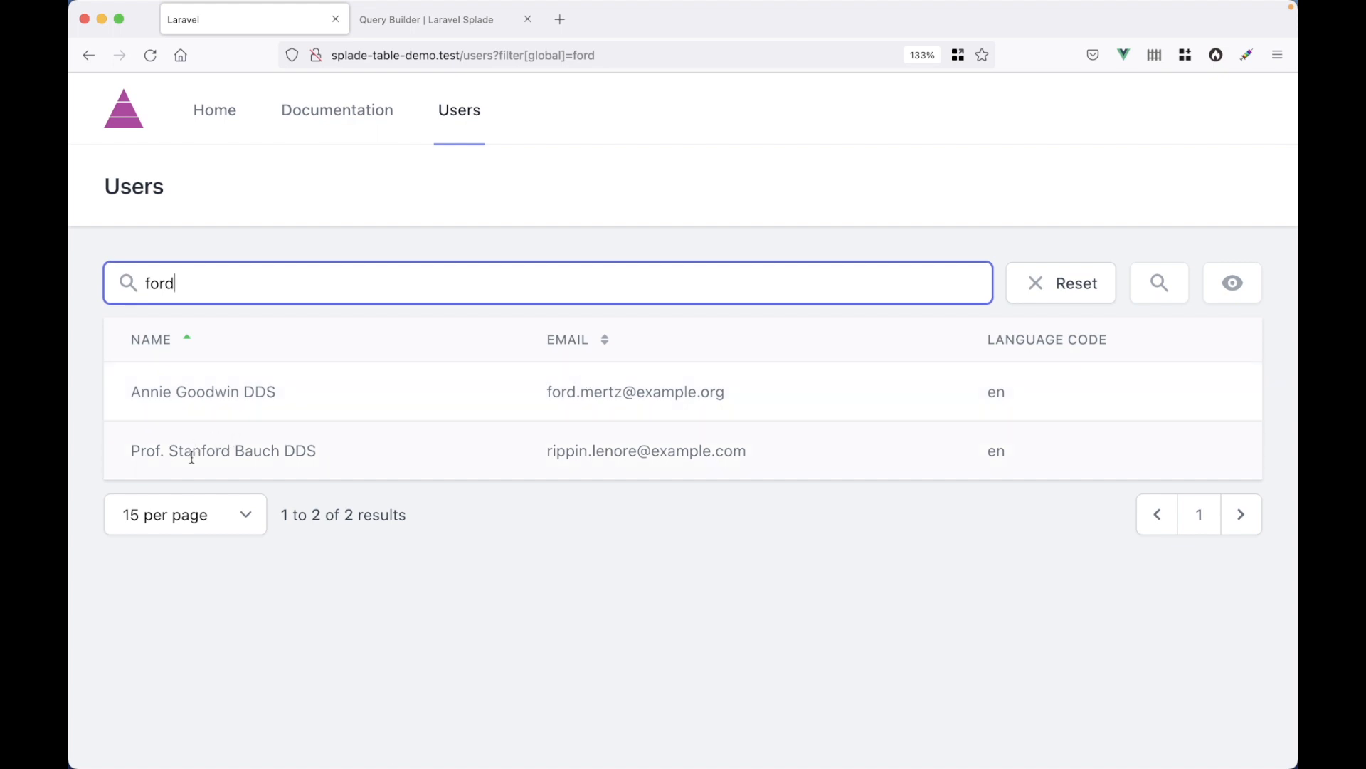
mouse_move(218, 440)
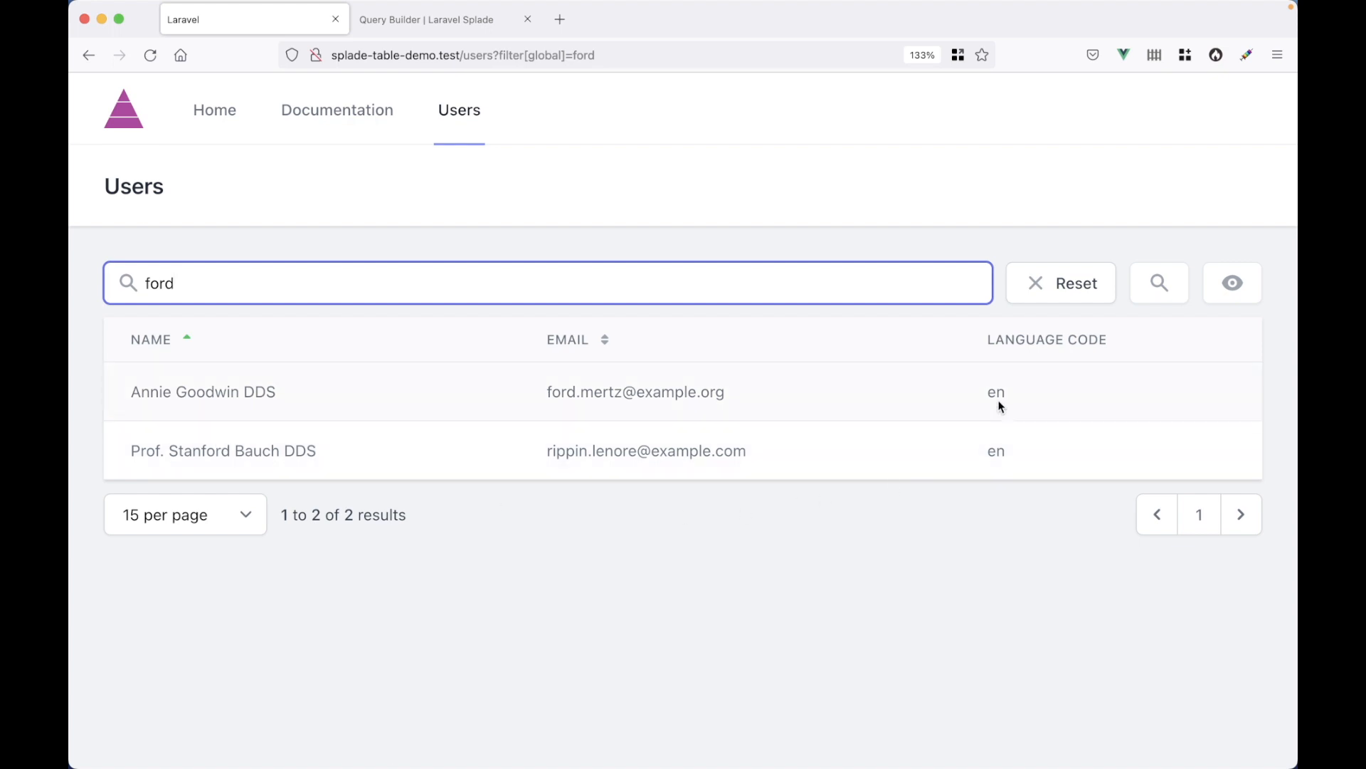
click(1060, 282)
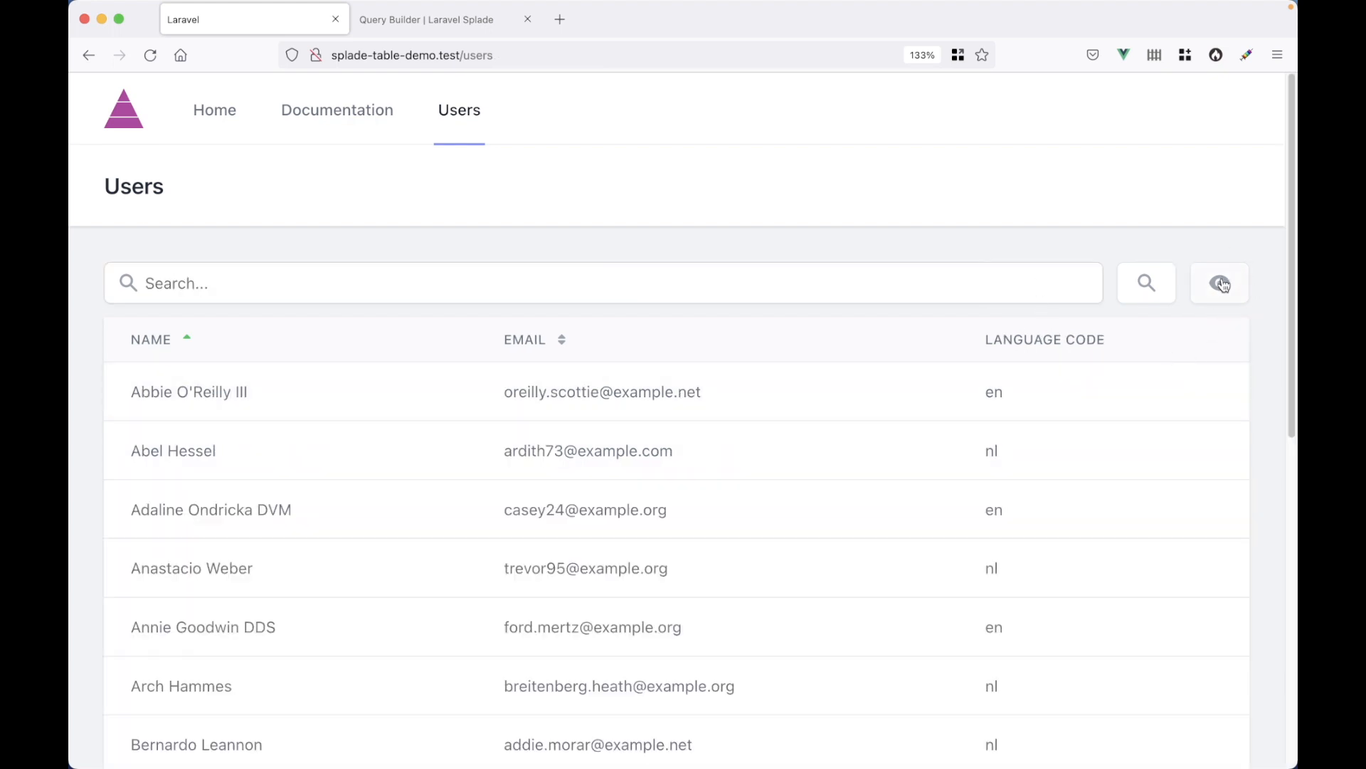
Try hiding Language Code and Email columns, then give the name column canBeHidden: false.
click(1219, 283)
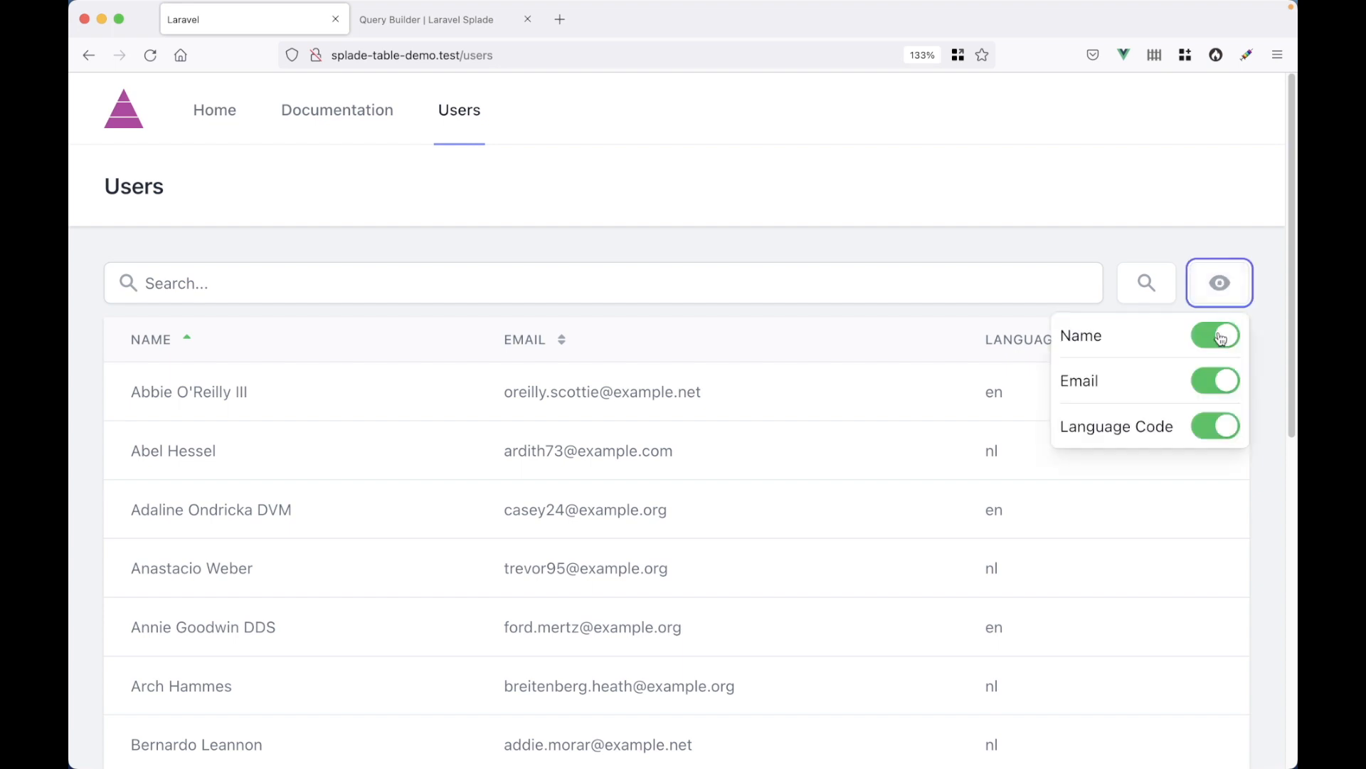
mouse_move(1215, 300)
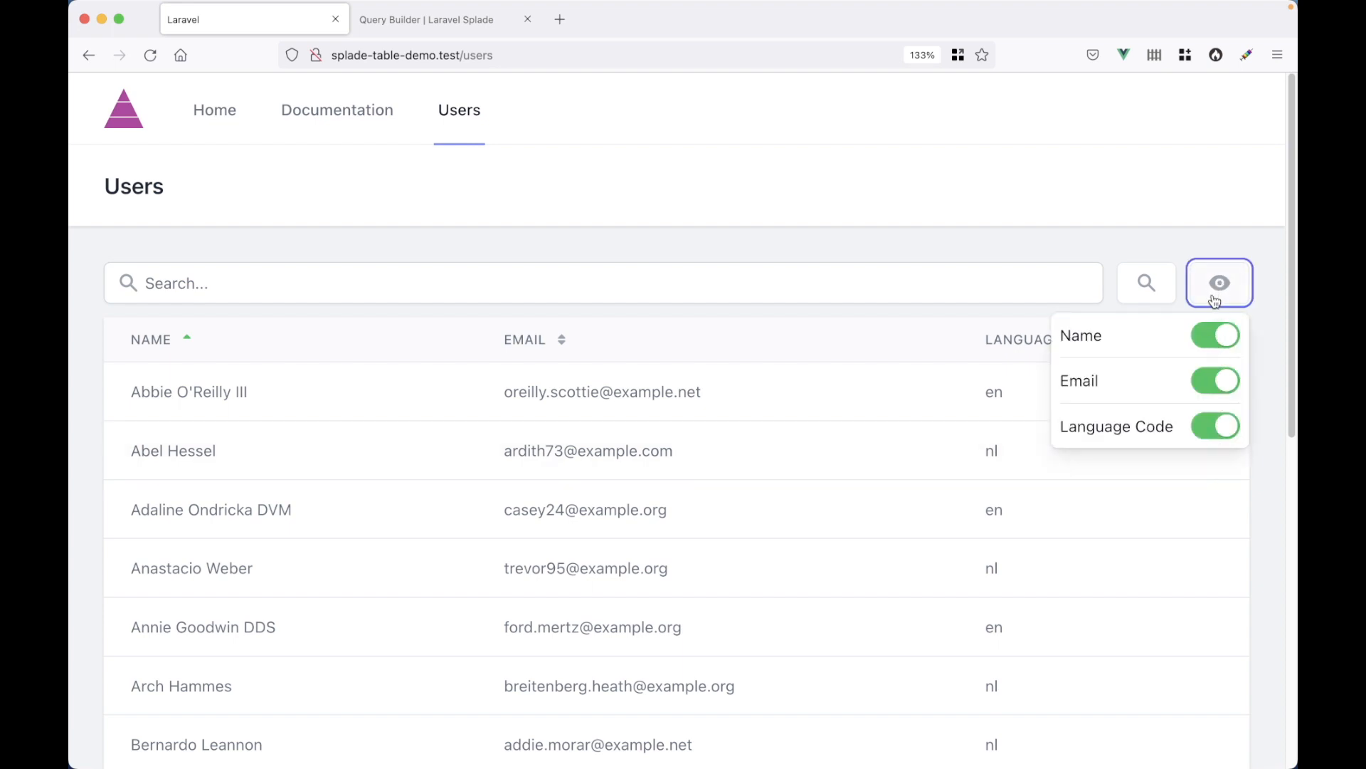
click(1215, 427)
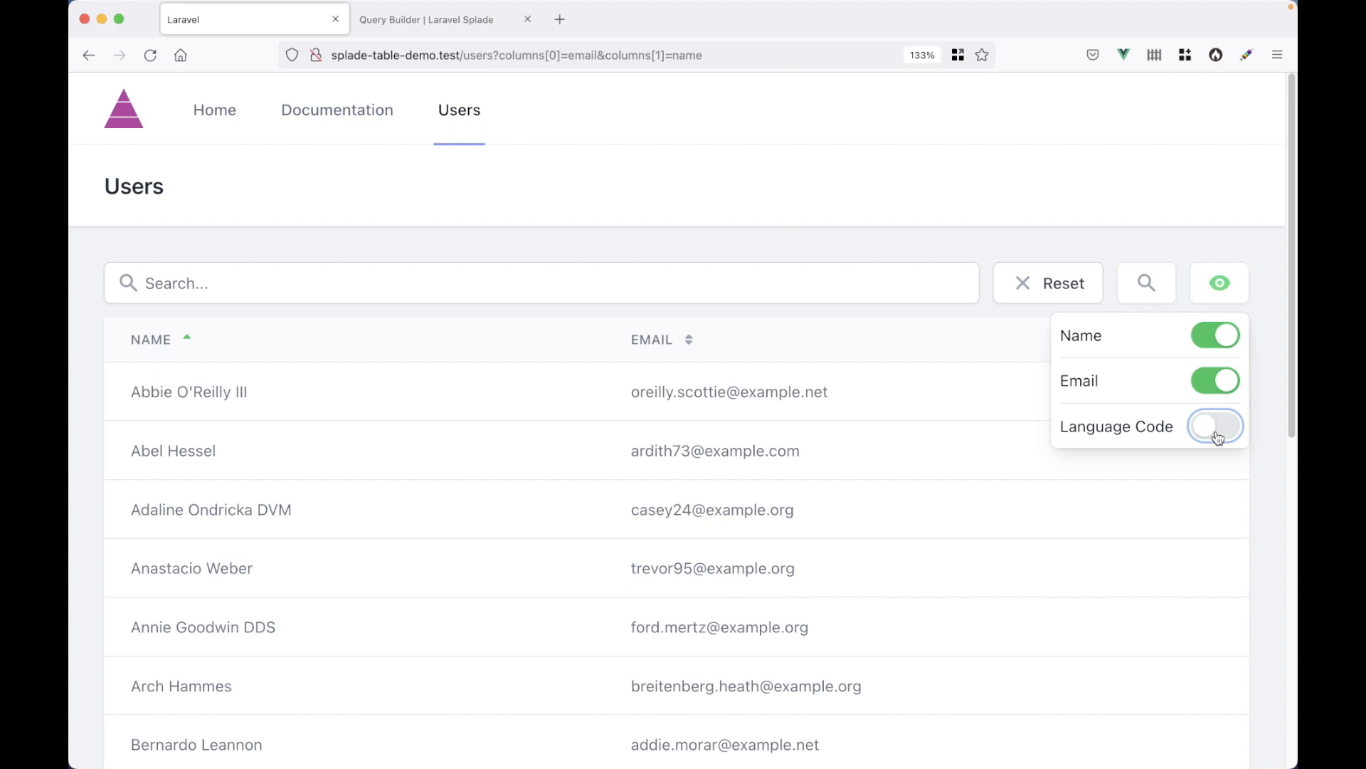
click(1215, 426)
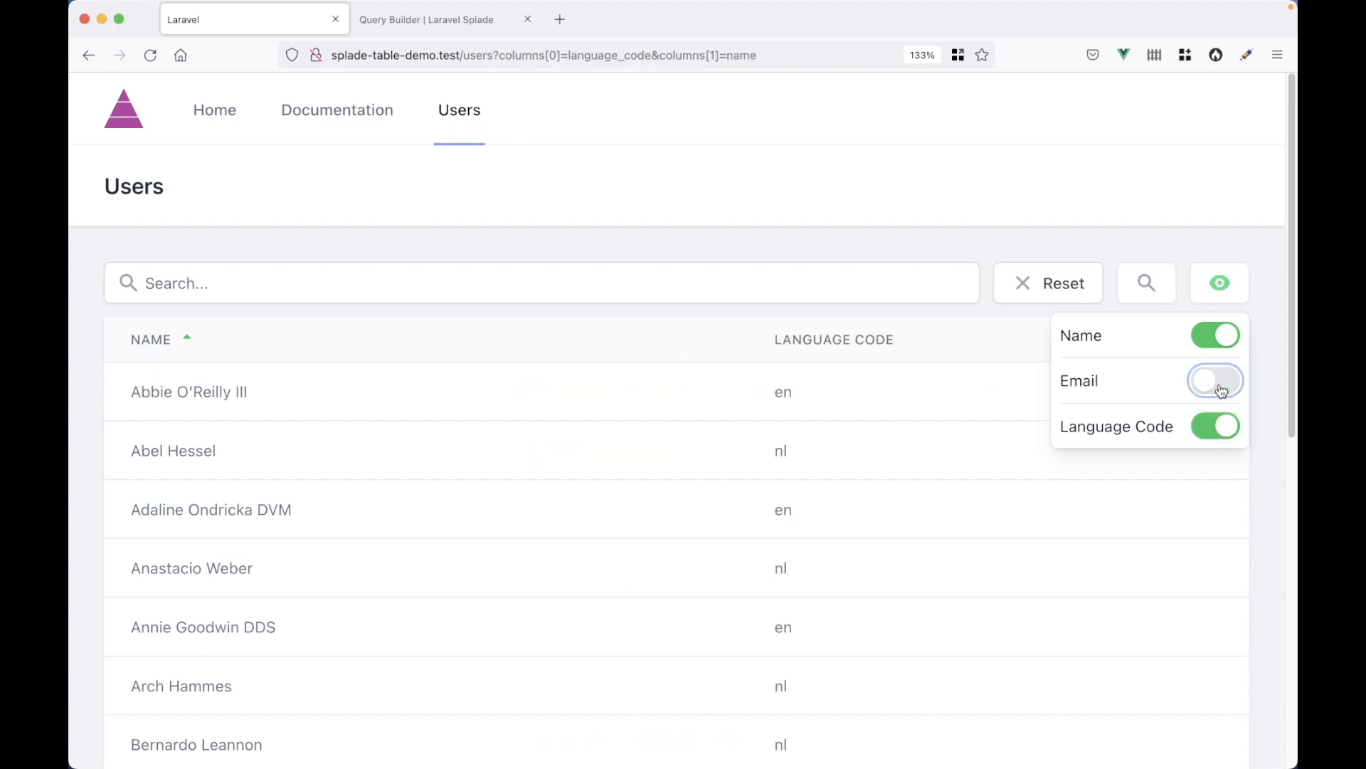
click(1214, 380)
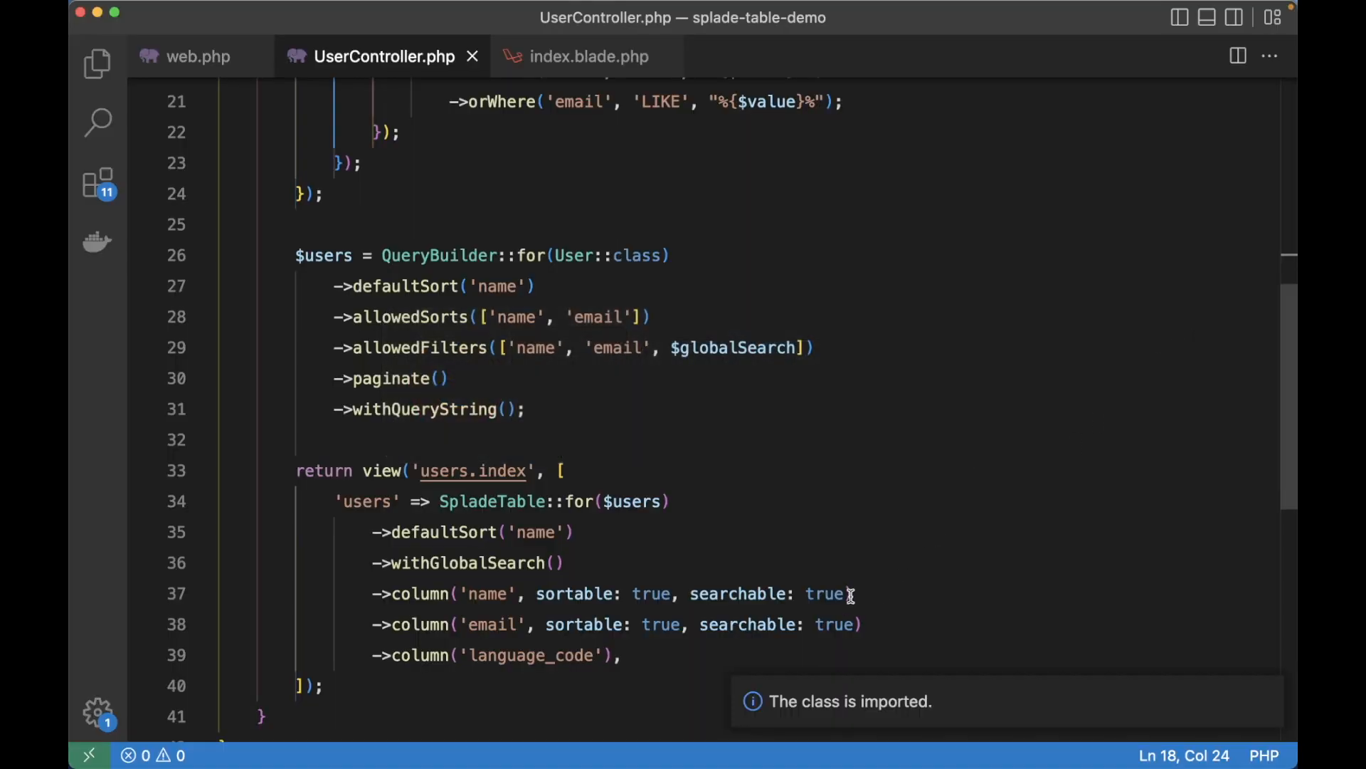
text(, canBe)
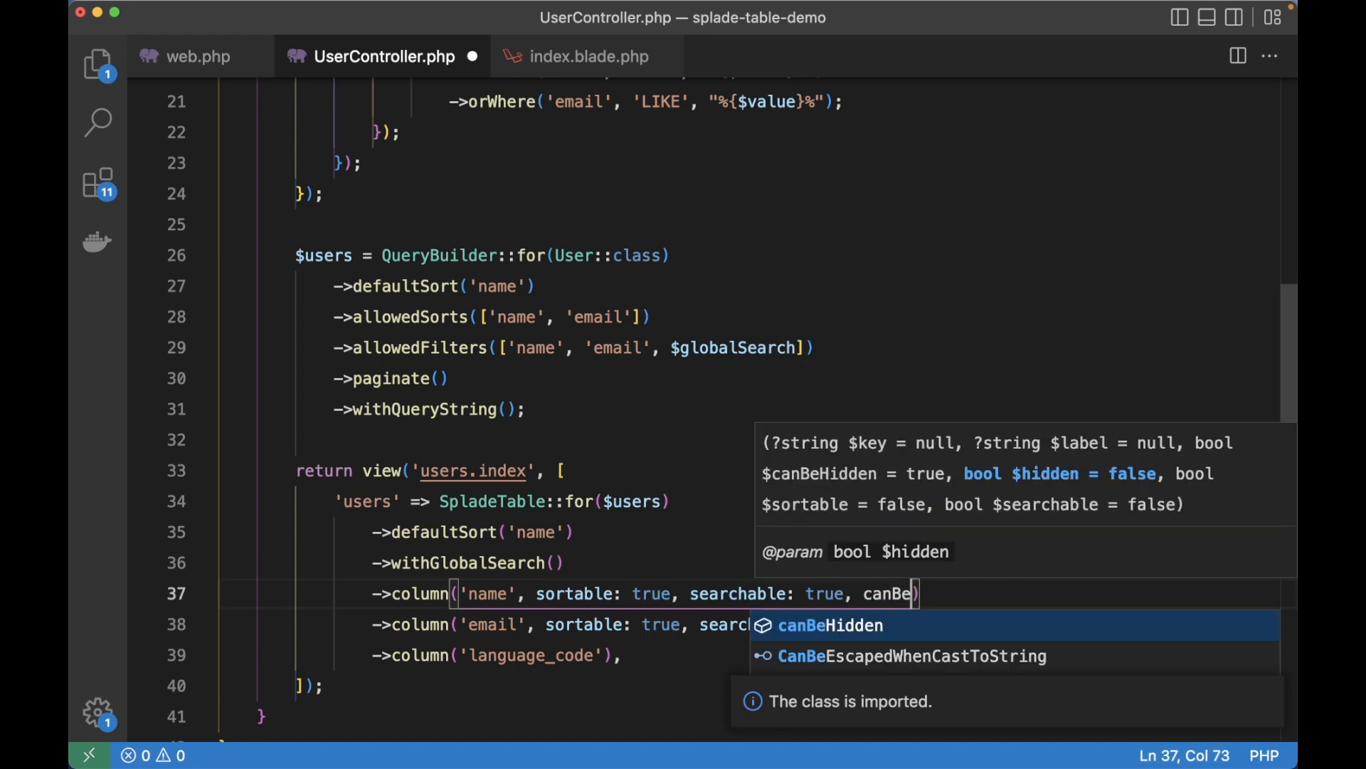
text(Hidden: false)
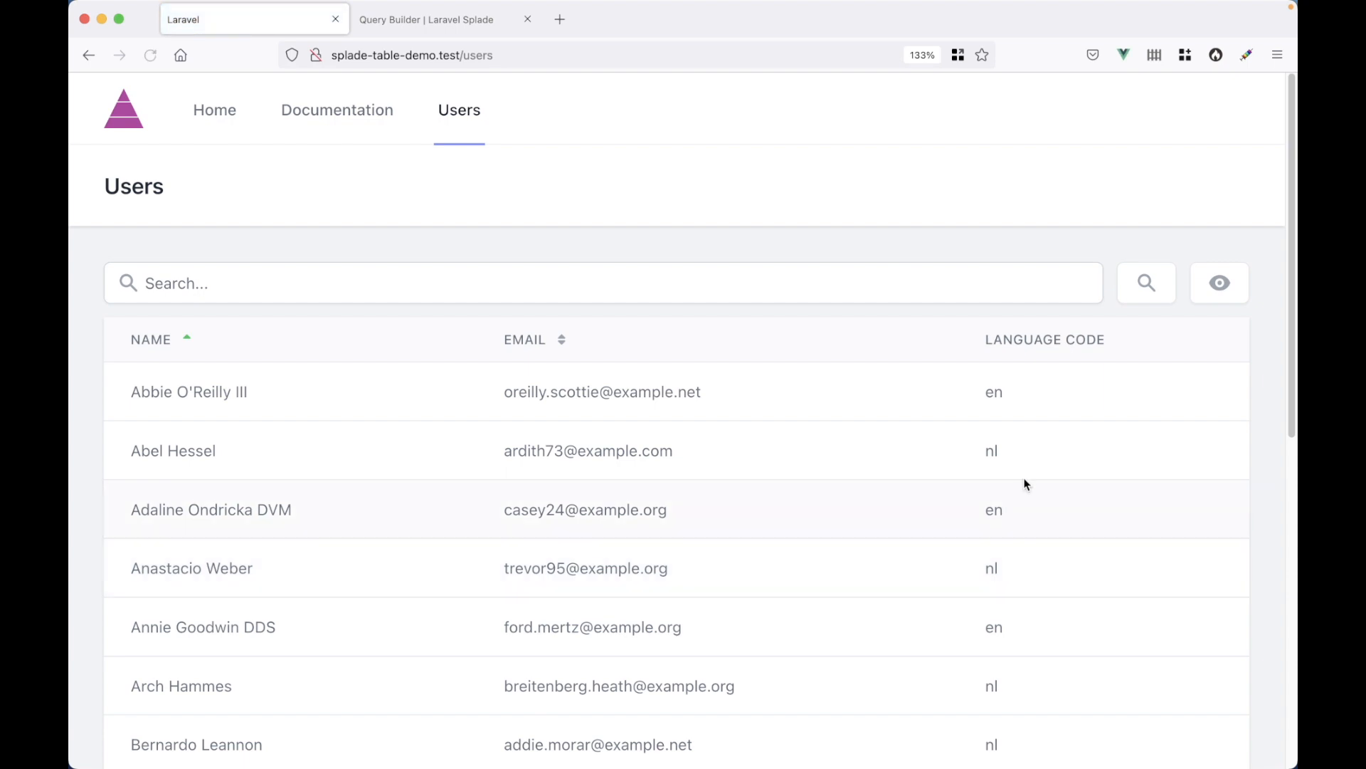
Confirm the column visibility list offers only Email and Language Code, then return to the editor.
click(1219, 282)
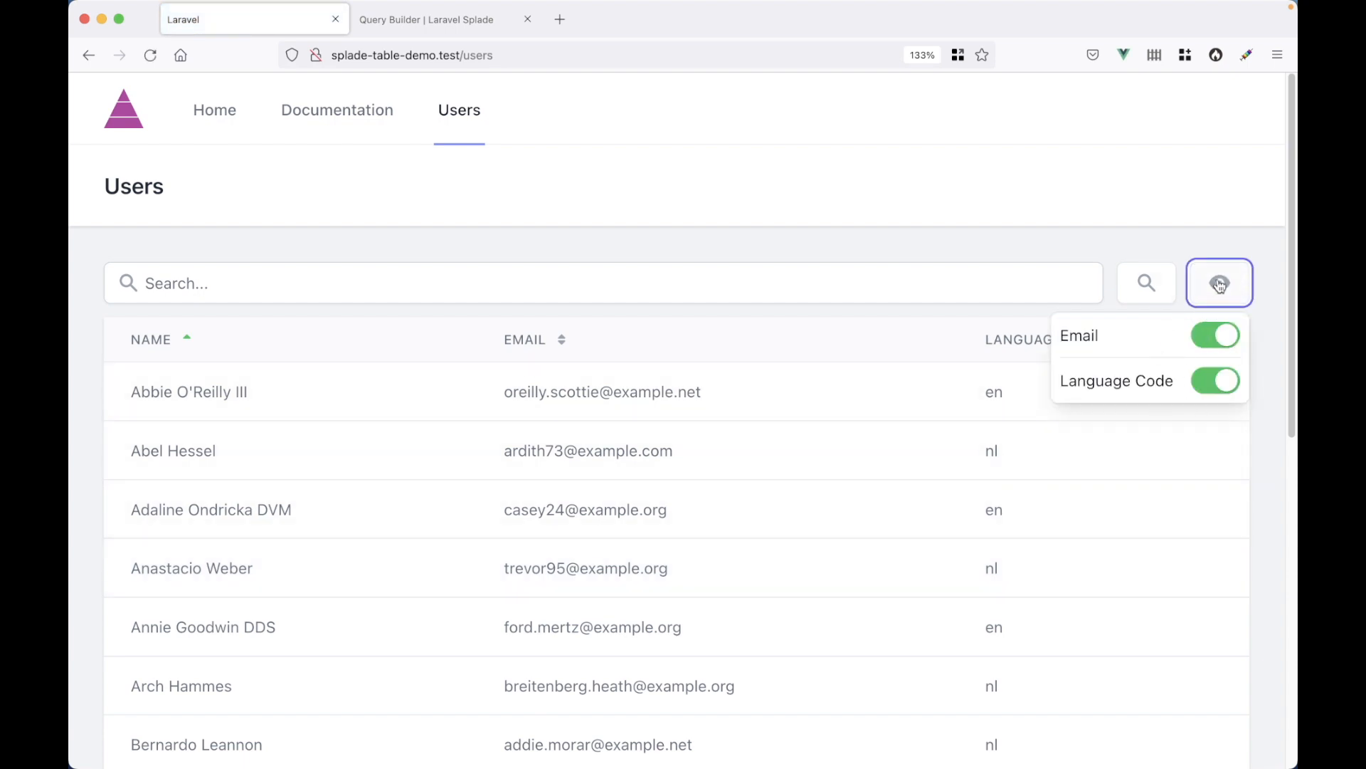
click(1218, 283)
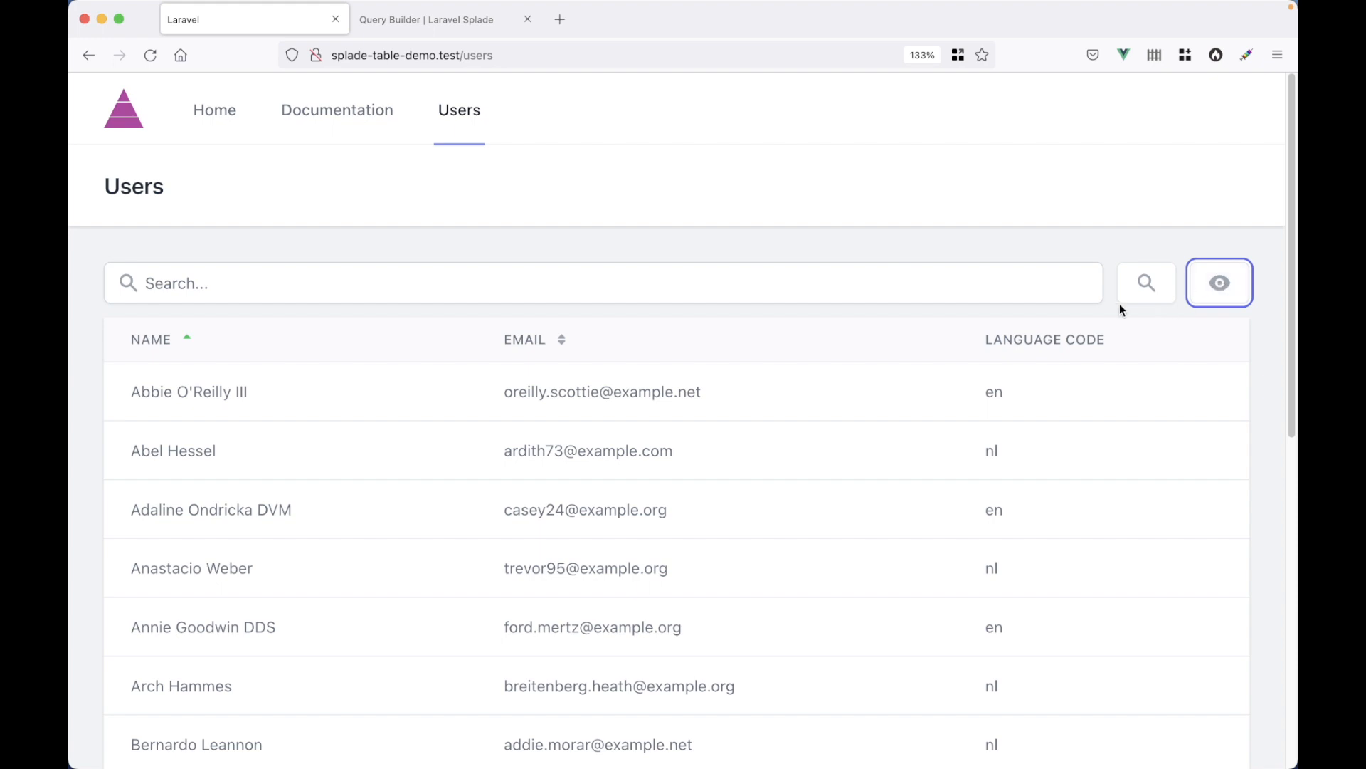
mouse_move(965, 420)
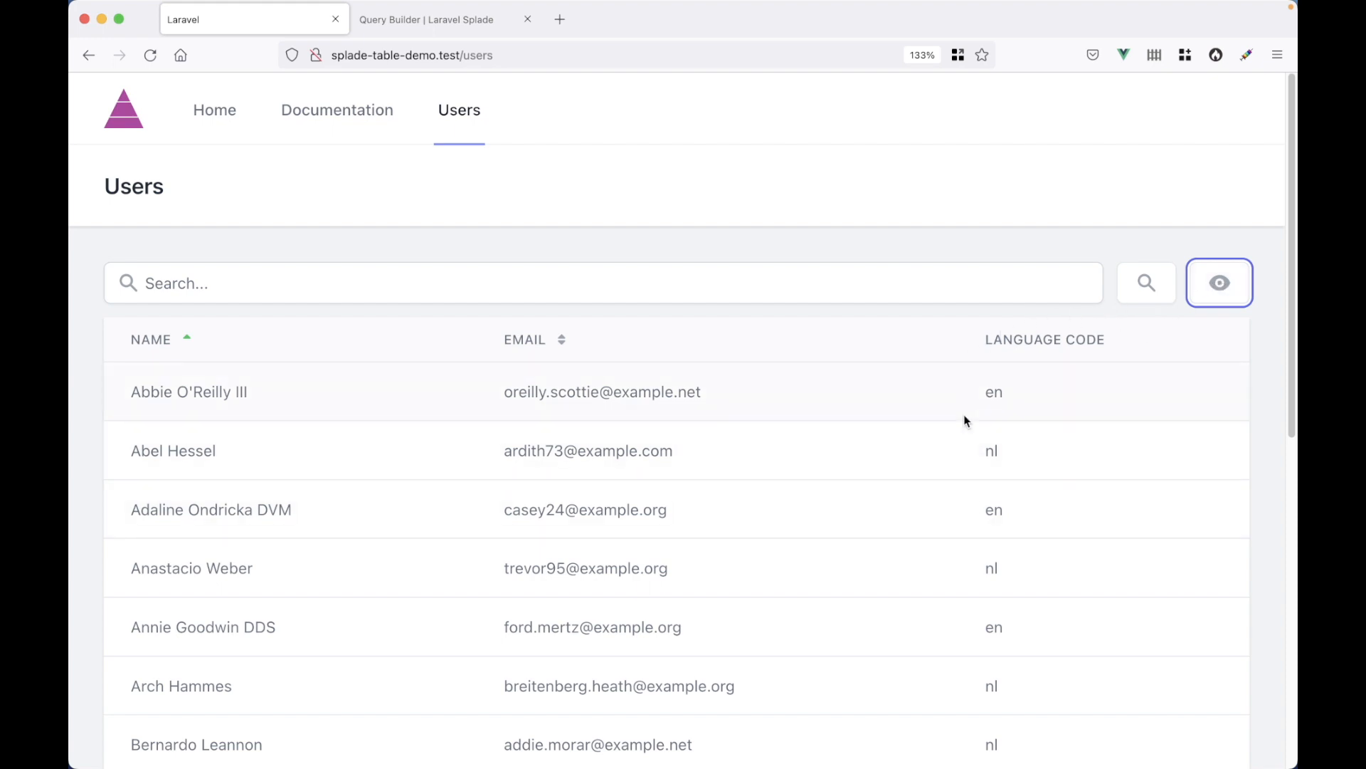
key(cmd+tab)
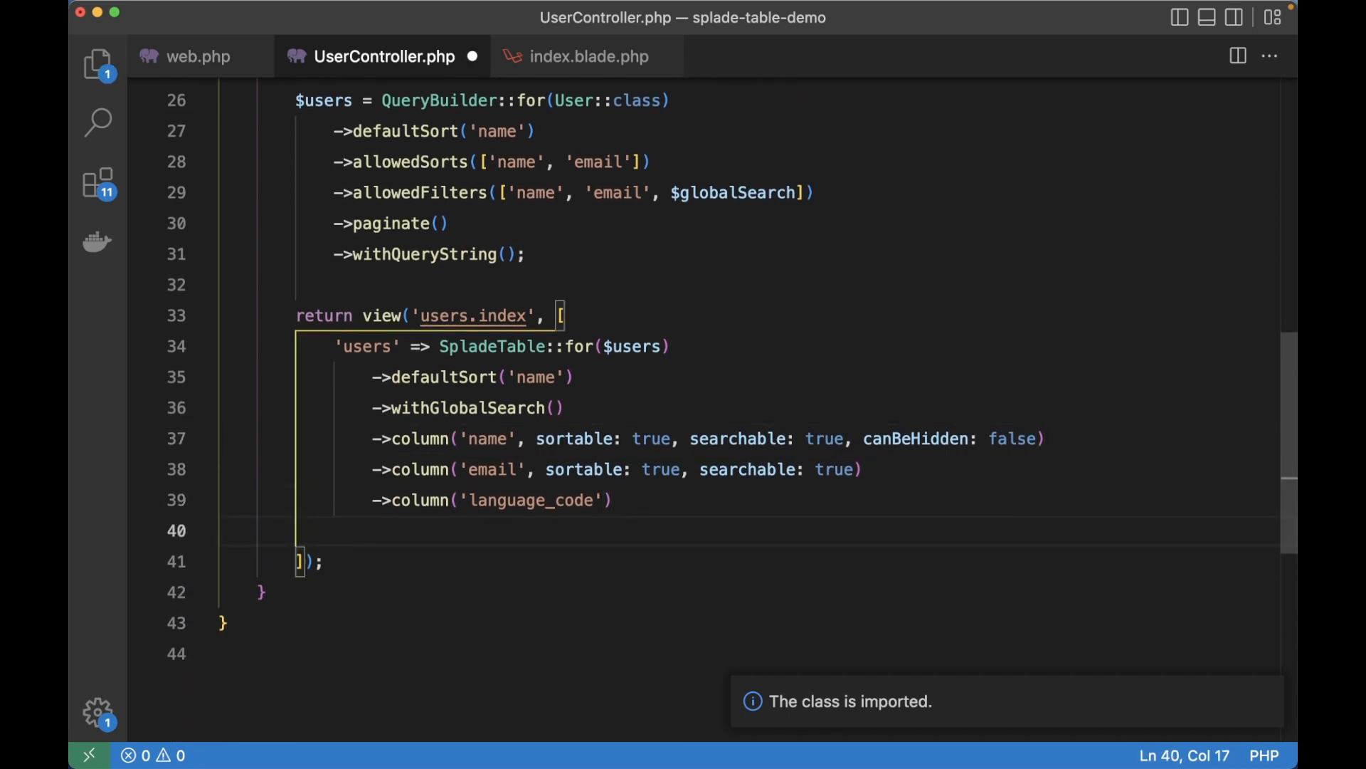
Add selectFilter('language_code') with 'en' => English and 'nl' => Dutch to the SpladeTable chain.
text(->selectFilter('lan)
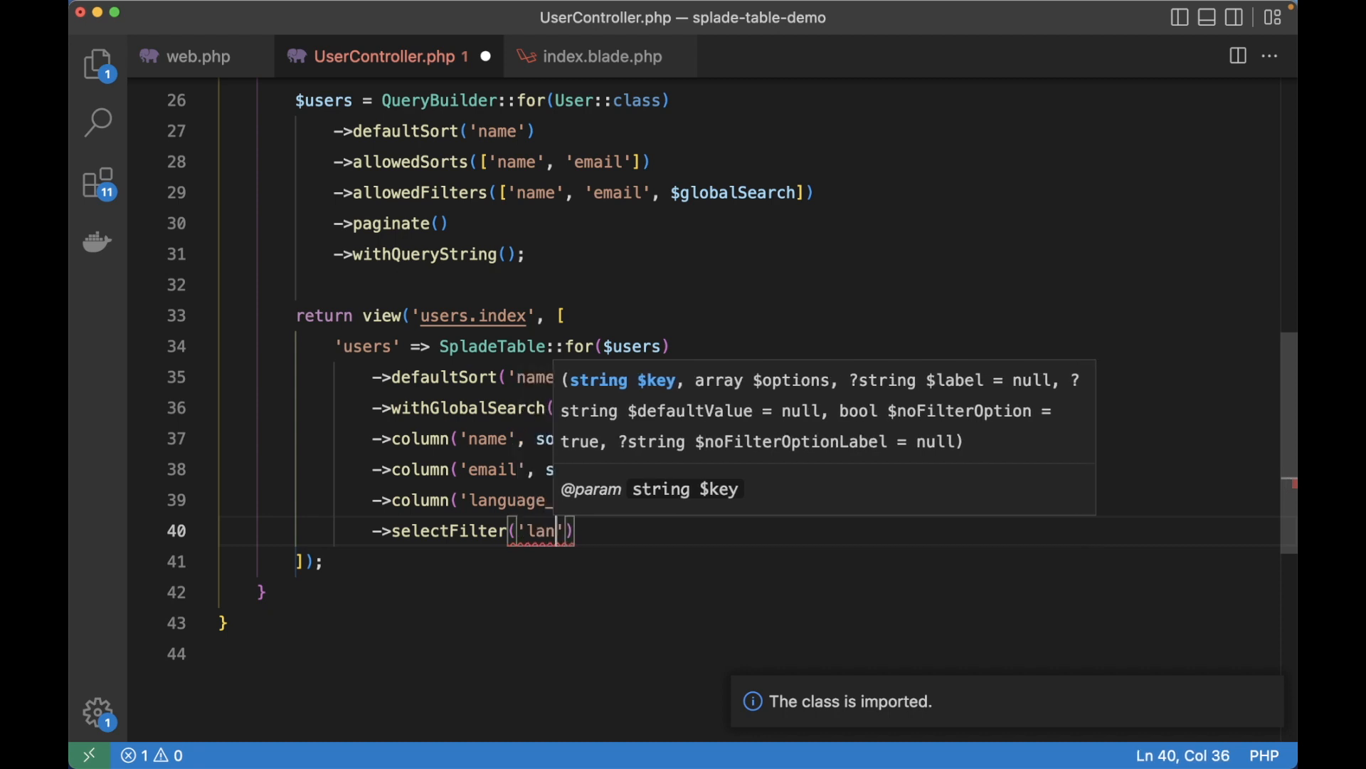
text(guage_code)
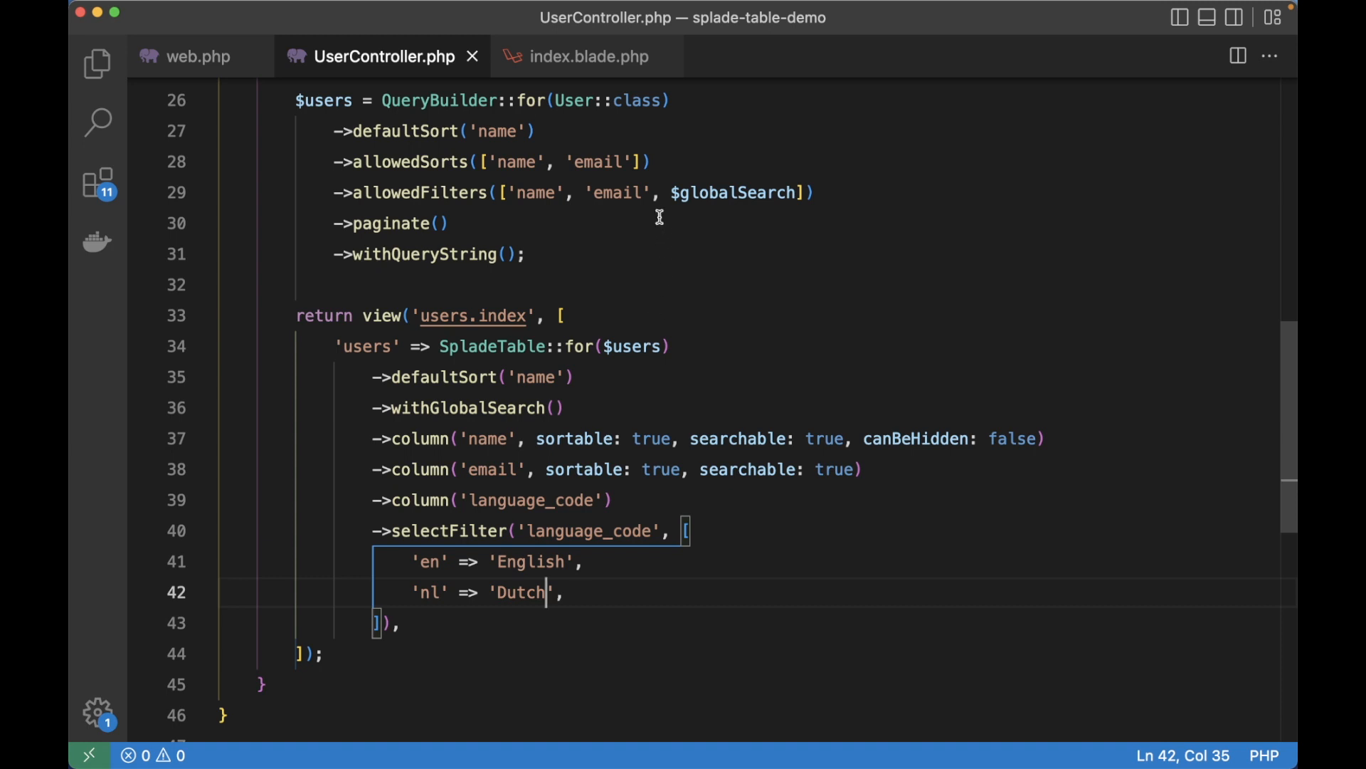
text('lang)
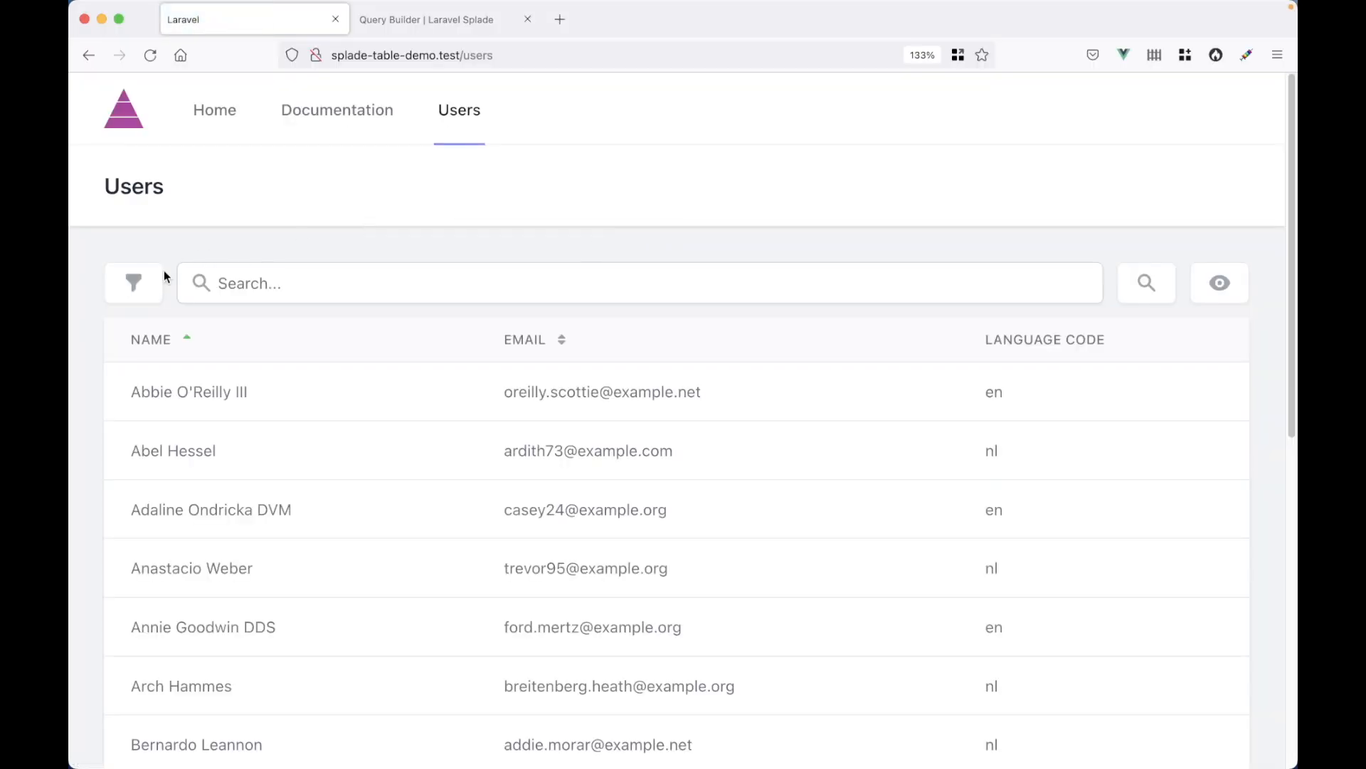
Filter to English users, search 'ford', add a Name search, then reset everything.
click(133, 282)
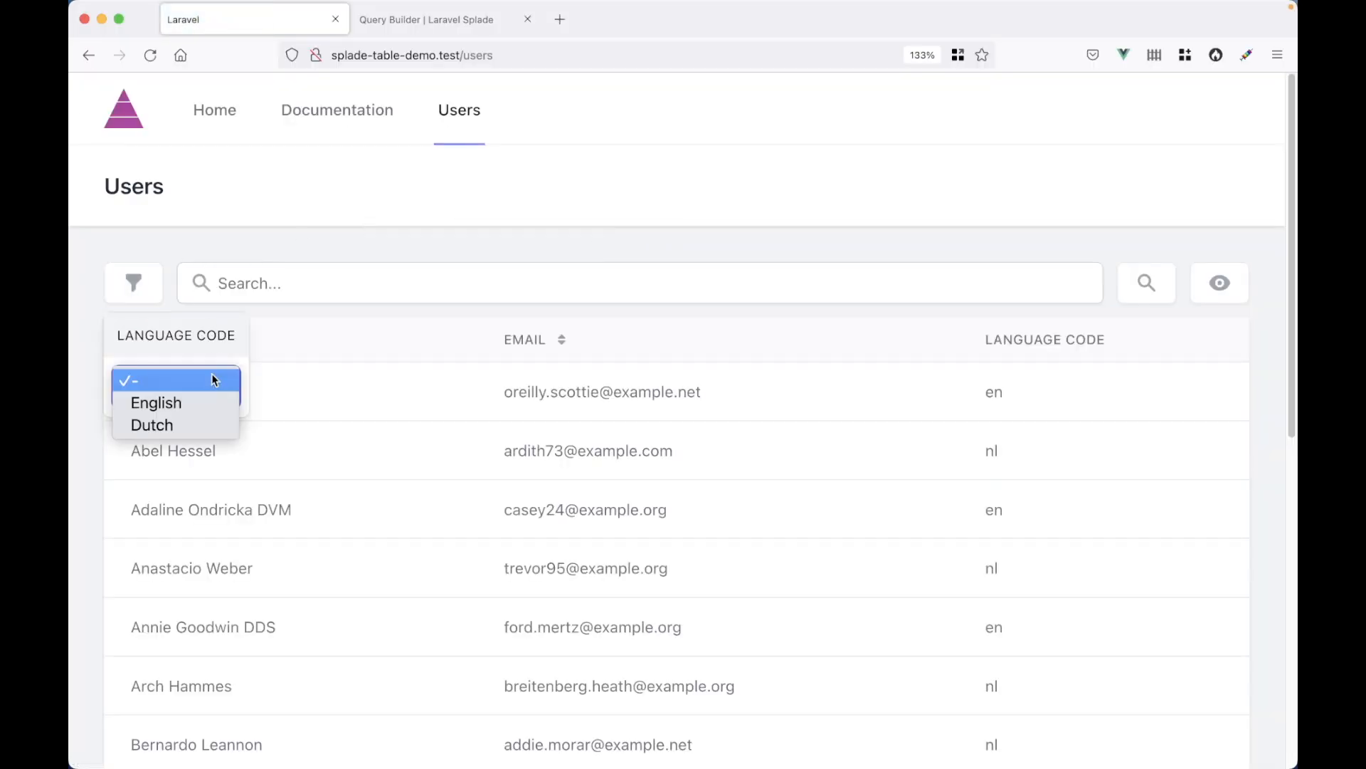
click(155, 401)
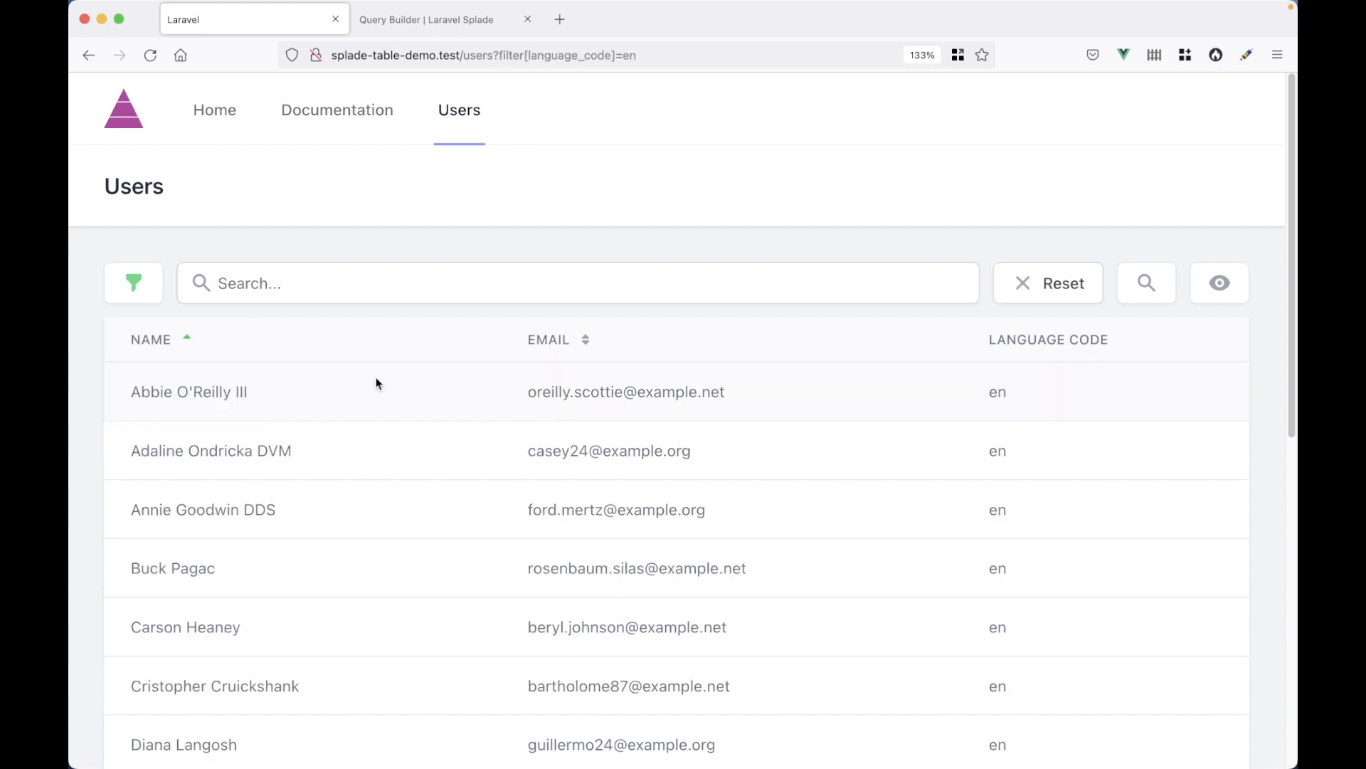
mouse_move(991, 365)
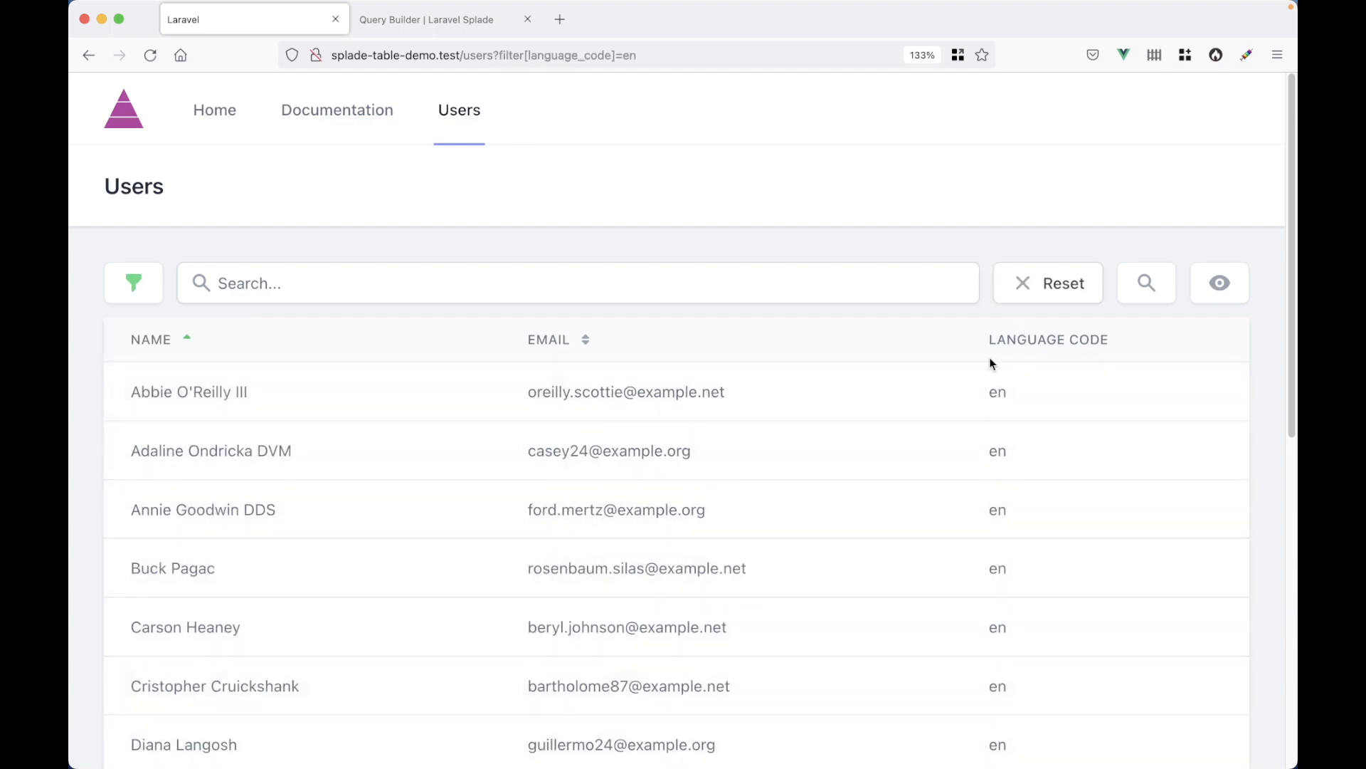
mouse_move(627, 327)
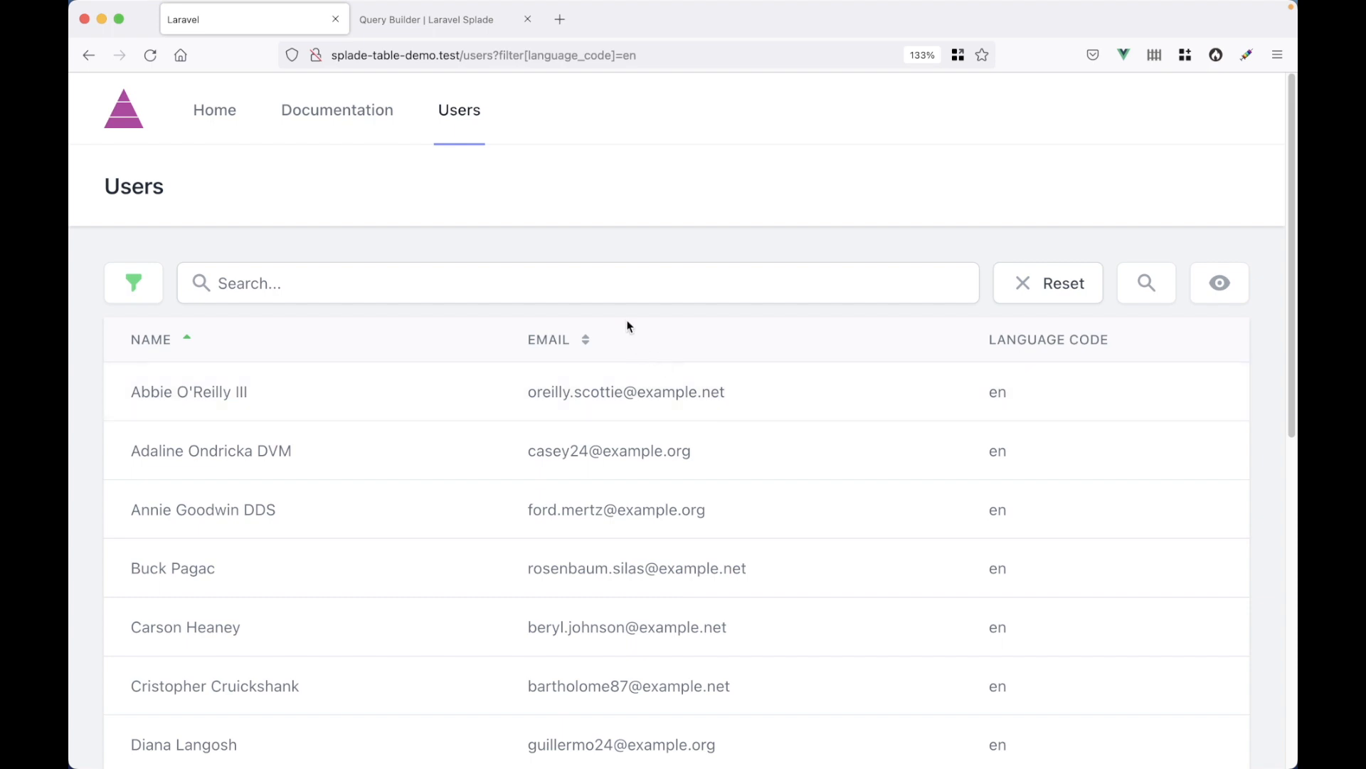
click(577, 283)
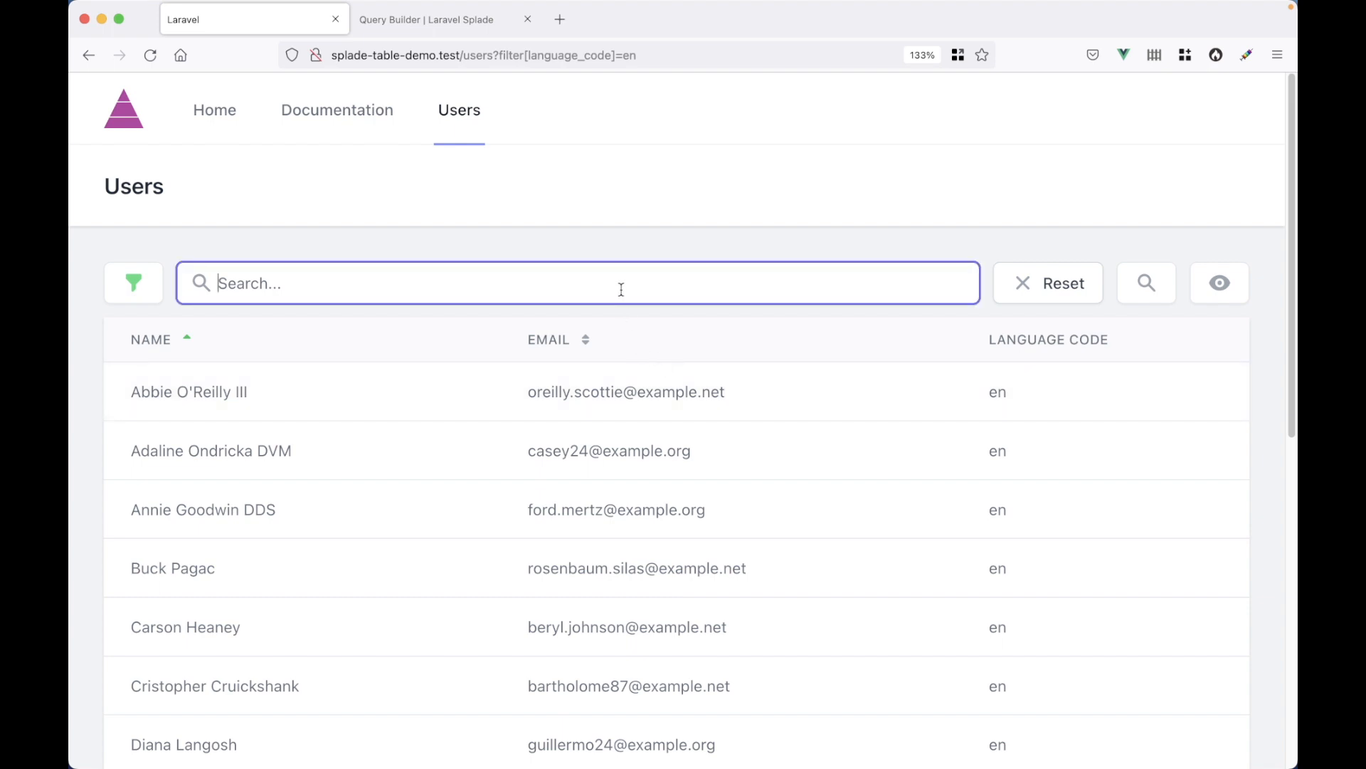
text(ford)
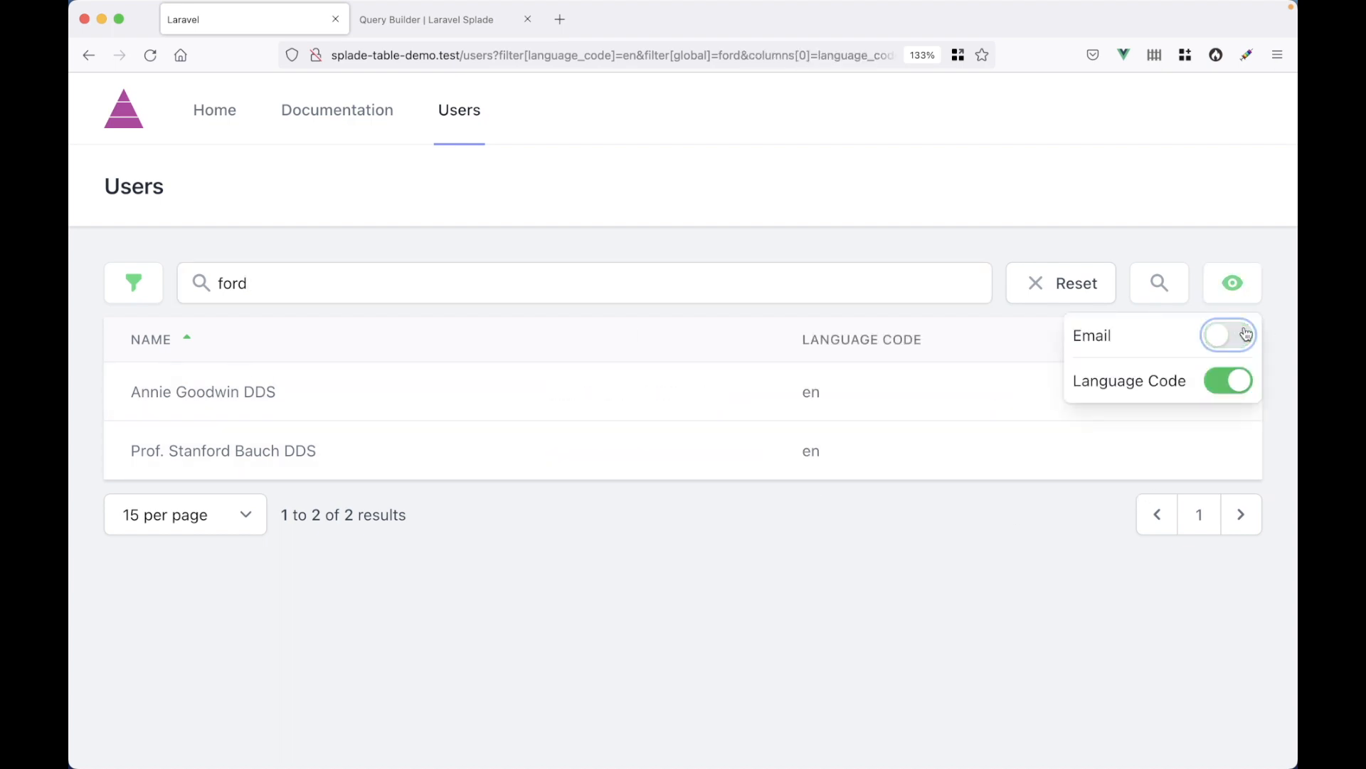
click(1159, 283)
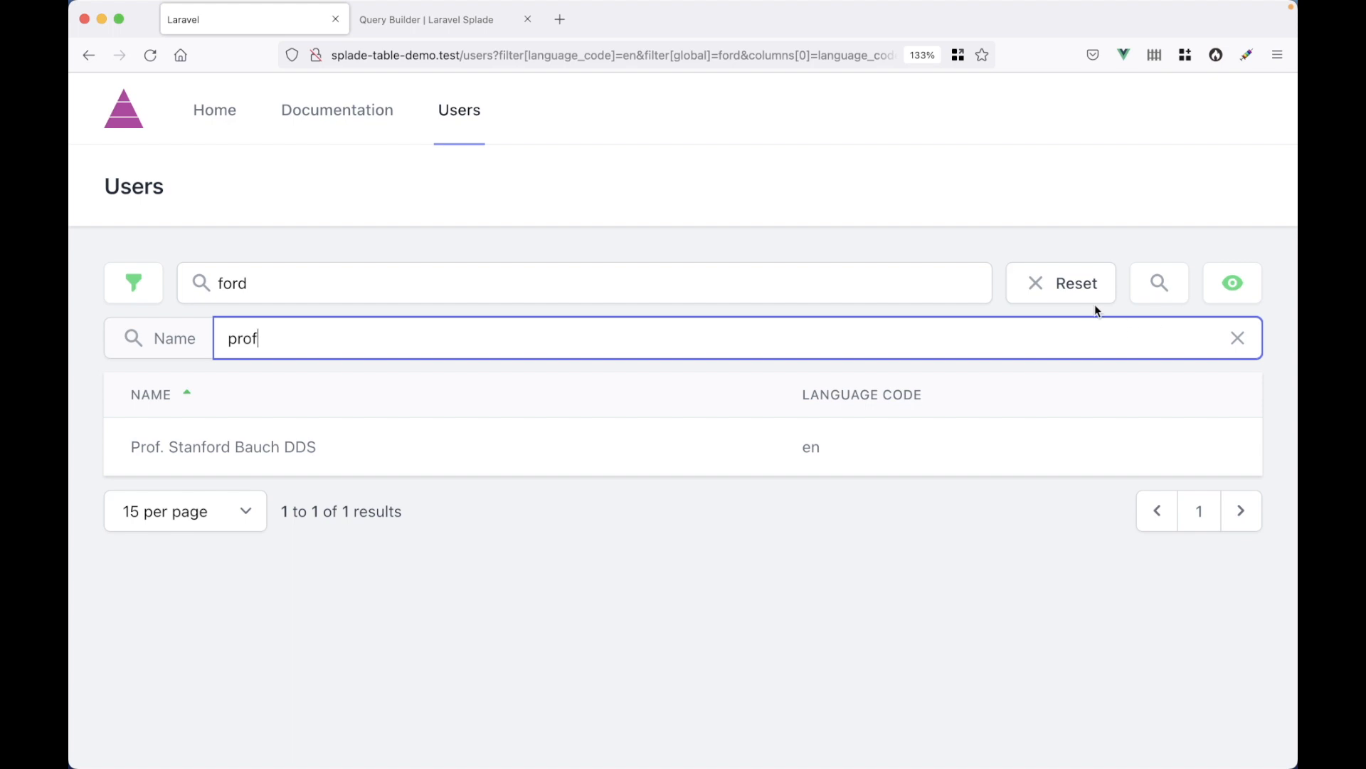
click(1061, 282)
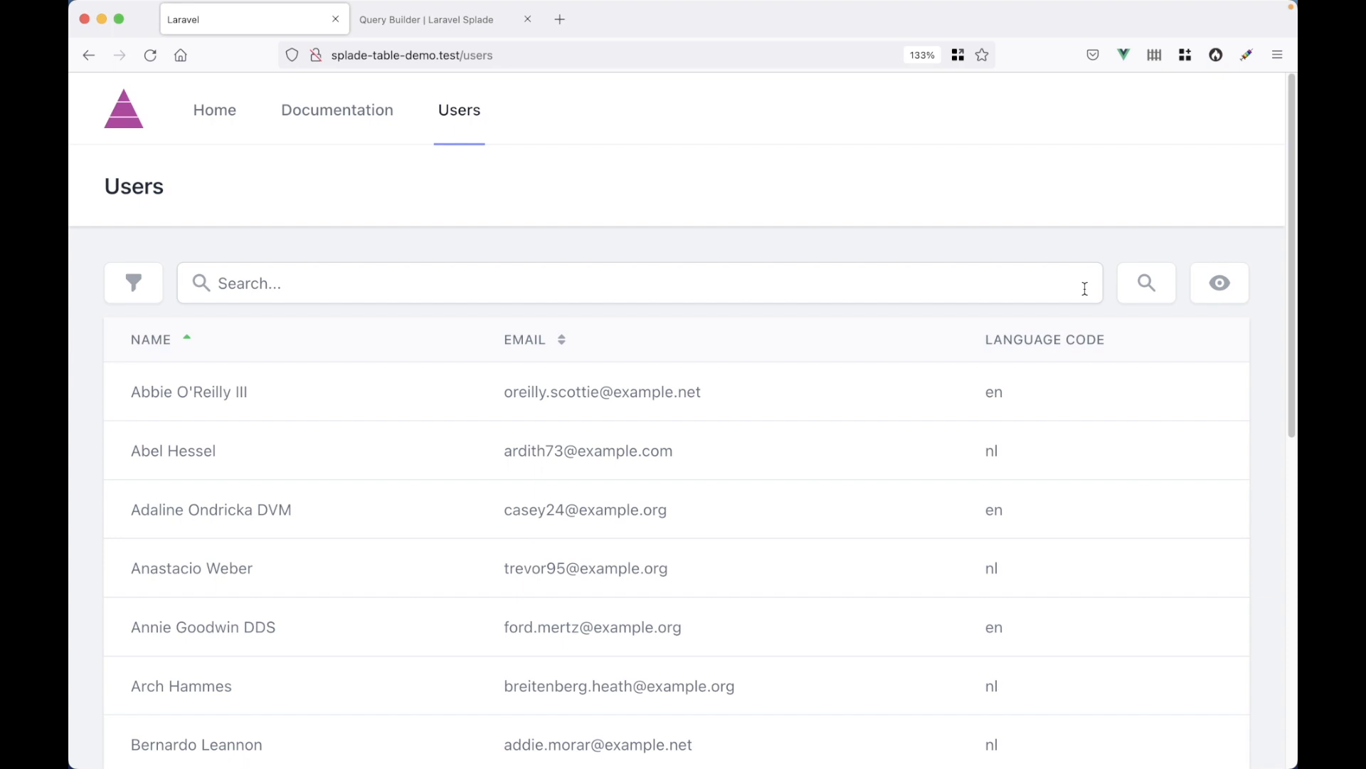
mouse_move(1056, 457)
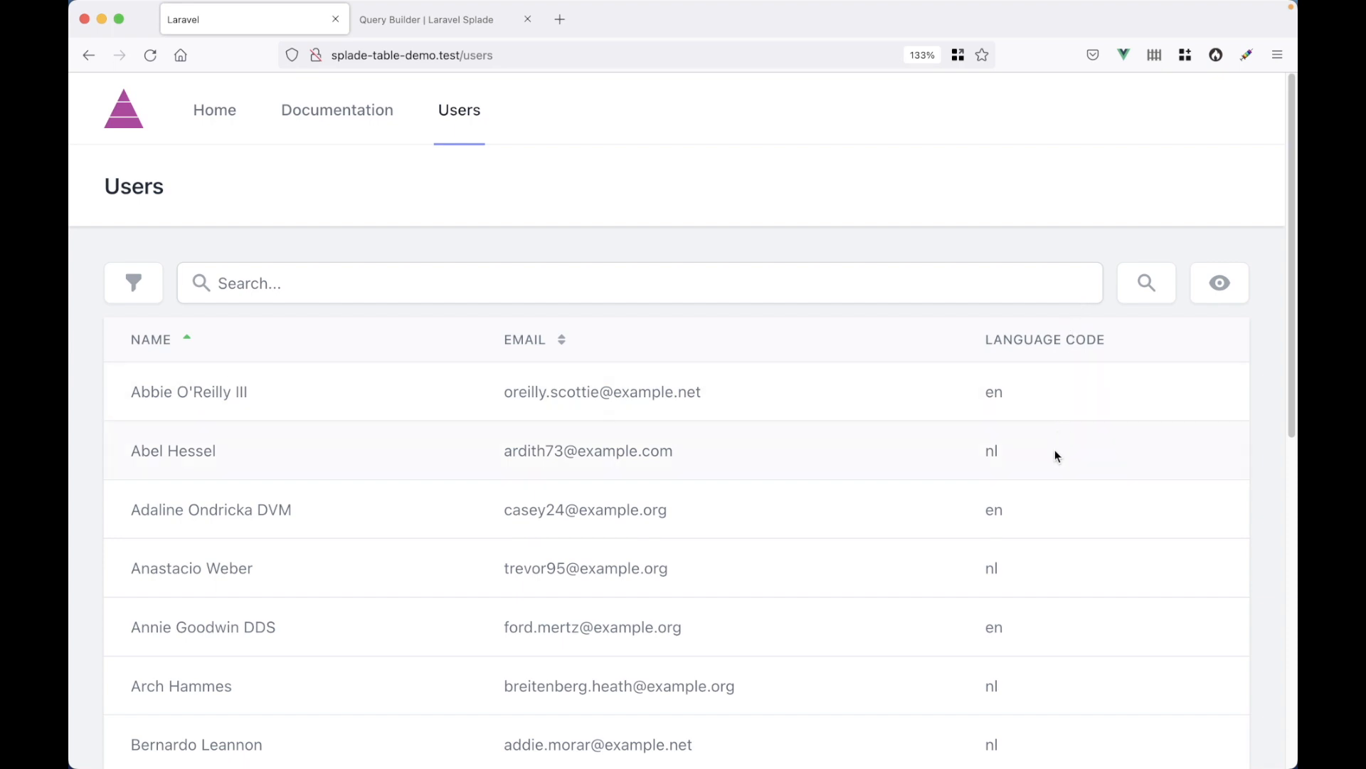
mouse_move(1036, 513)
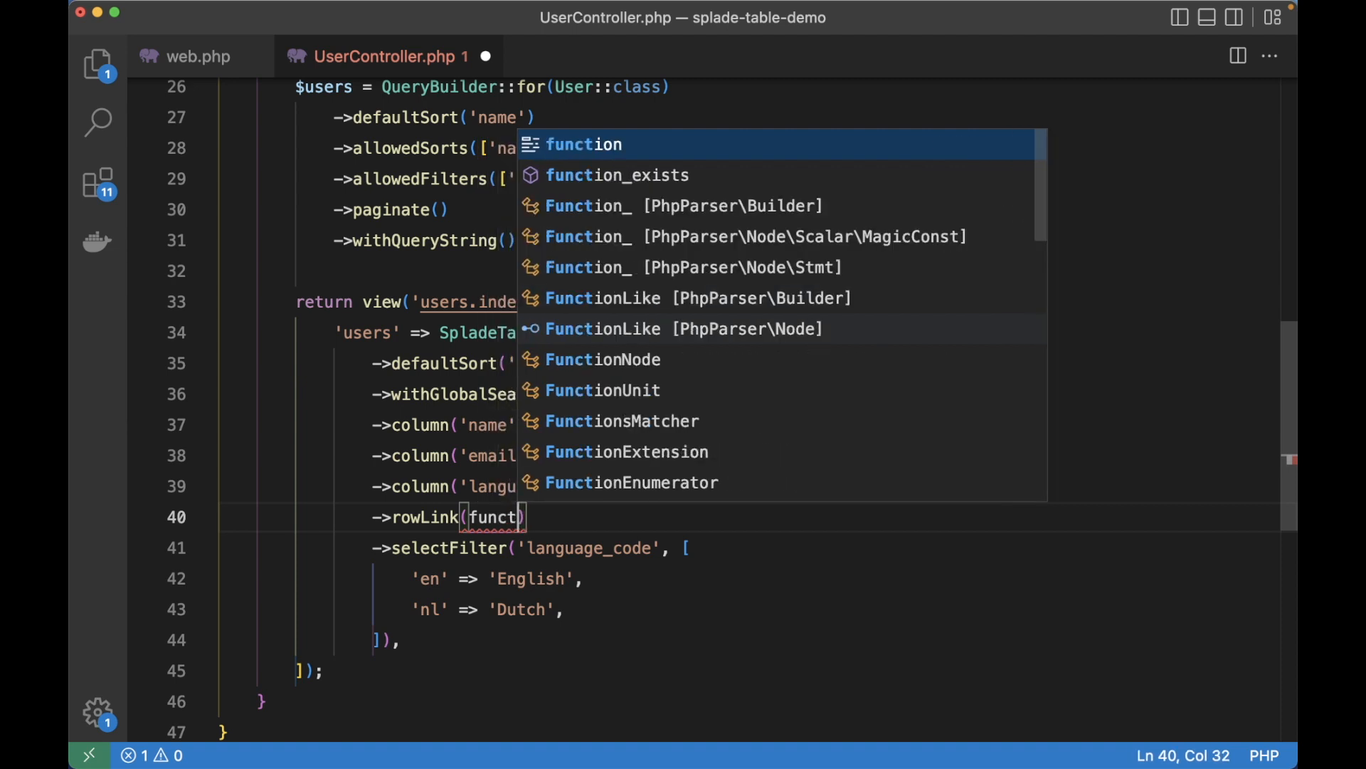
Start a rowLink(User $user) callback and add route /users/{user} to ShowUserController, named users.show.
text((User $user)
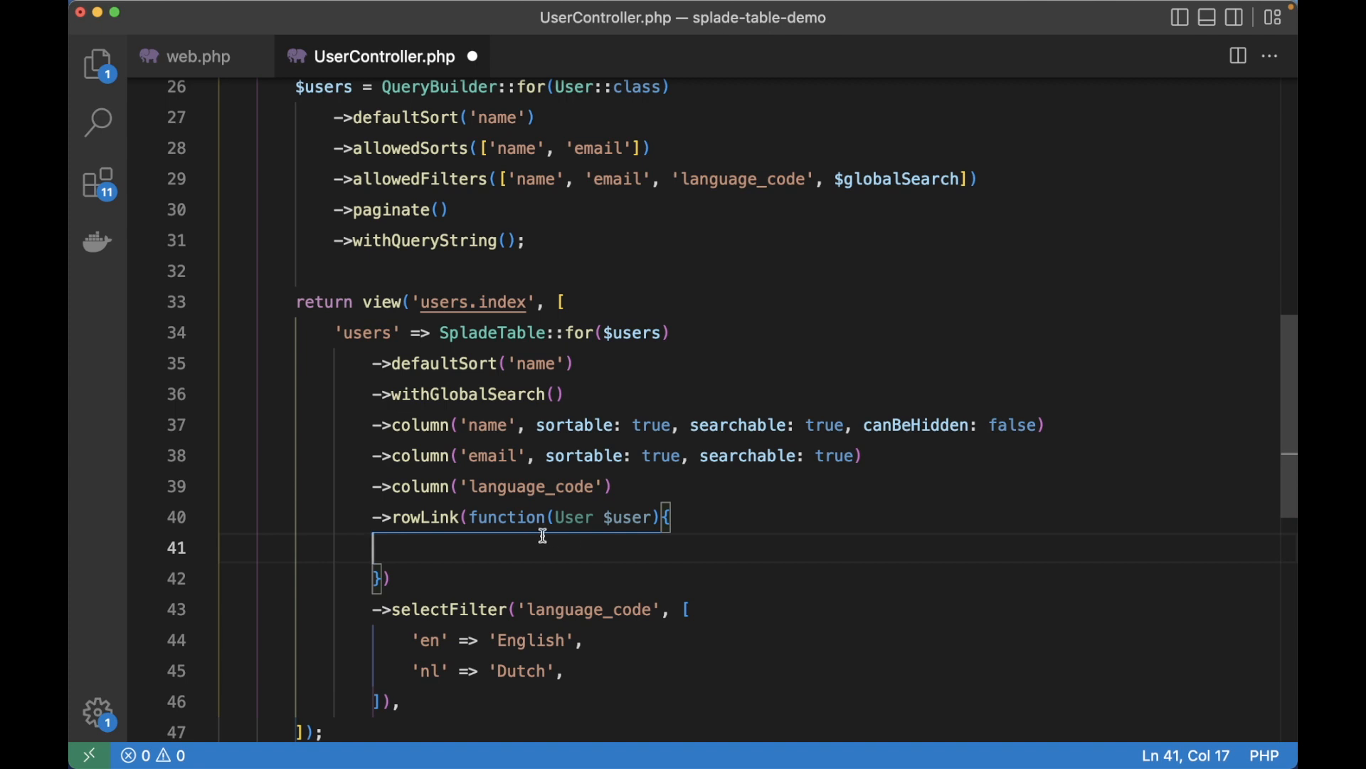
click(197, 55)
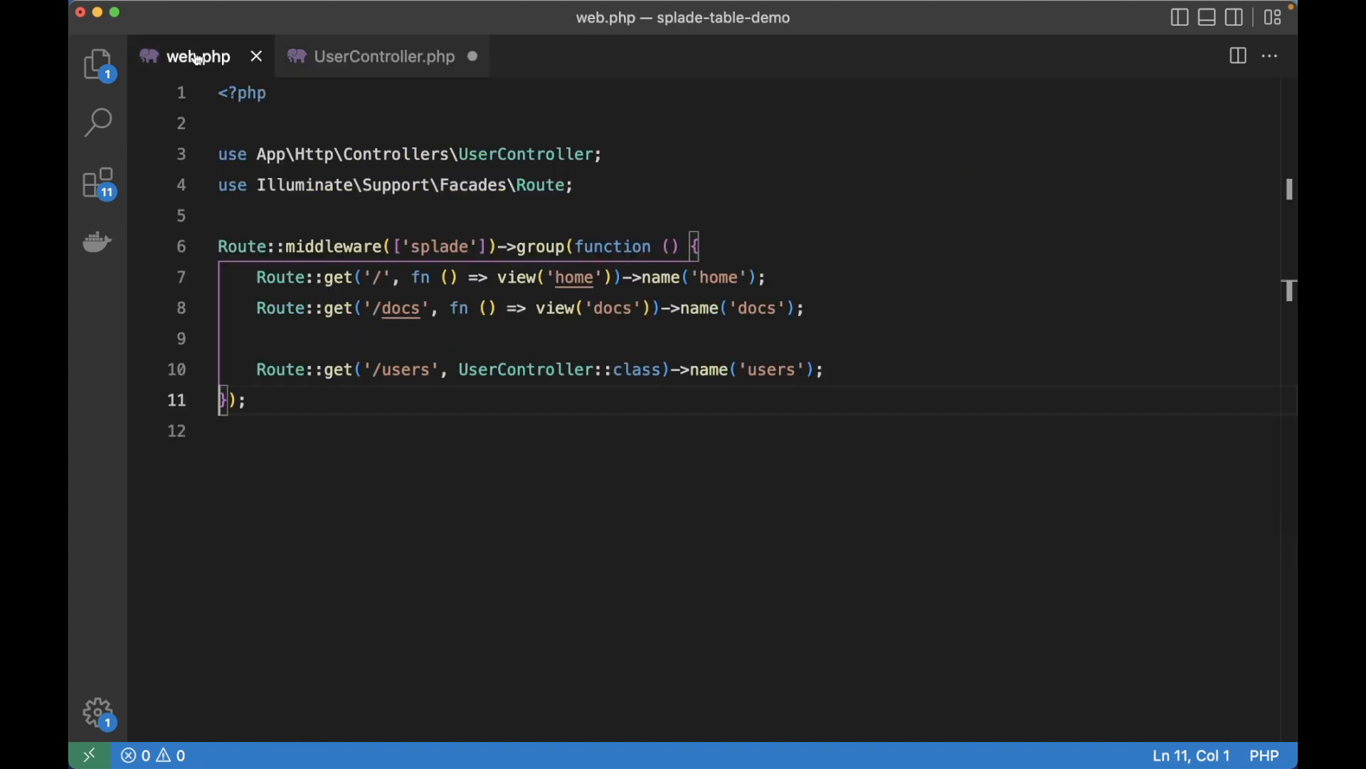
click(823, 369)
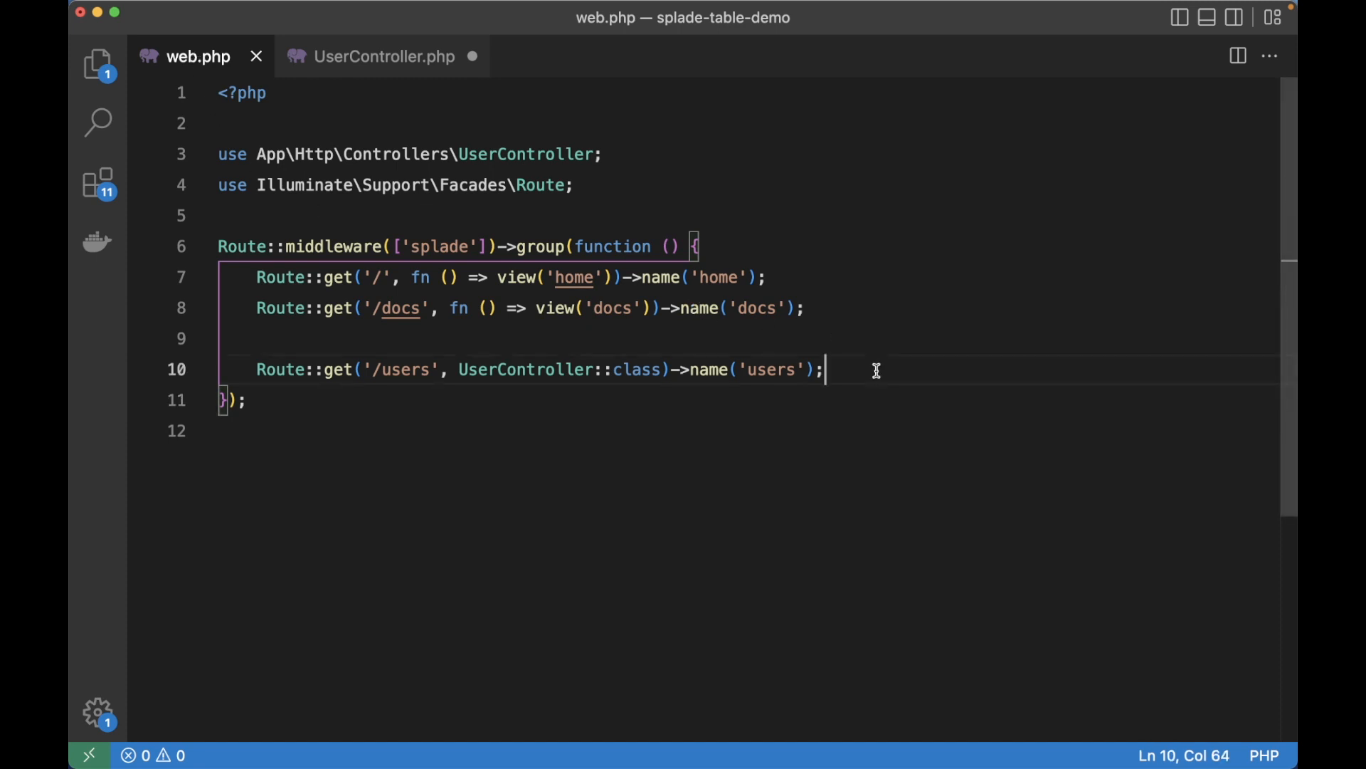
text(Route::get)
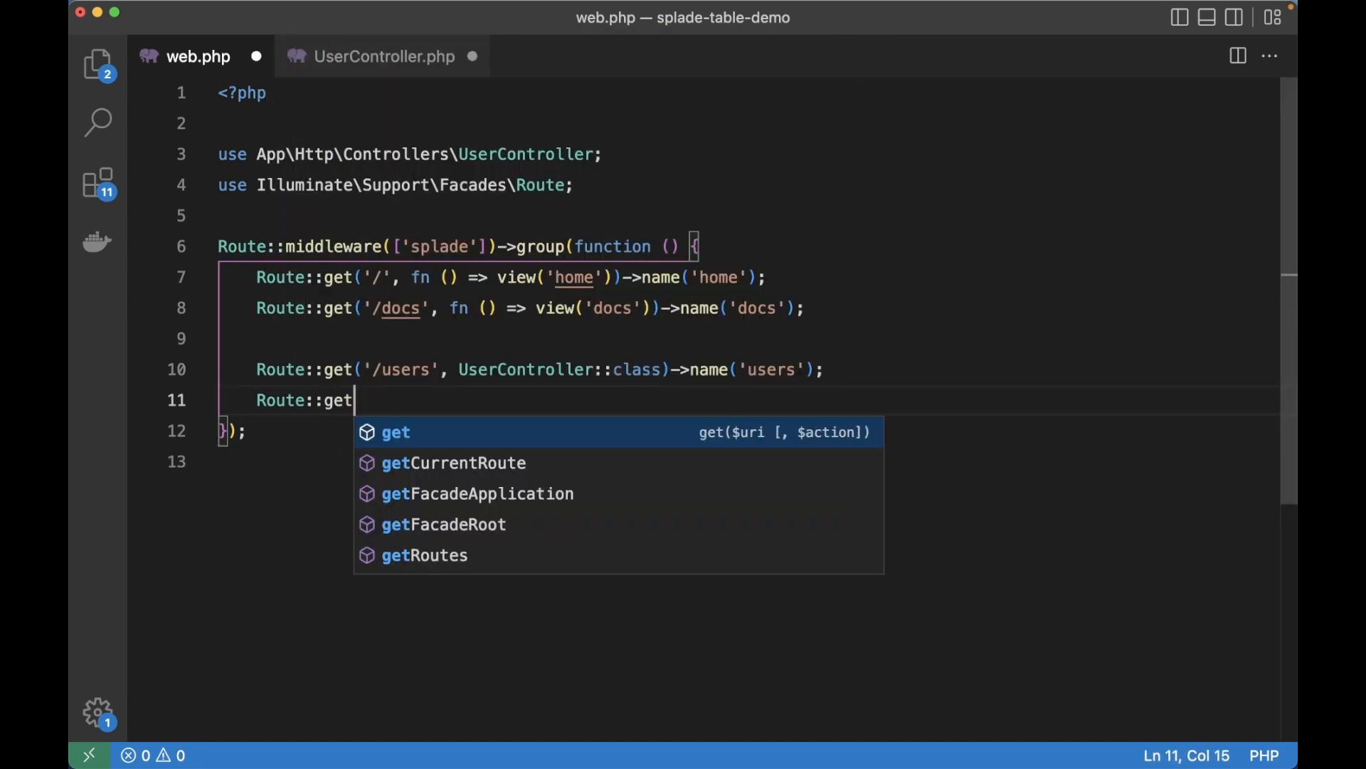
text(('/users')
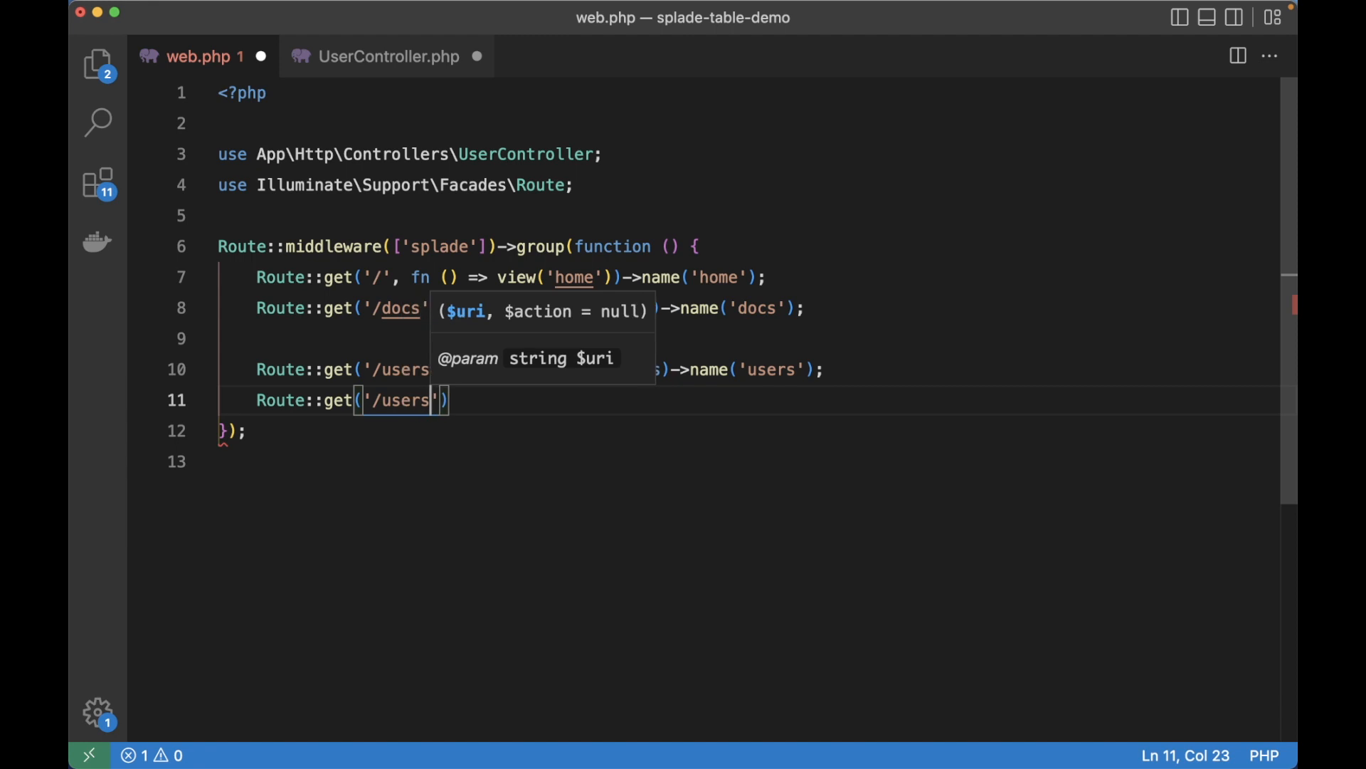
text(/{user}',)
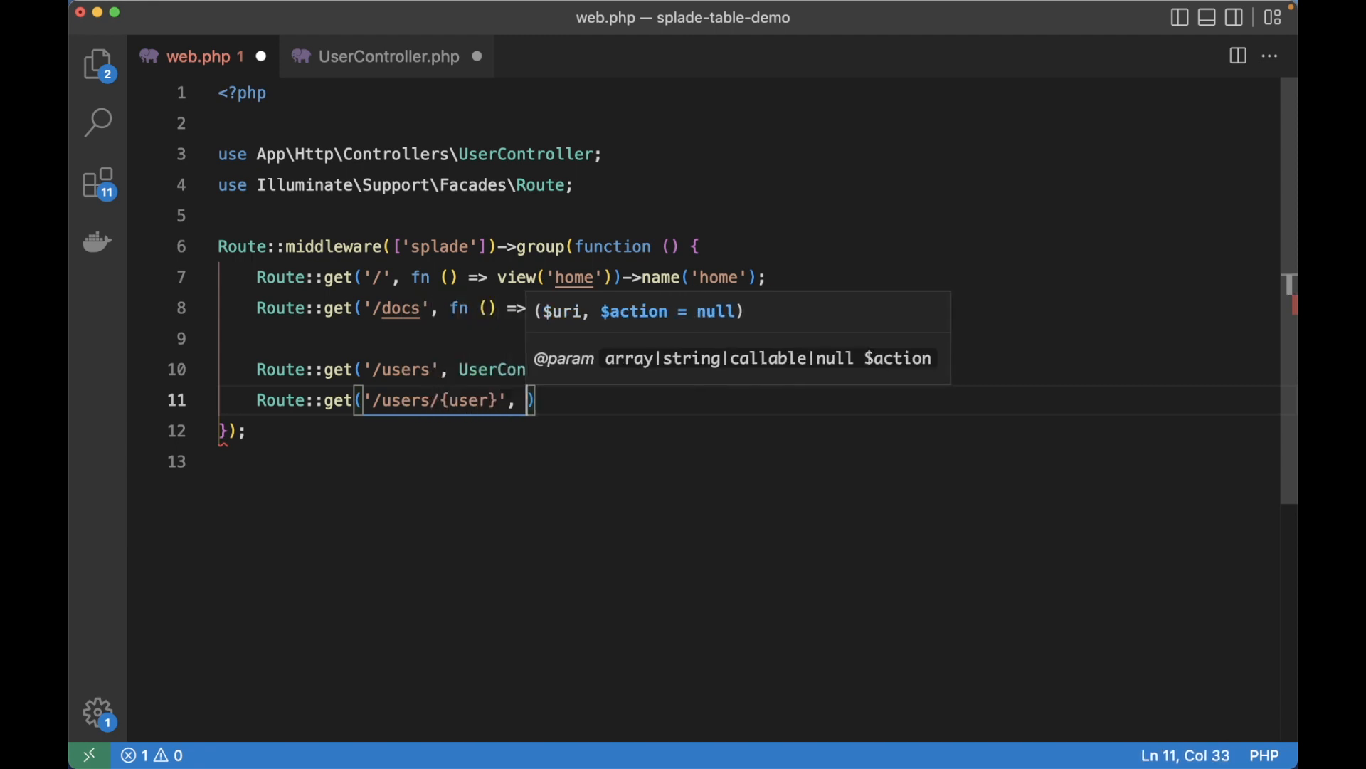
text(ShowUserController;)
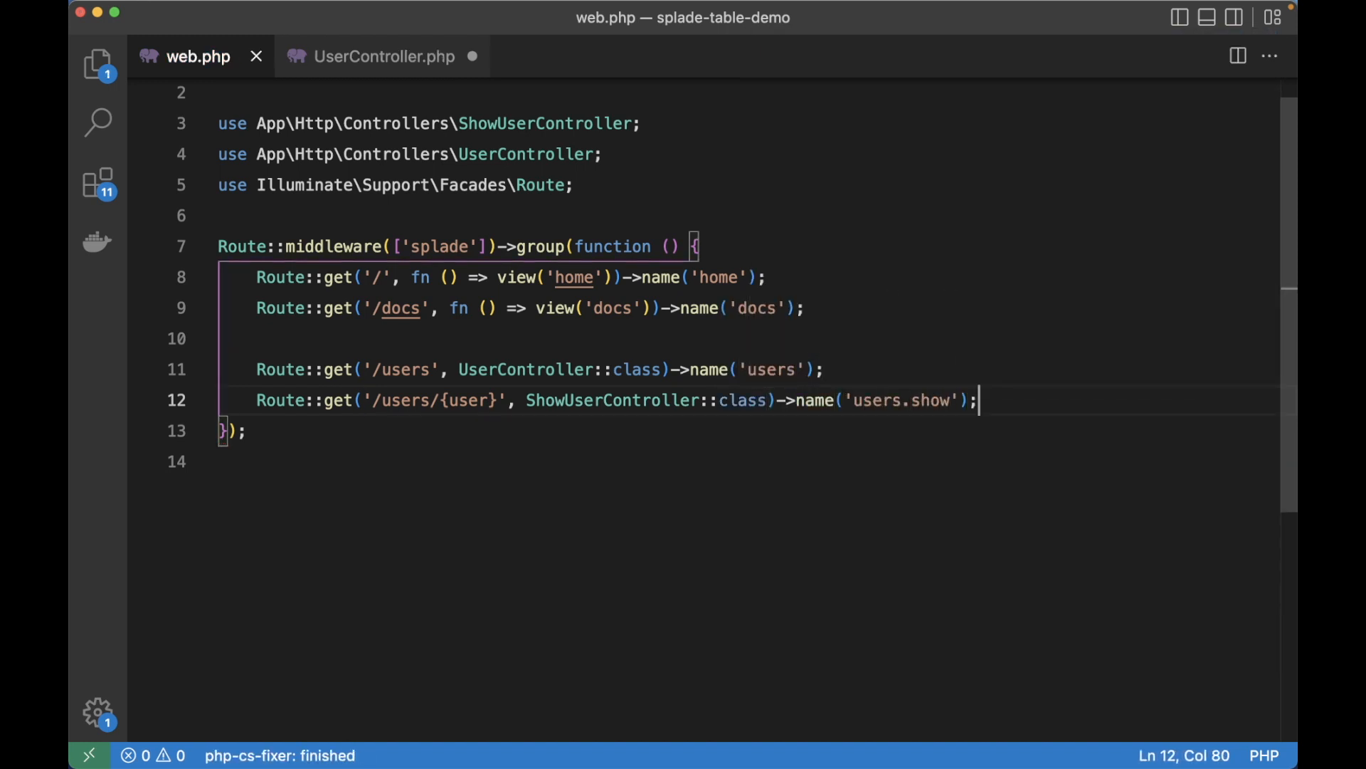
click(382, 56)
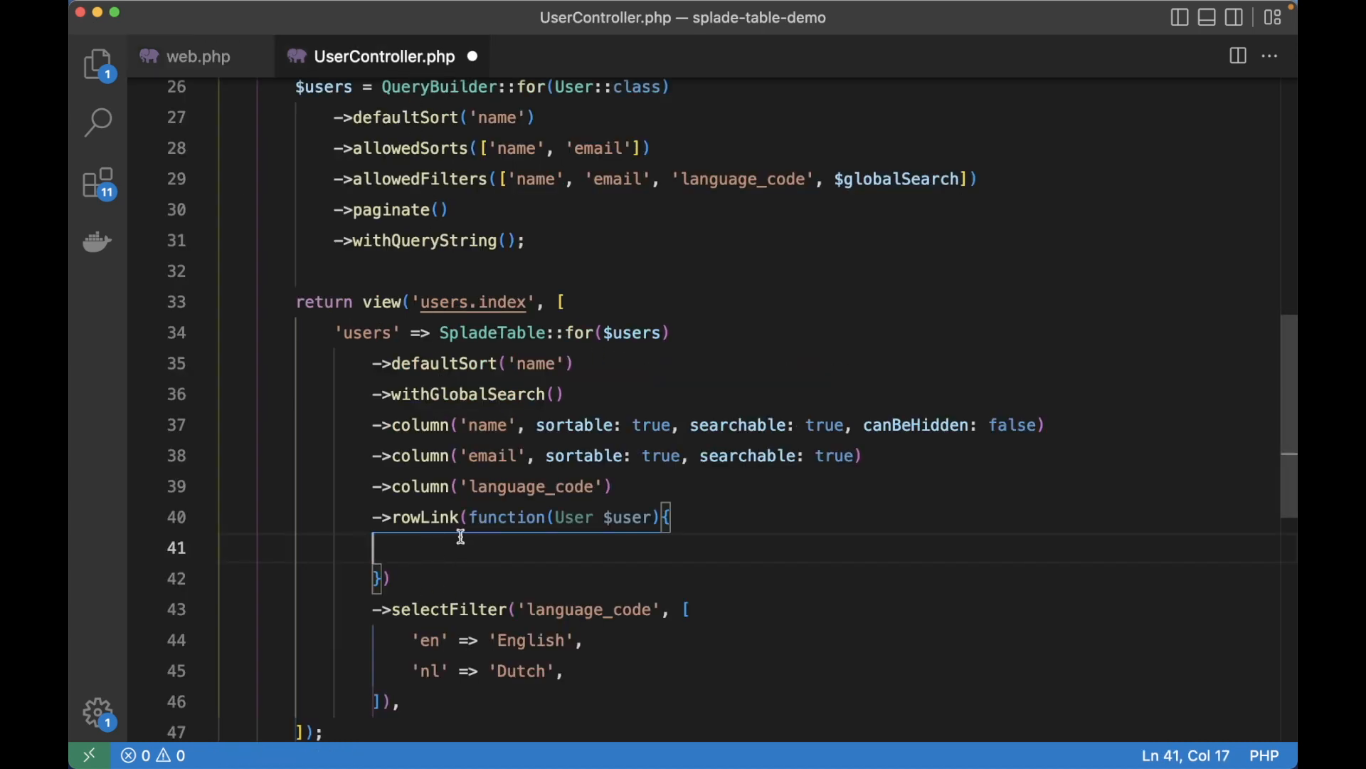
Return route('users.show', $user) inside the rowLink callback.
text(return r)
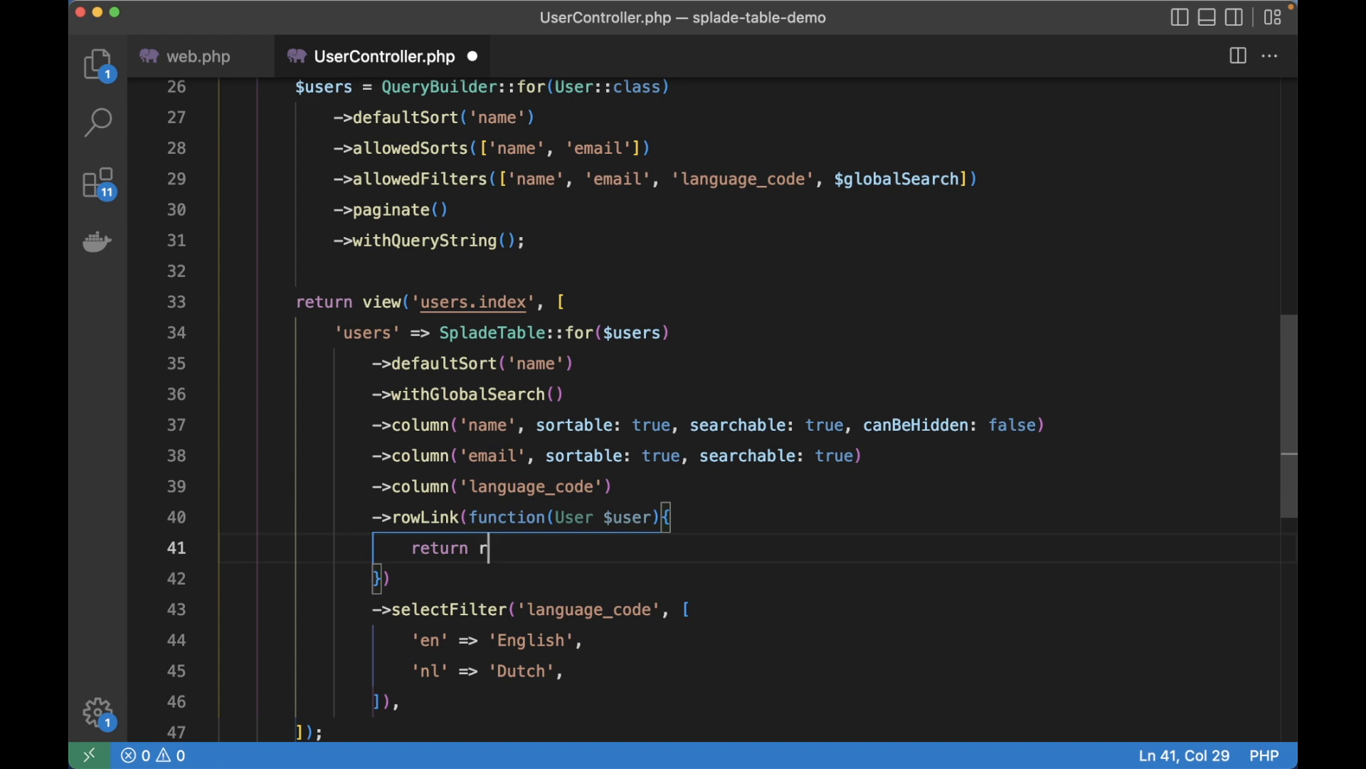
text(oute('users'))
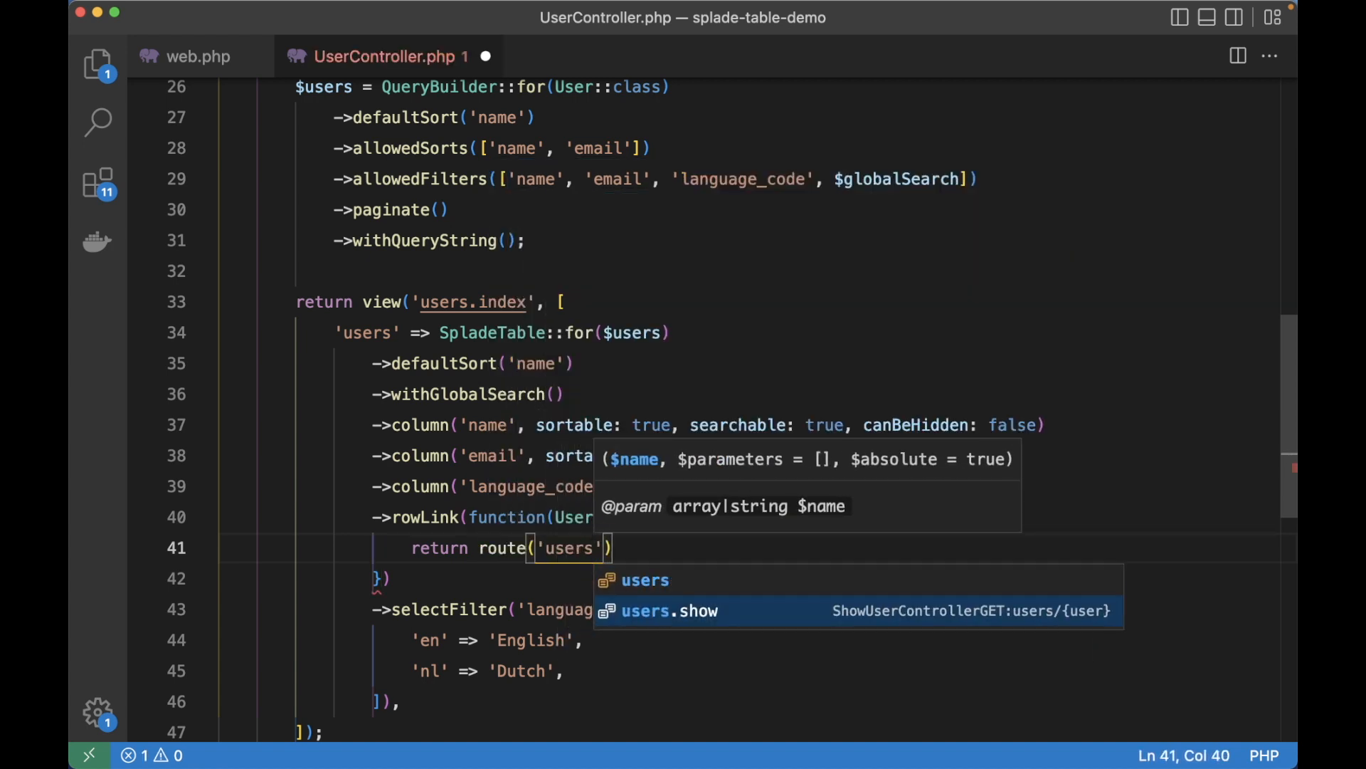
text(.show', $use)
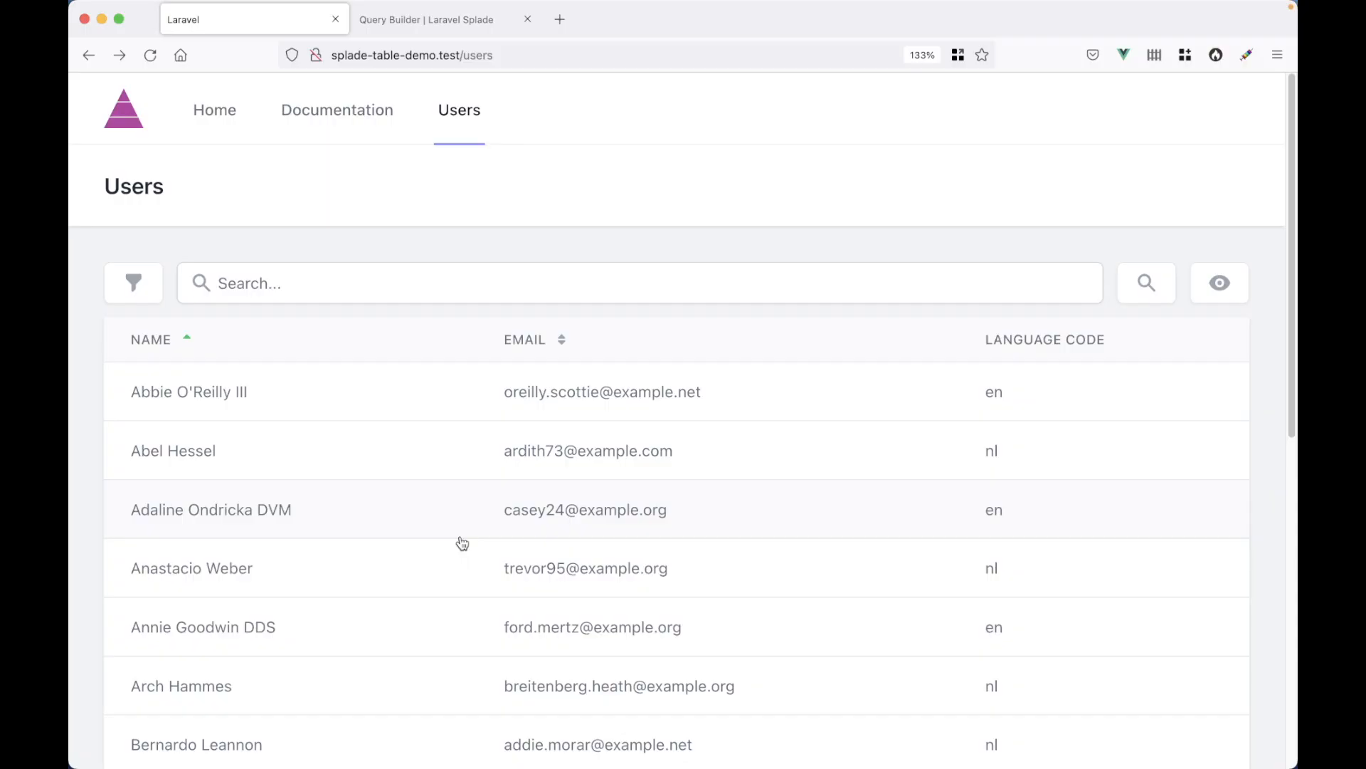
mouse_move(247, 496)
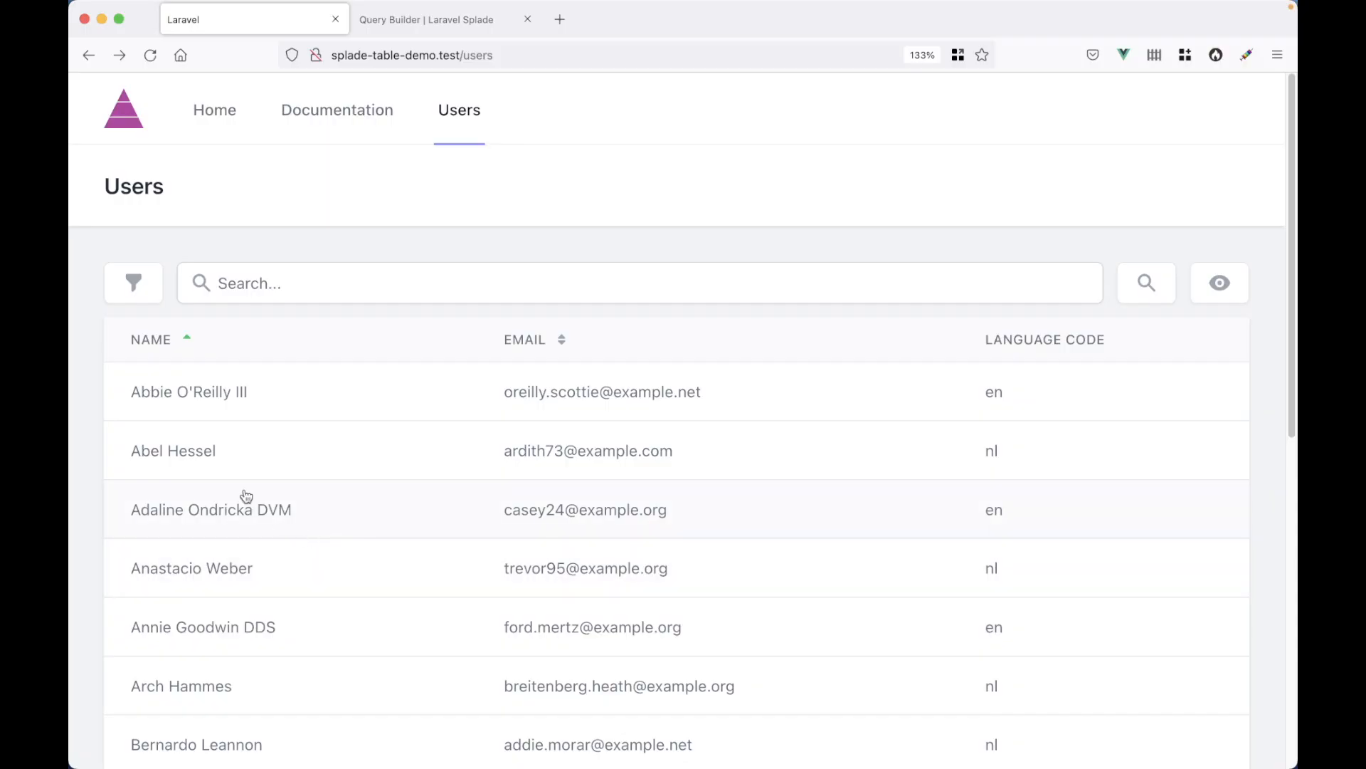
click(173, 450)
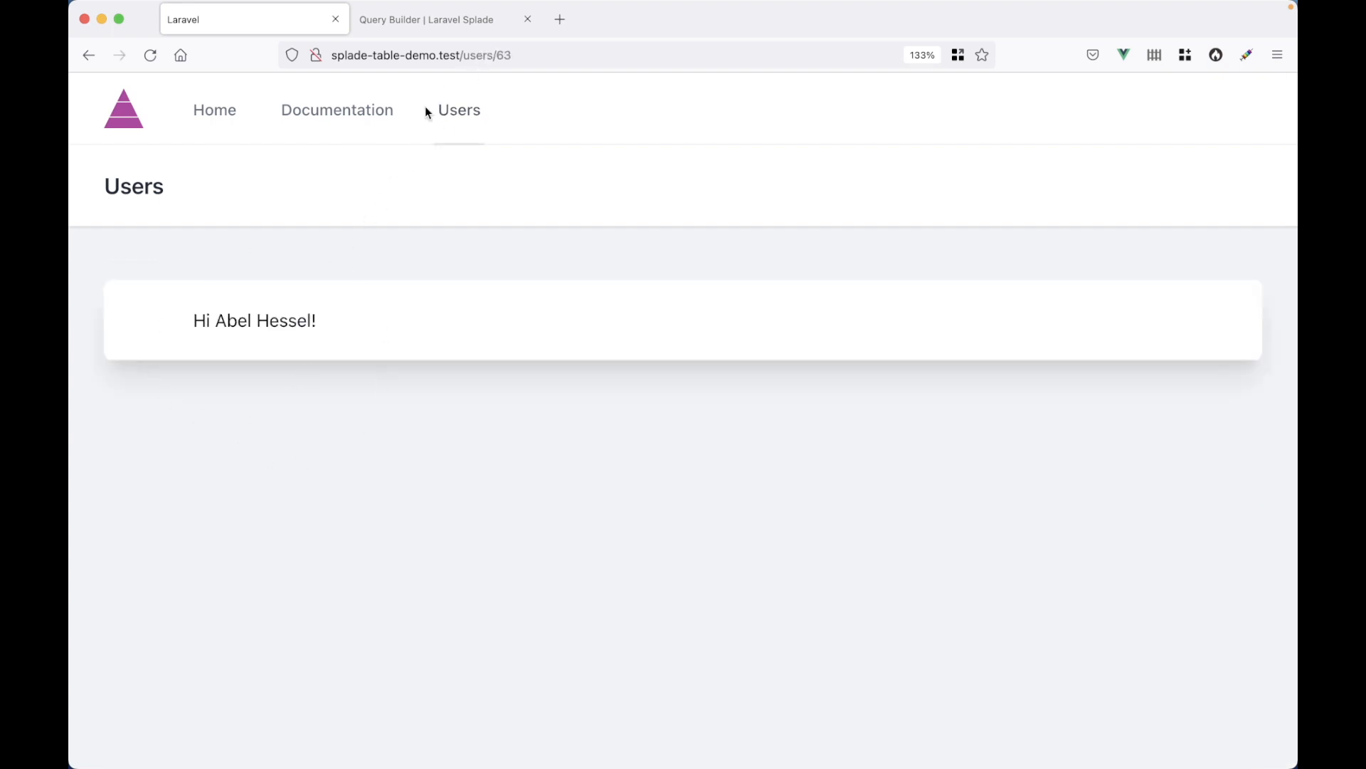
click(459, 110)
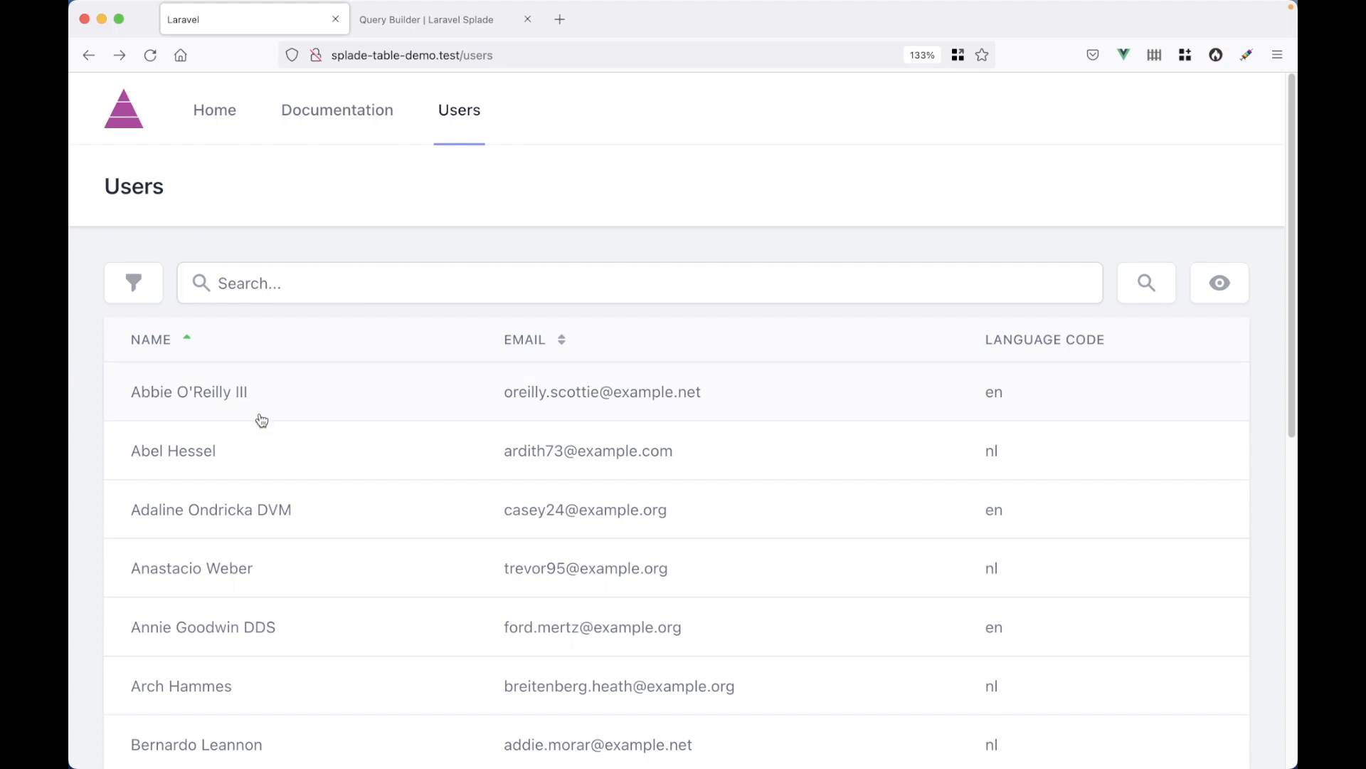
click(181, 686)
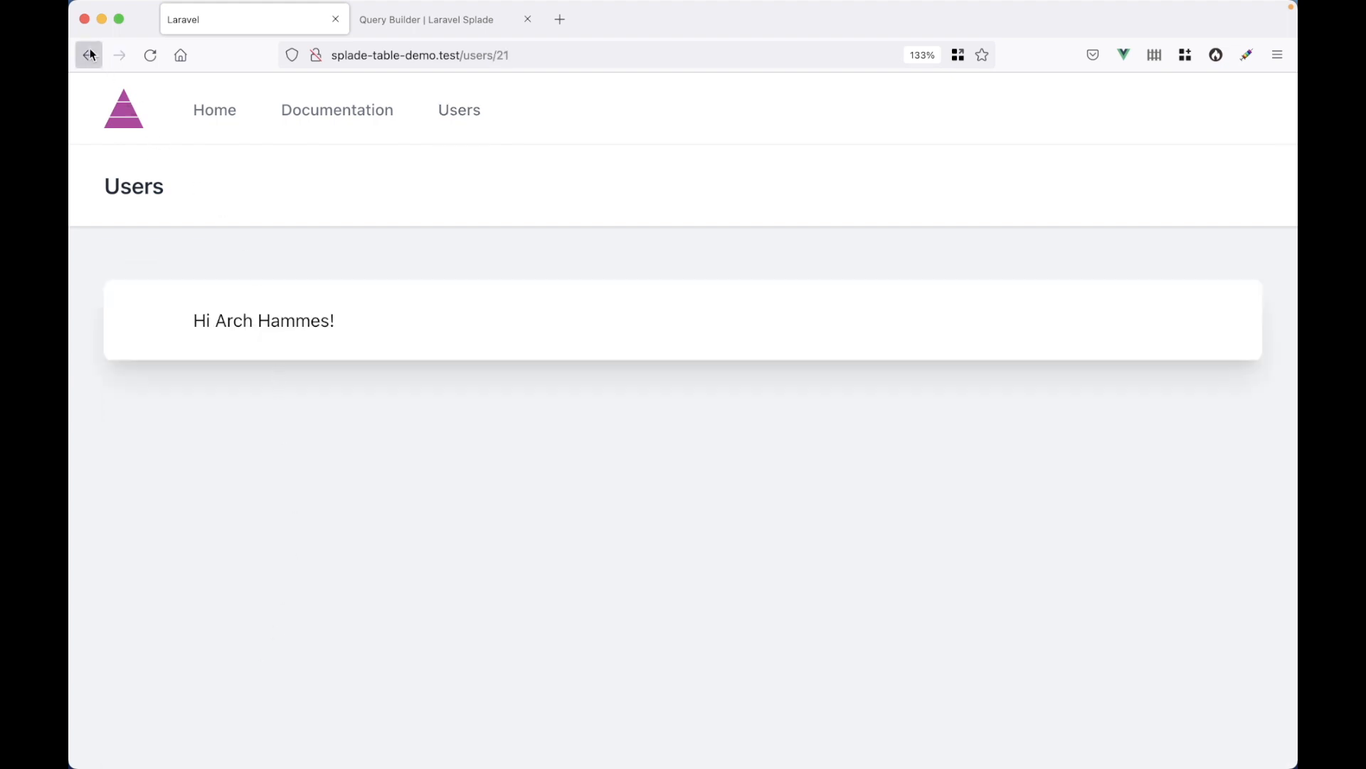
click(88, 55)
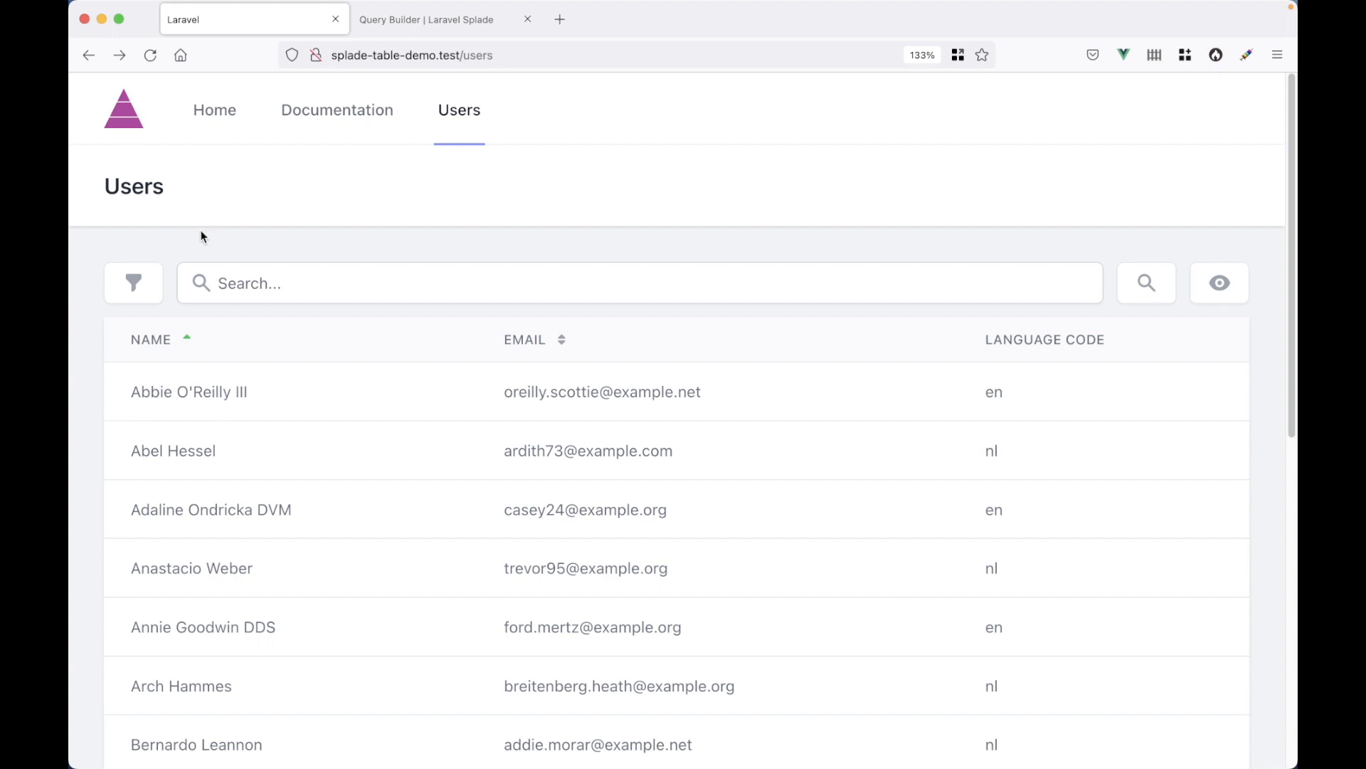
mouse_move(1220, 282)
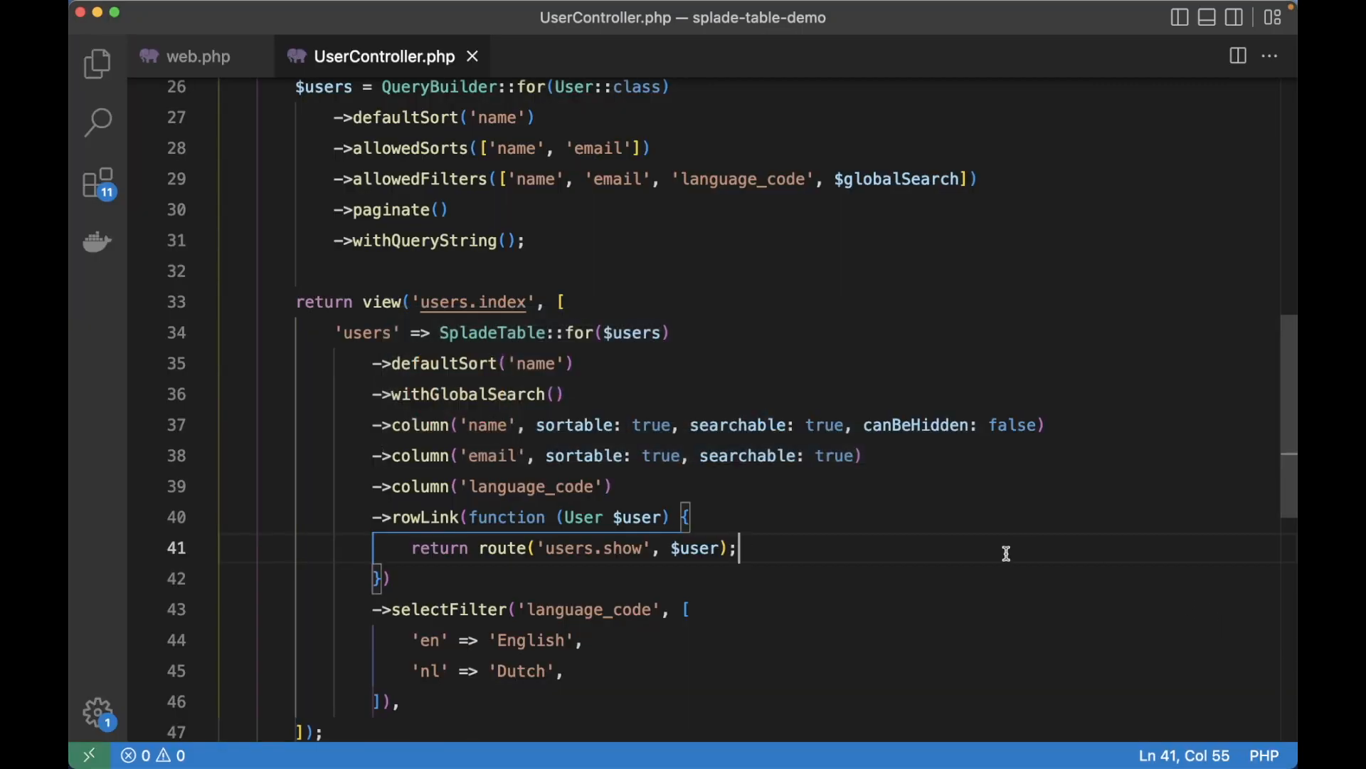
Select and delete the rowLink callback returning route('users.show', $user).
drag(738, 547, 373, 578)
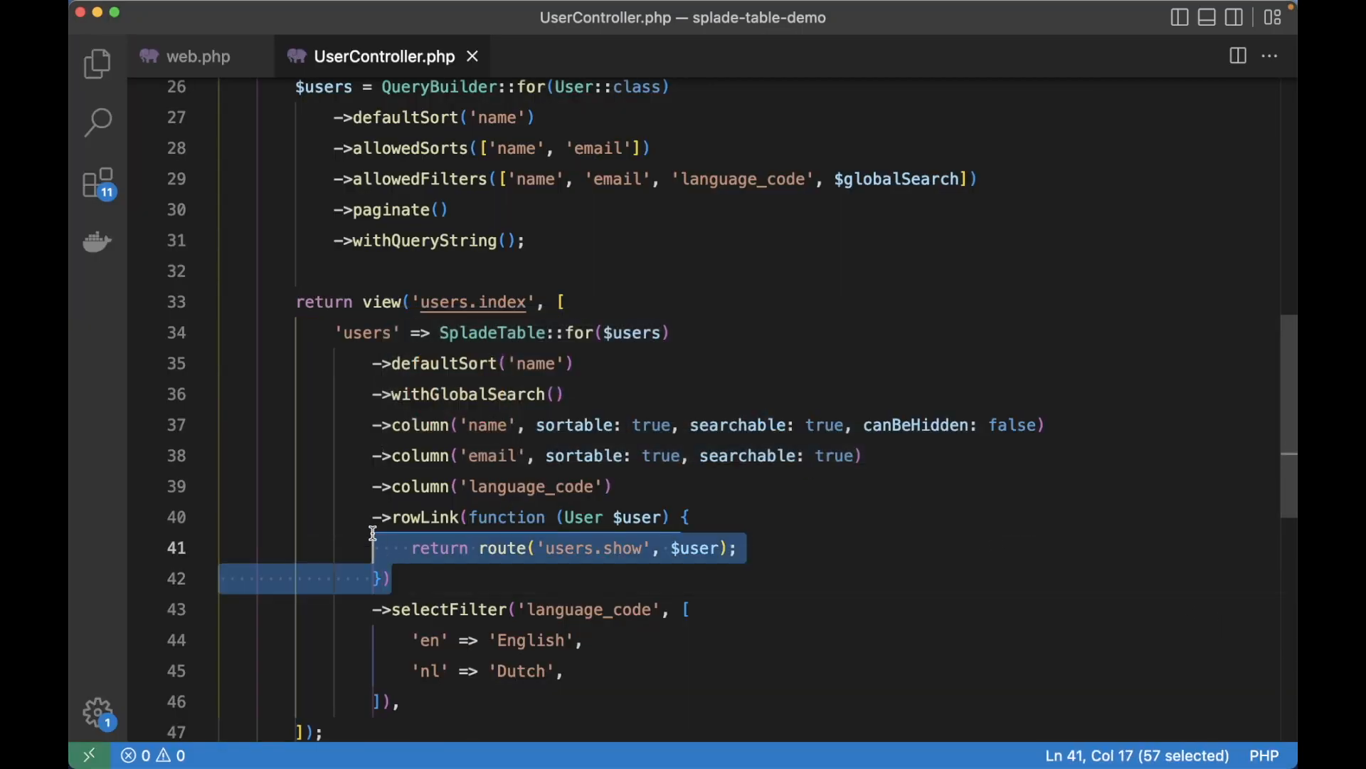
key(Backspace)
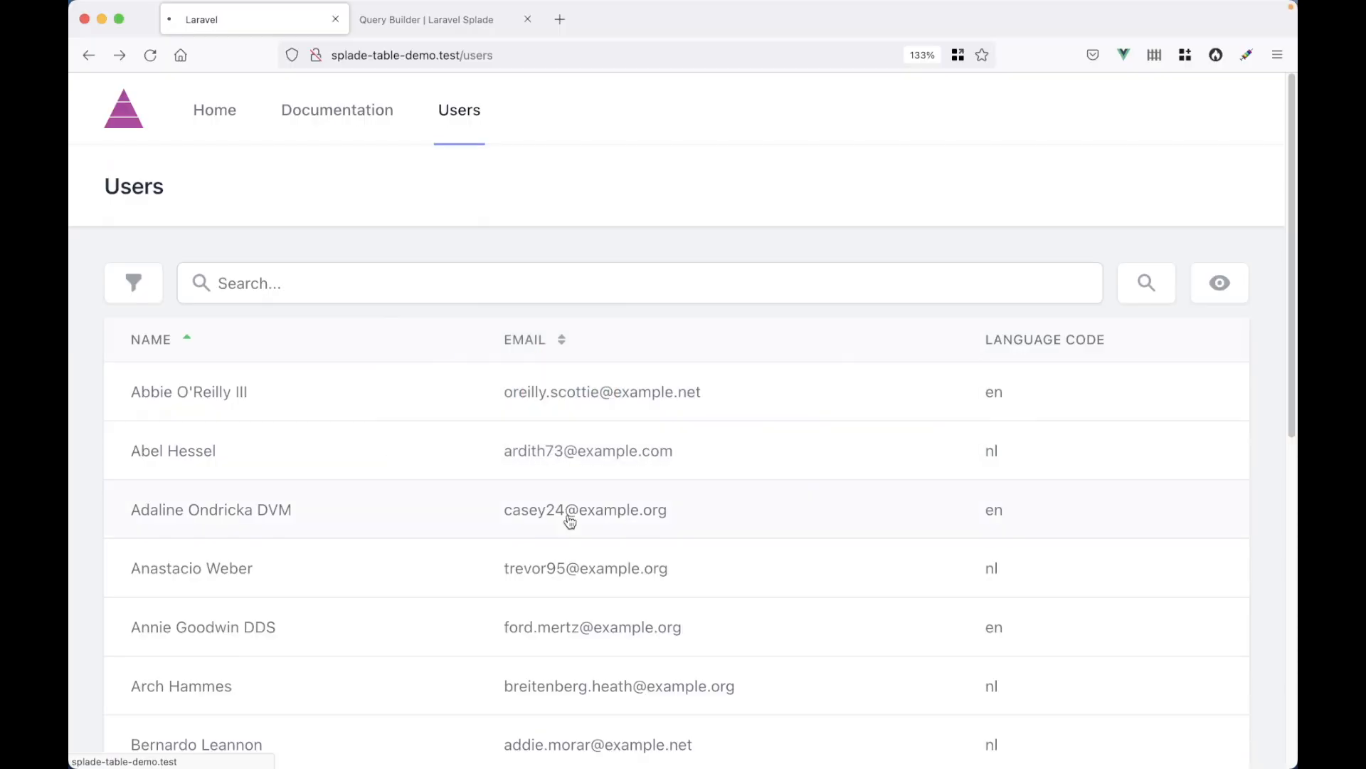
Reload the users table to see the empty Action column, then return to the editor.
click(1219, 282)
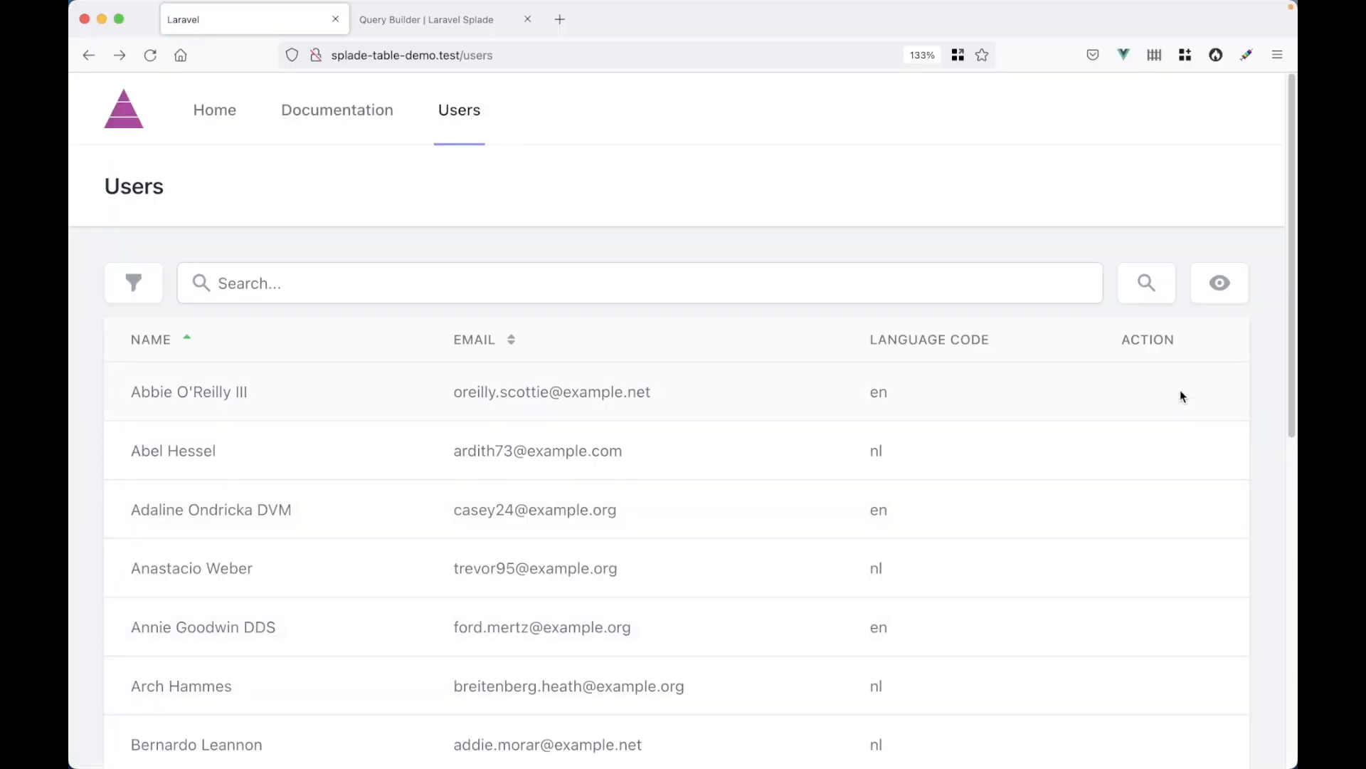
key(cmd+tab)
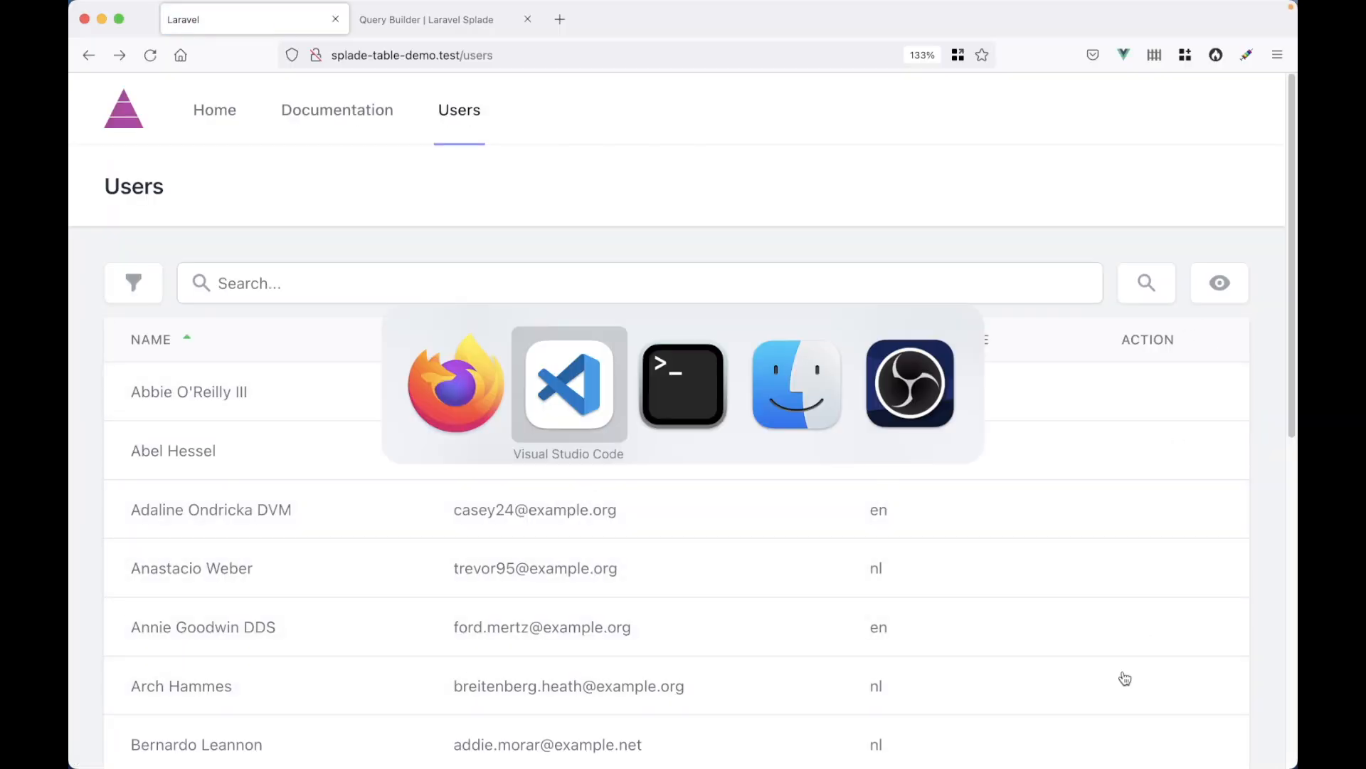
click(568, 384)
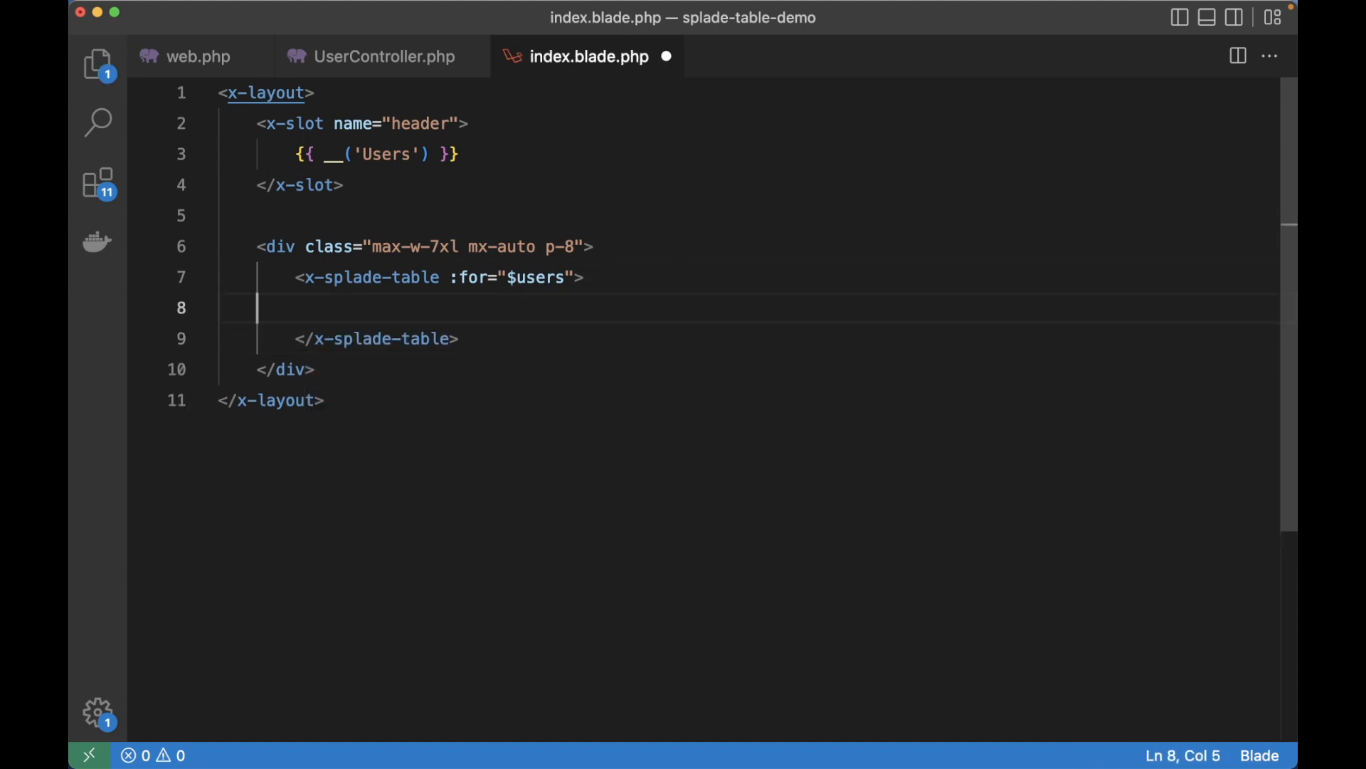
text(@cell(')
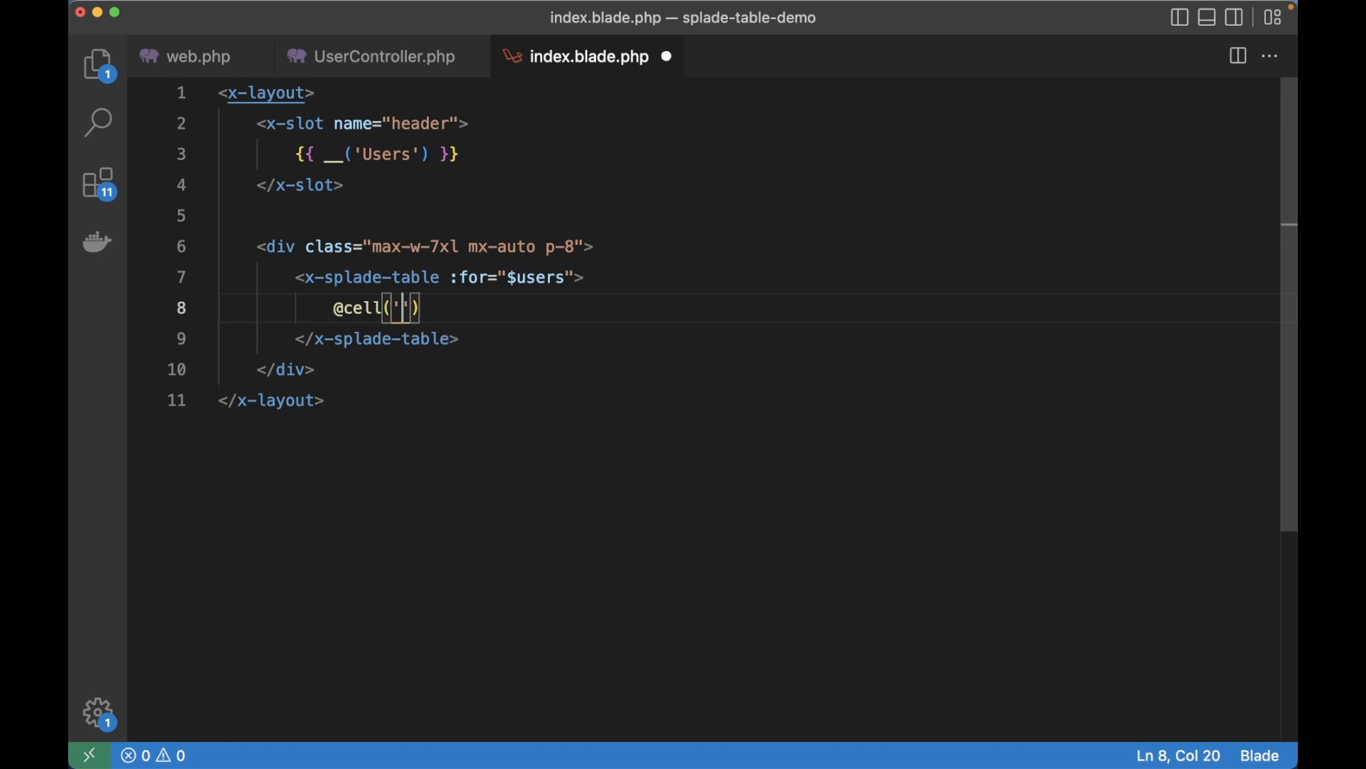
text(action)
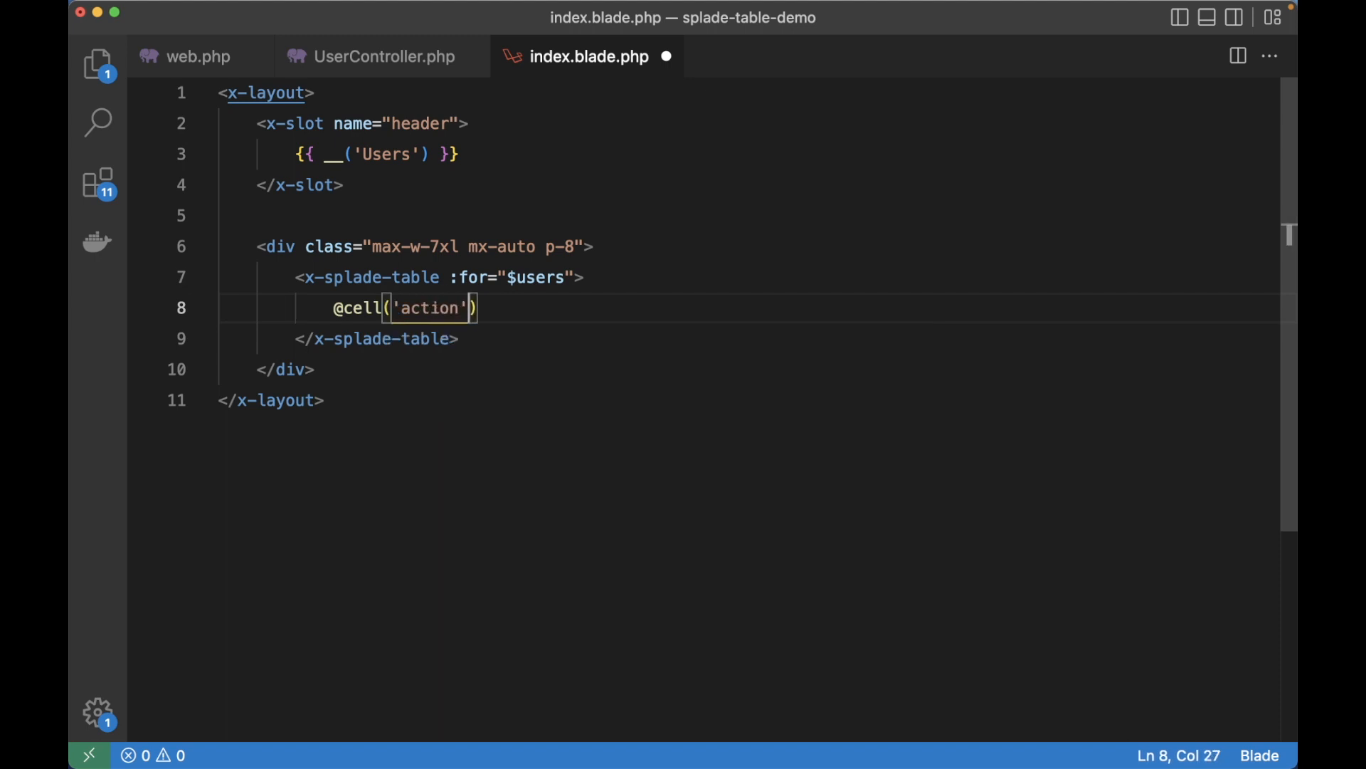
text(, $user)
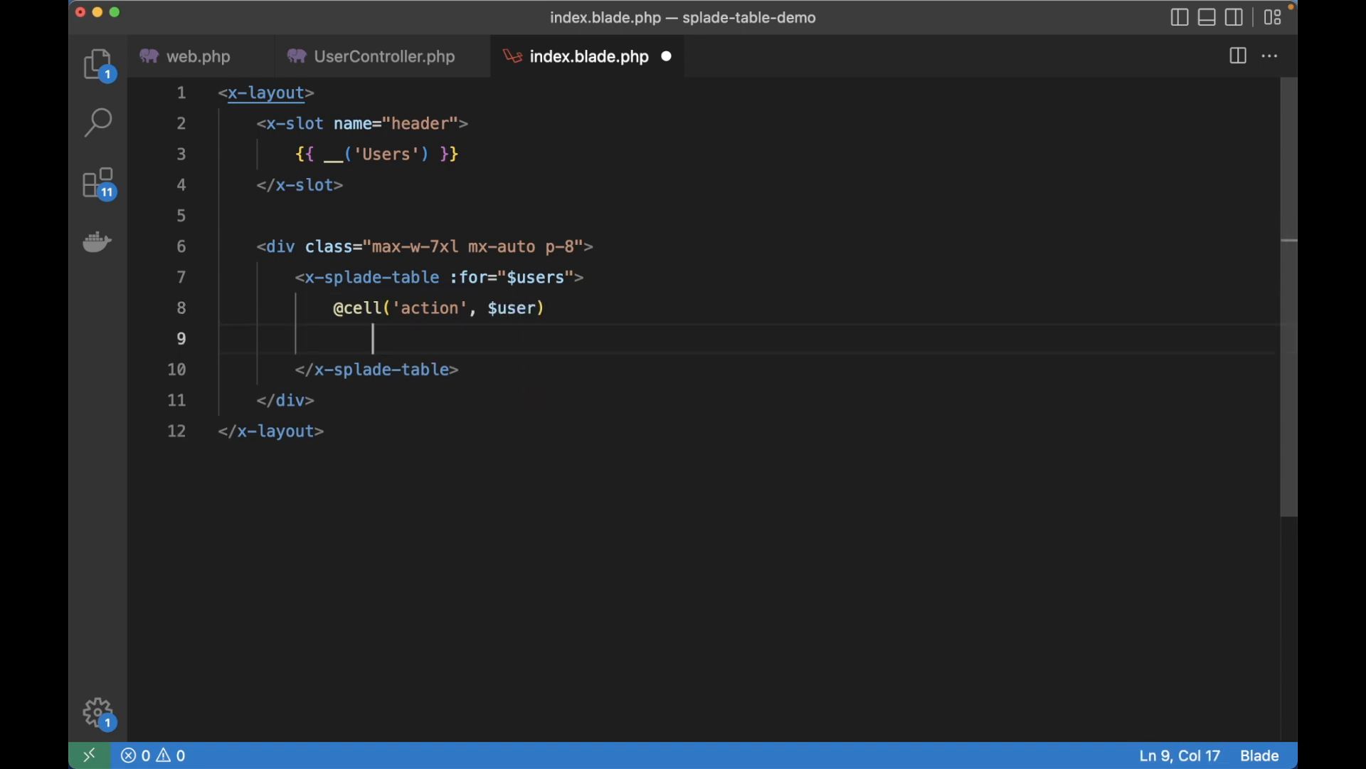
text(<L)
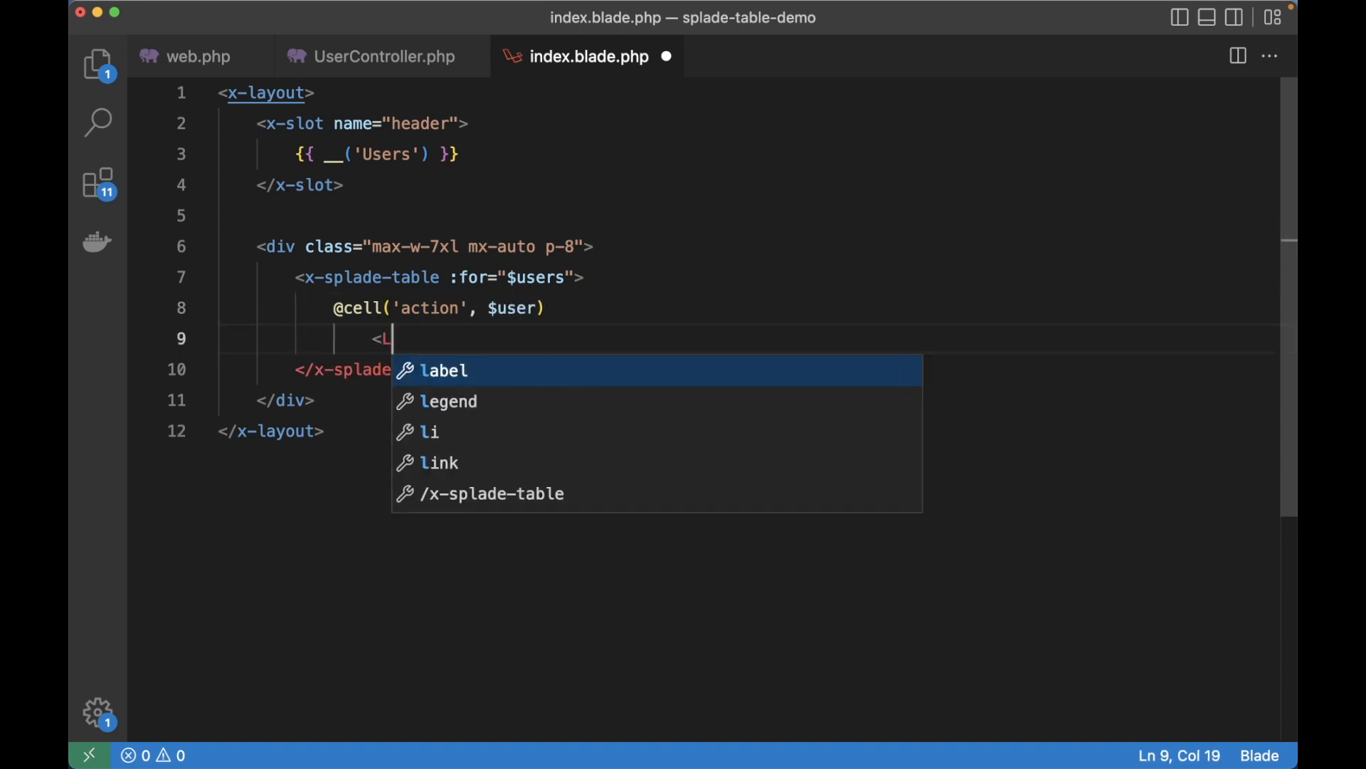
text(ink href=")
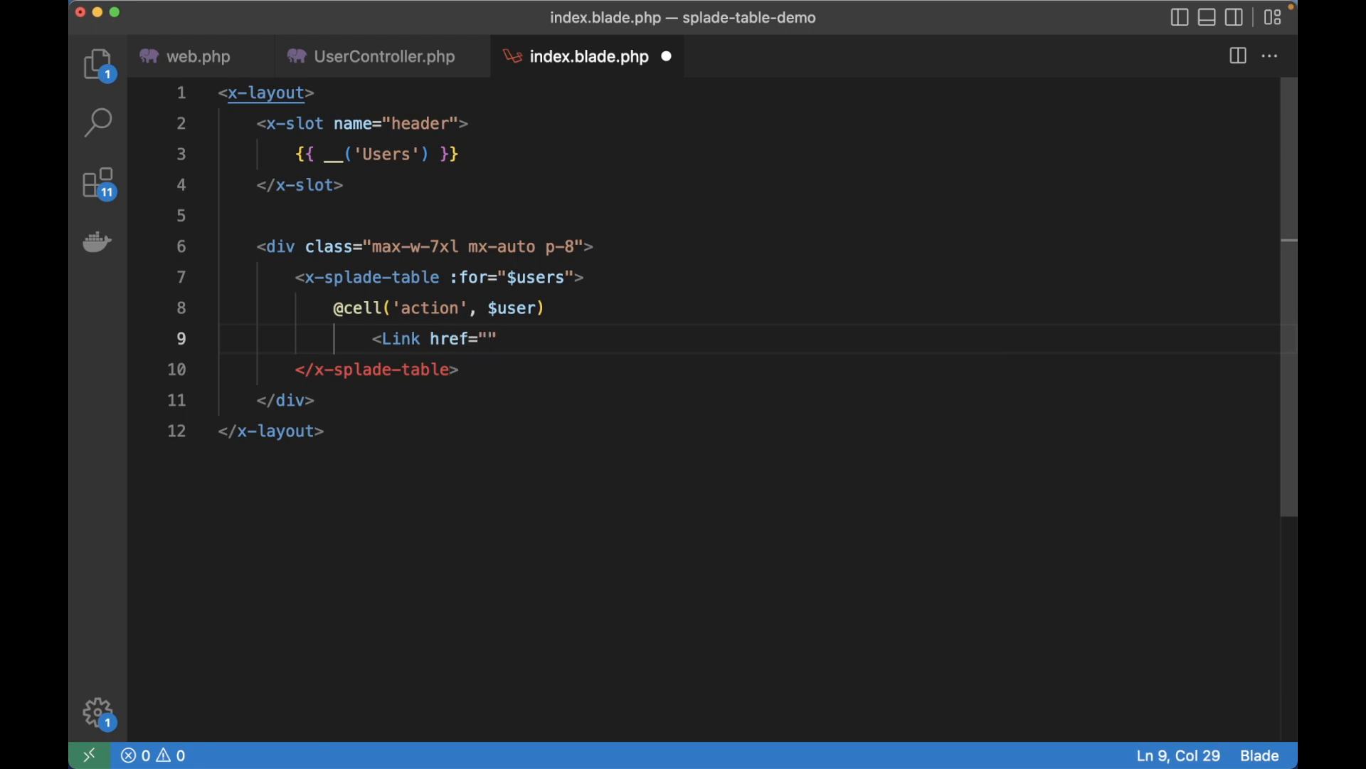
text(/u)
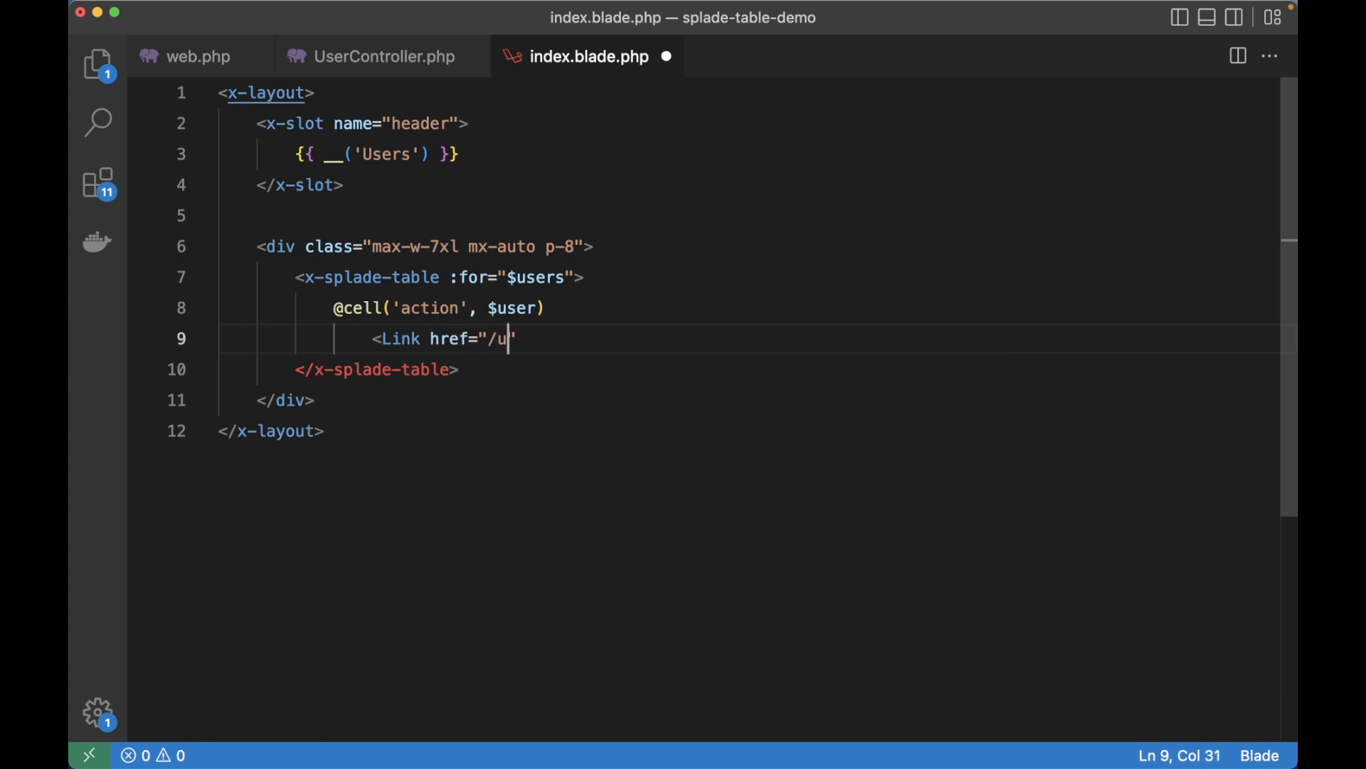
text(sers/{{ $user->id)
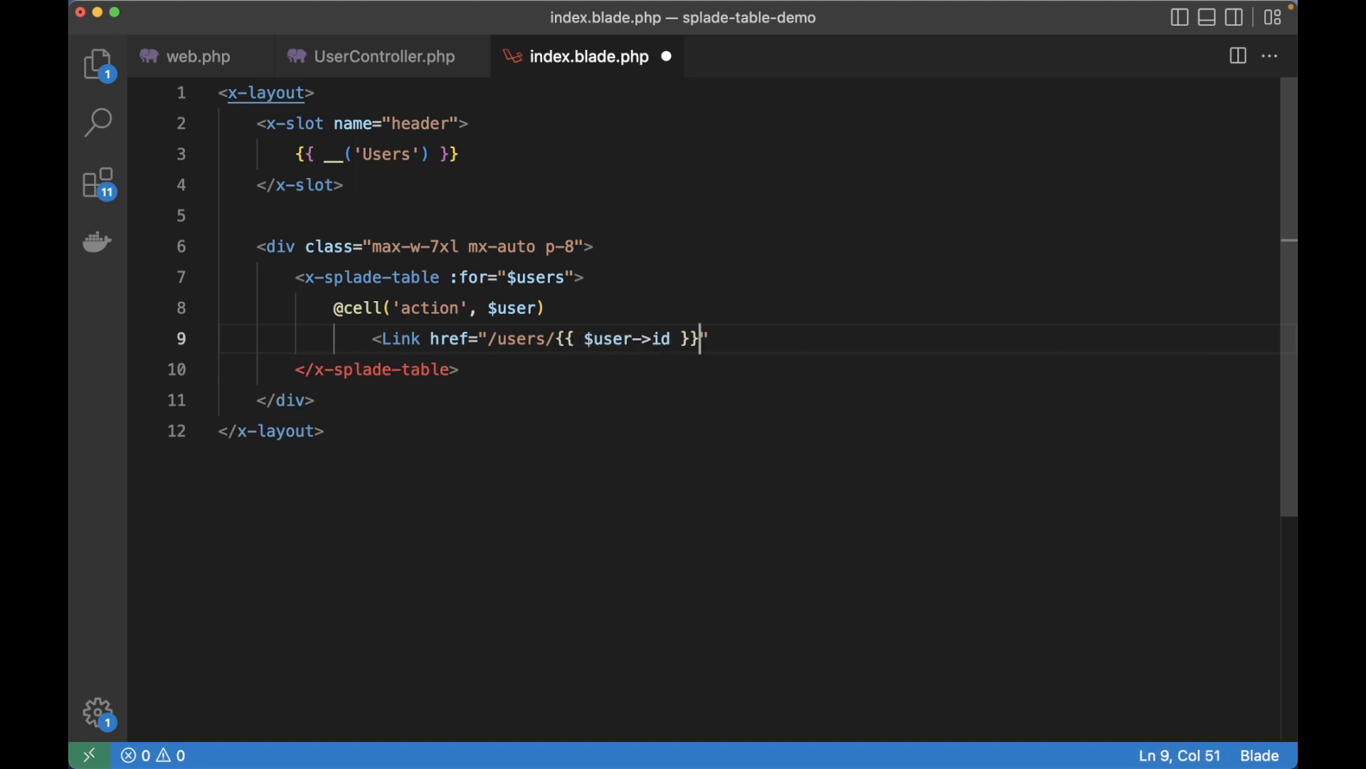
text(">)
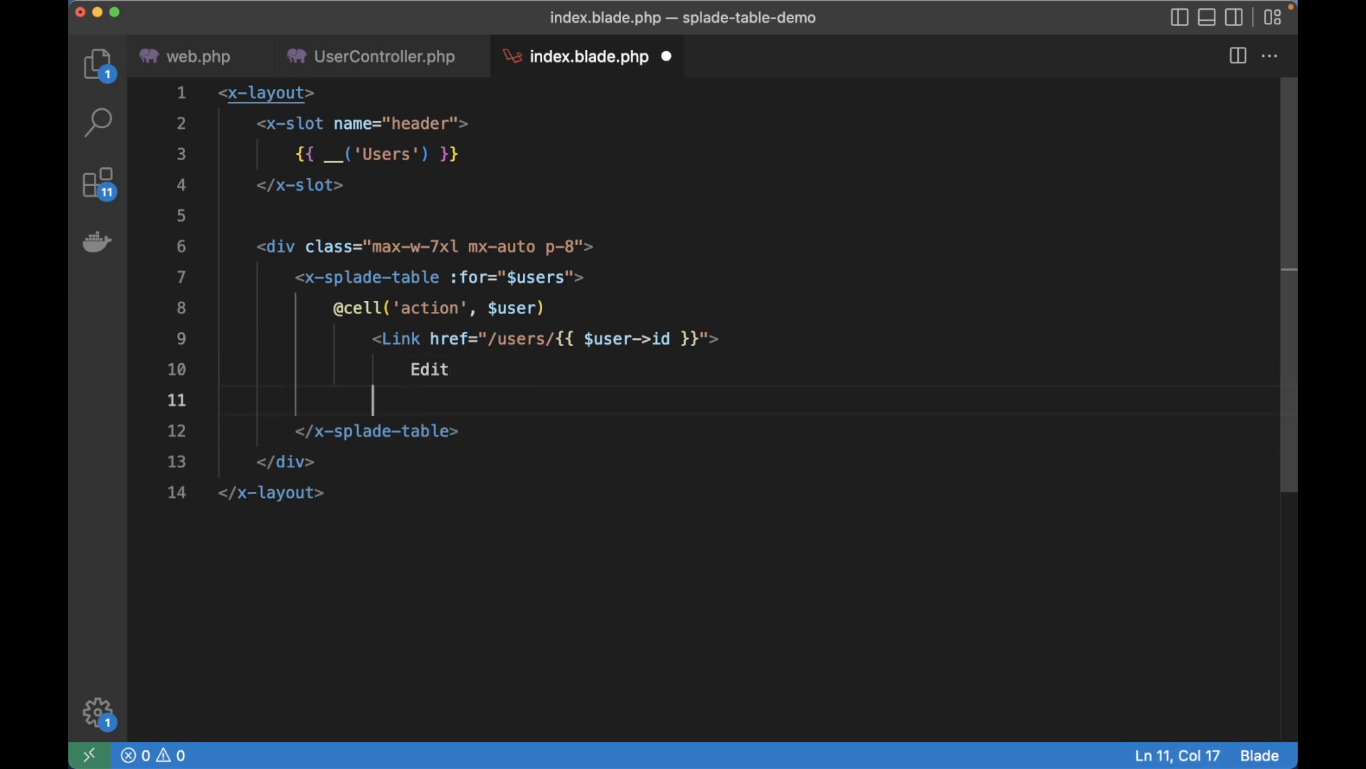
text(</Link>)
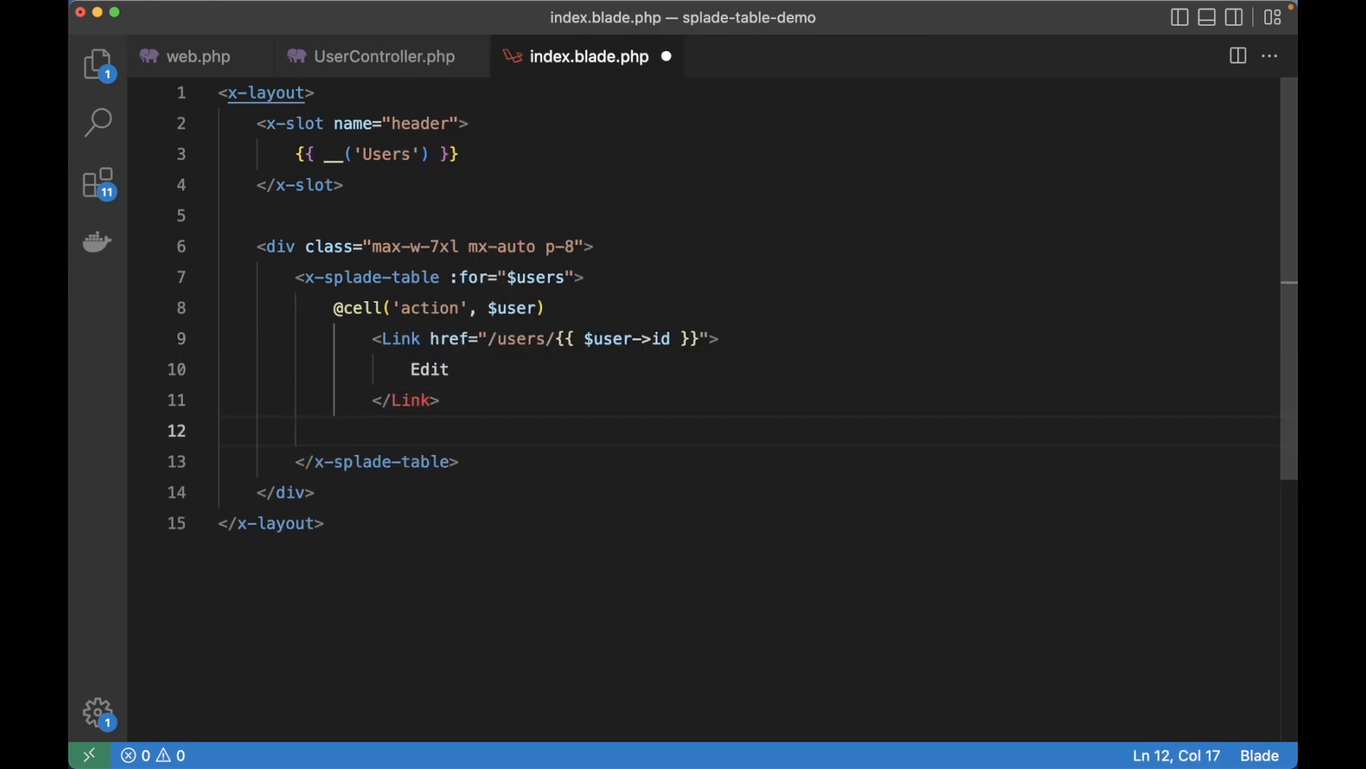
text(@endcell)
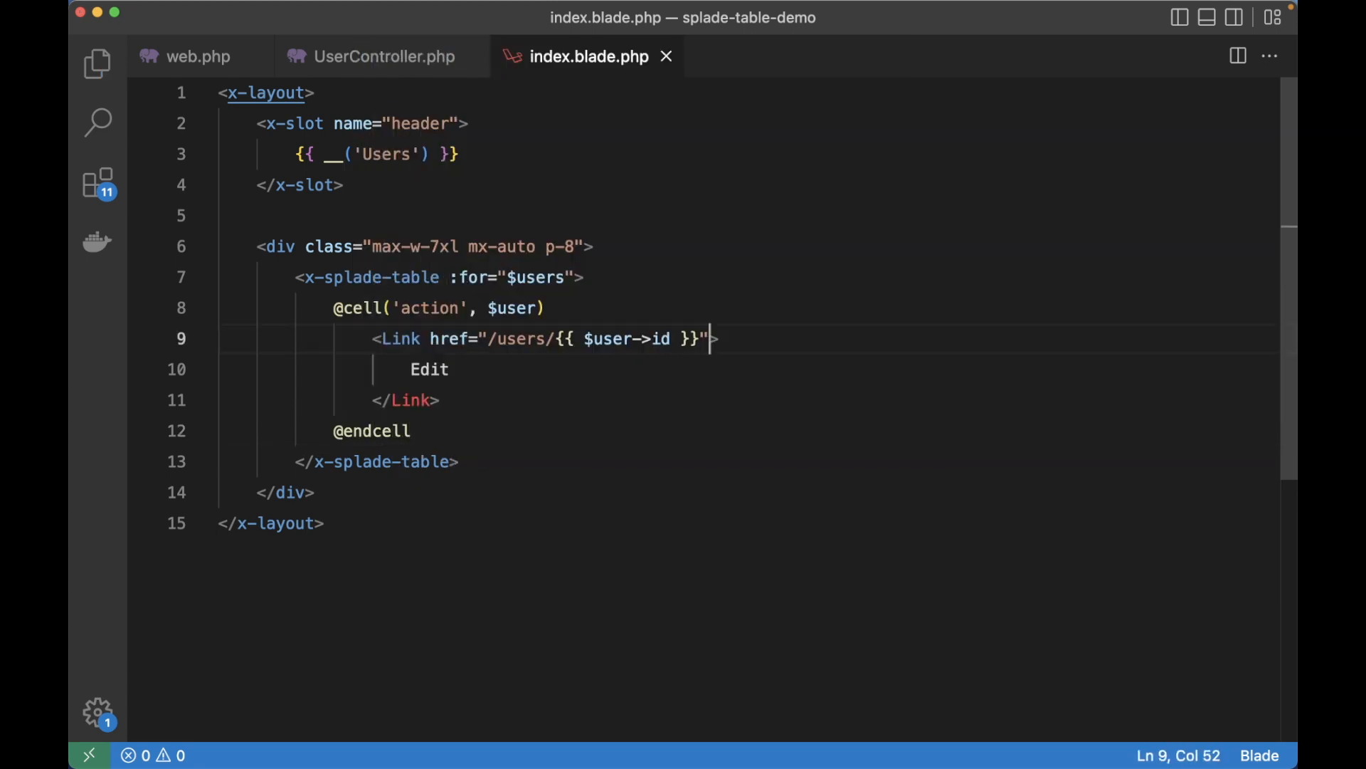
Style the Edit link with class "font-bold text-indigo-600".
text(class="f")
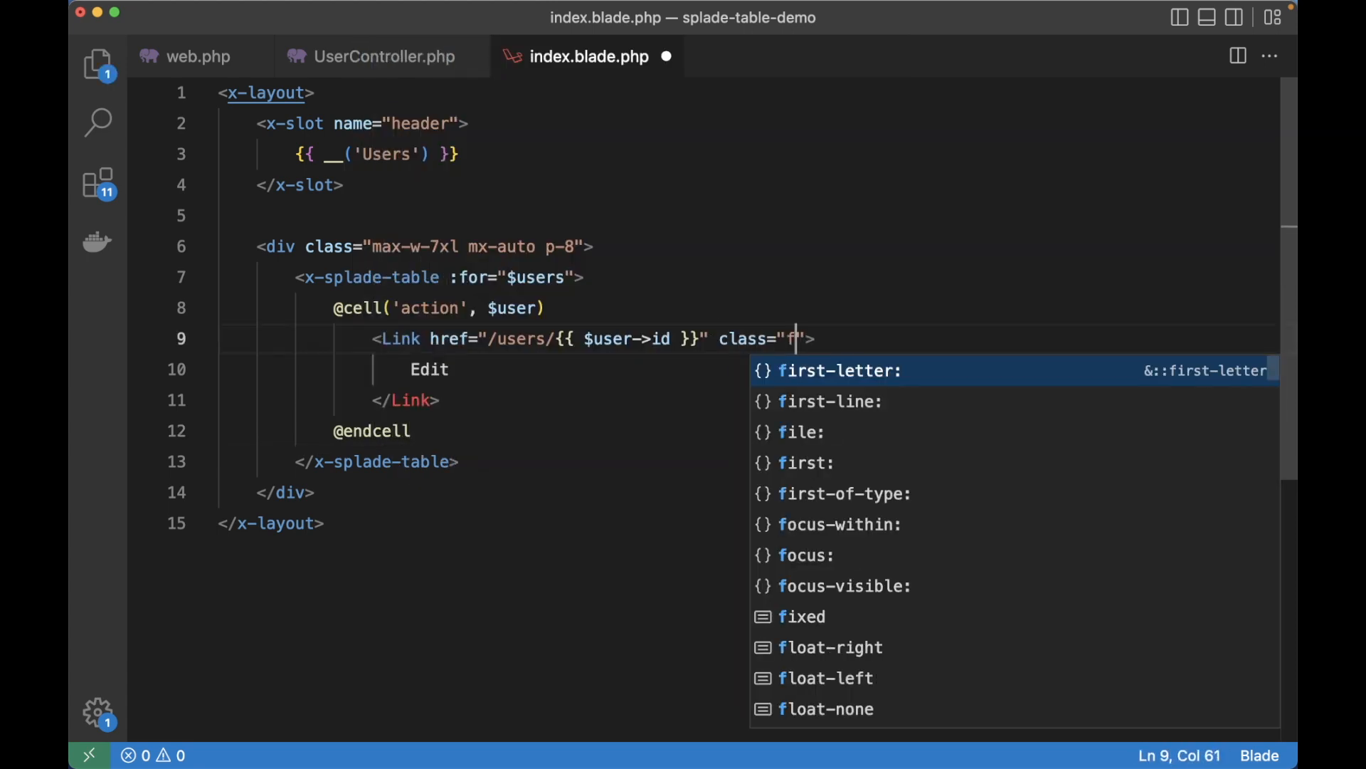
text(ont-bold)
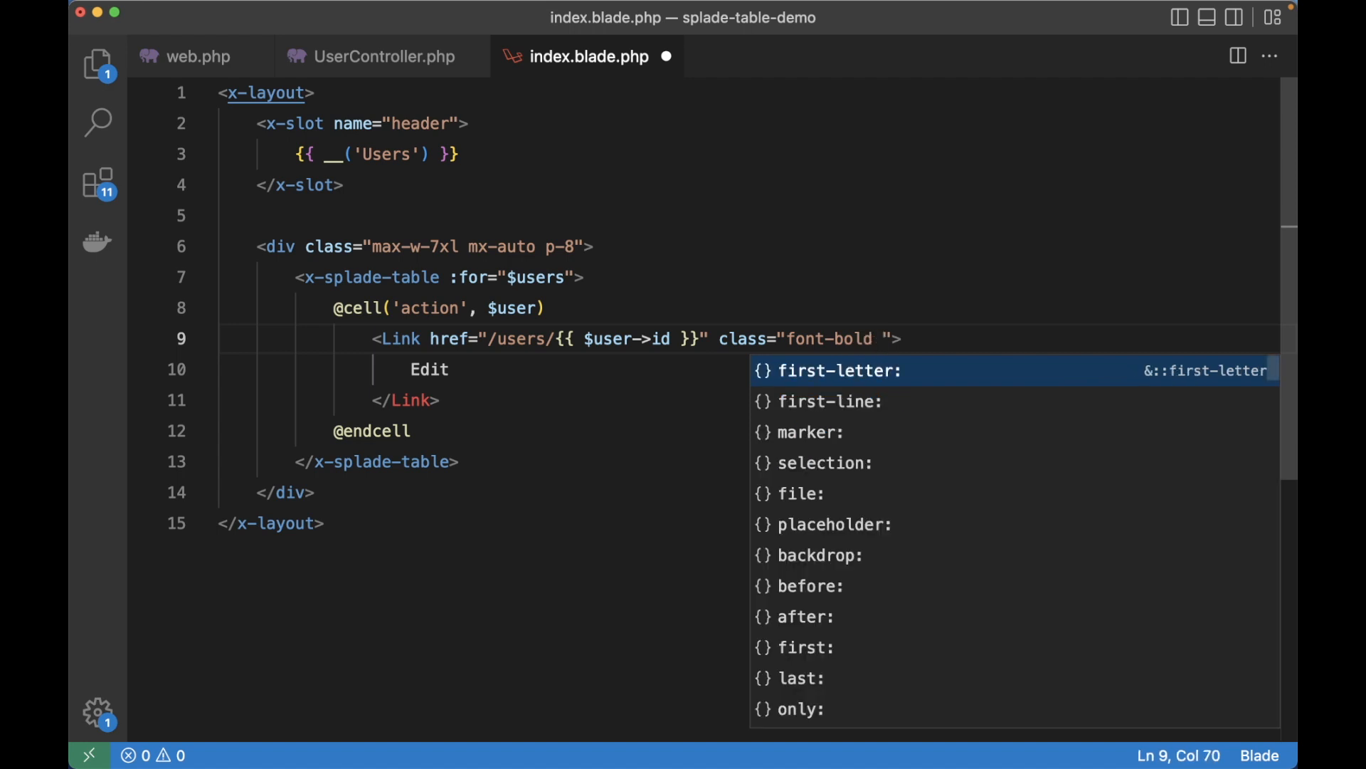
text(text)
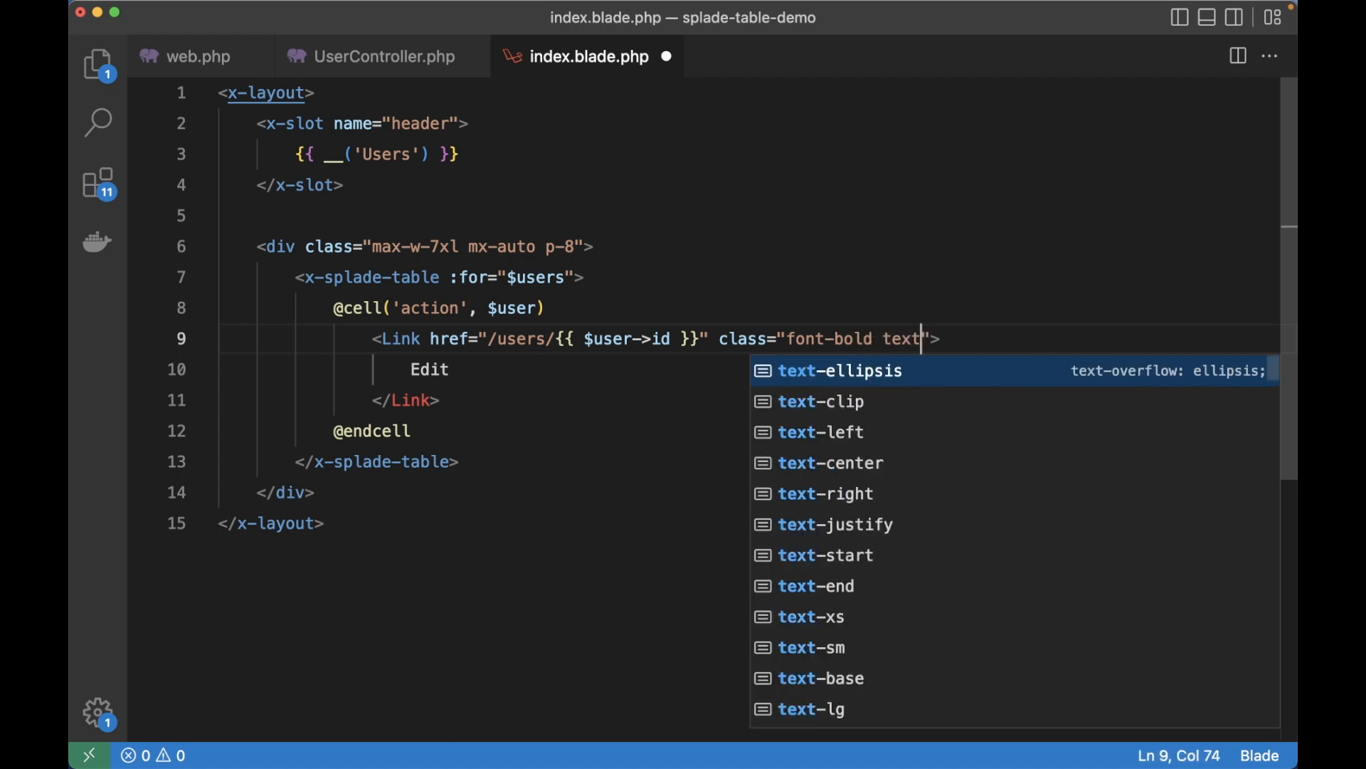
text(ind)
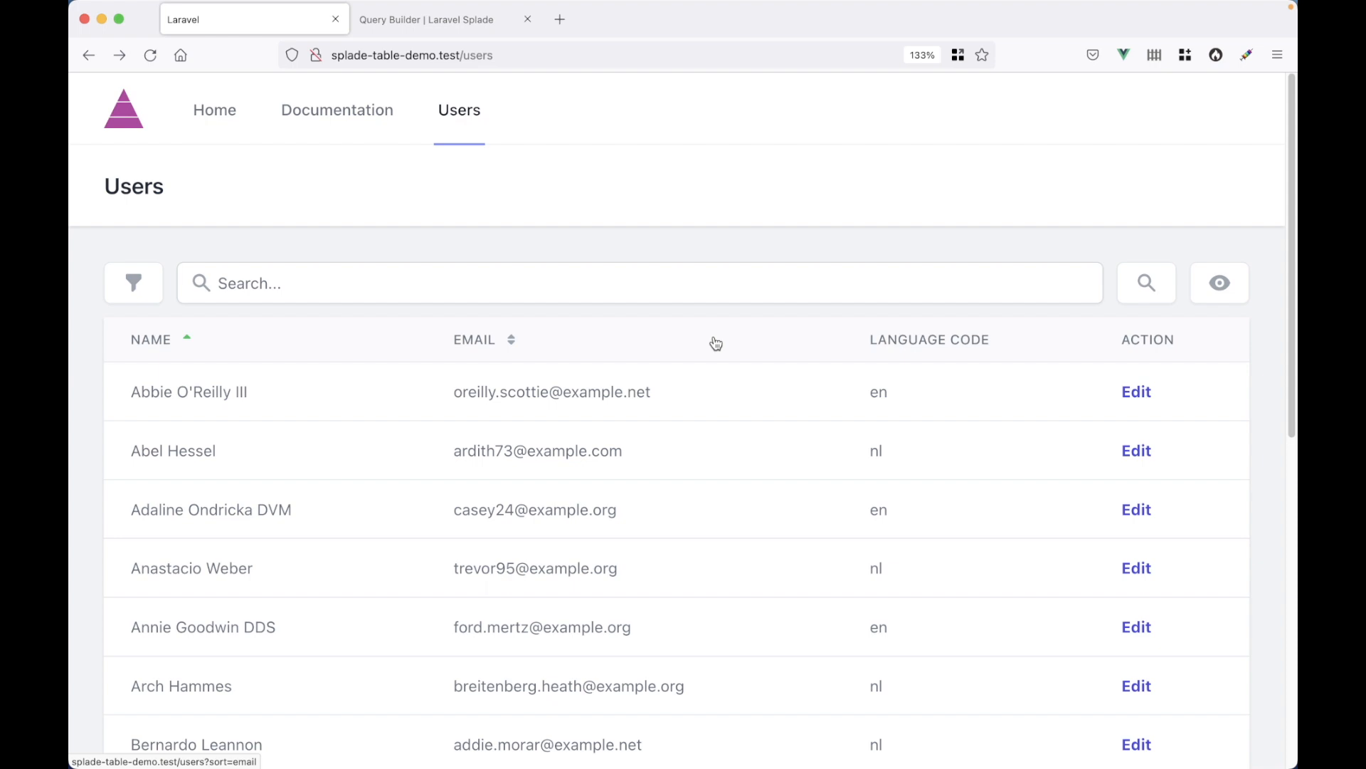
click(1136, 391)
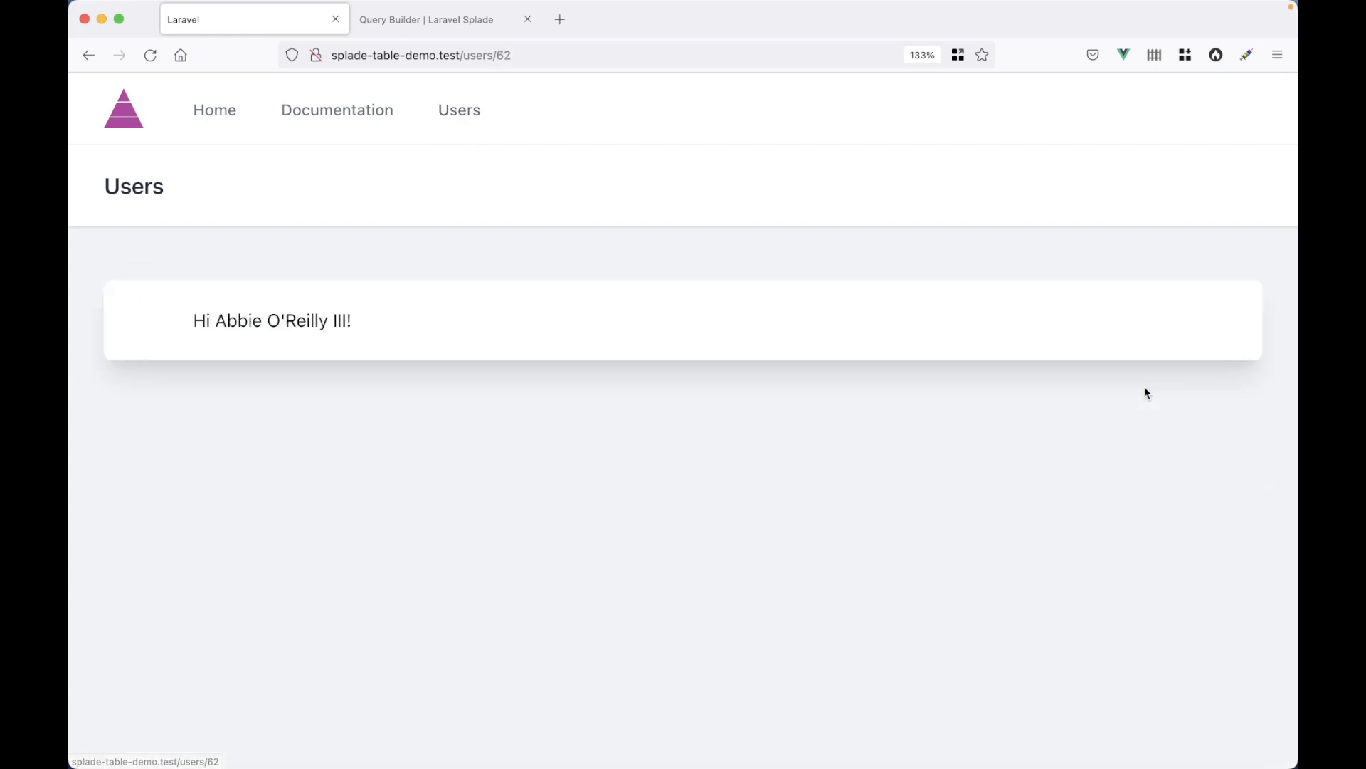
mouse_move(1042, 300)
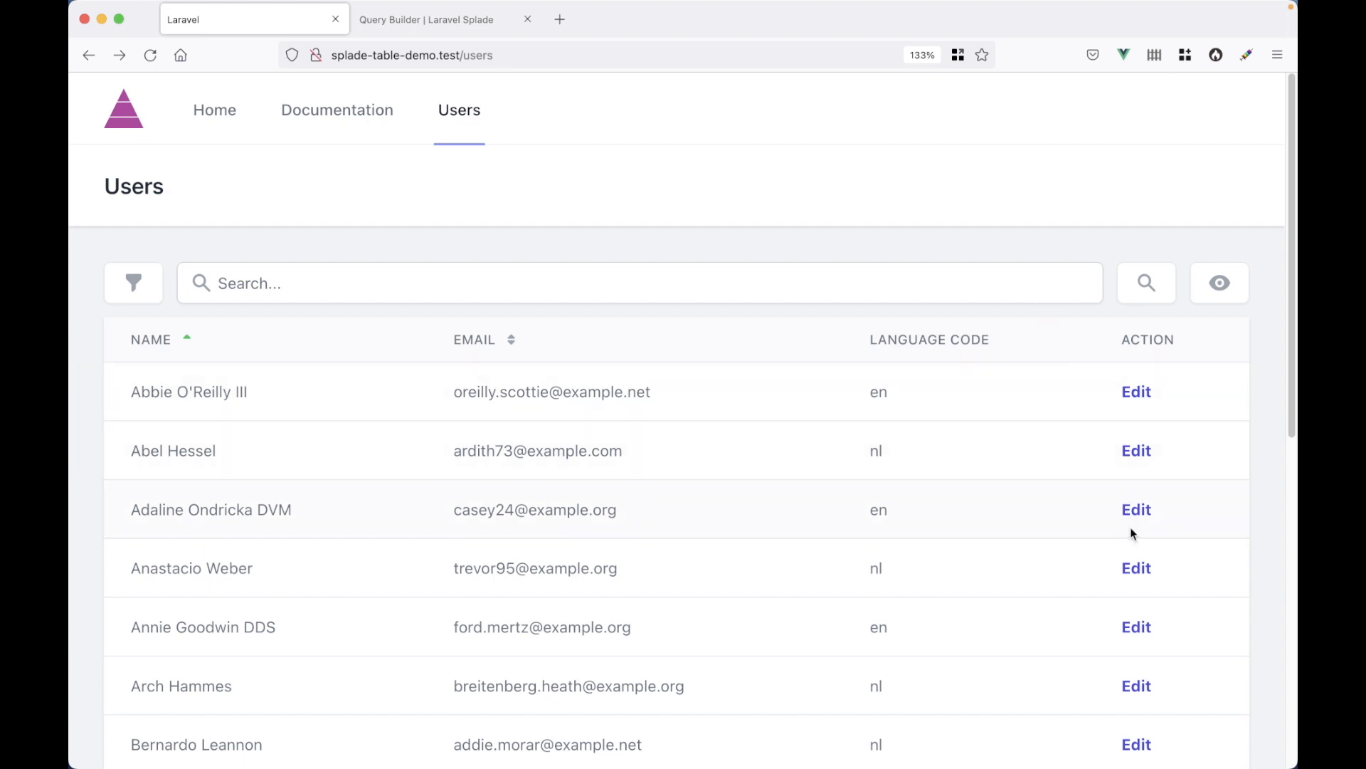
click(1136, 567)
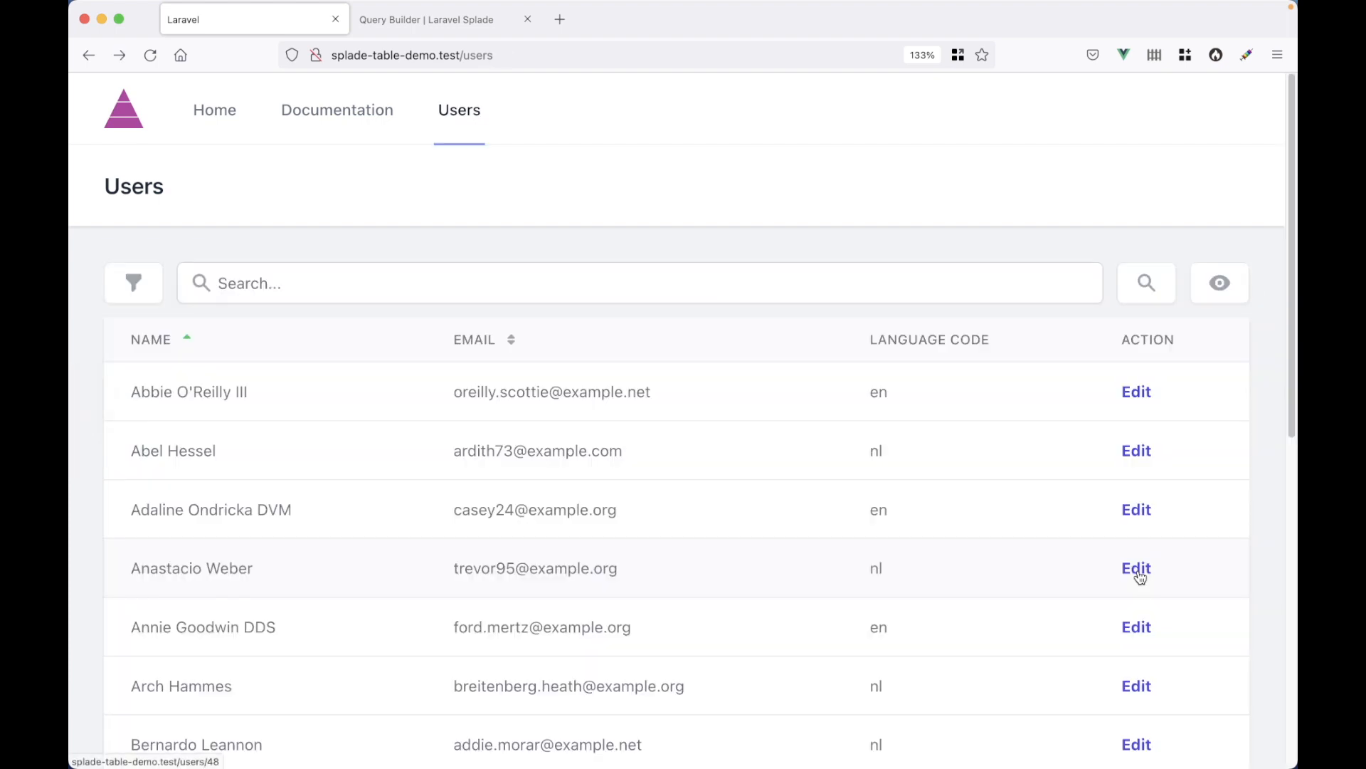
mouse_move(533, 525)
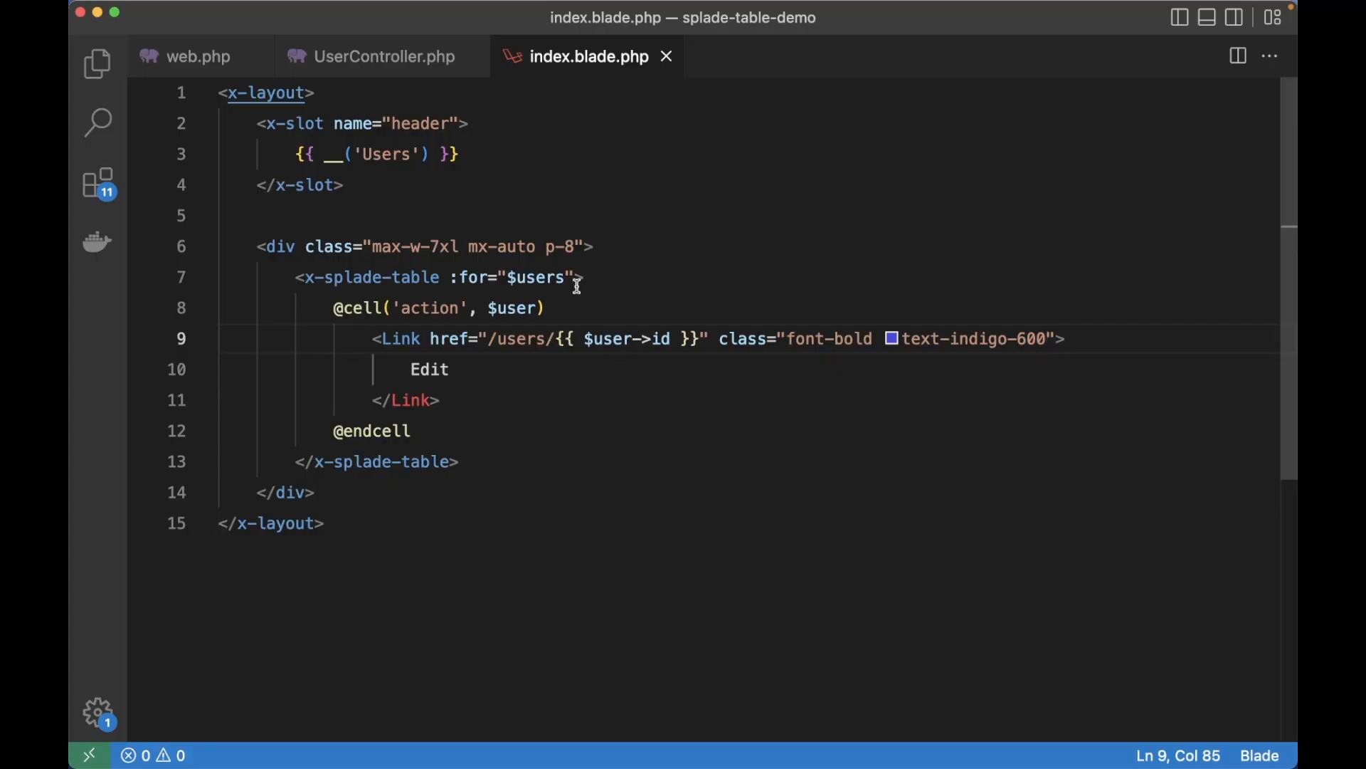
Add the striped attribute to the x-splade-table tag in index.blade.php.
text(striped)
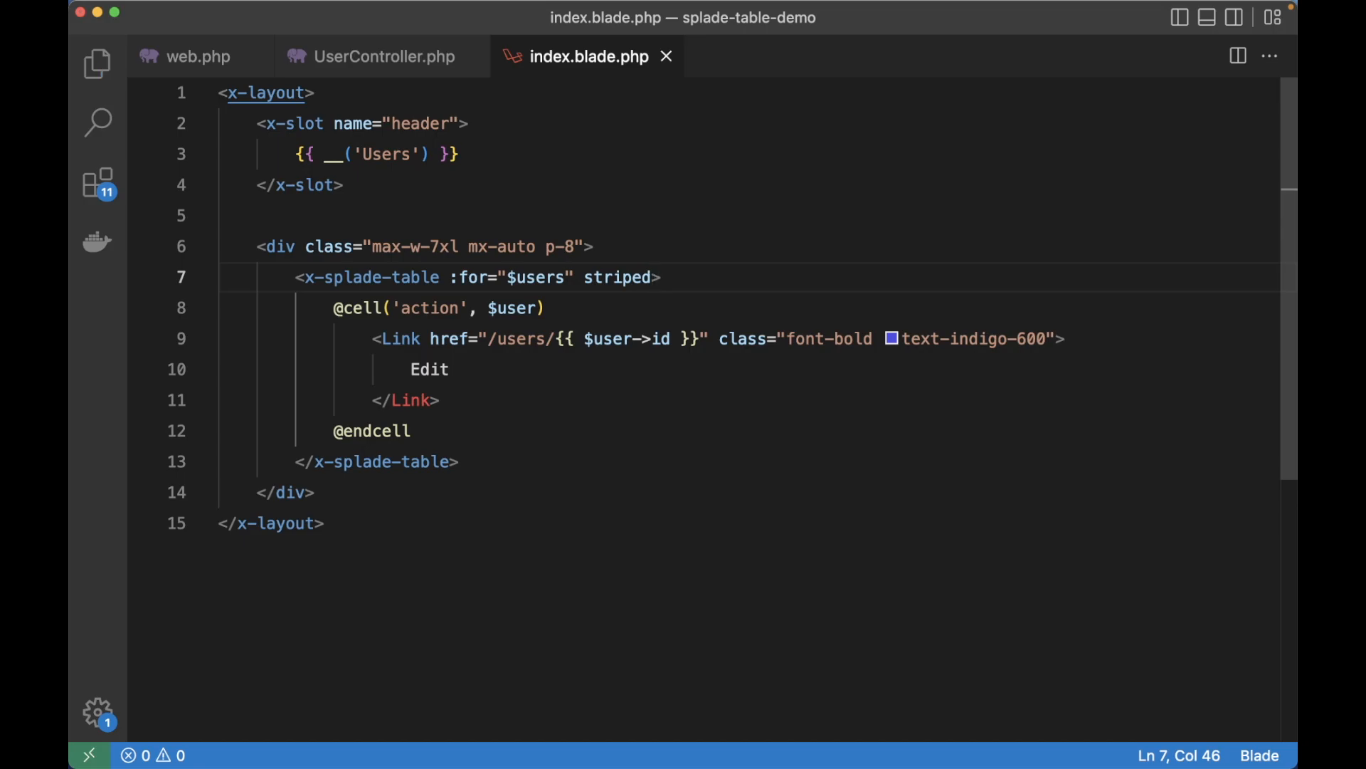